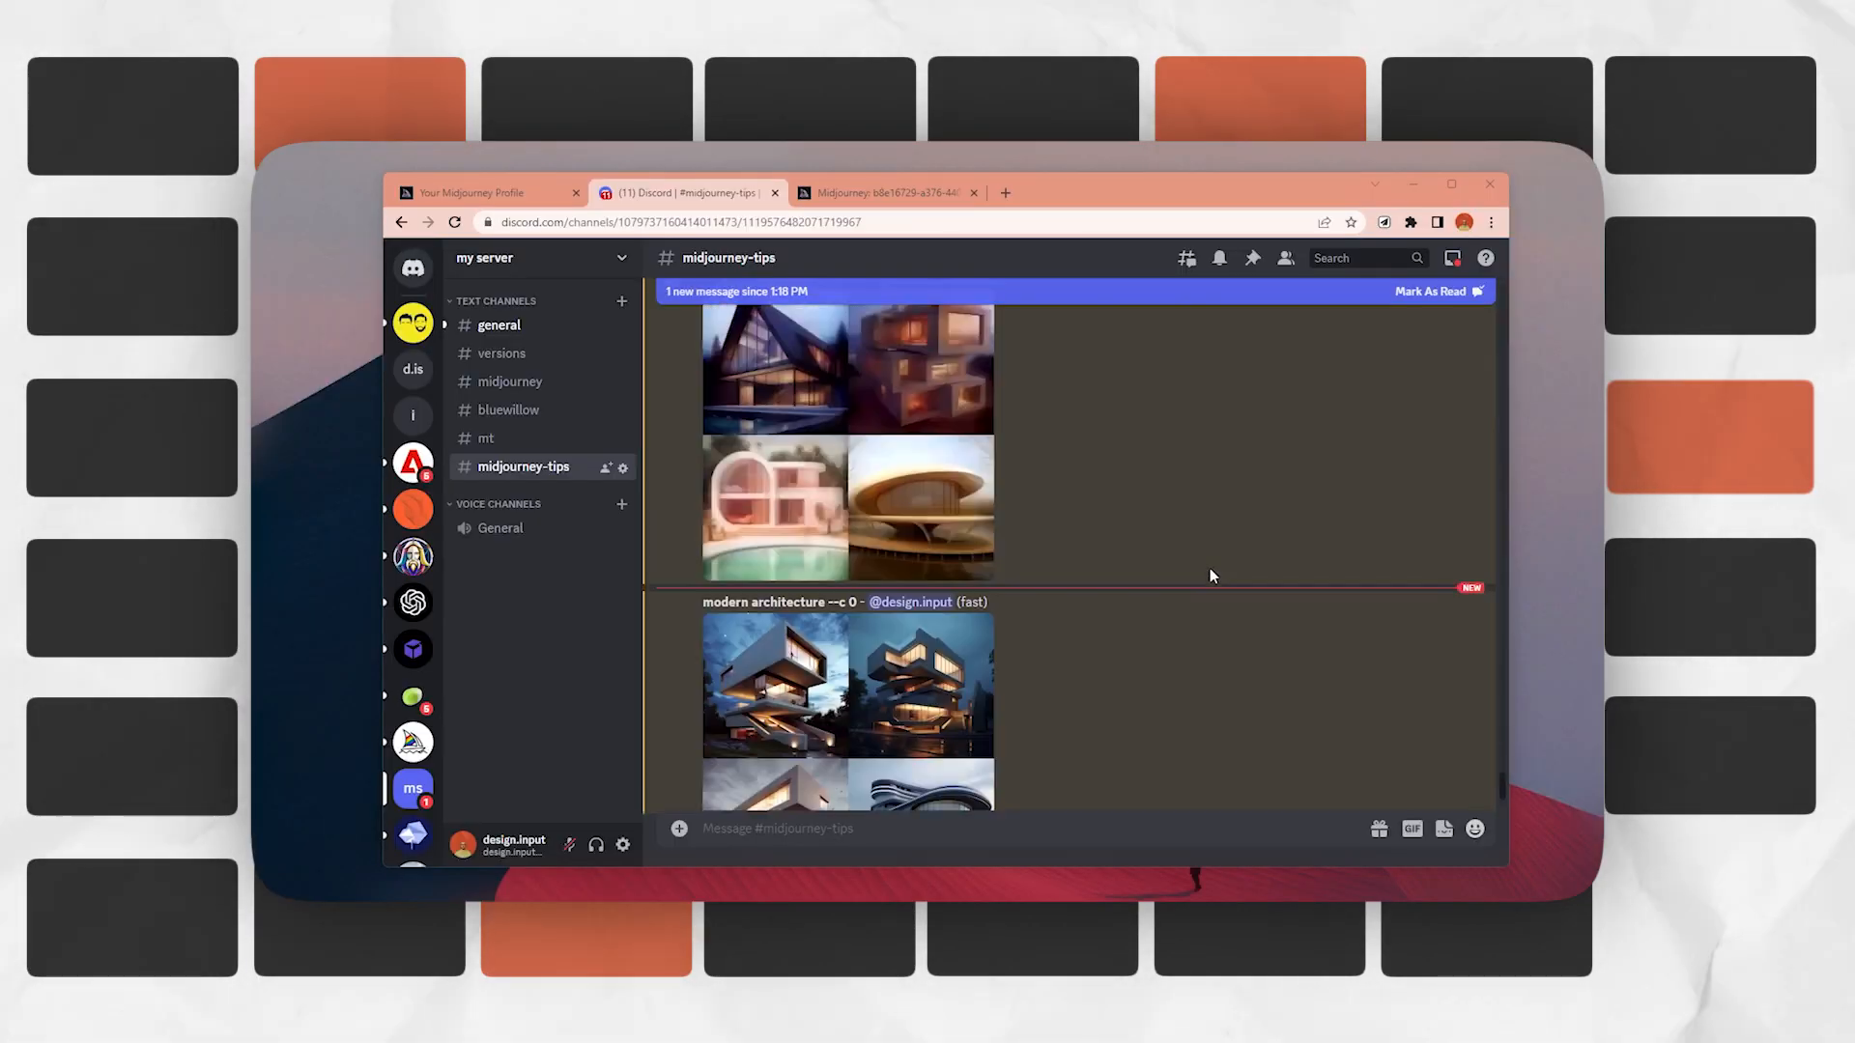
Open the empty #midjourney-tips channel and place the cursor in the message box
text(/prefer)
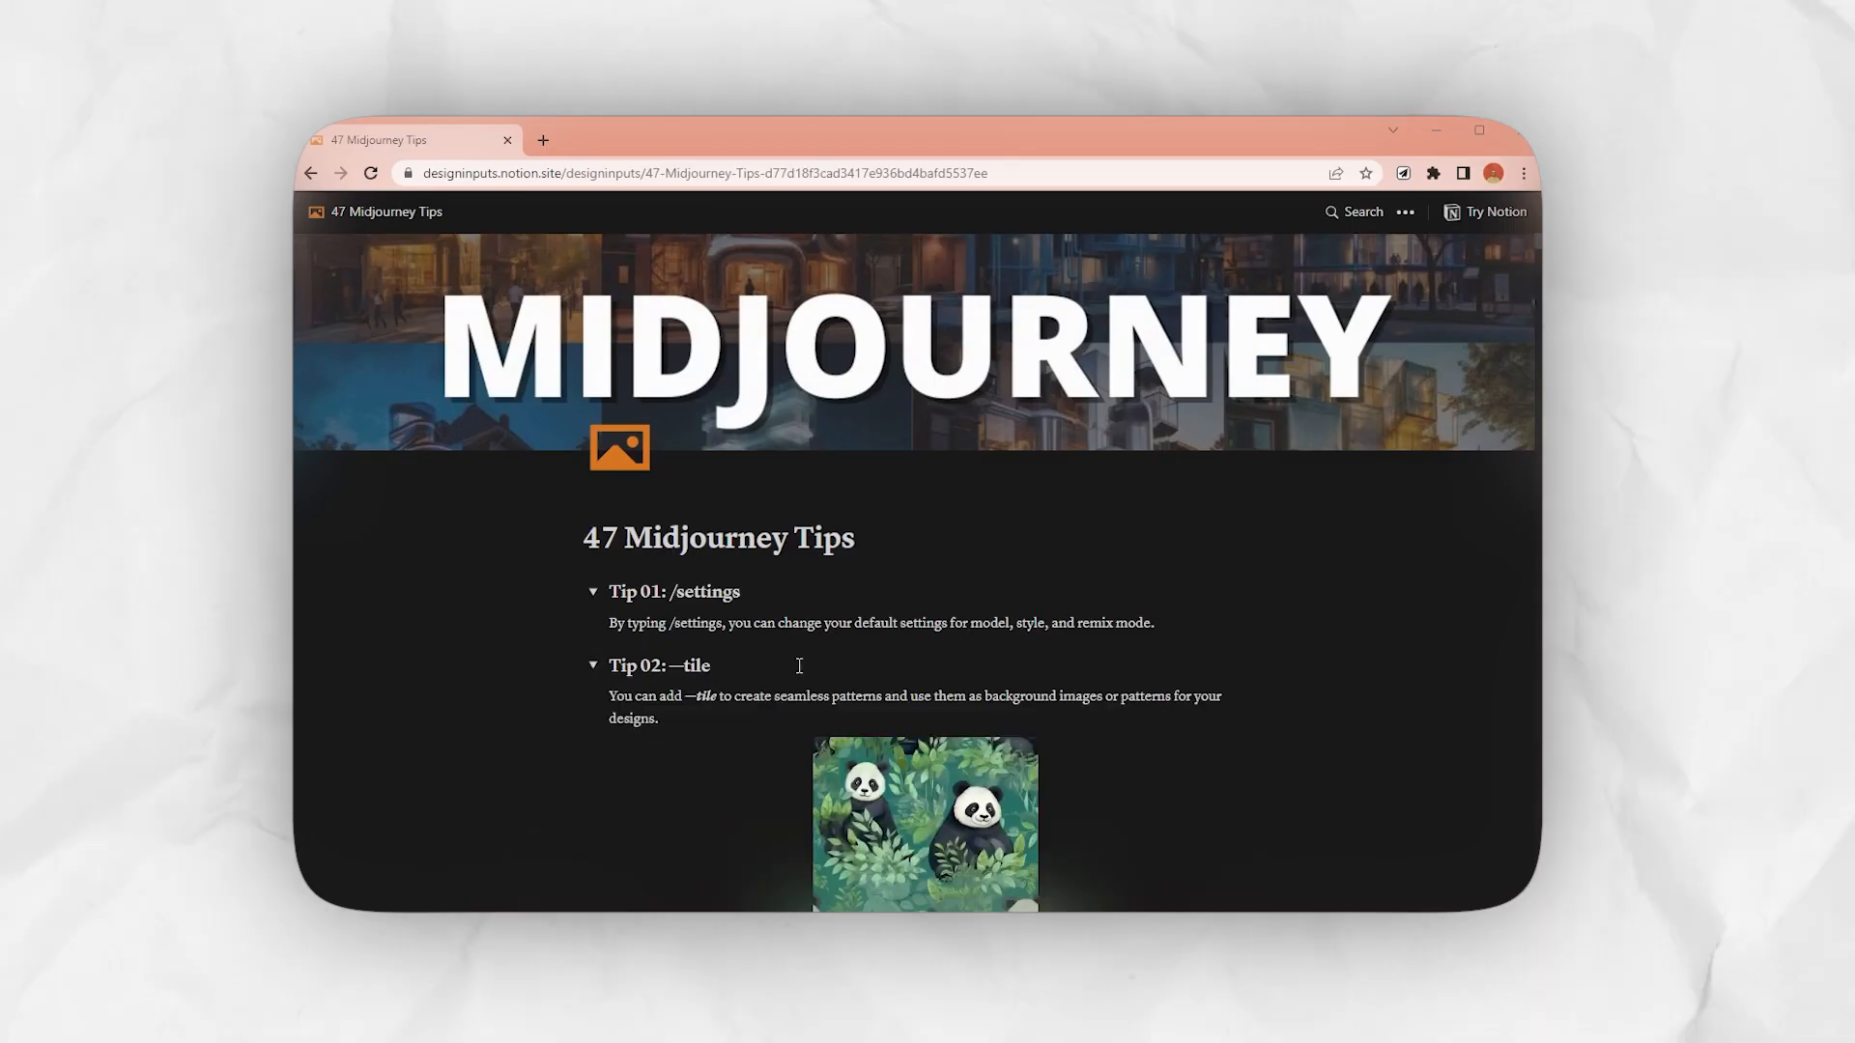
scroll(down, 3)
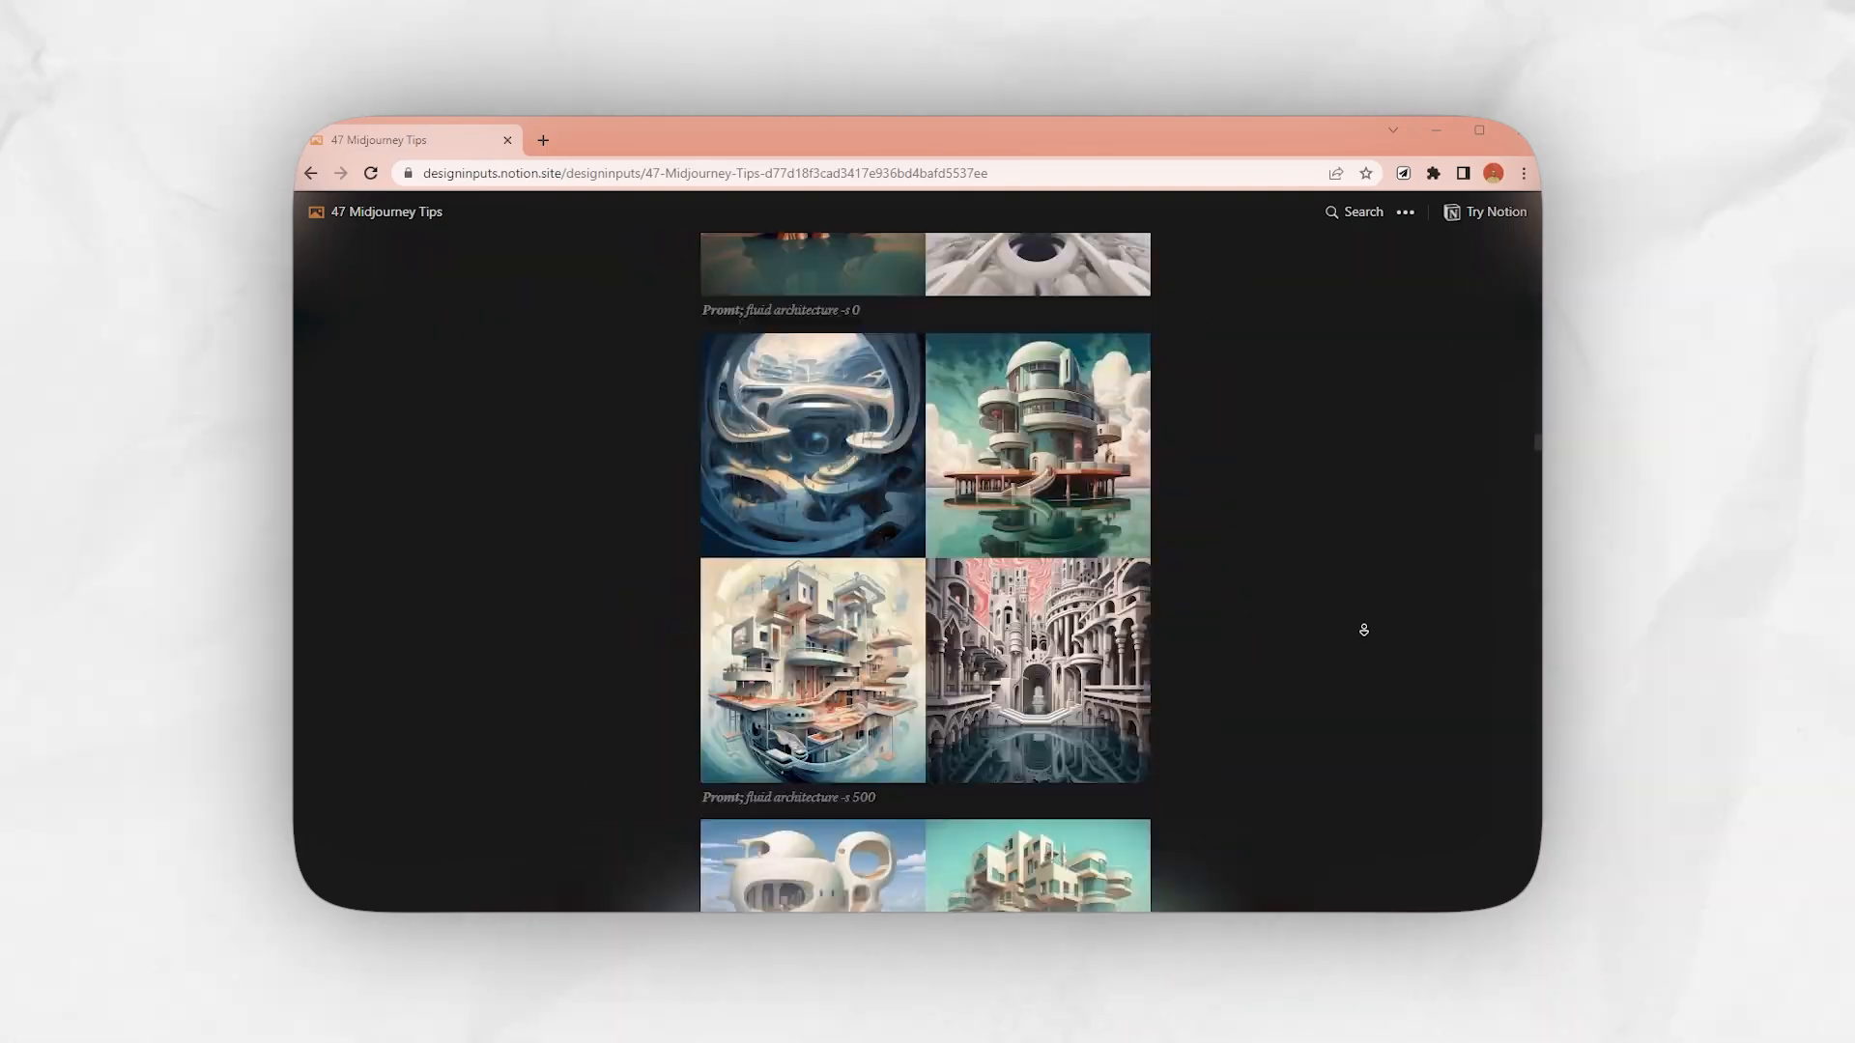
click(580, 71)
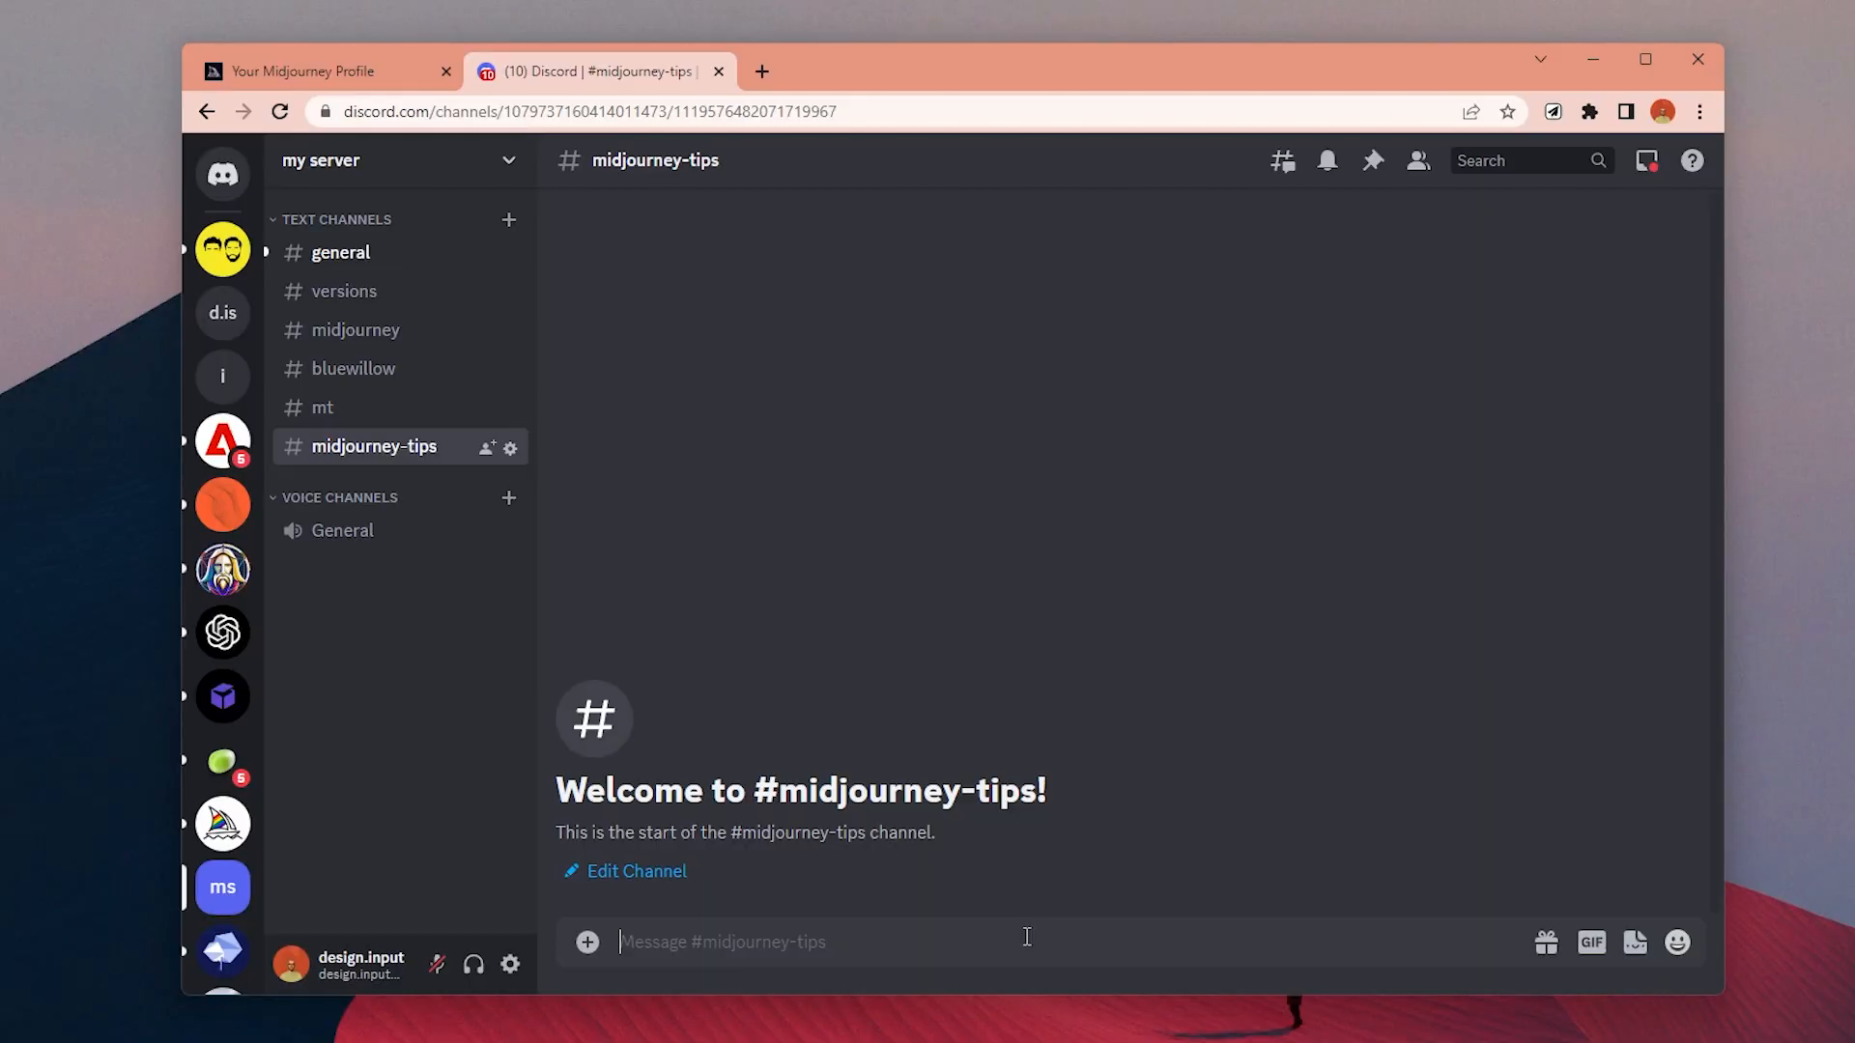
Run /settings and change the default stylize from high to very high
text(/settings)
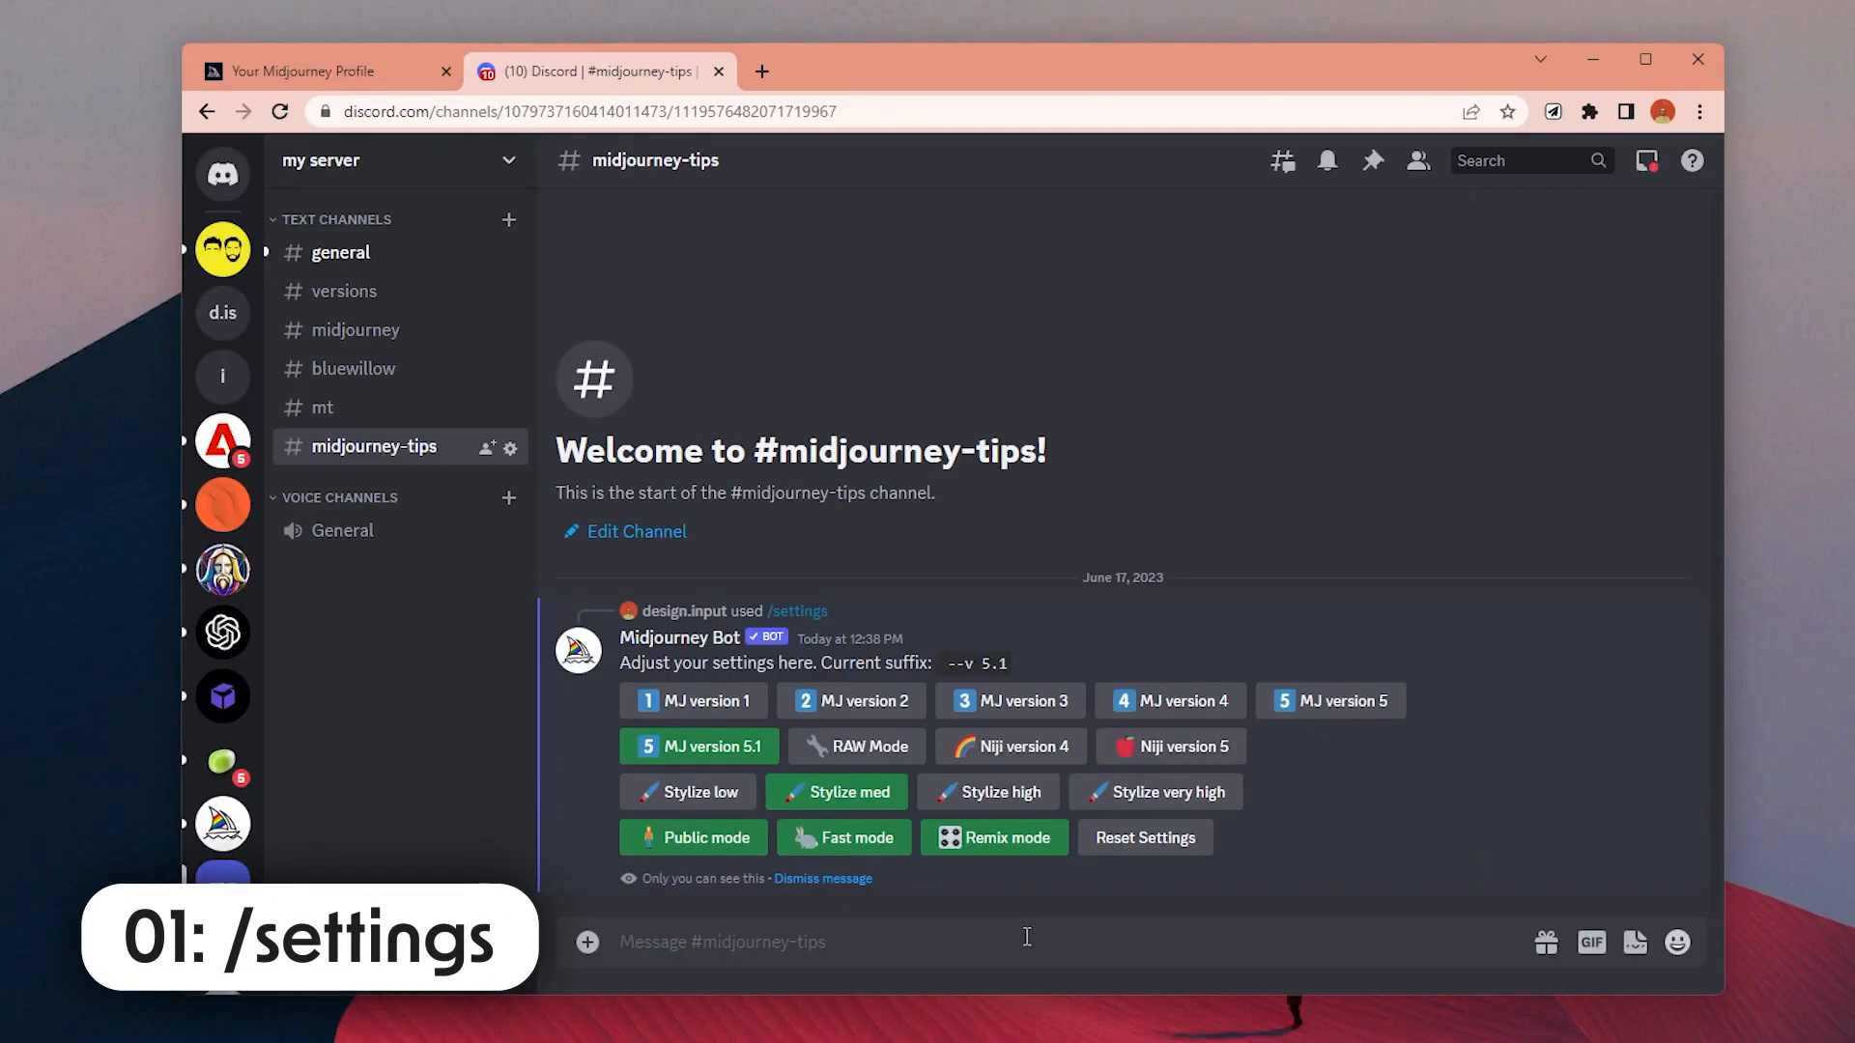
click(1156, 792)
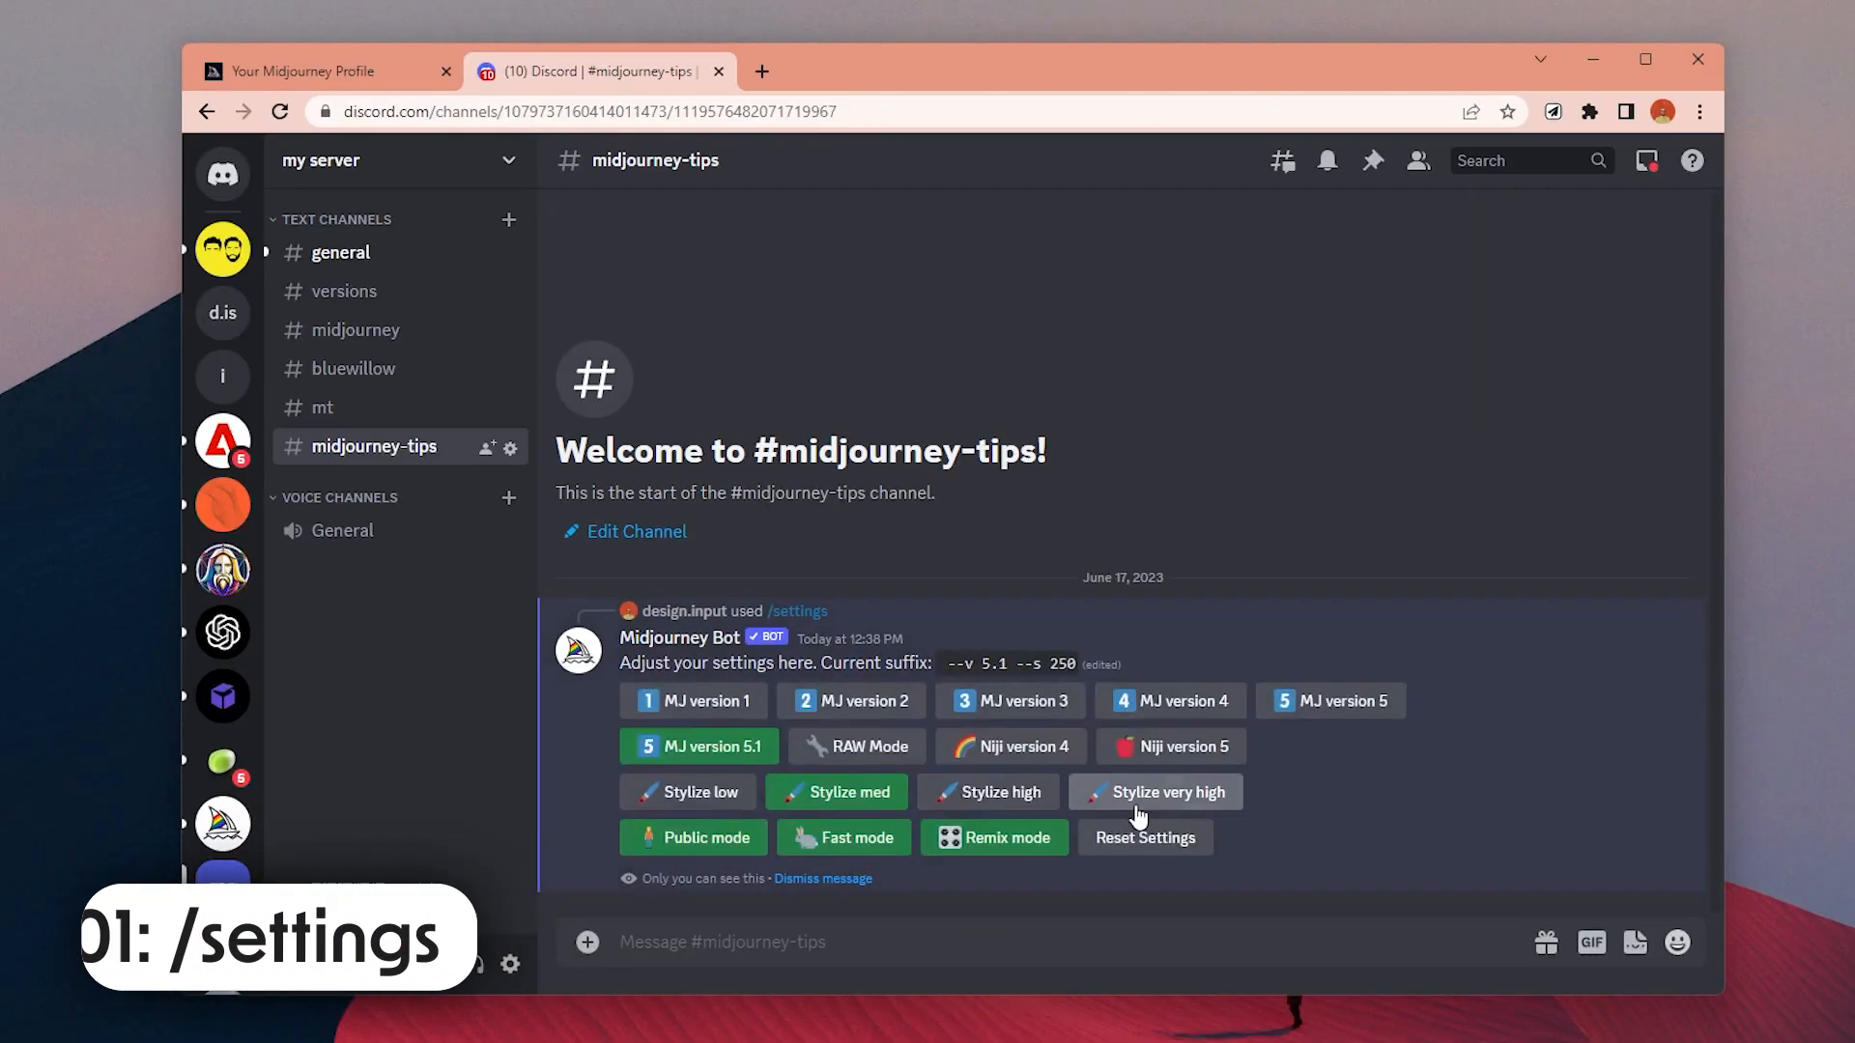
click(693, 700)
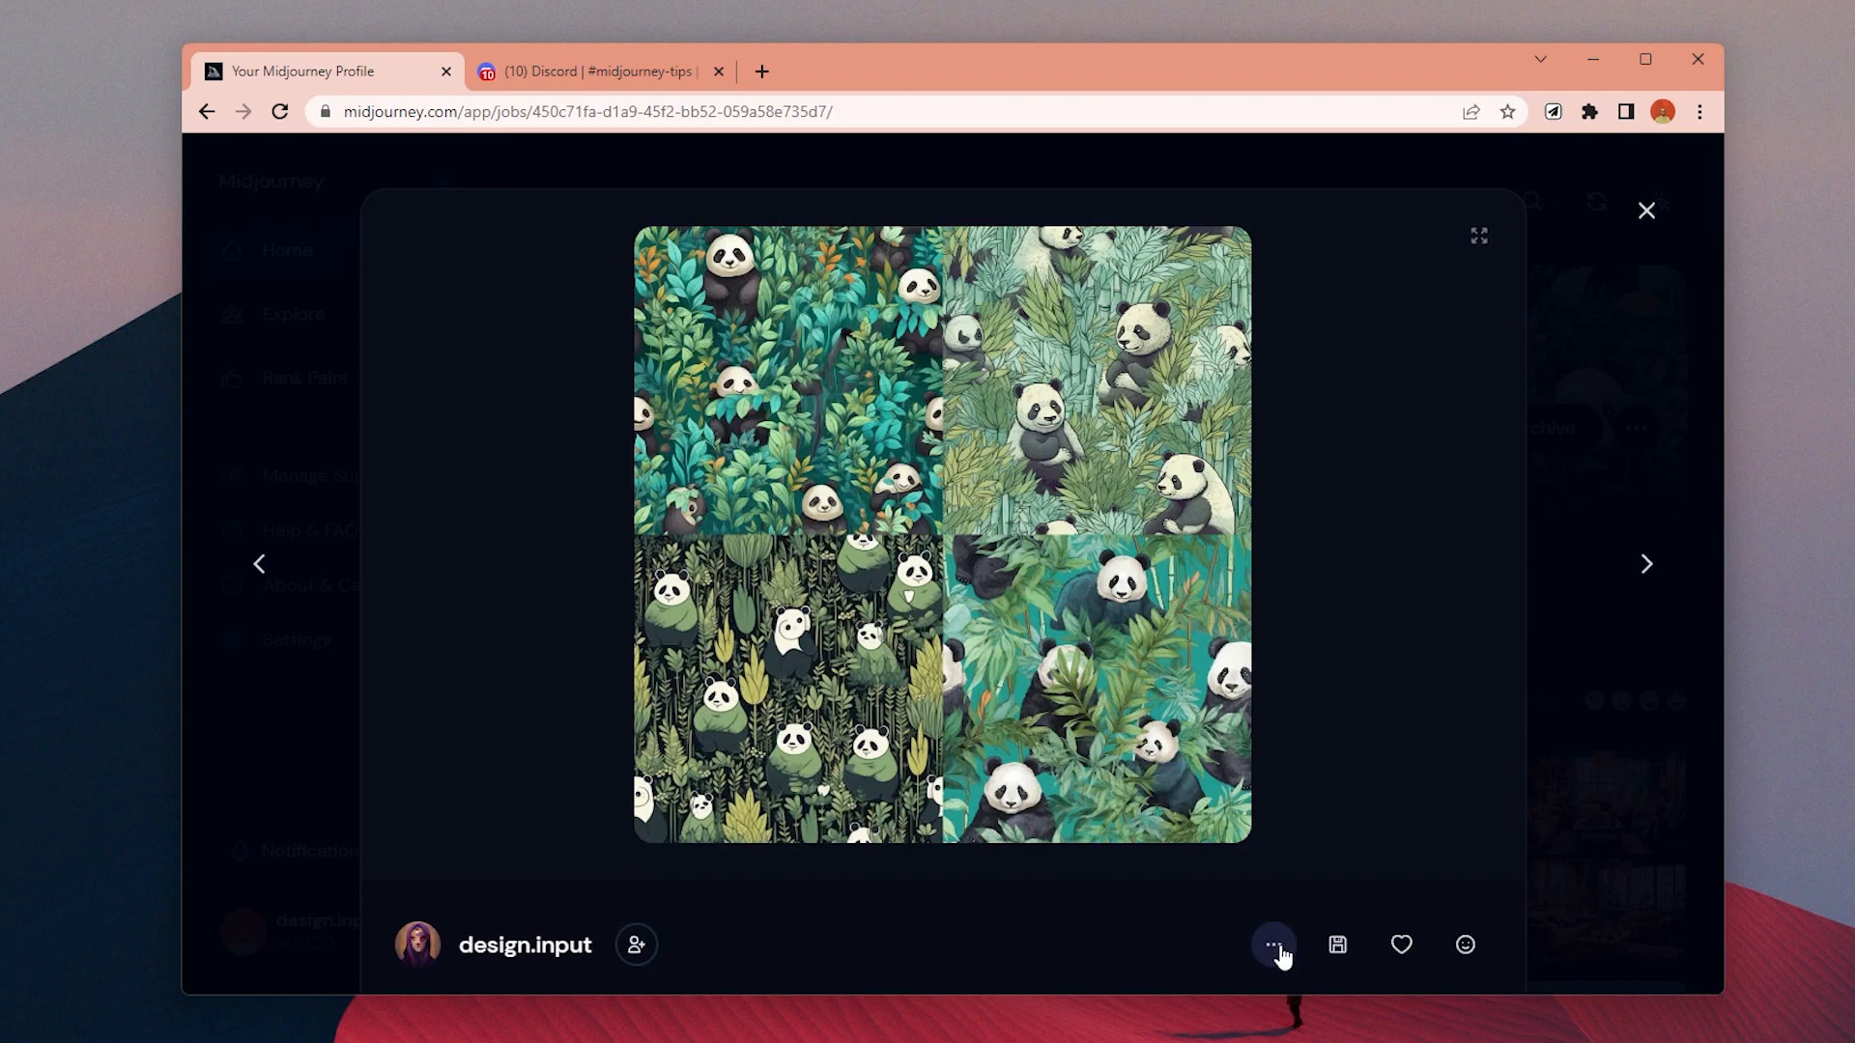
Open the more-actions menu for the seamless panda forest pattern job
click(1273, 944)
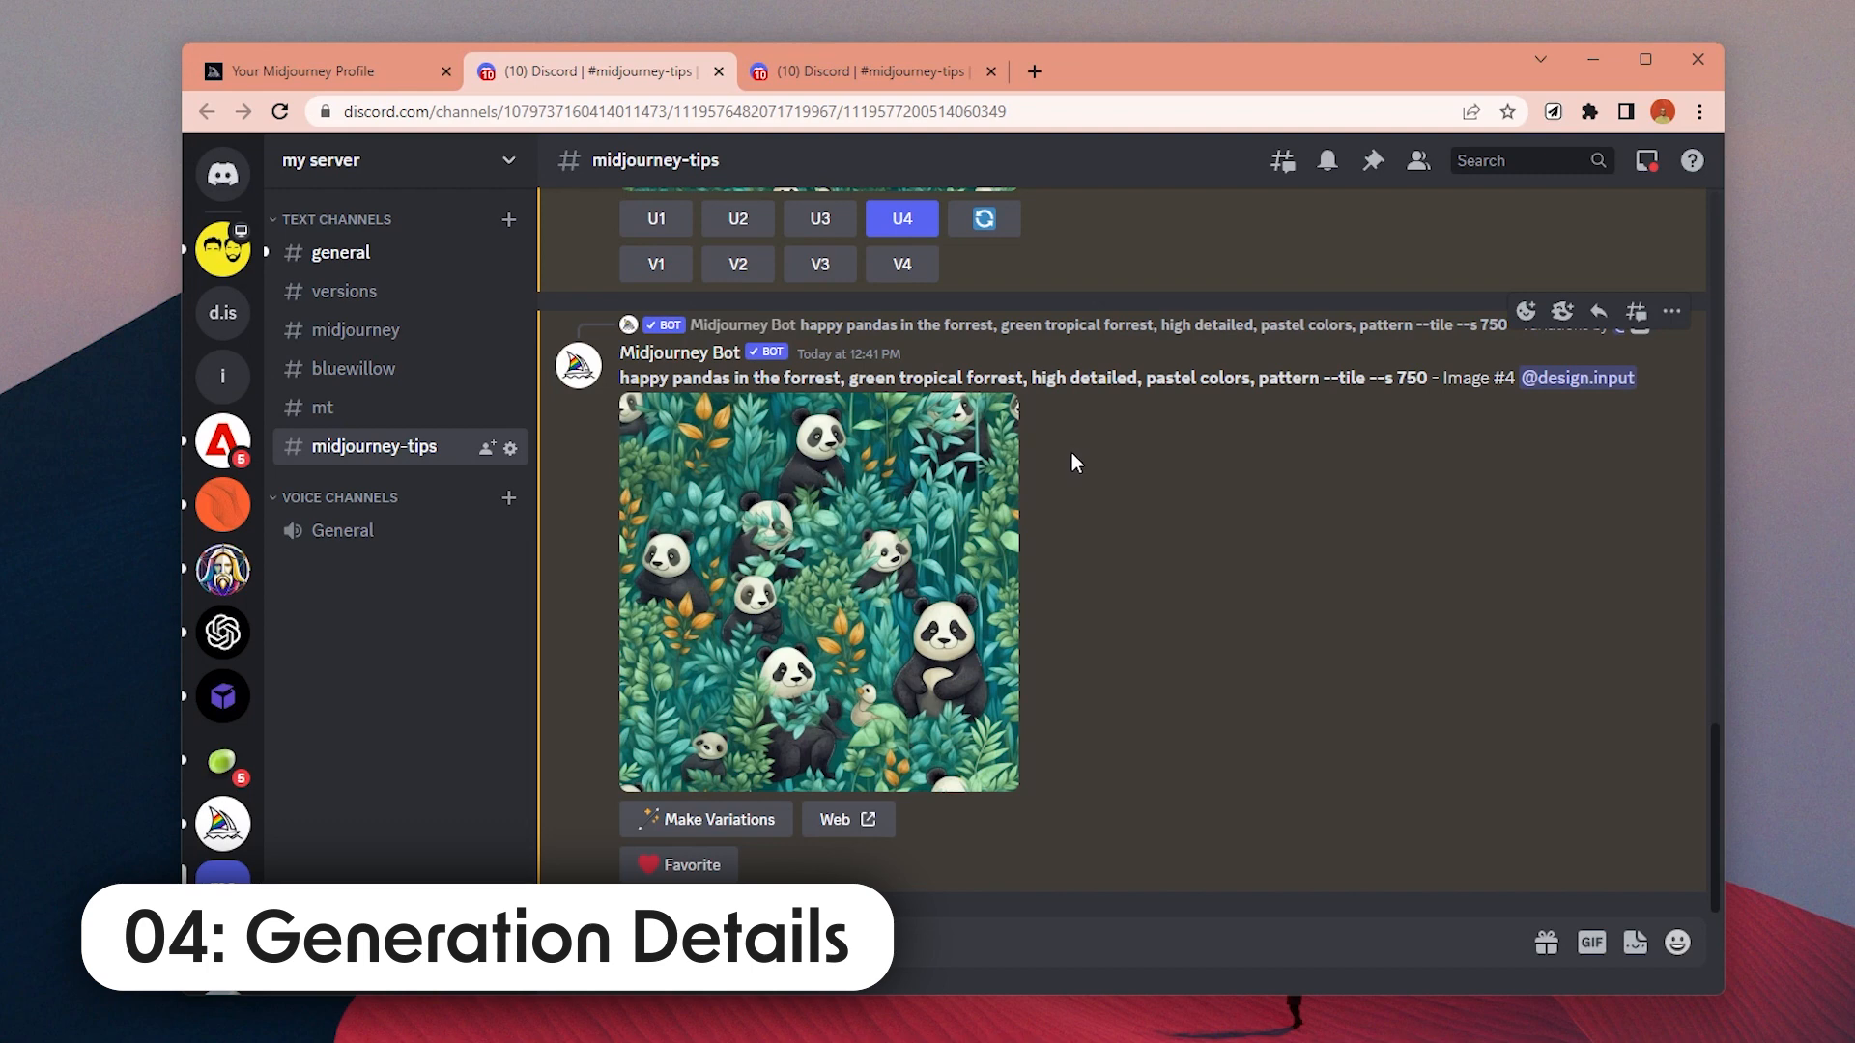
Choose the /prefer option set command to define a custom option
click(1524, 311)
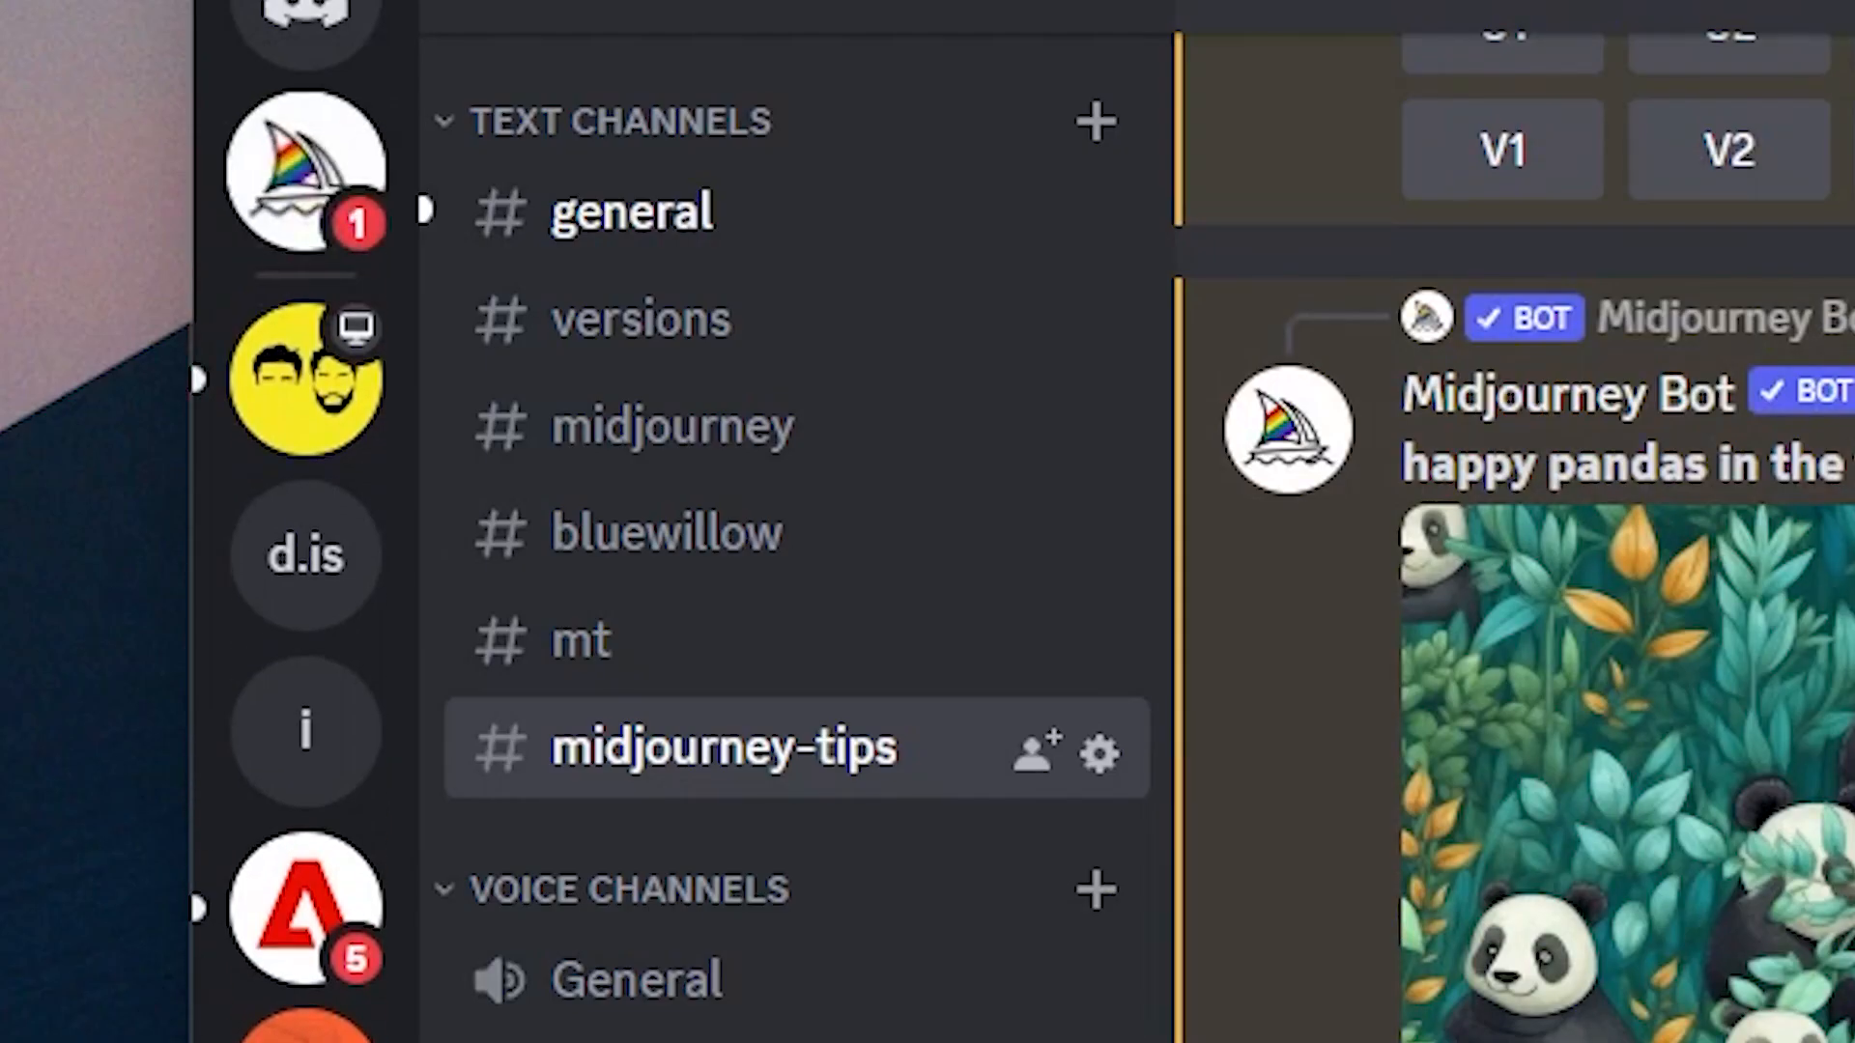
mouse_move(305, 178)
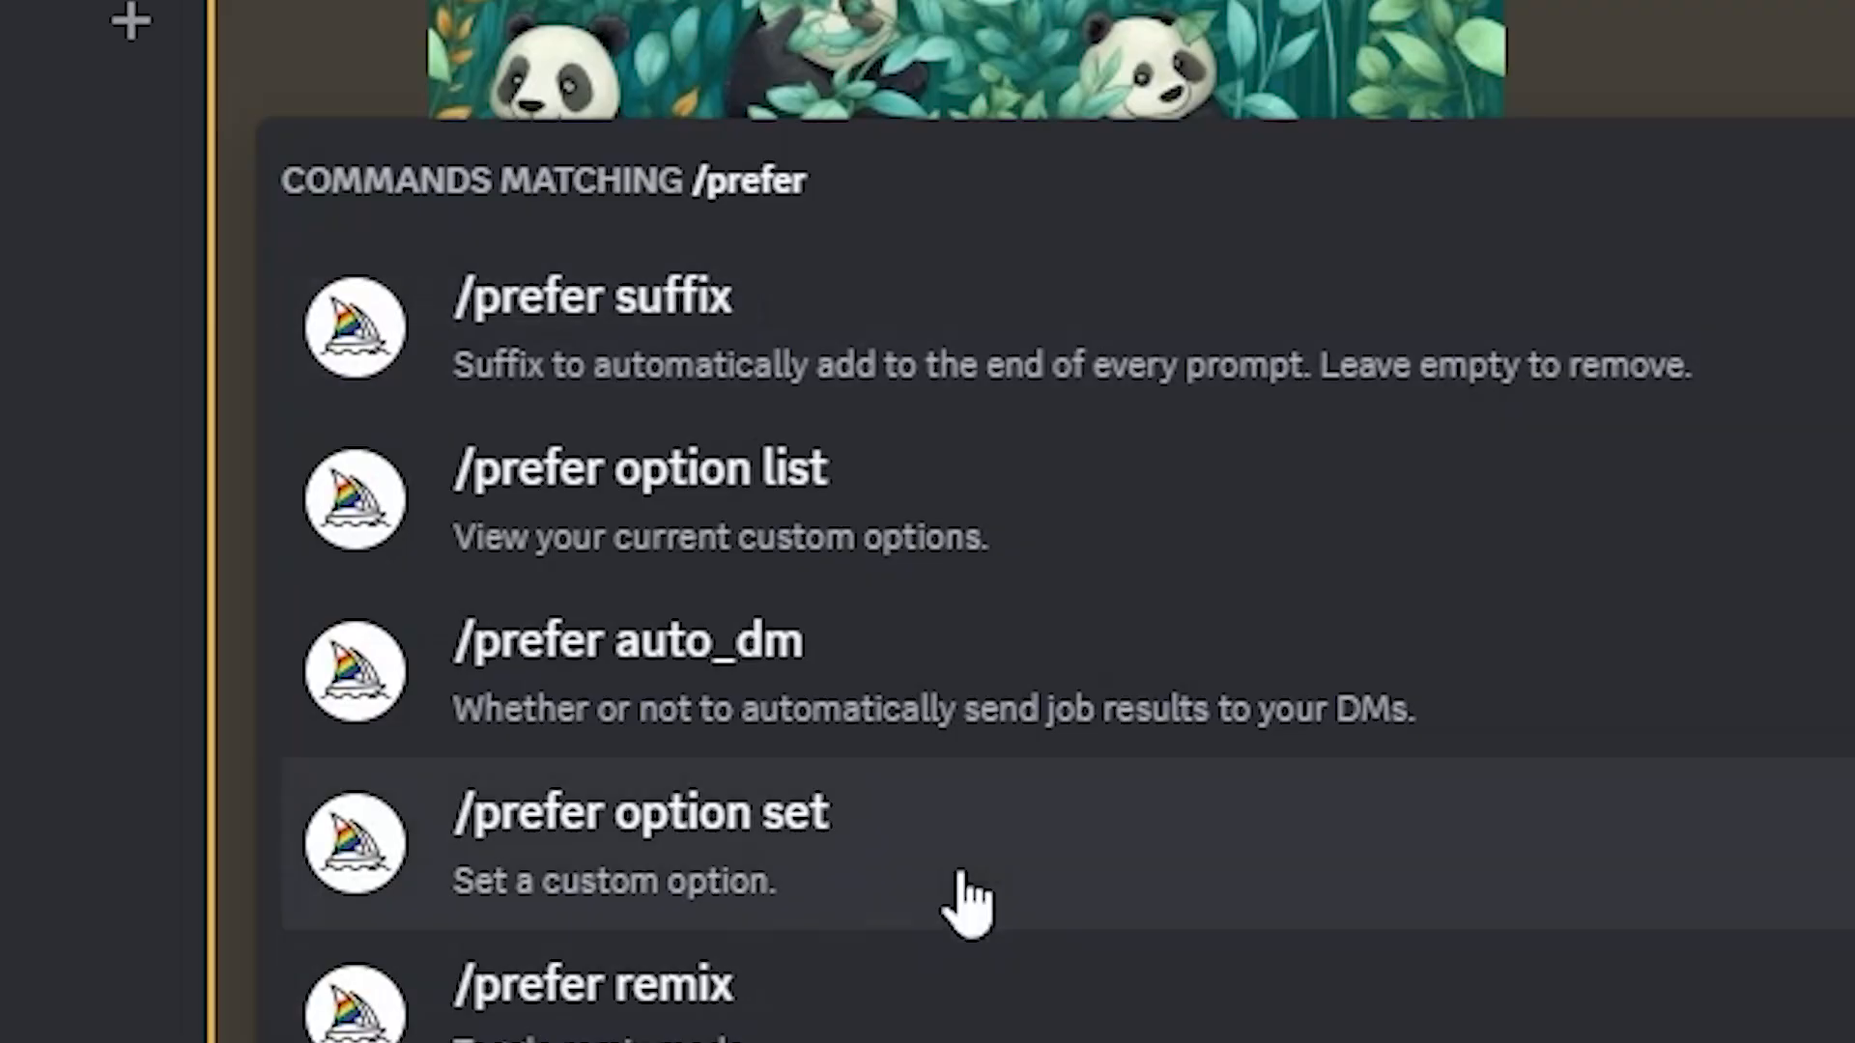
click(626, 640)
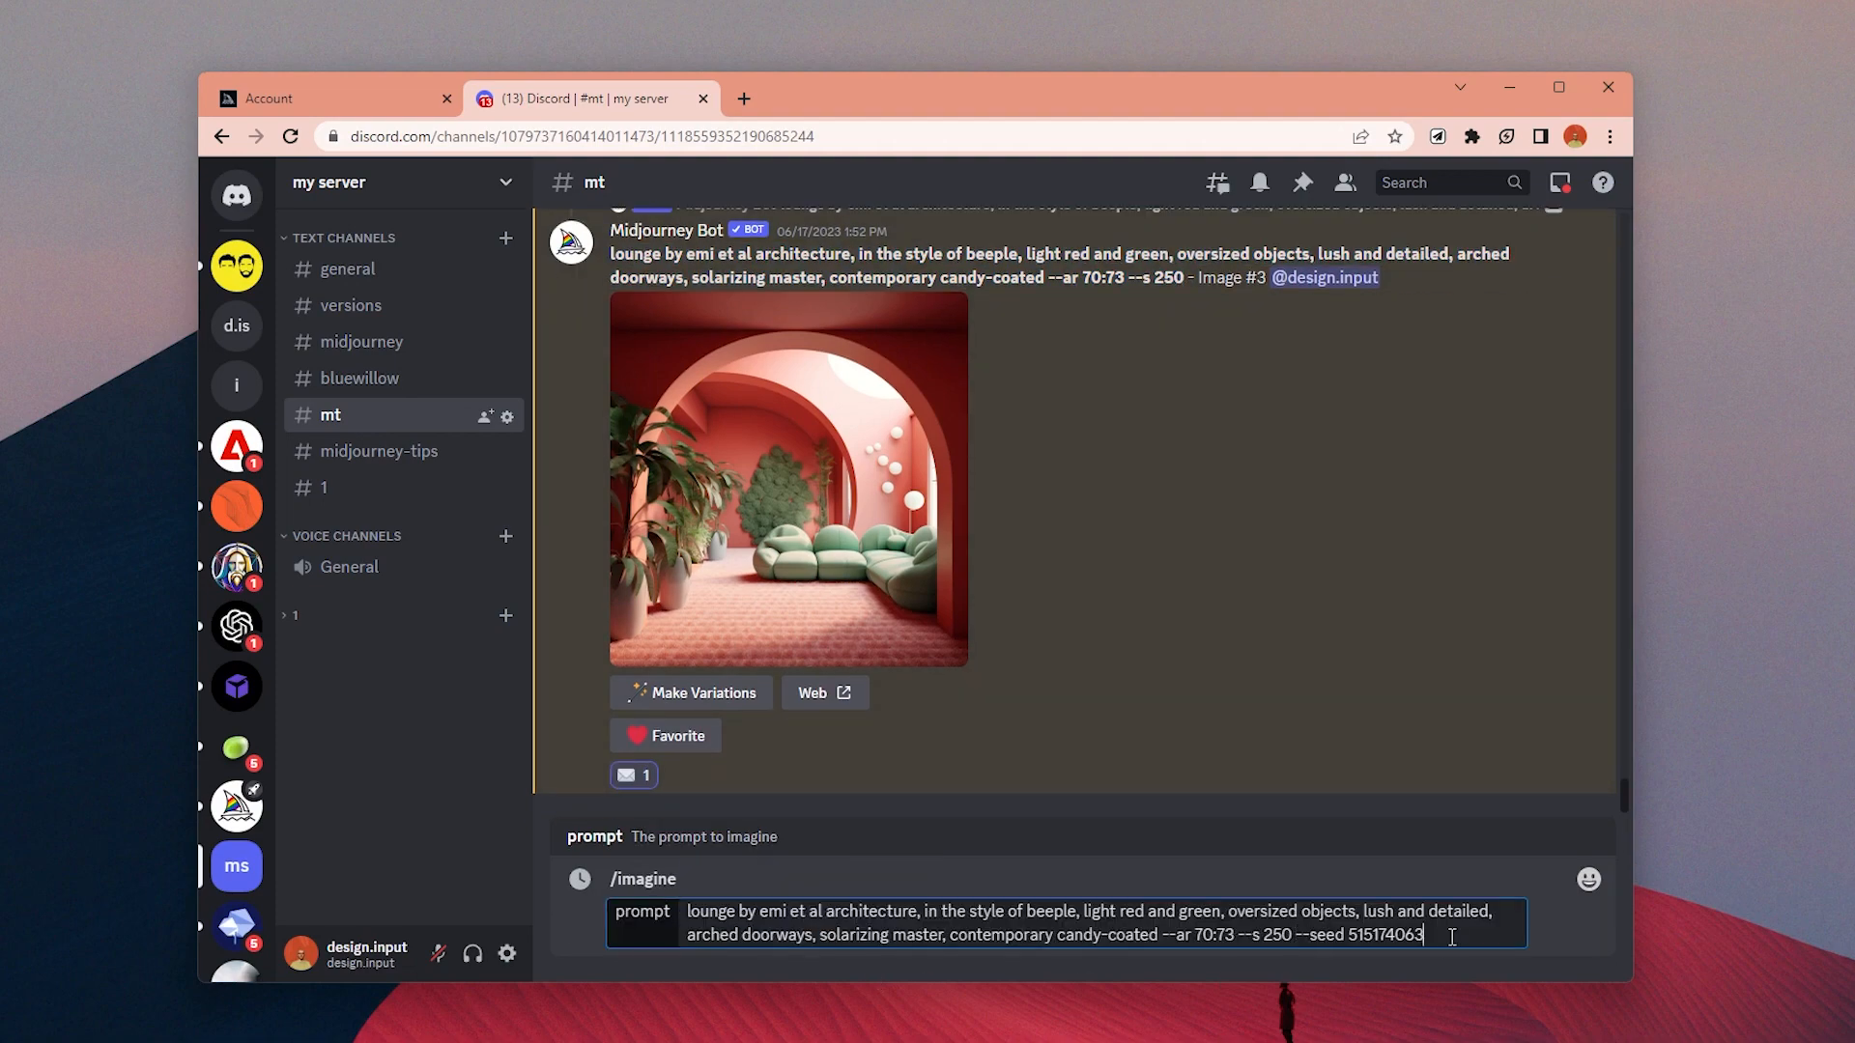
Generate the lounge with --no plant and recall the panda pattern job with /show
text(--no)
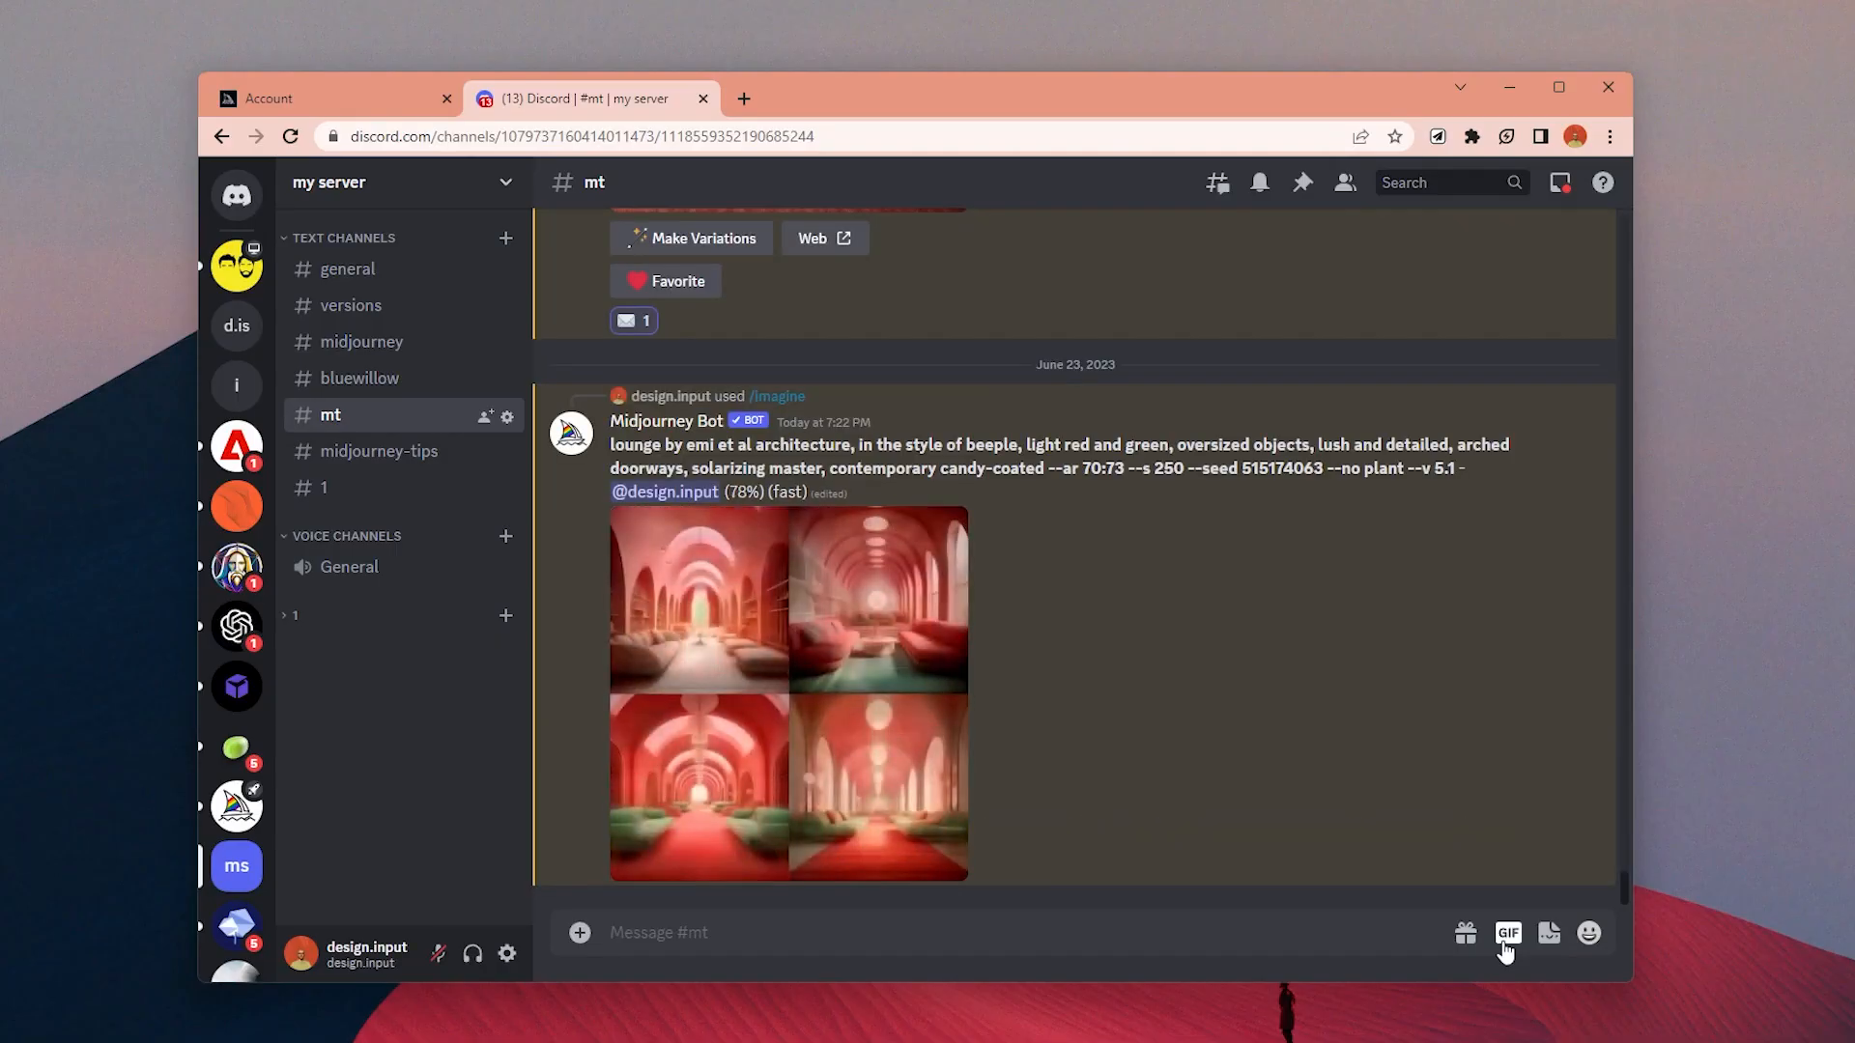
click(379, 451)
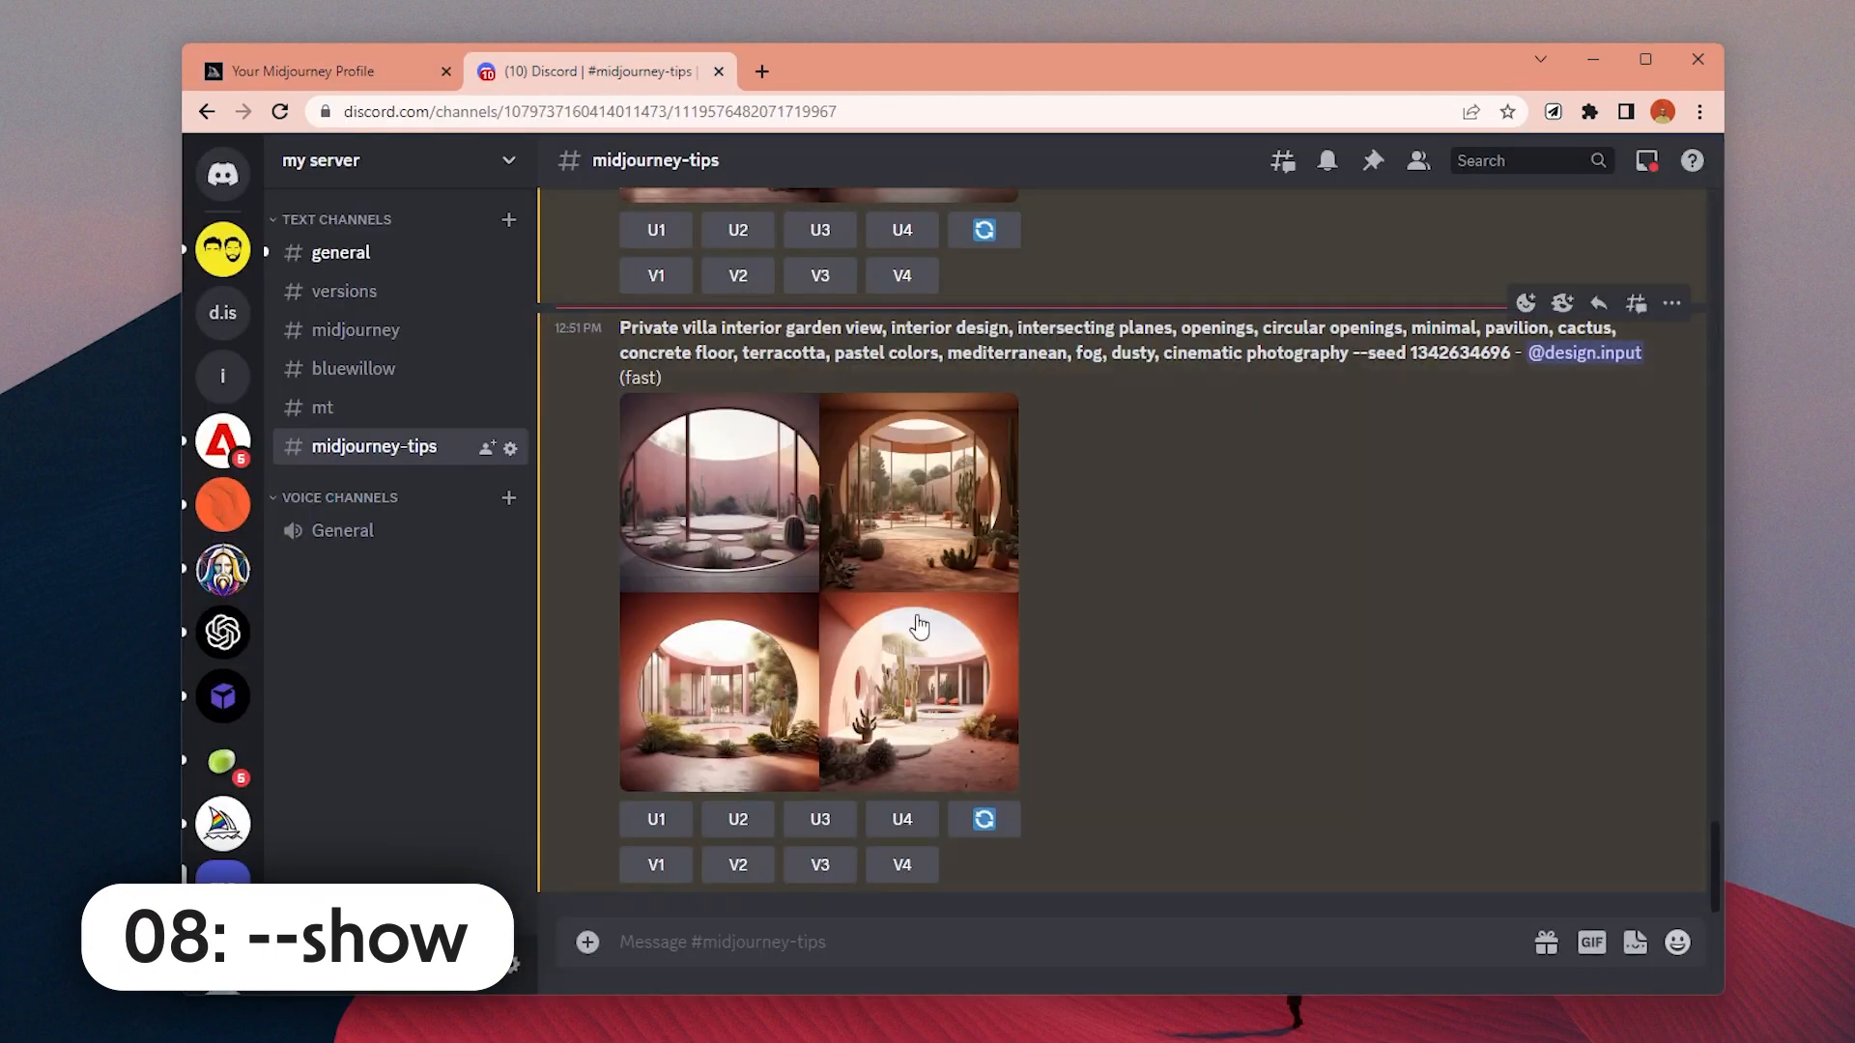
text(/sh)
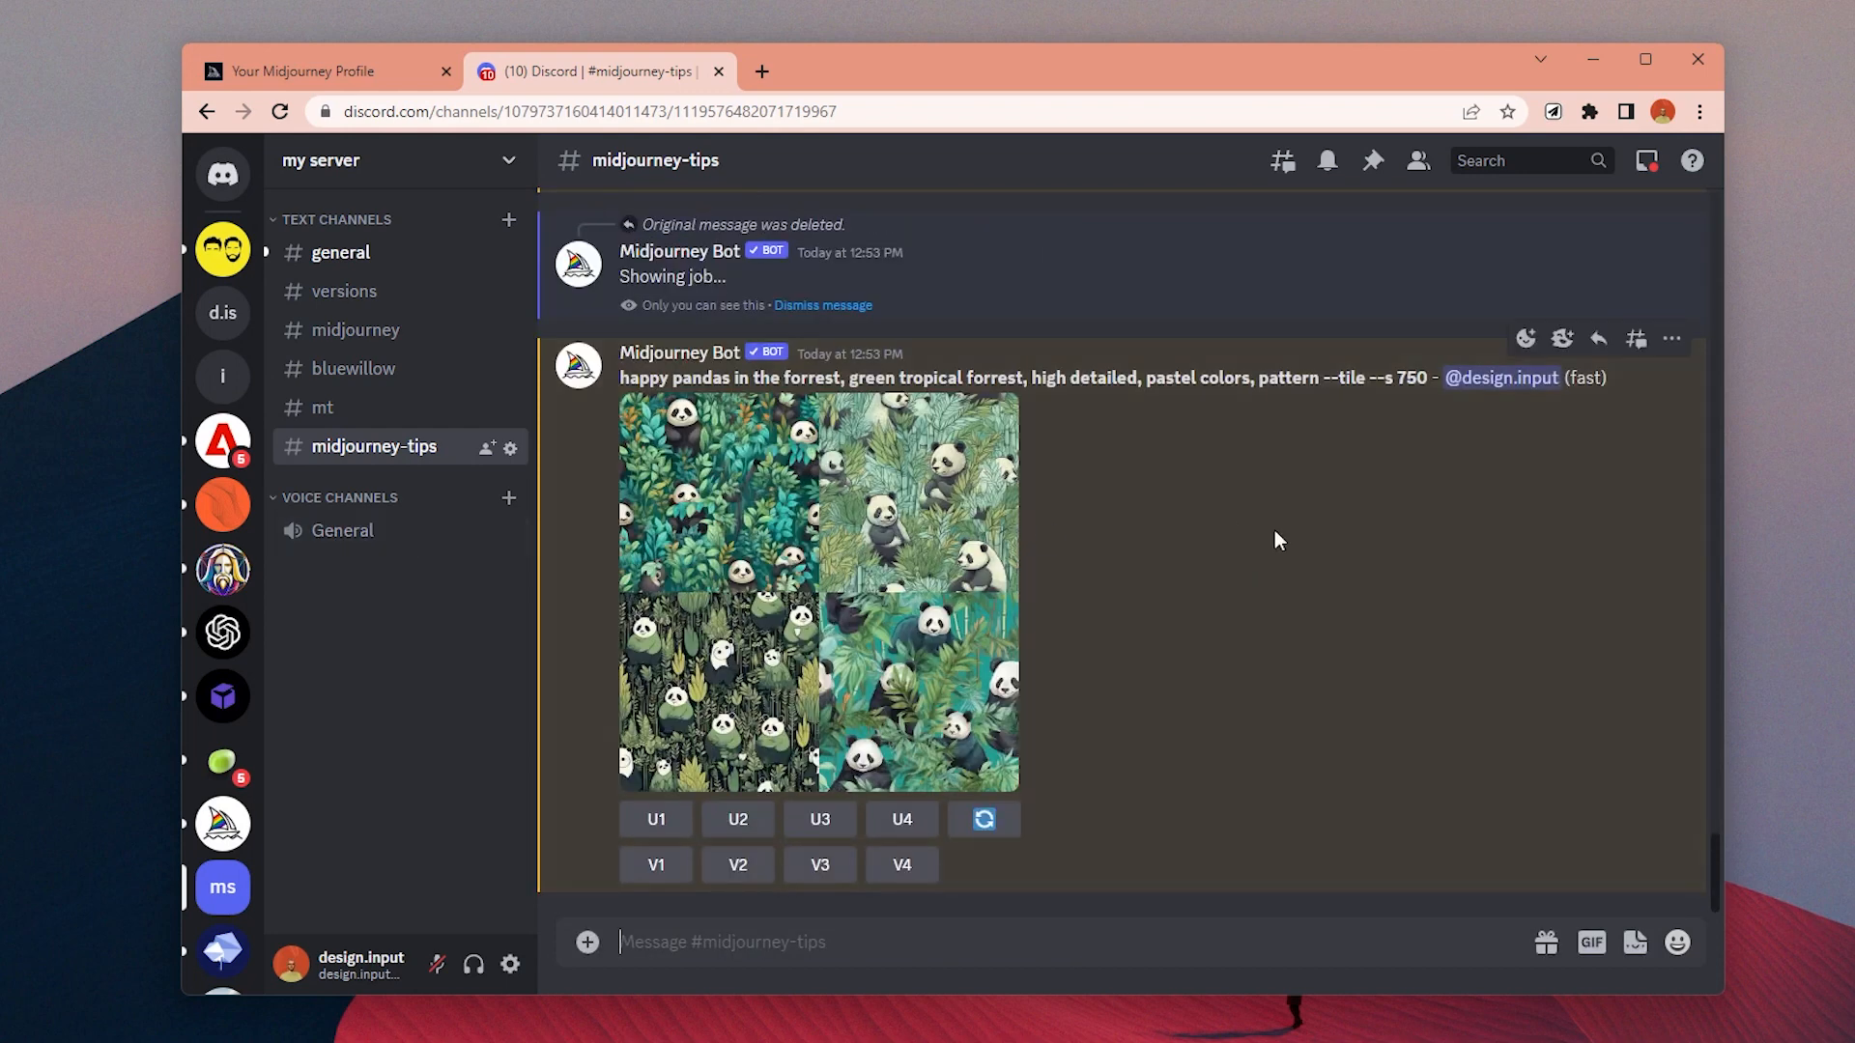
mouse_move(896, 595)
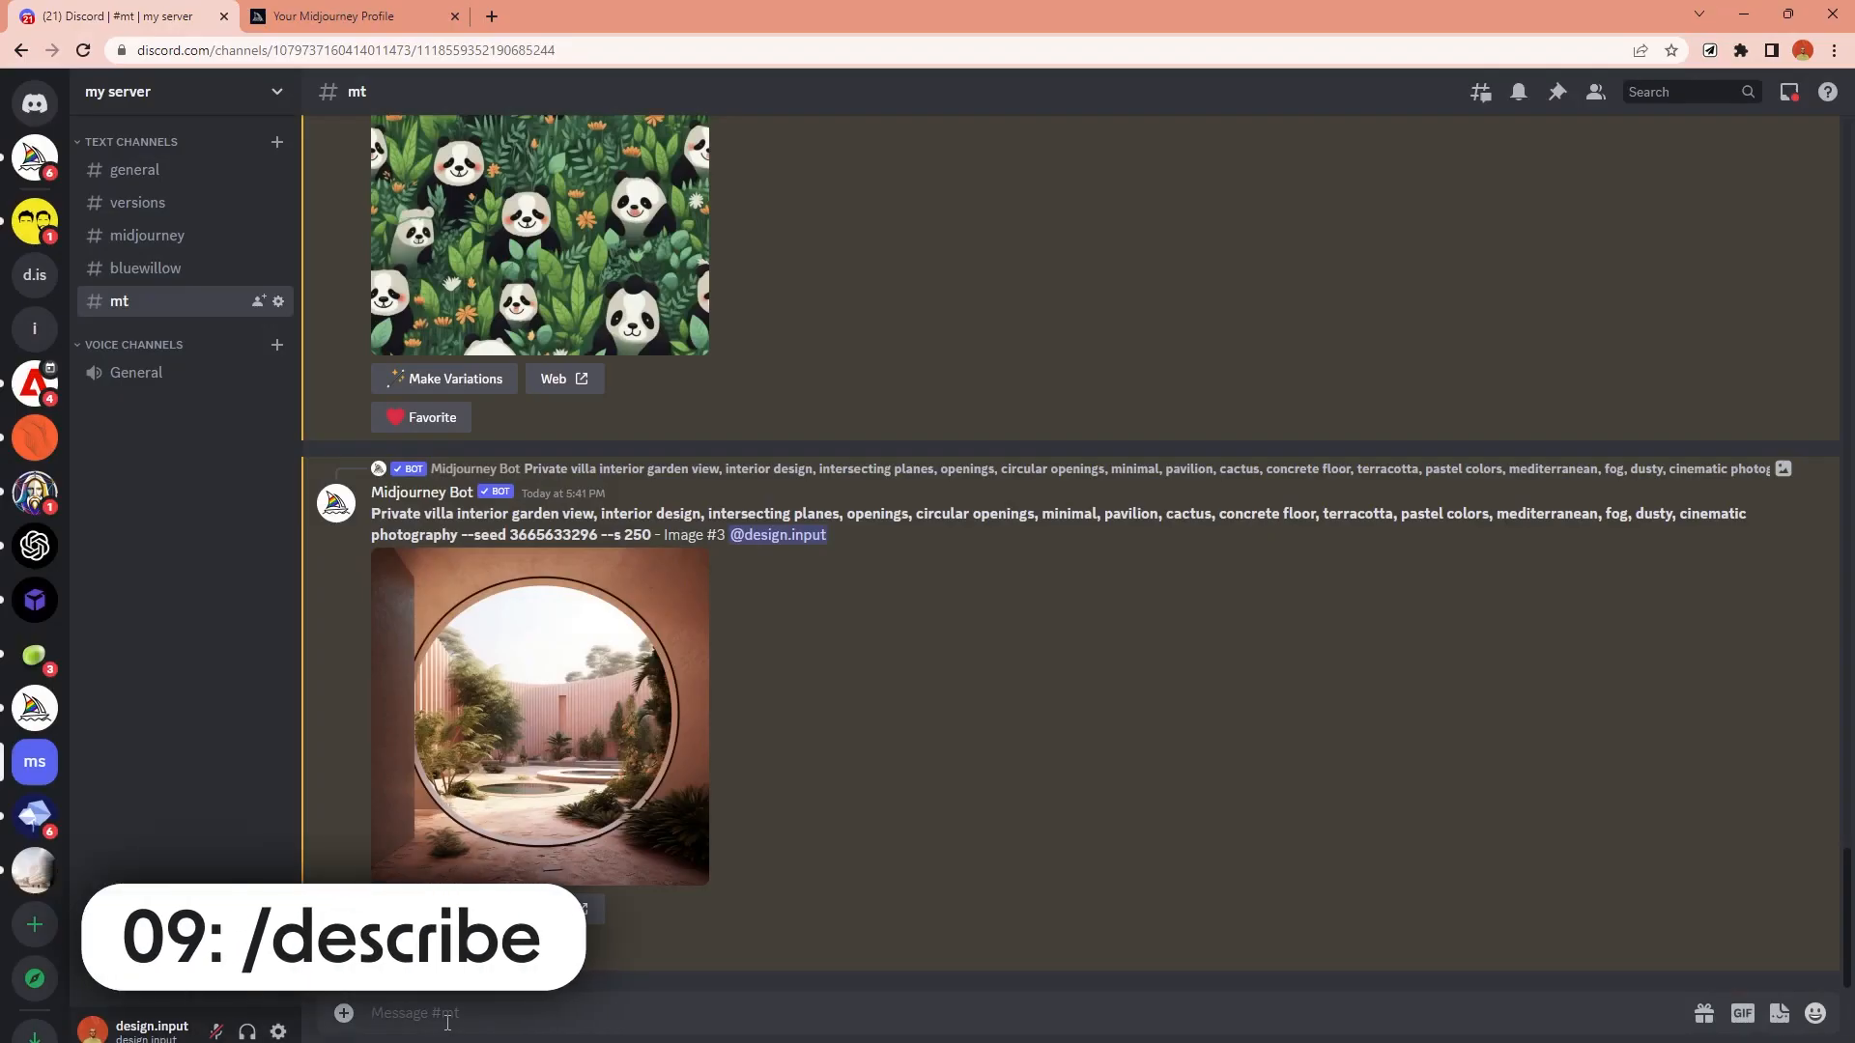
Run /describe on the circular garden-villa image and read its four suggested prompts
text(/des)
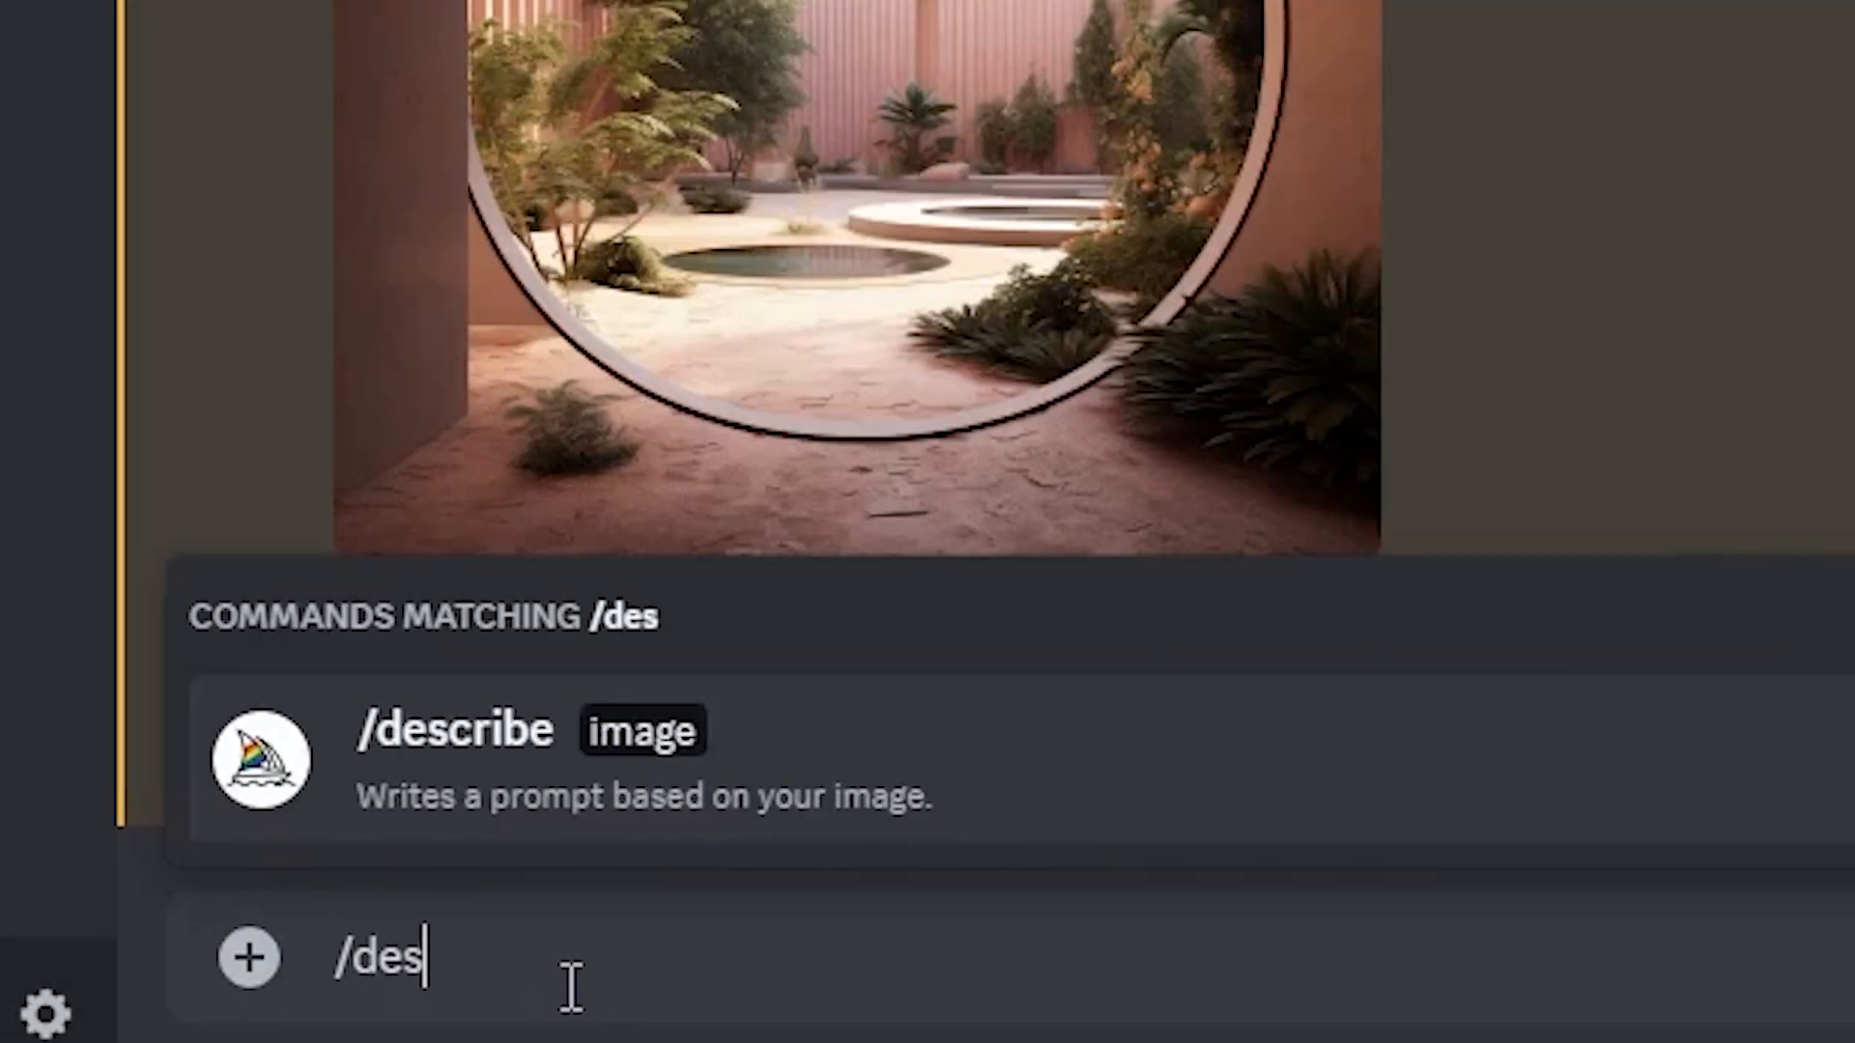
click(453, 730)
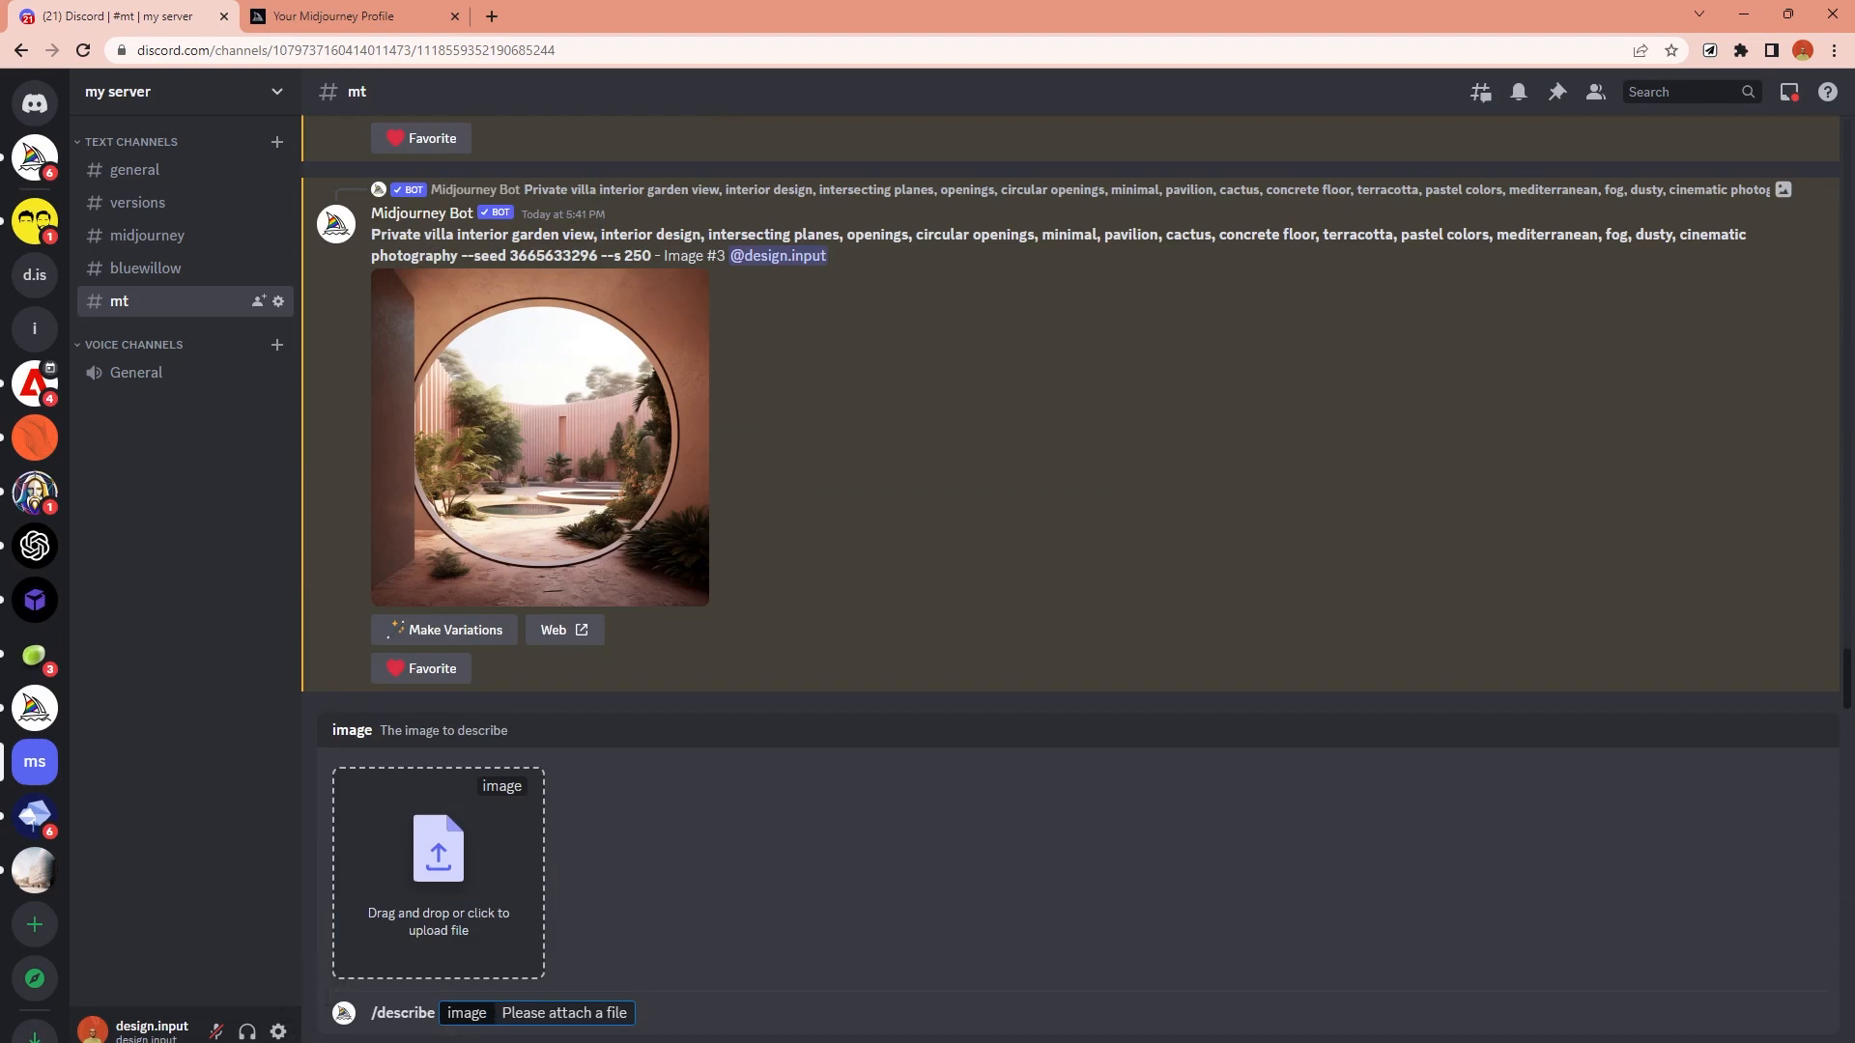
click(438, 873)
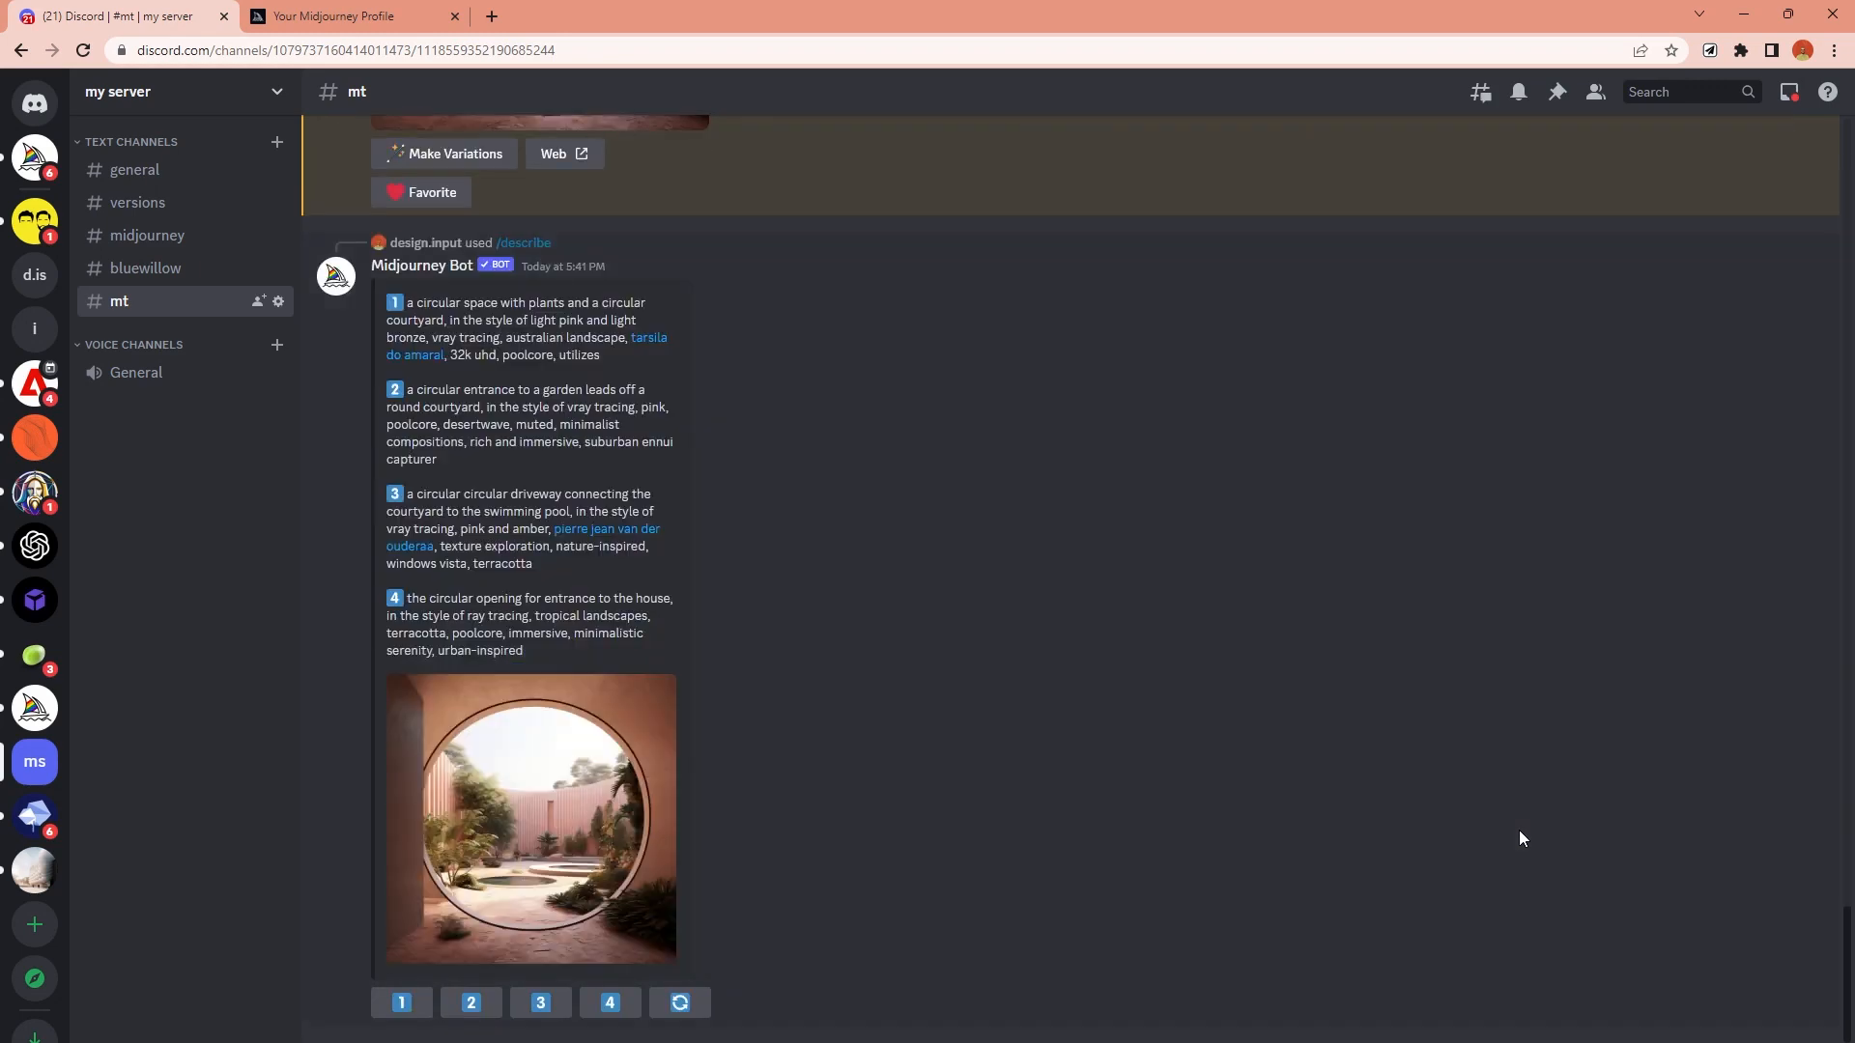
click(530, 818)
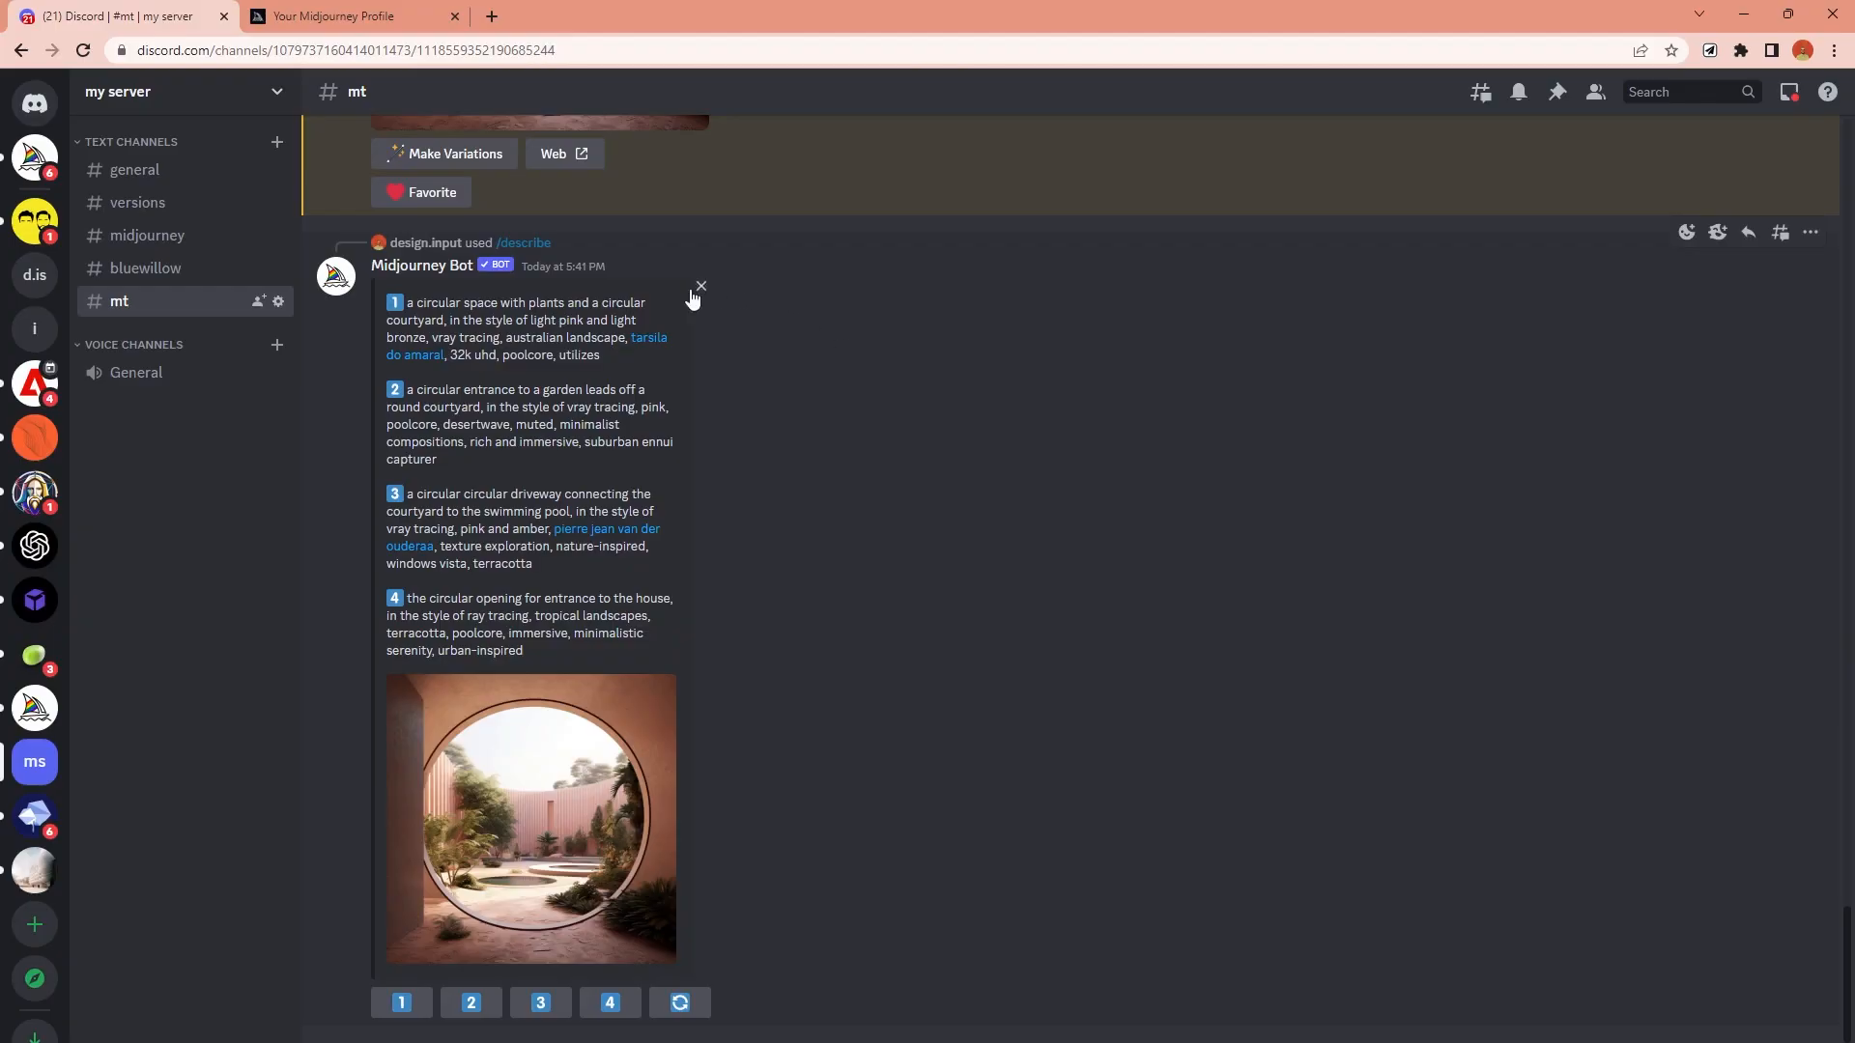
mouse_move(639, 411)
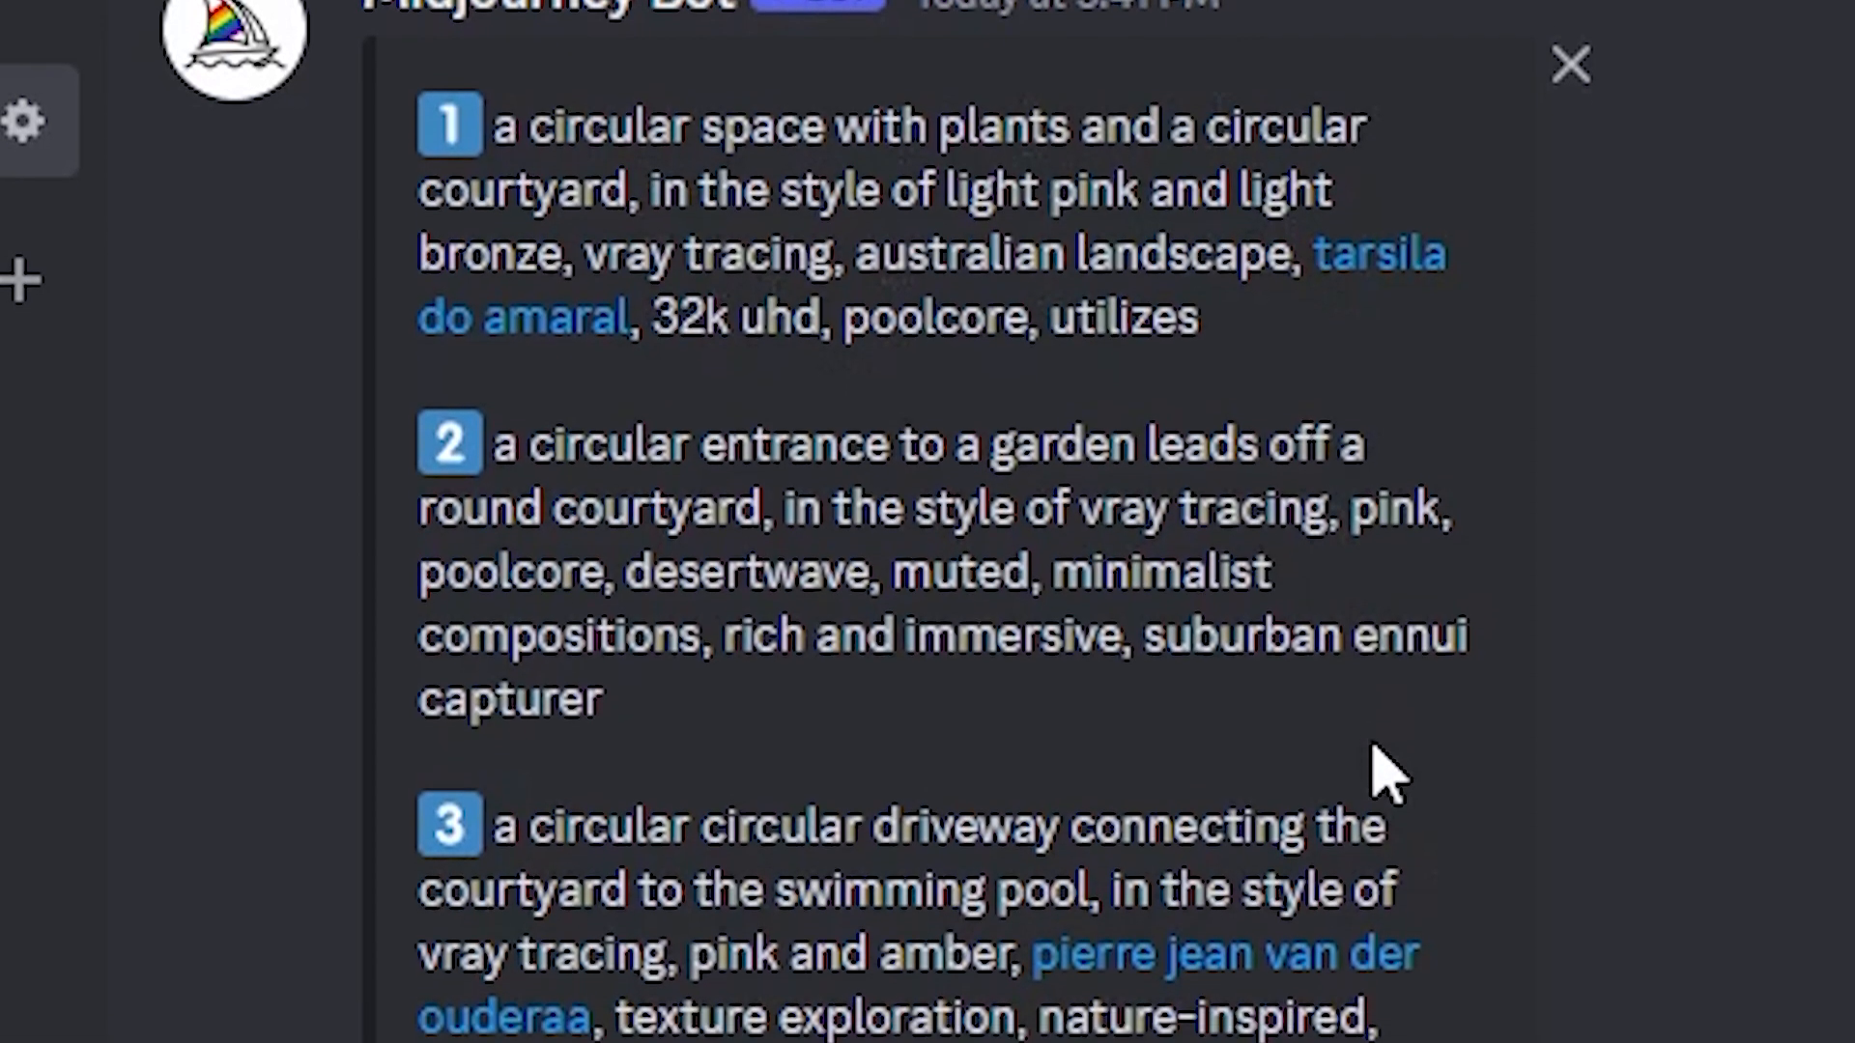
scroll(down, 3)
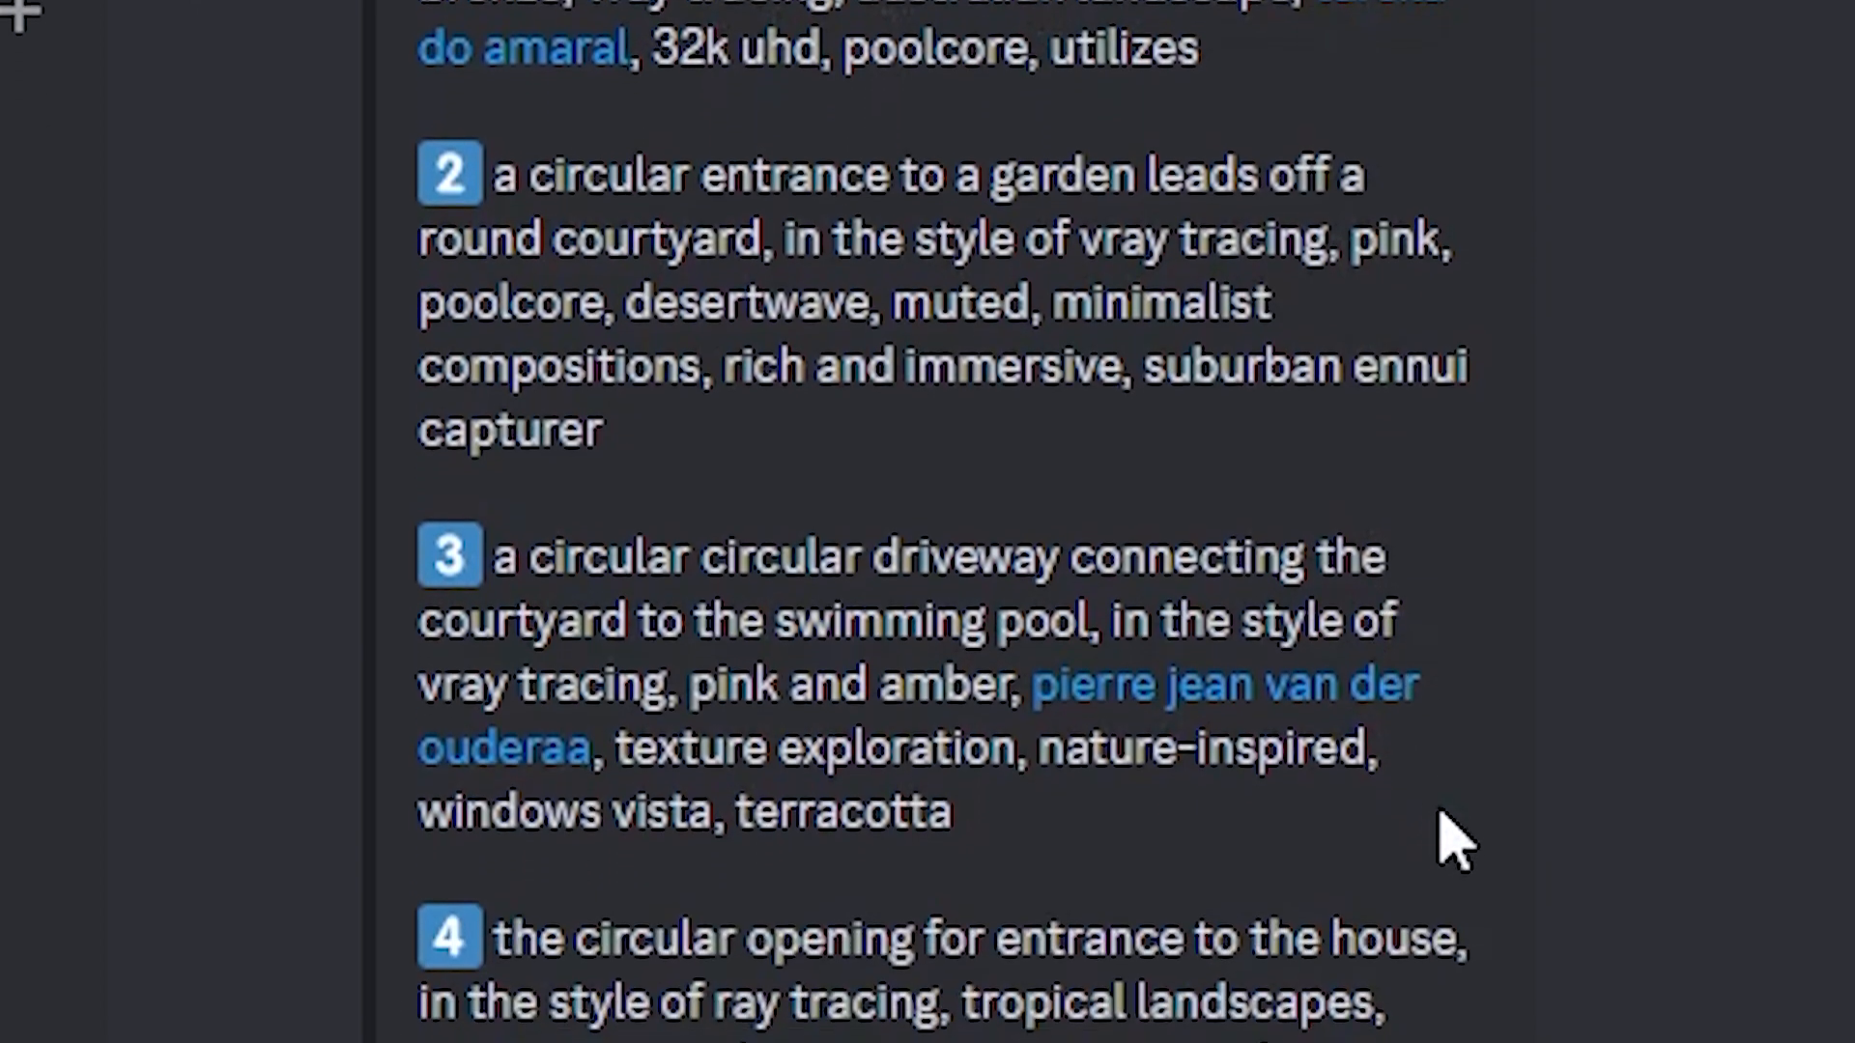
scroll(down, 3)
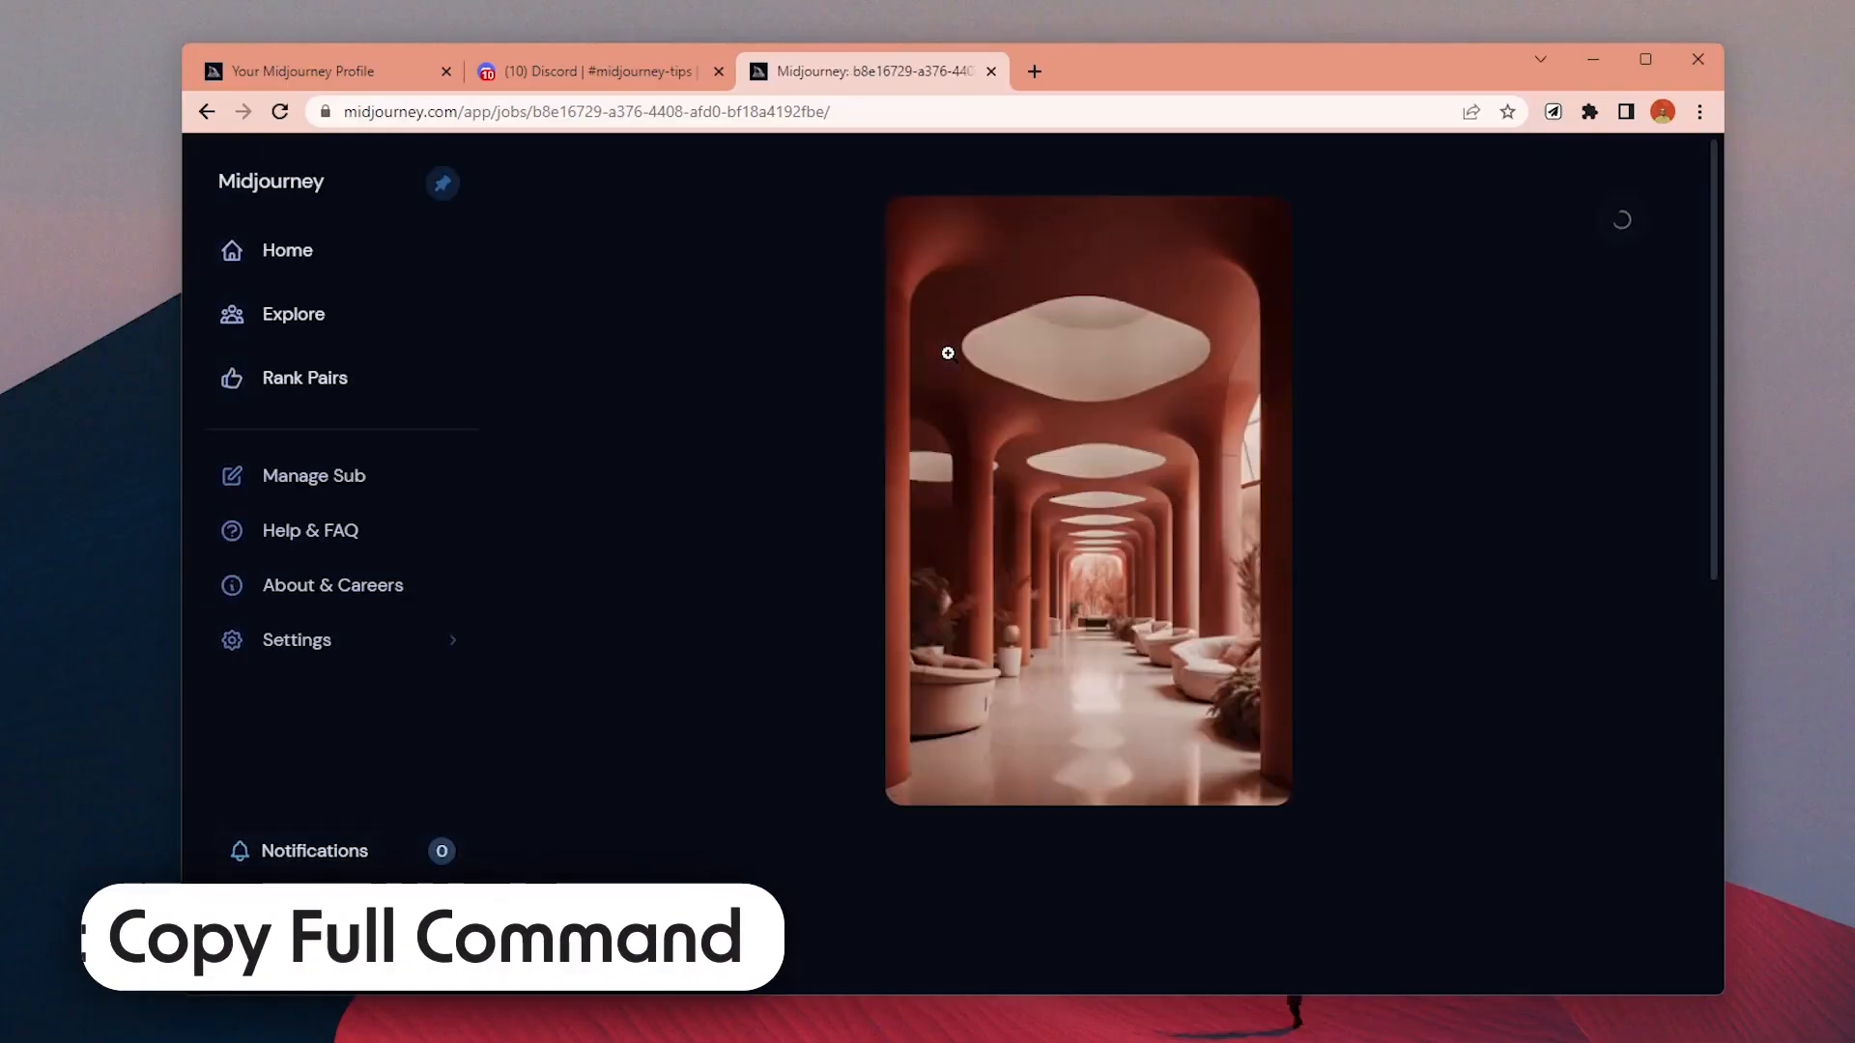
Copy the full command of the minimalist terracotta hotel job
scroll(down, 3)
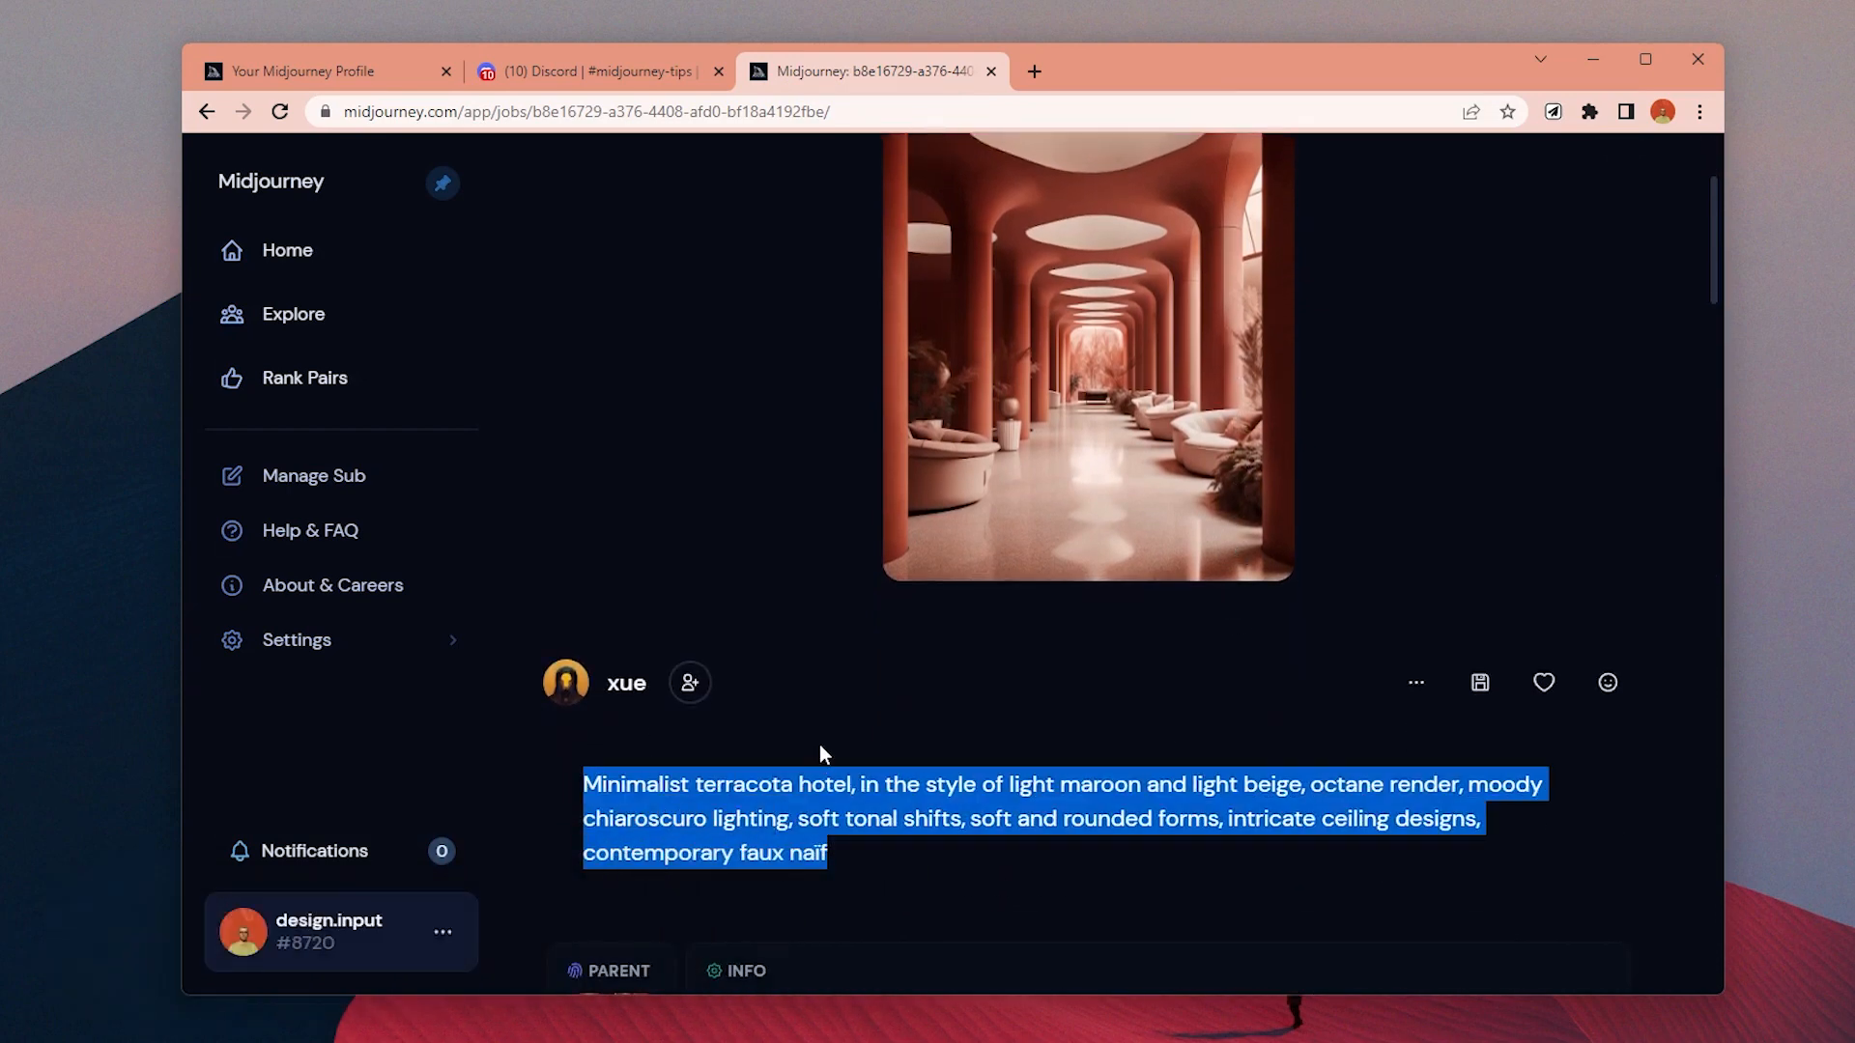
click(1340, 853)
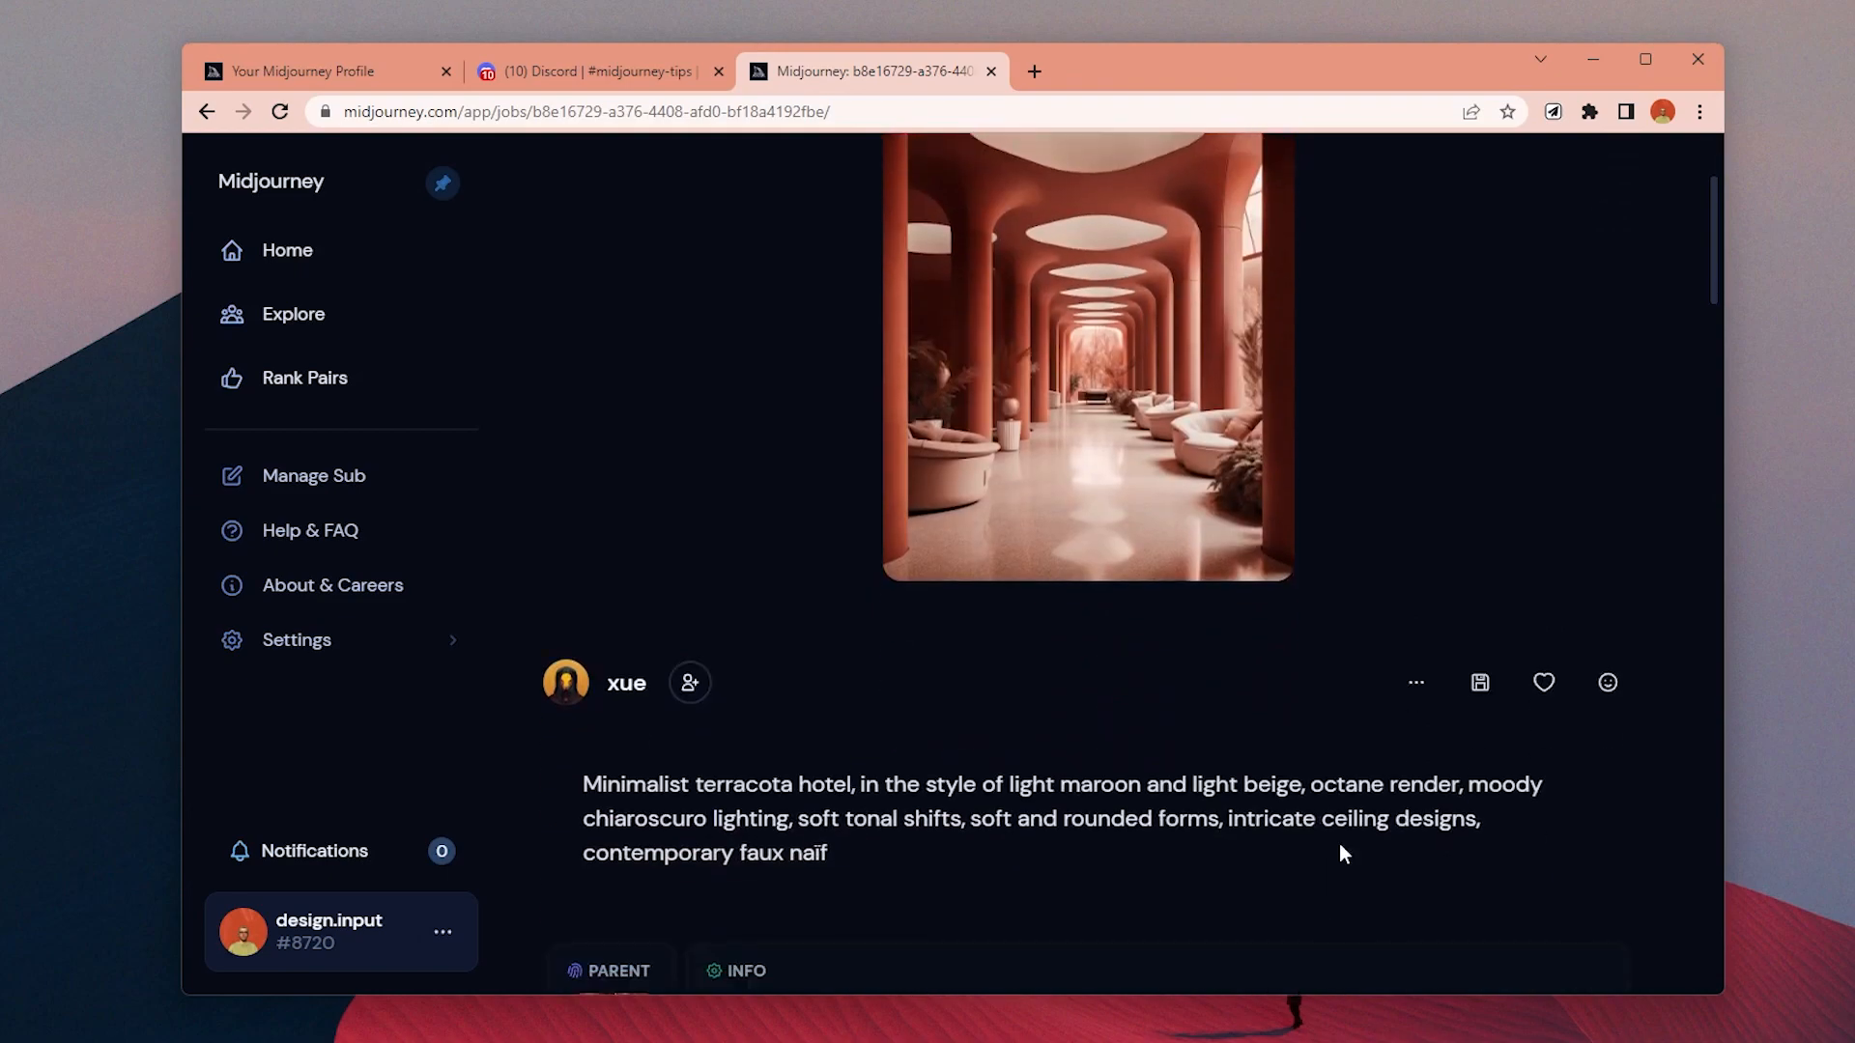
click(1414, 682)
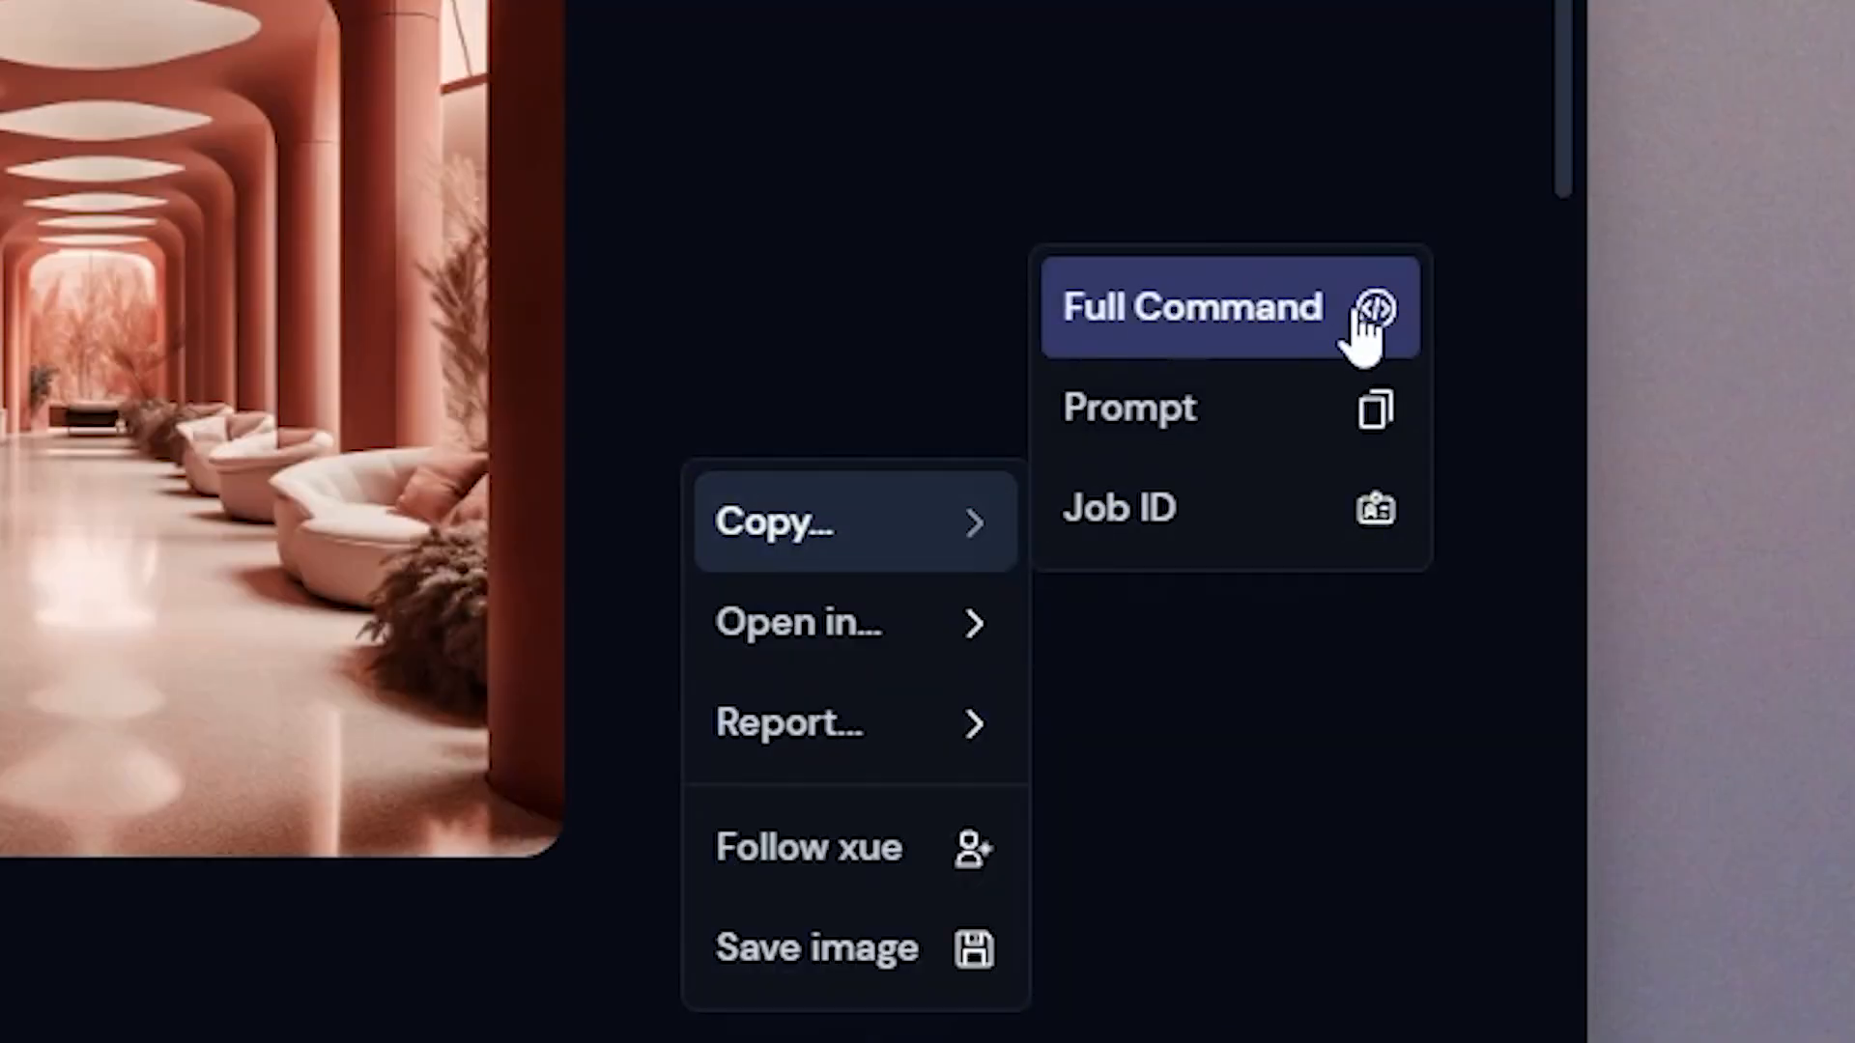
click(1190, 307)
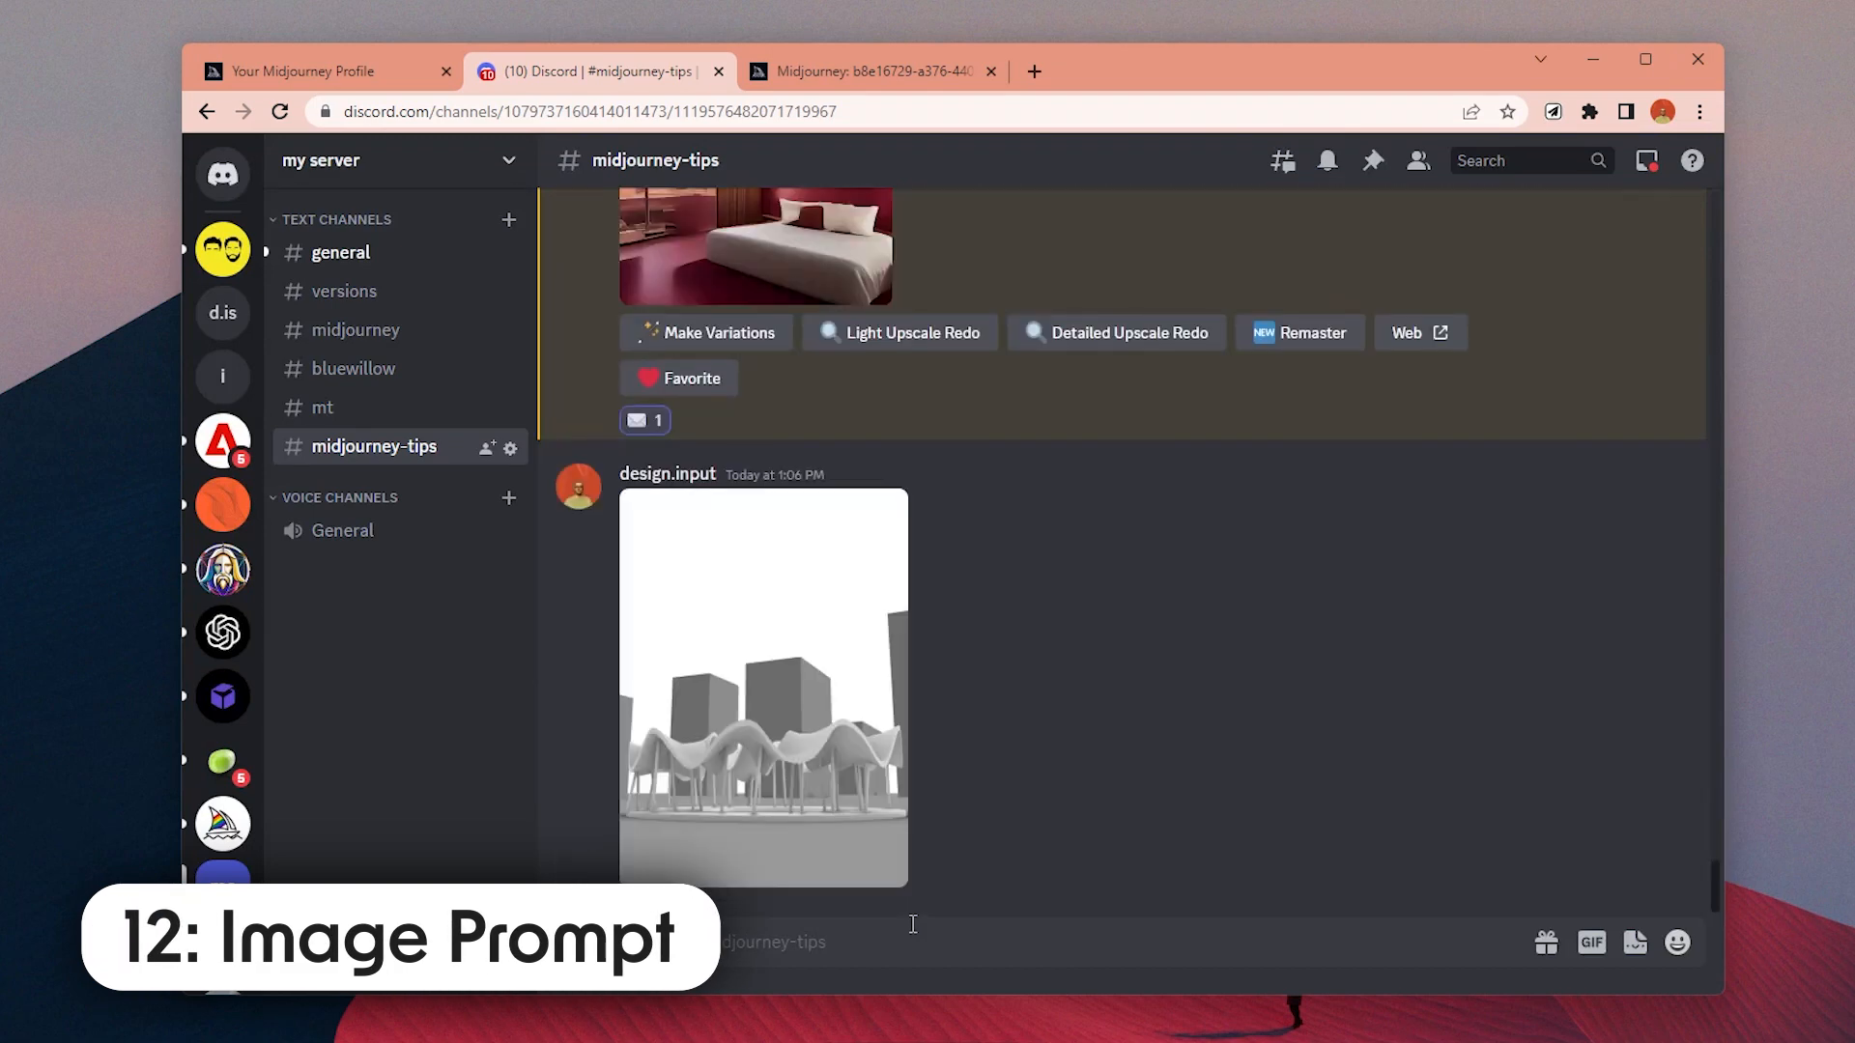
Imagine a curvy timber pavilion from the grey pavilion image URL with --s 500, then --q 0.25
text(/)
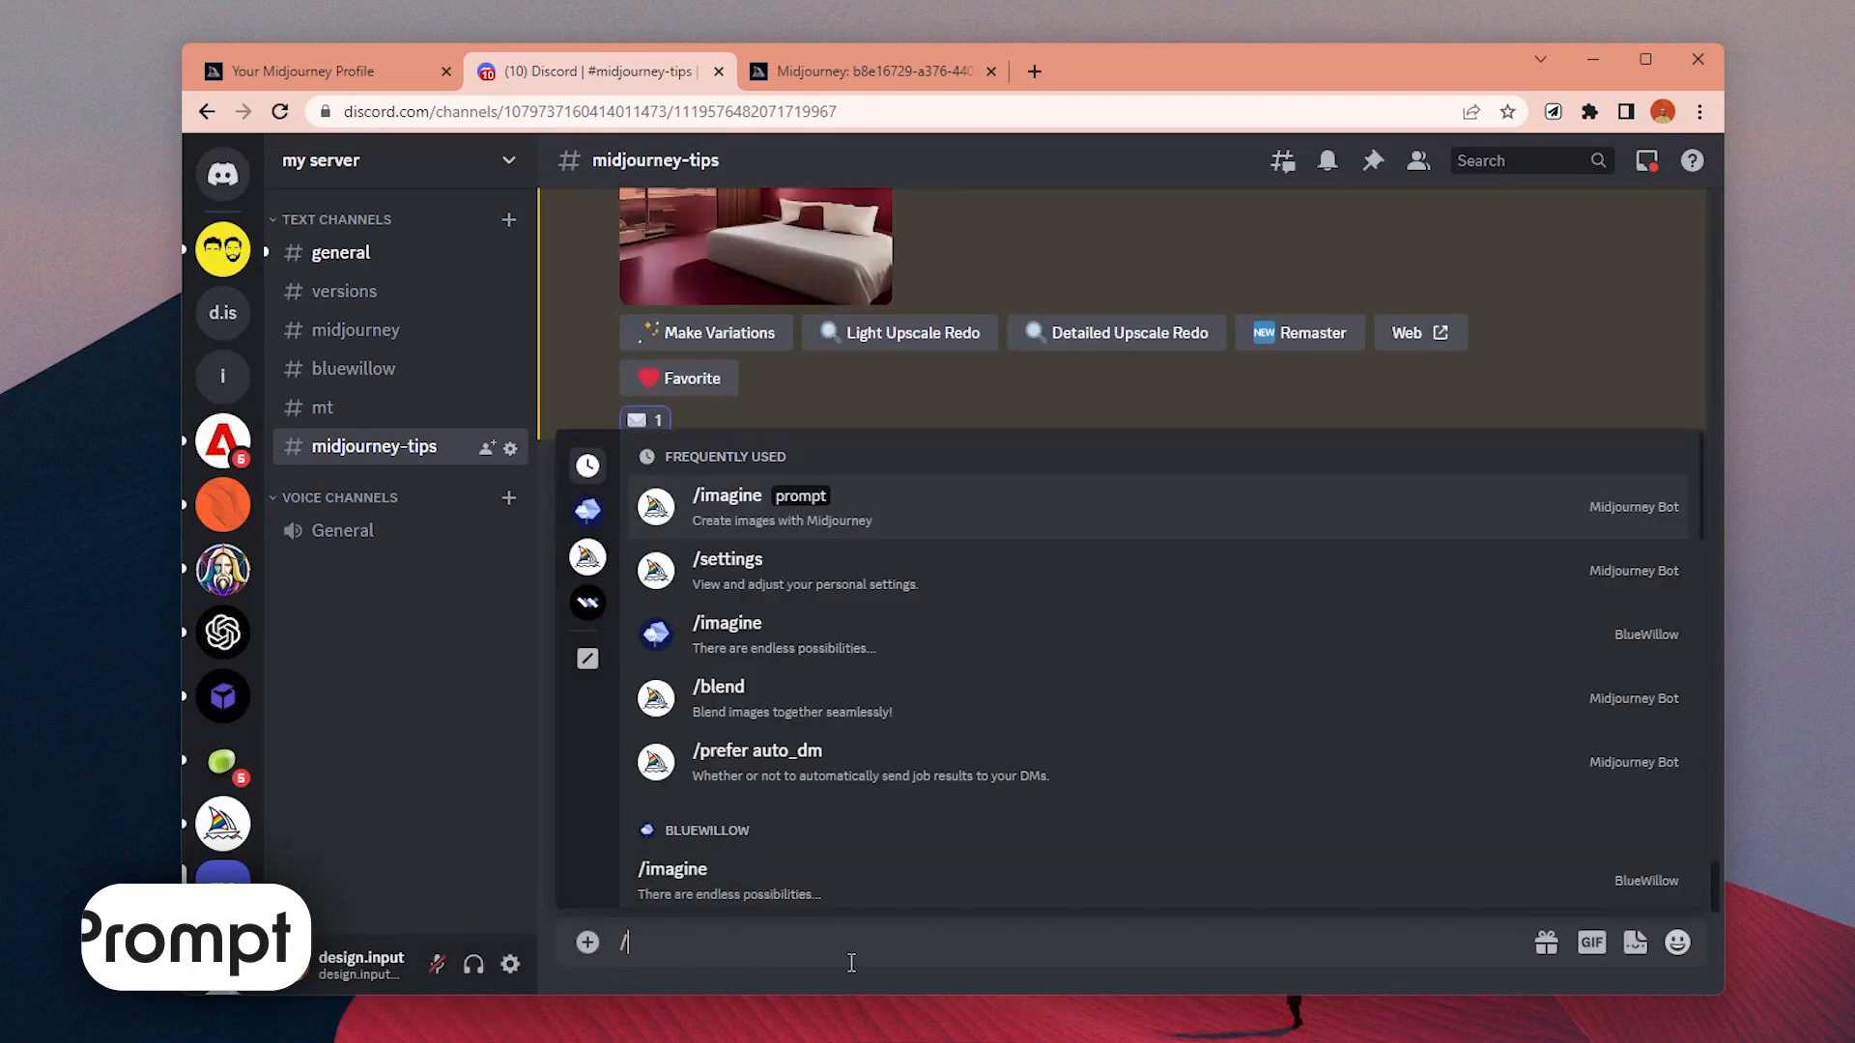
click(728, 506)
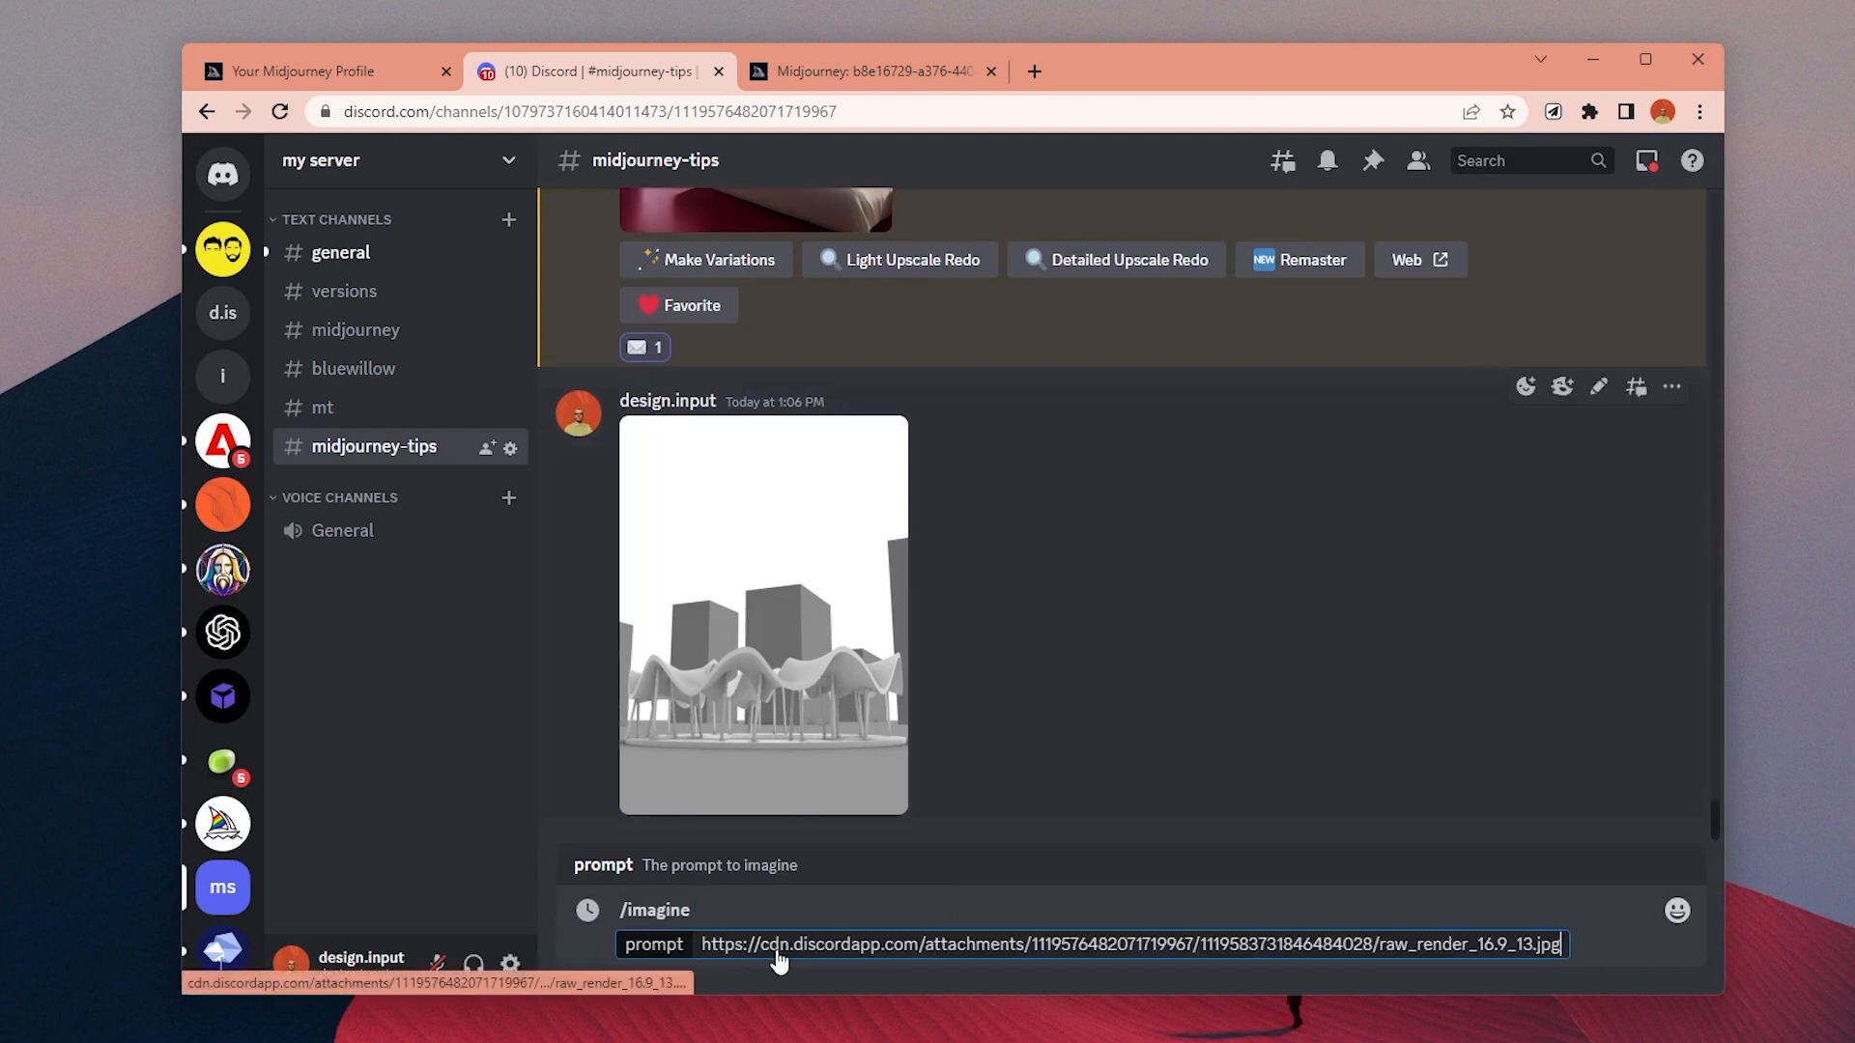
click(763, 615)
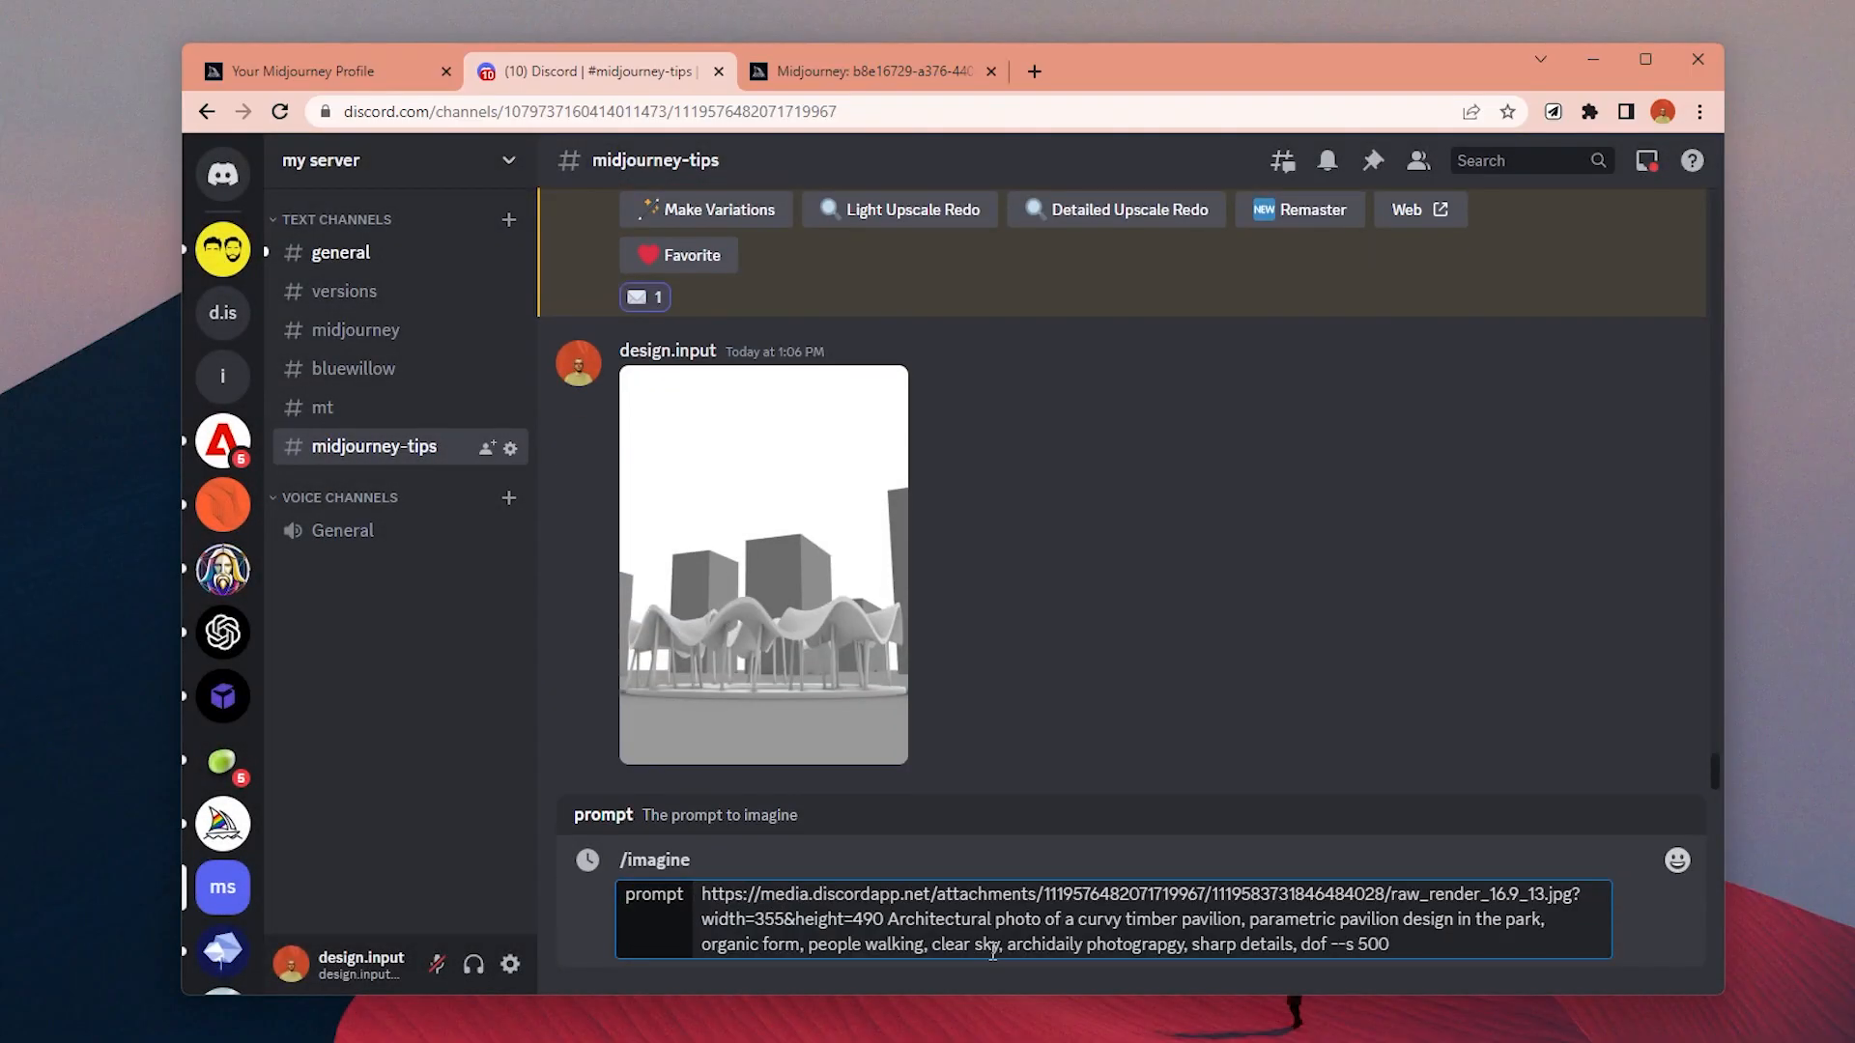
text(--)
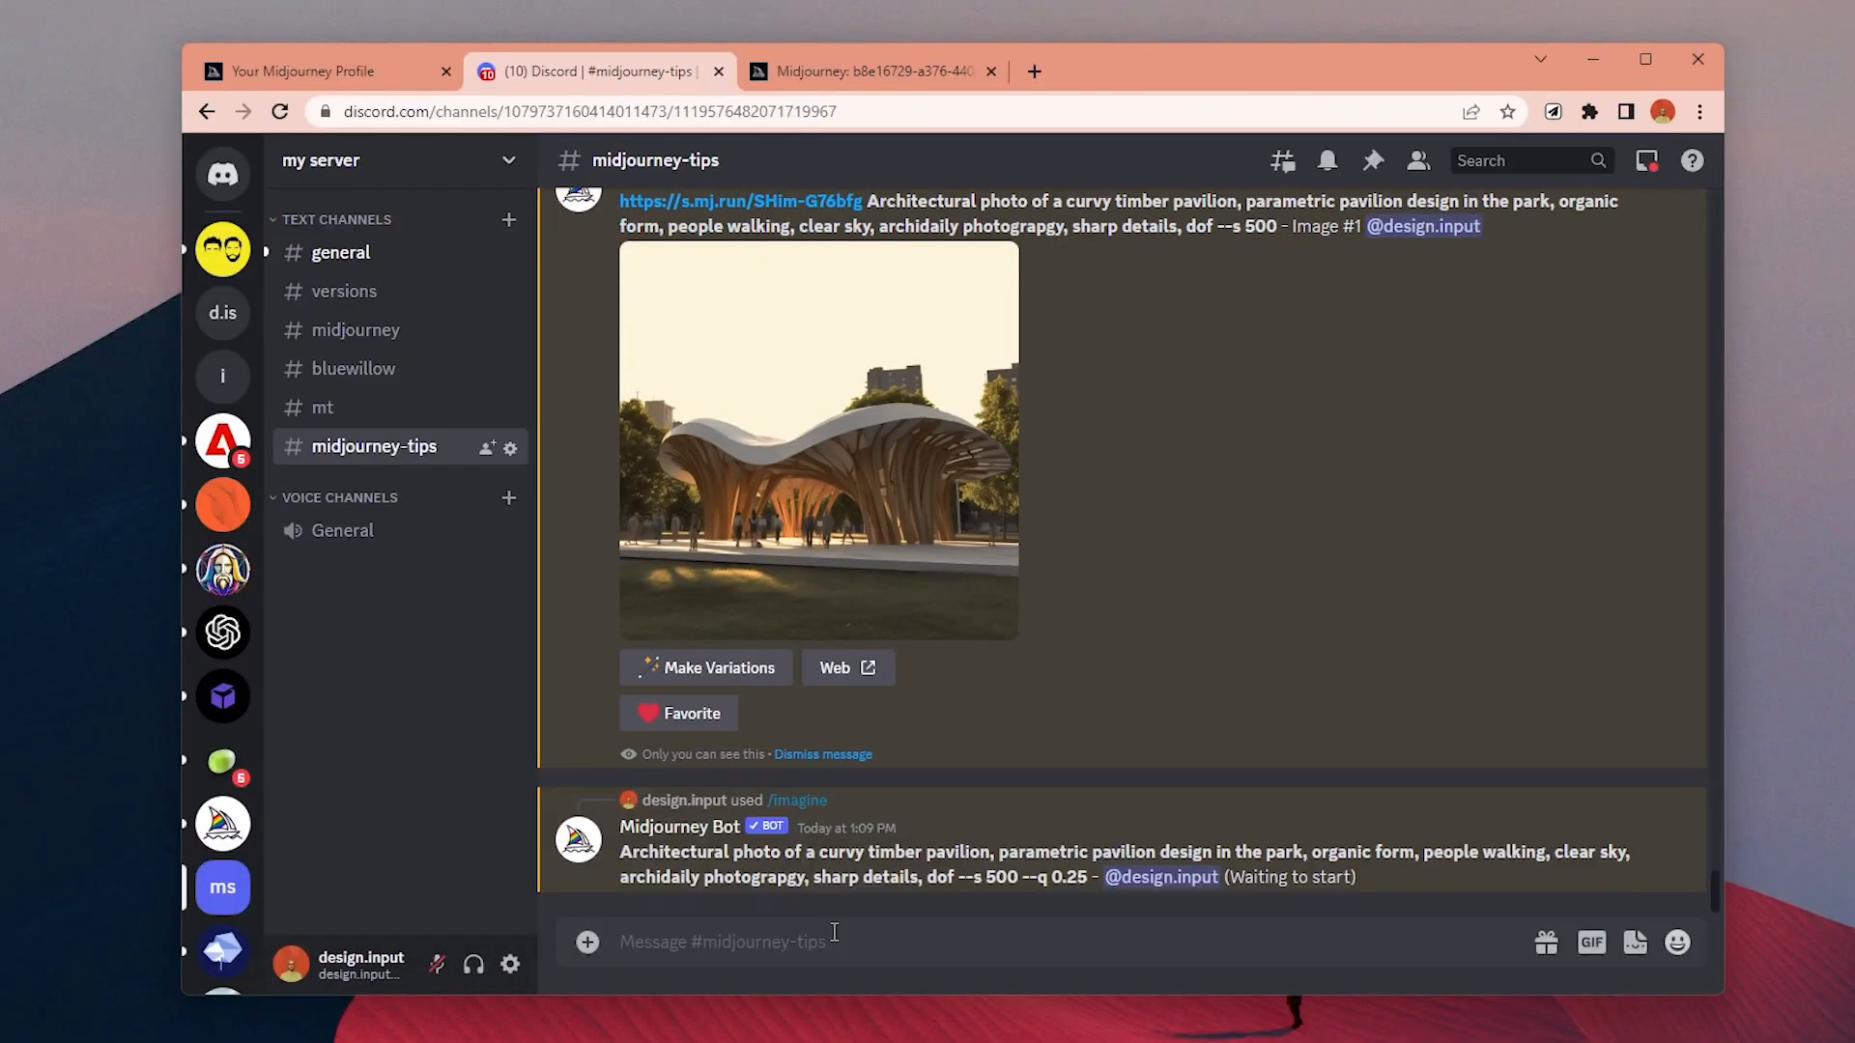
Render the timber pavilion prompt at --q 0.25 and --q 2, then run /info
text(/)
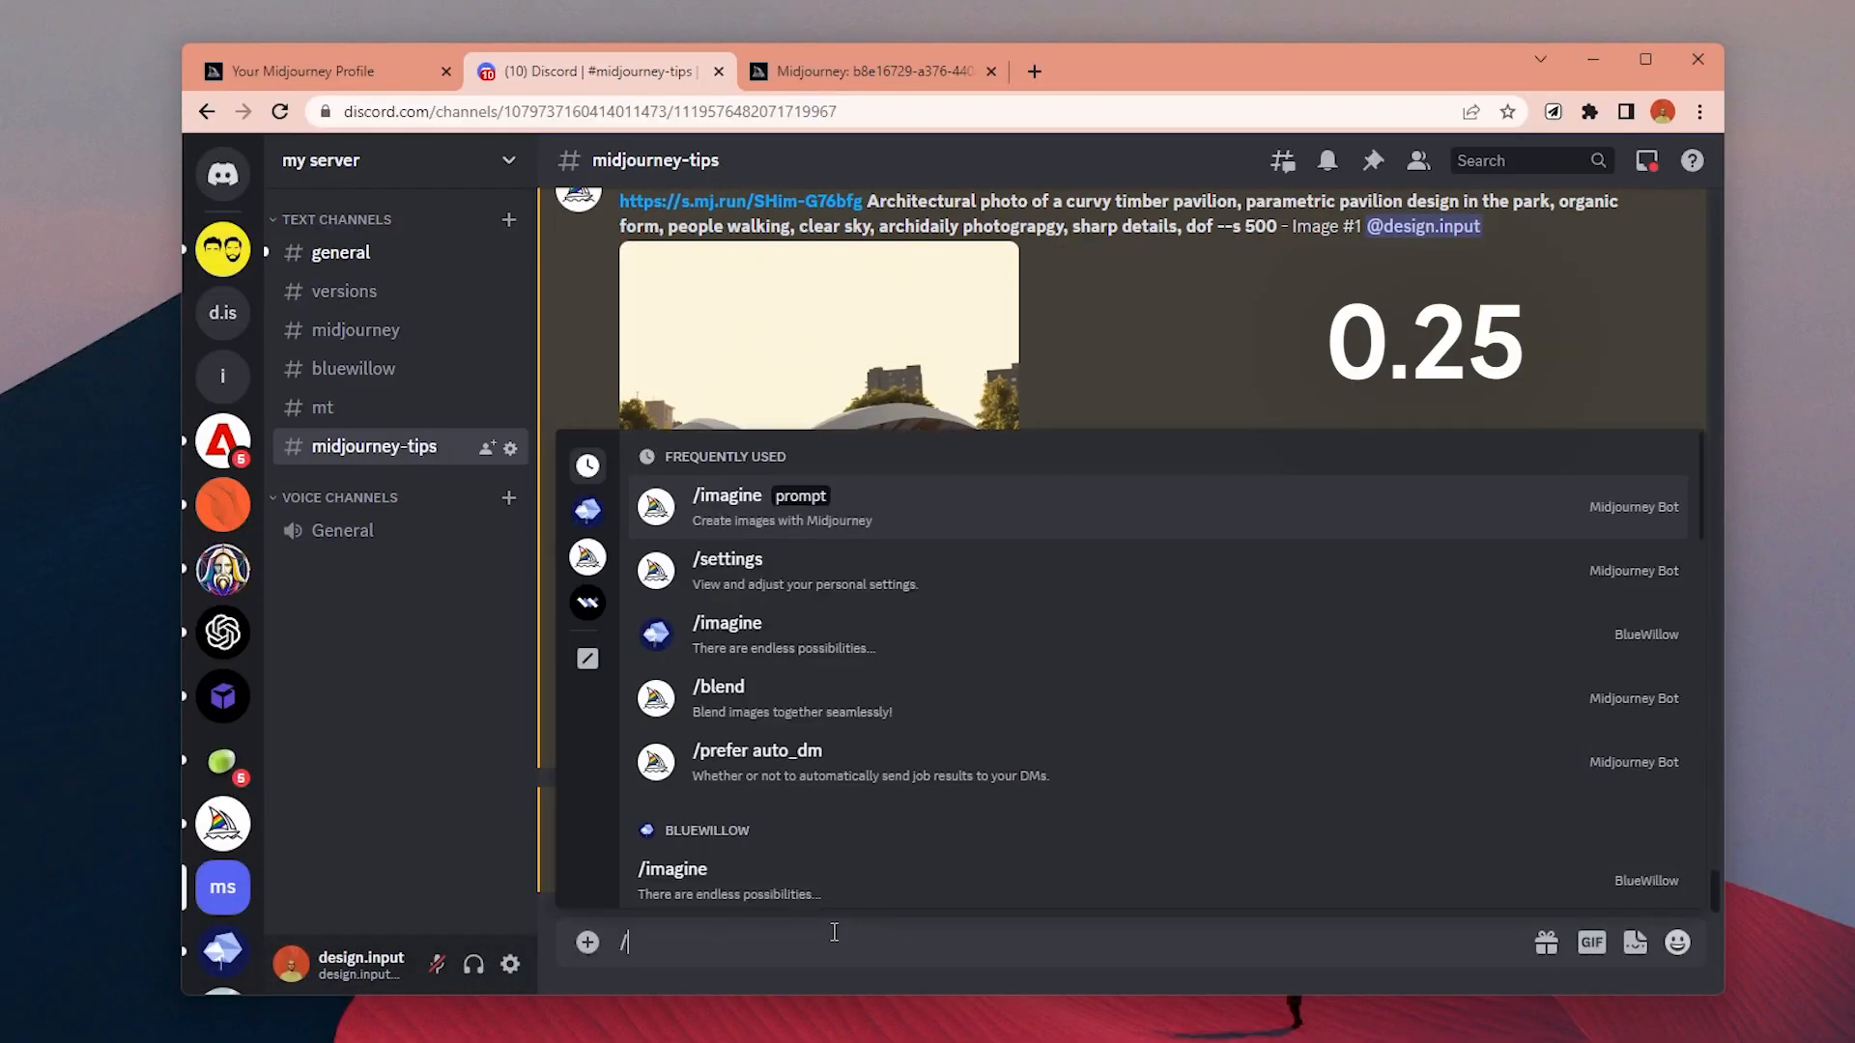
click(727, 507)
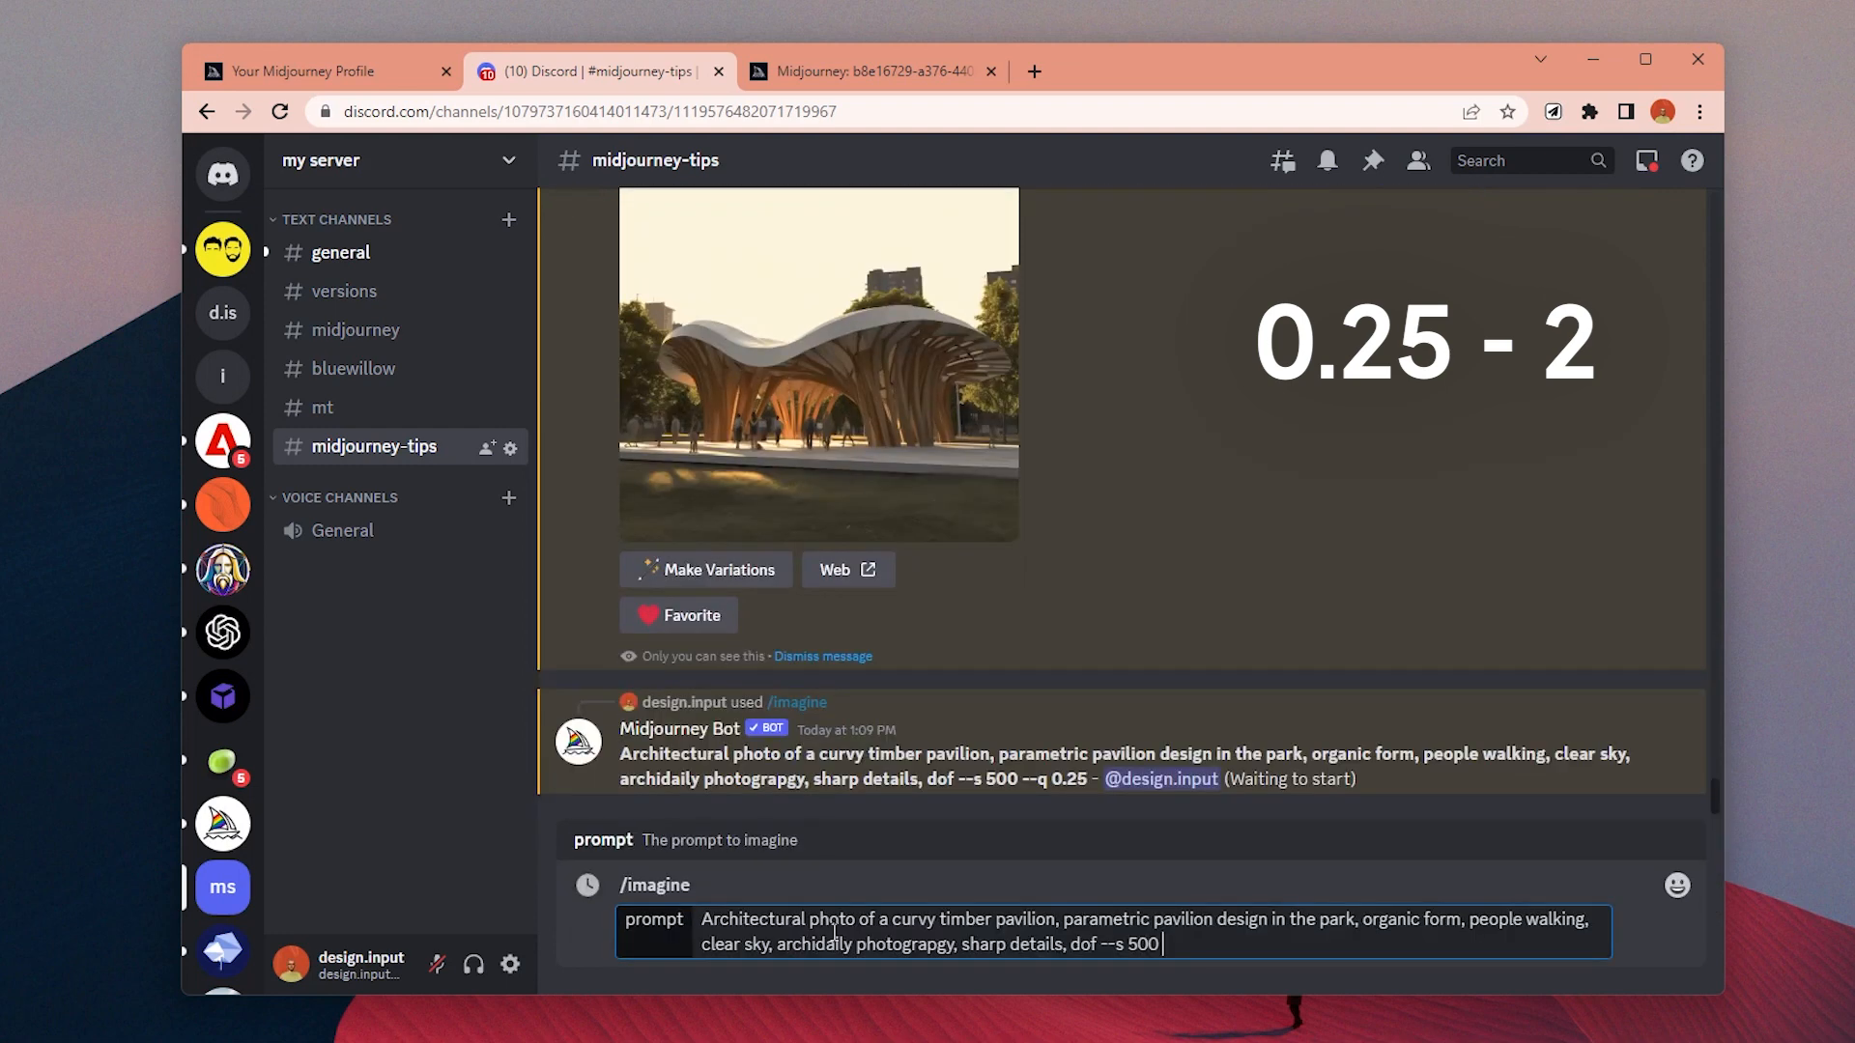
text(--q)
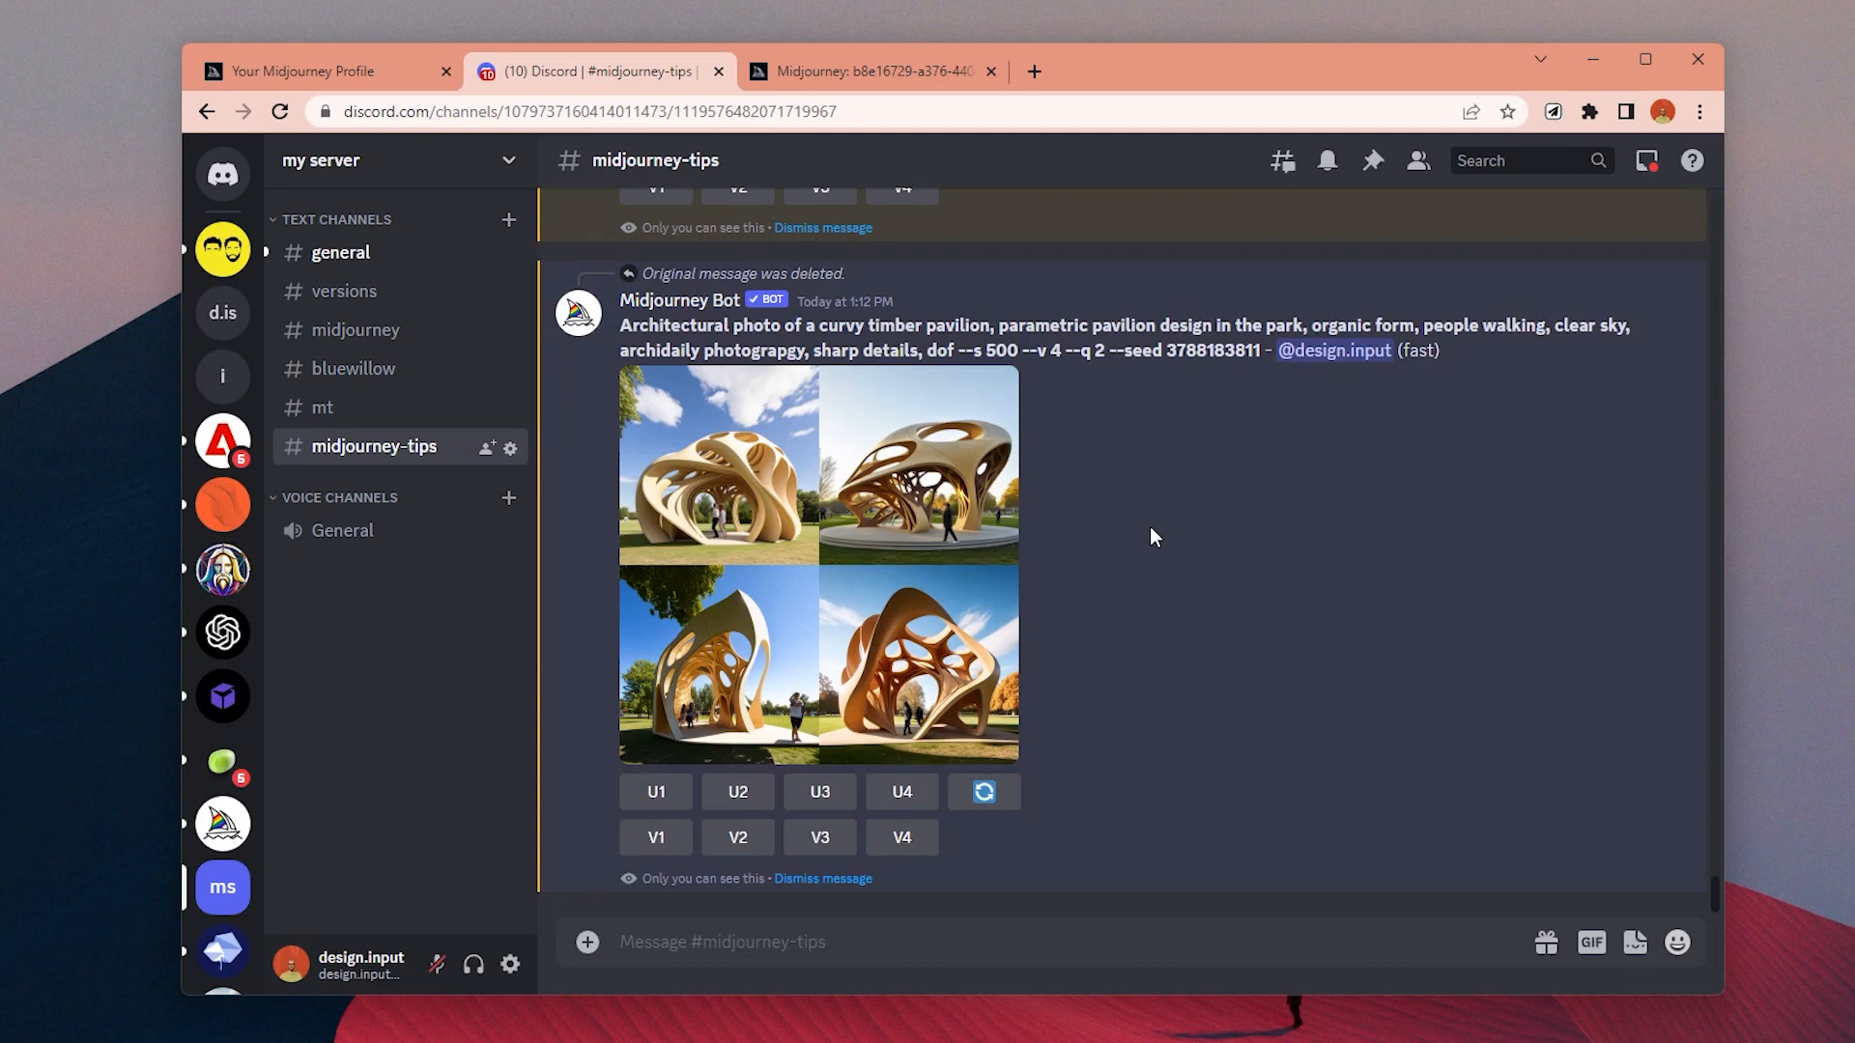
text(/info)
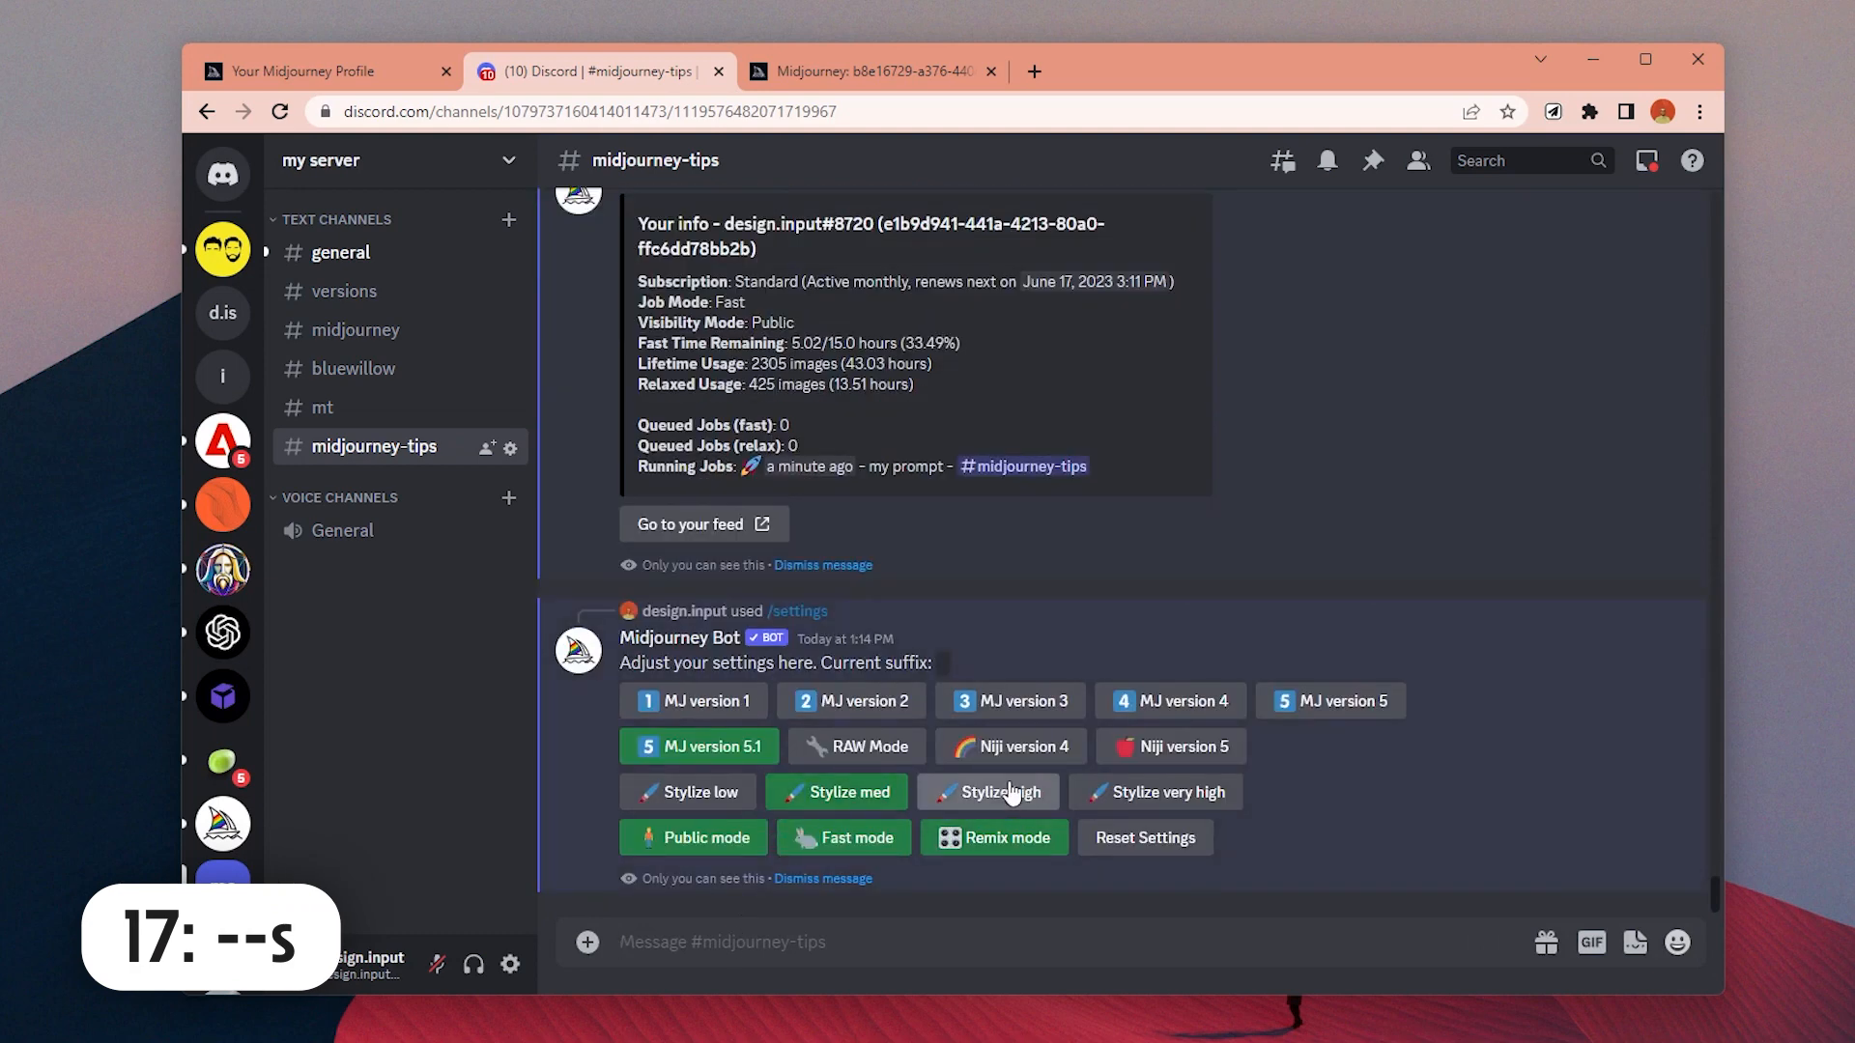
Reset default stylize to medium and render 'fluid architecture' at --s 0, 500 and 1000
click(986, 791)
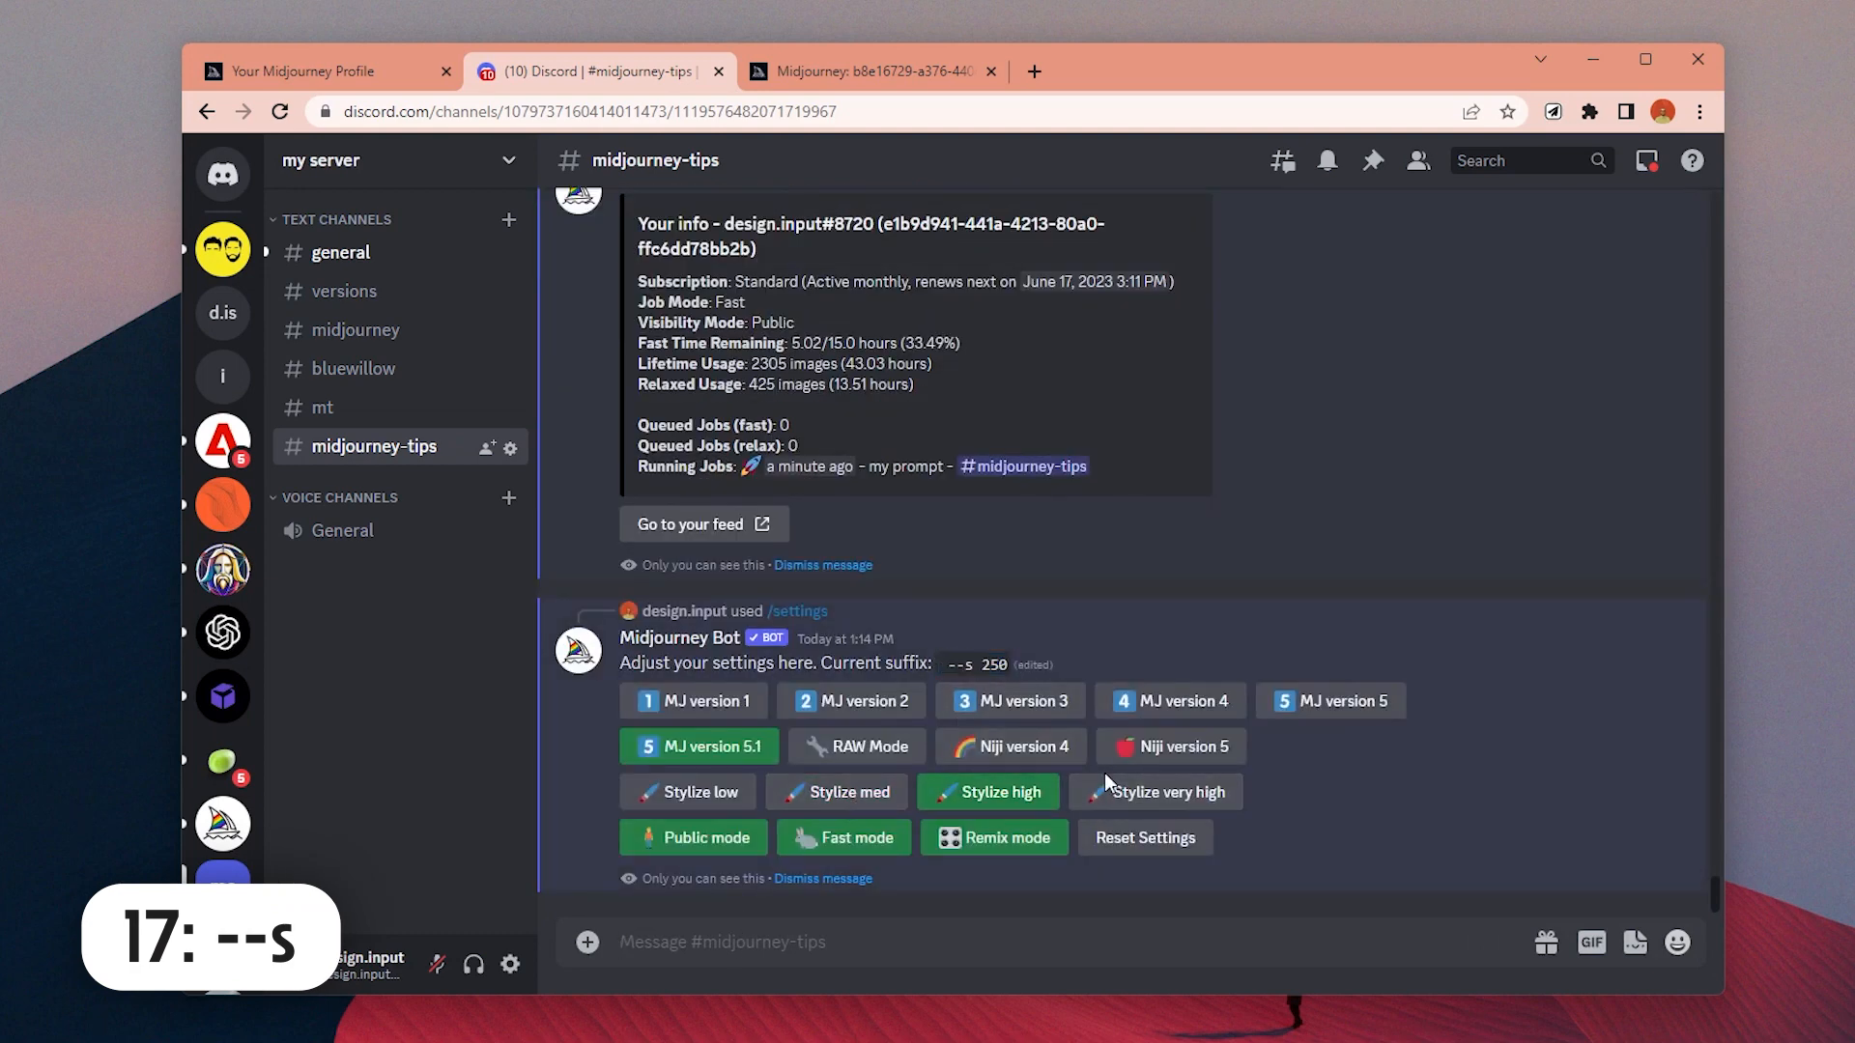
click(834, 792)
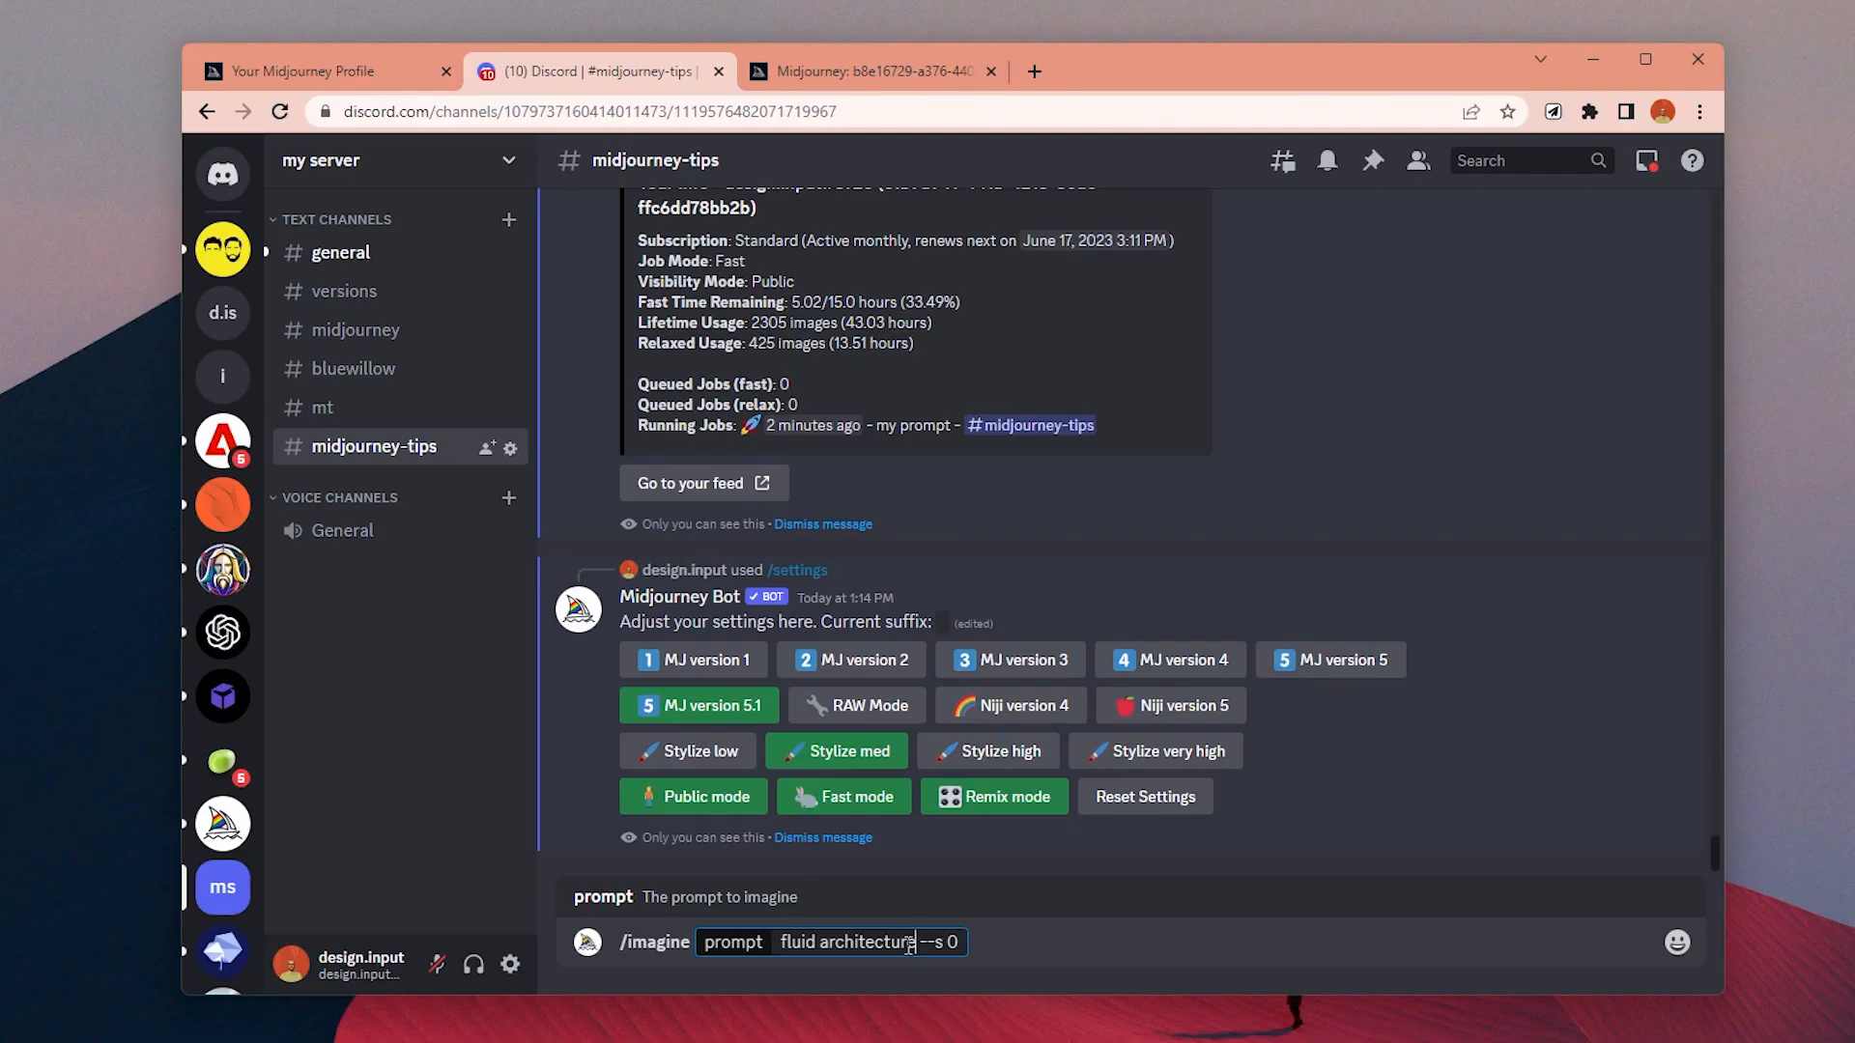
key(Enter)
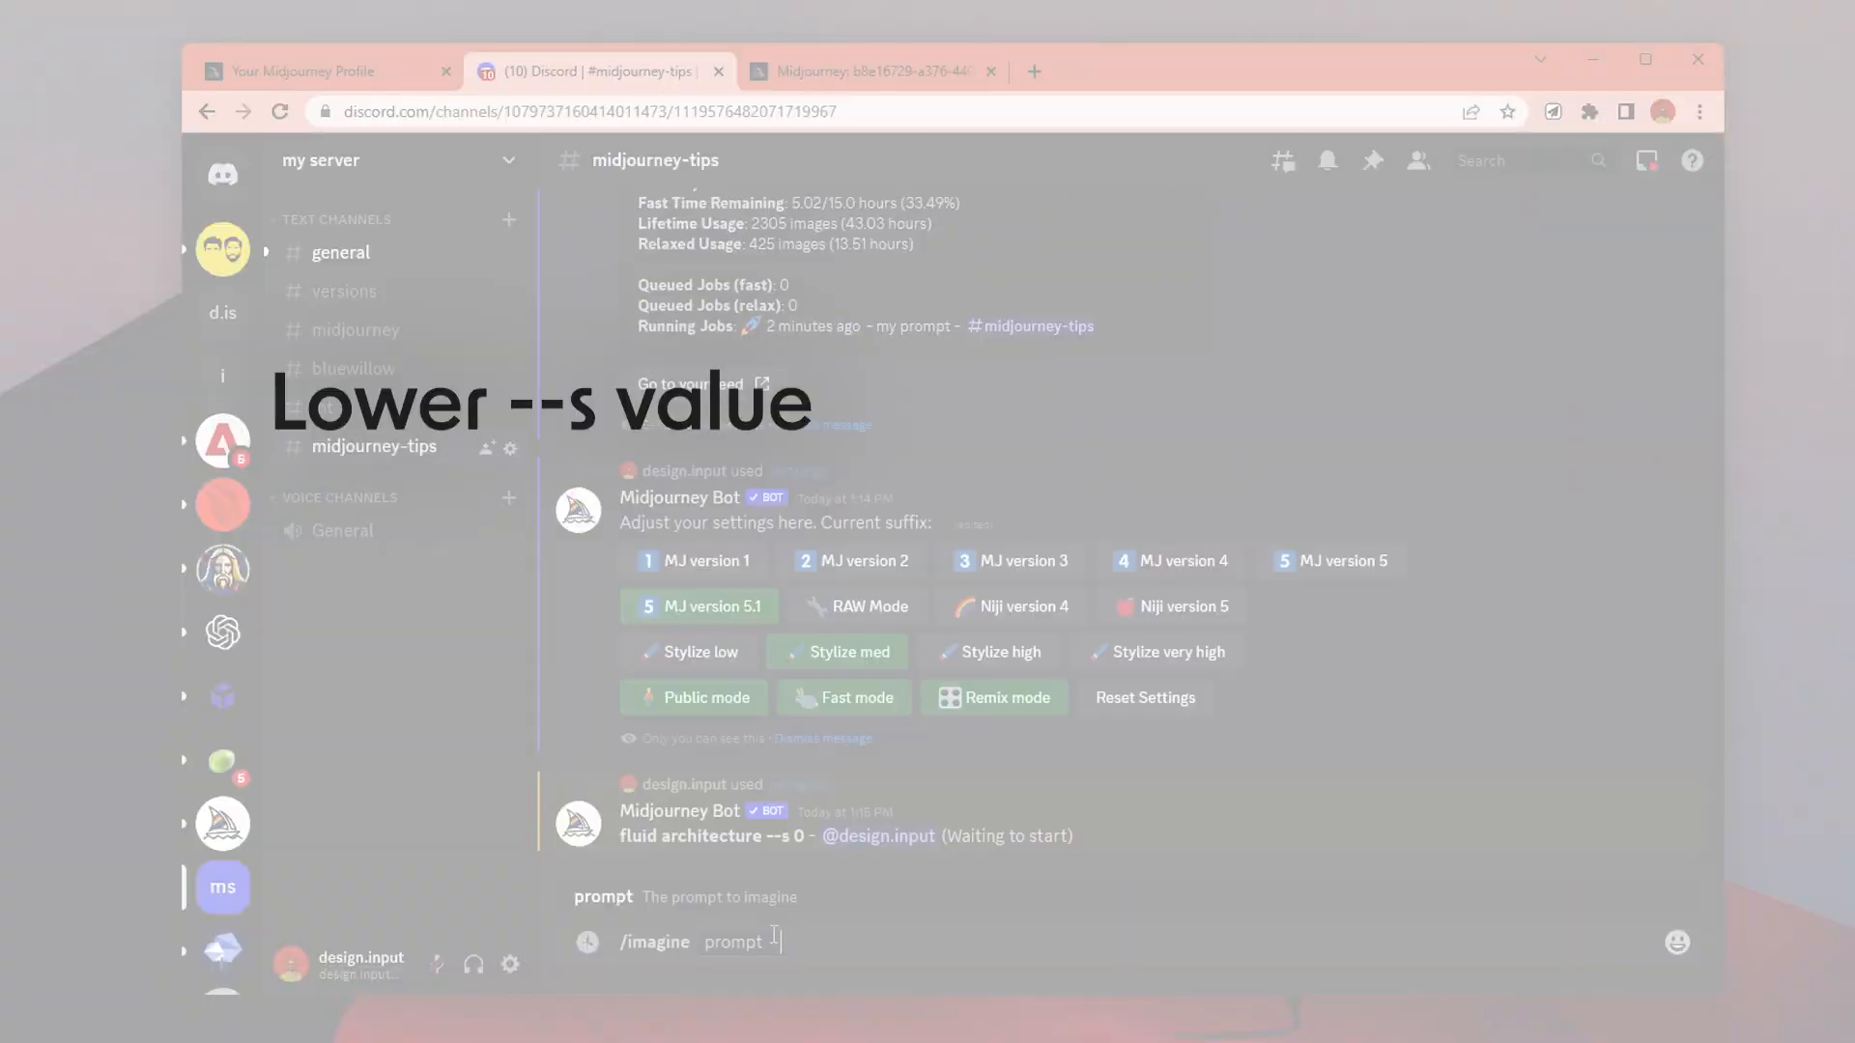
text(fluid architecture --s 5)
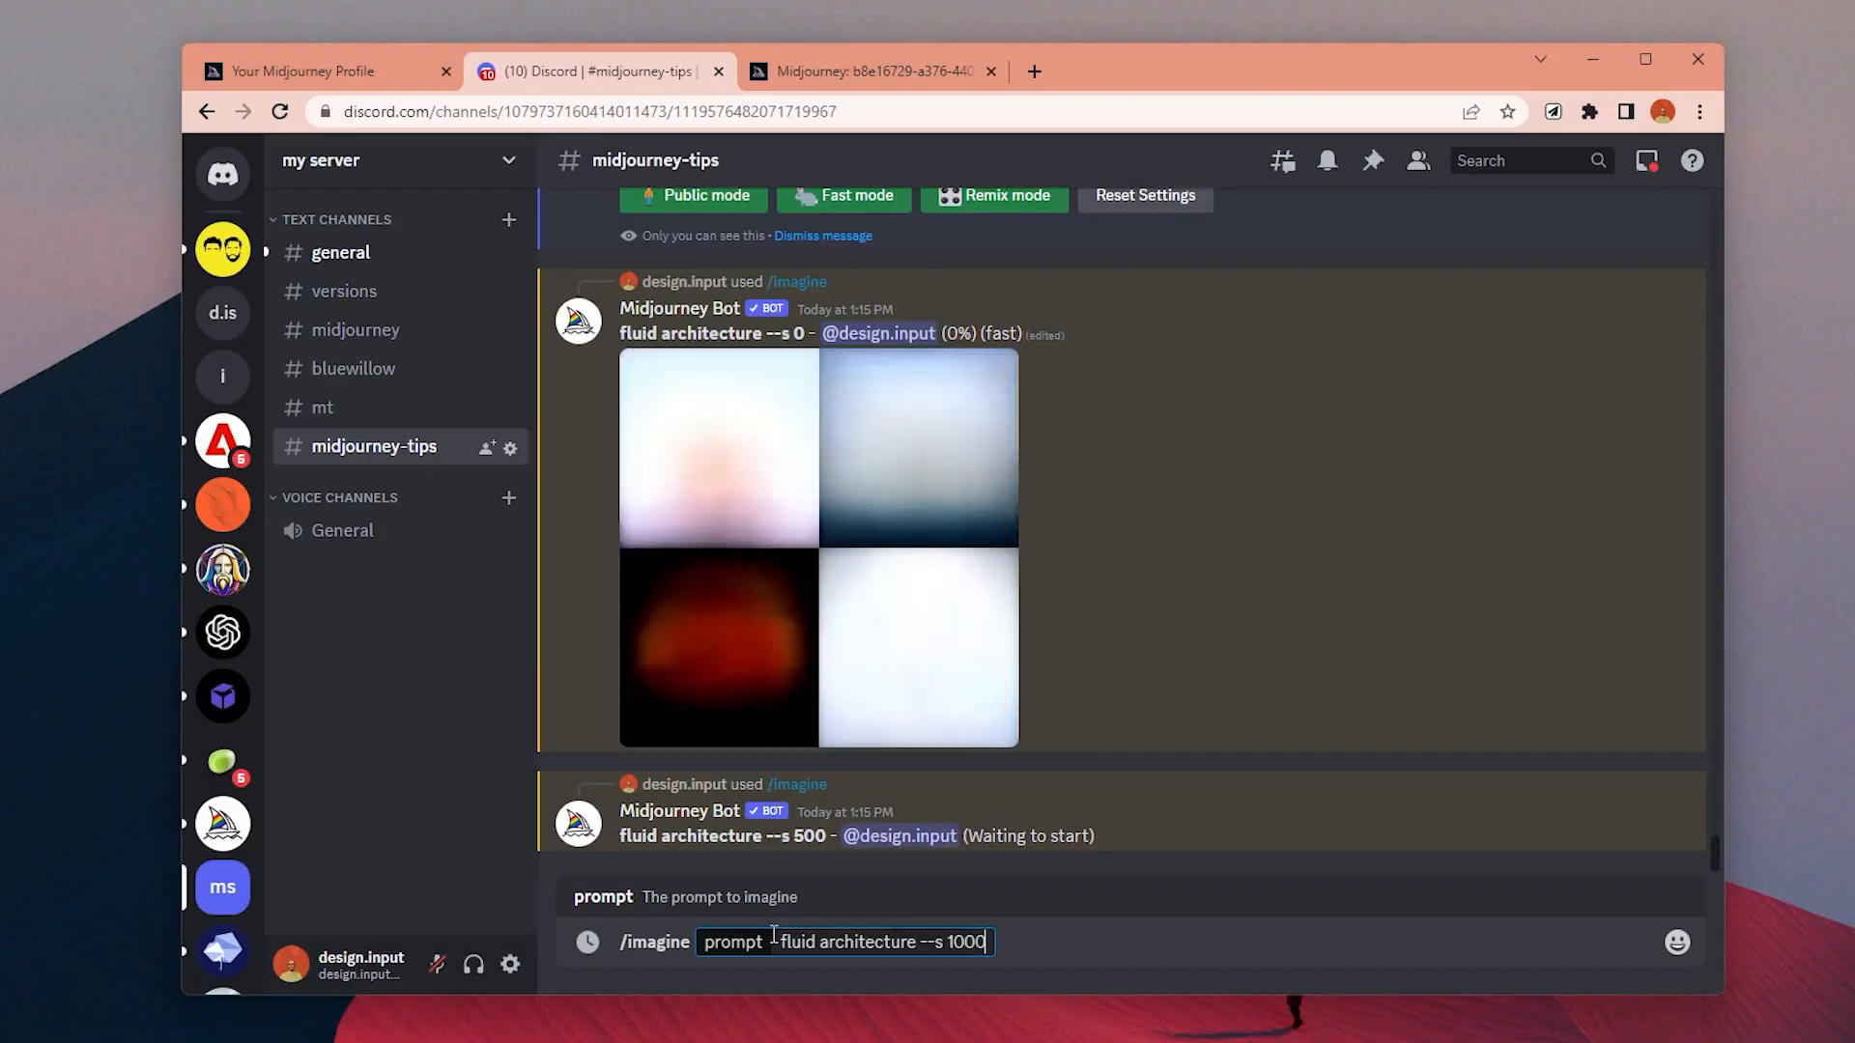
key(Enter)
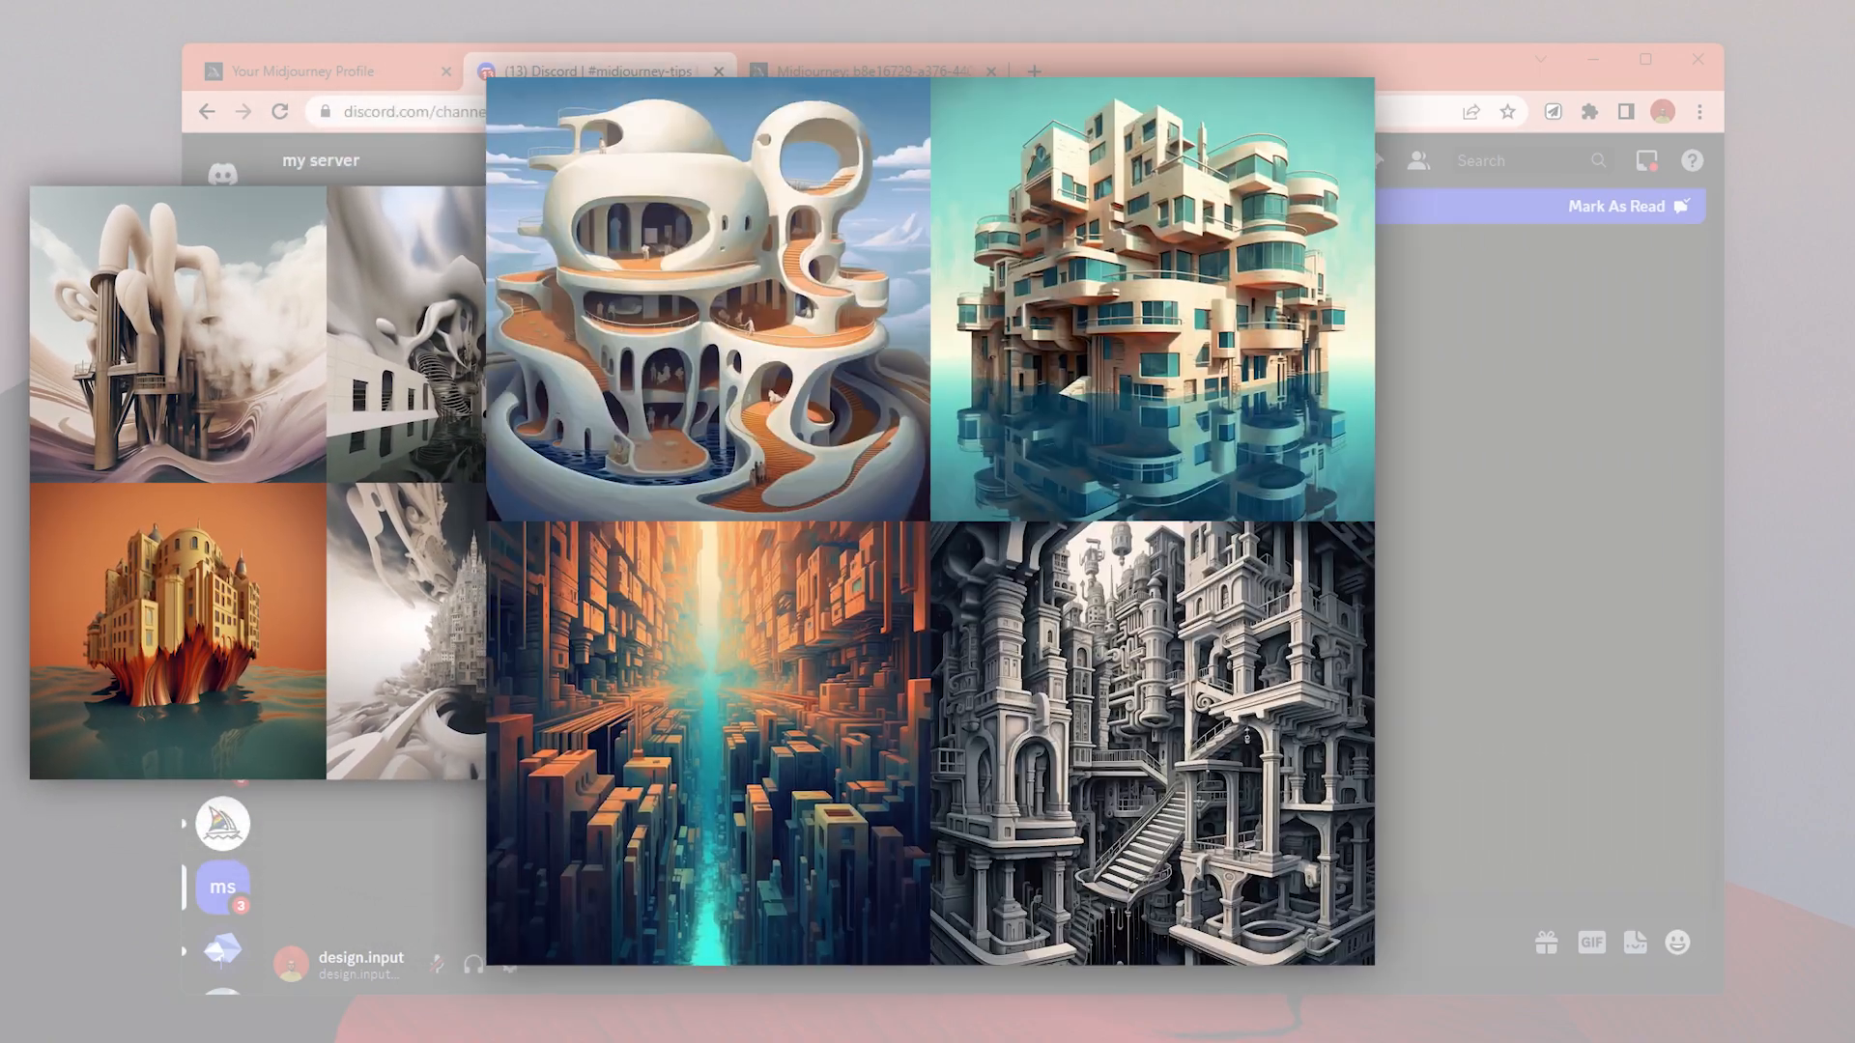
click(813, 16)
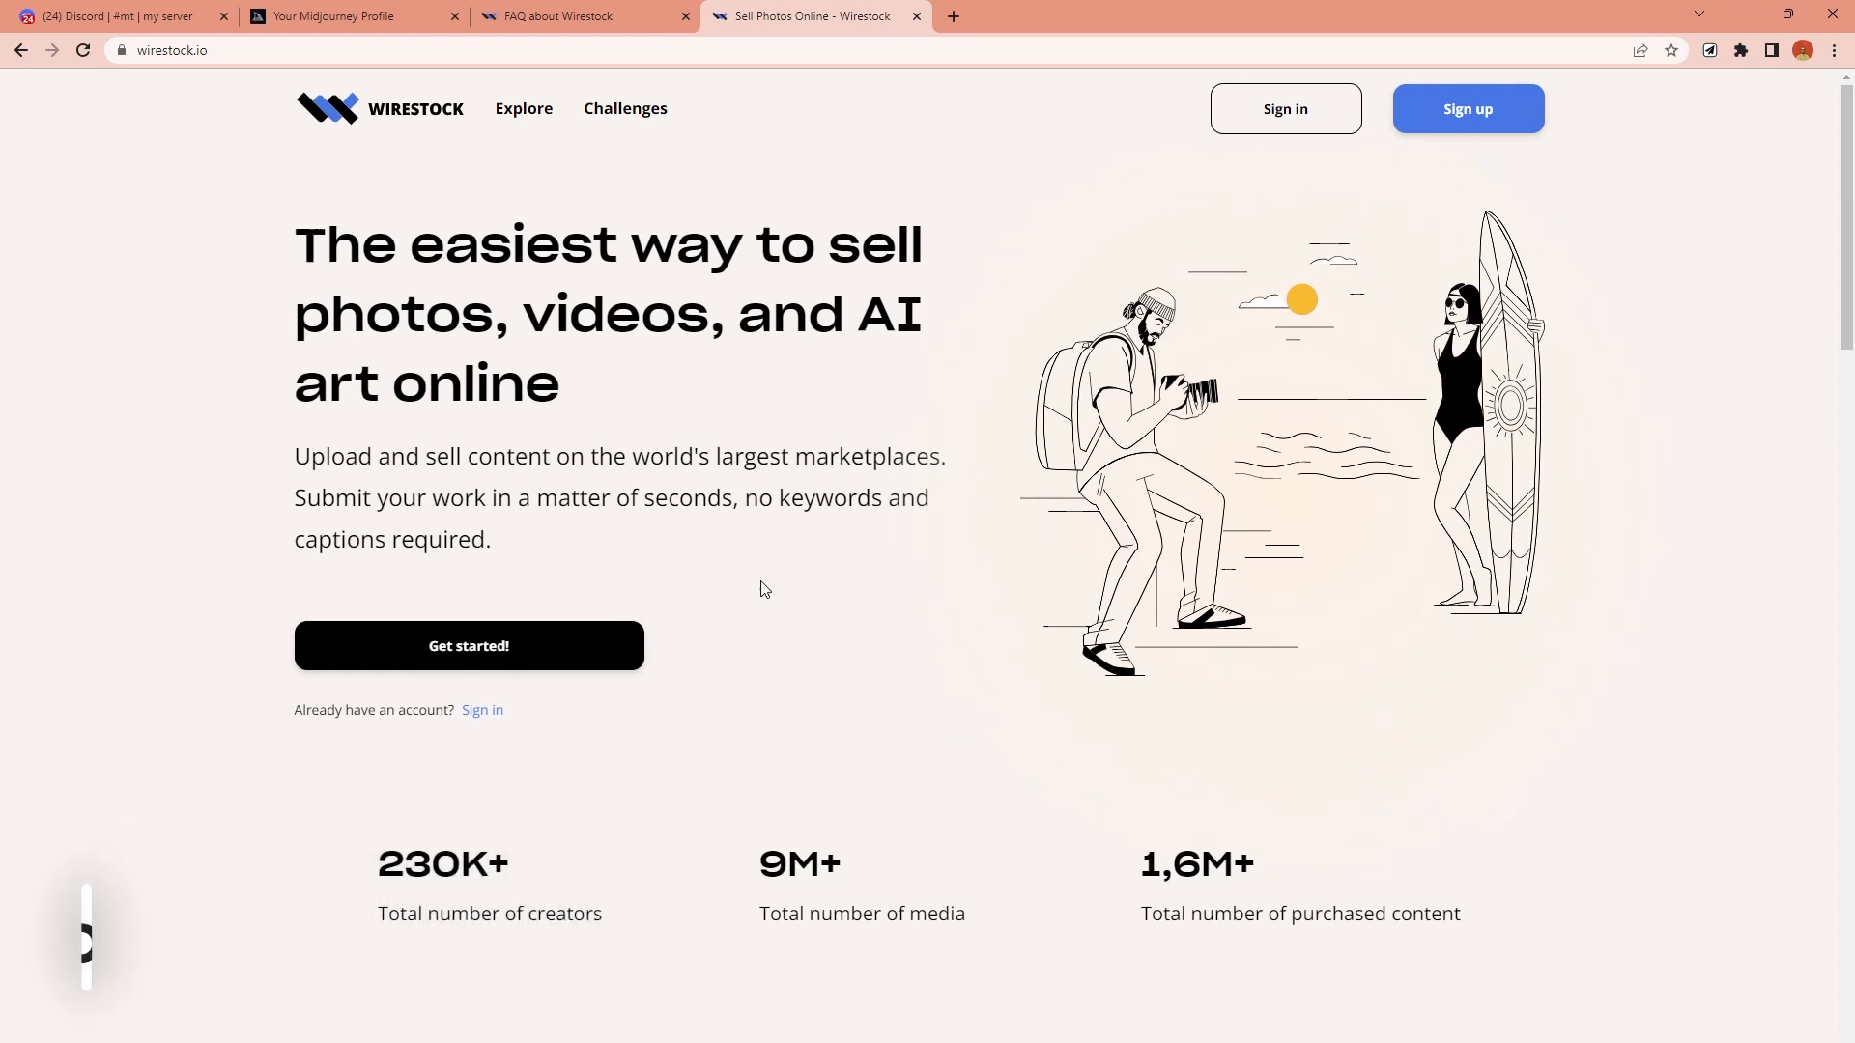
scroll(down, 3)
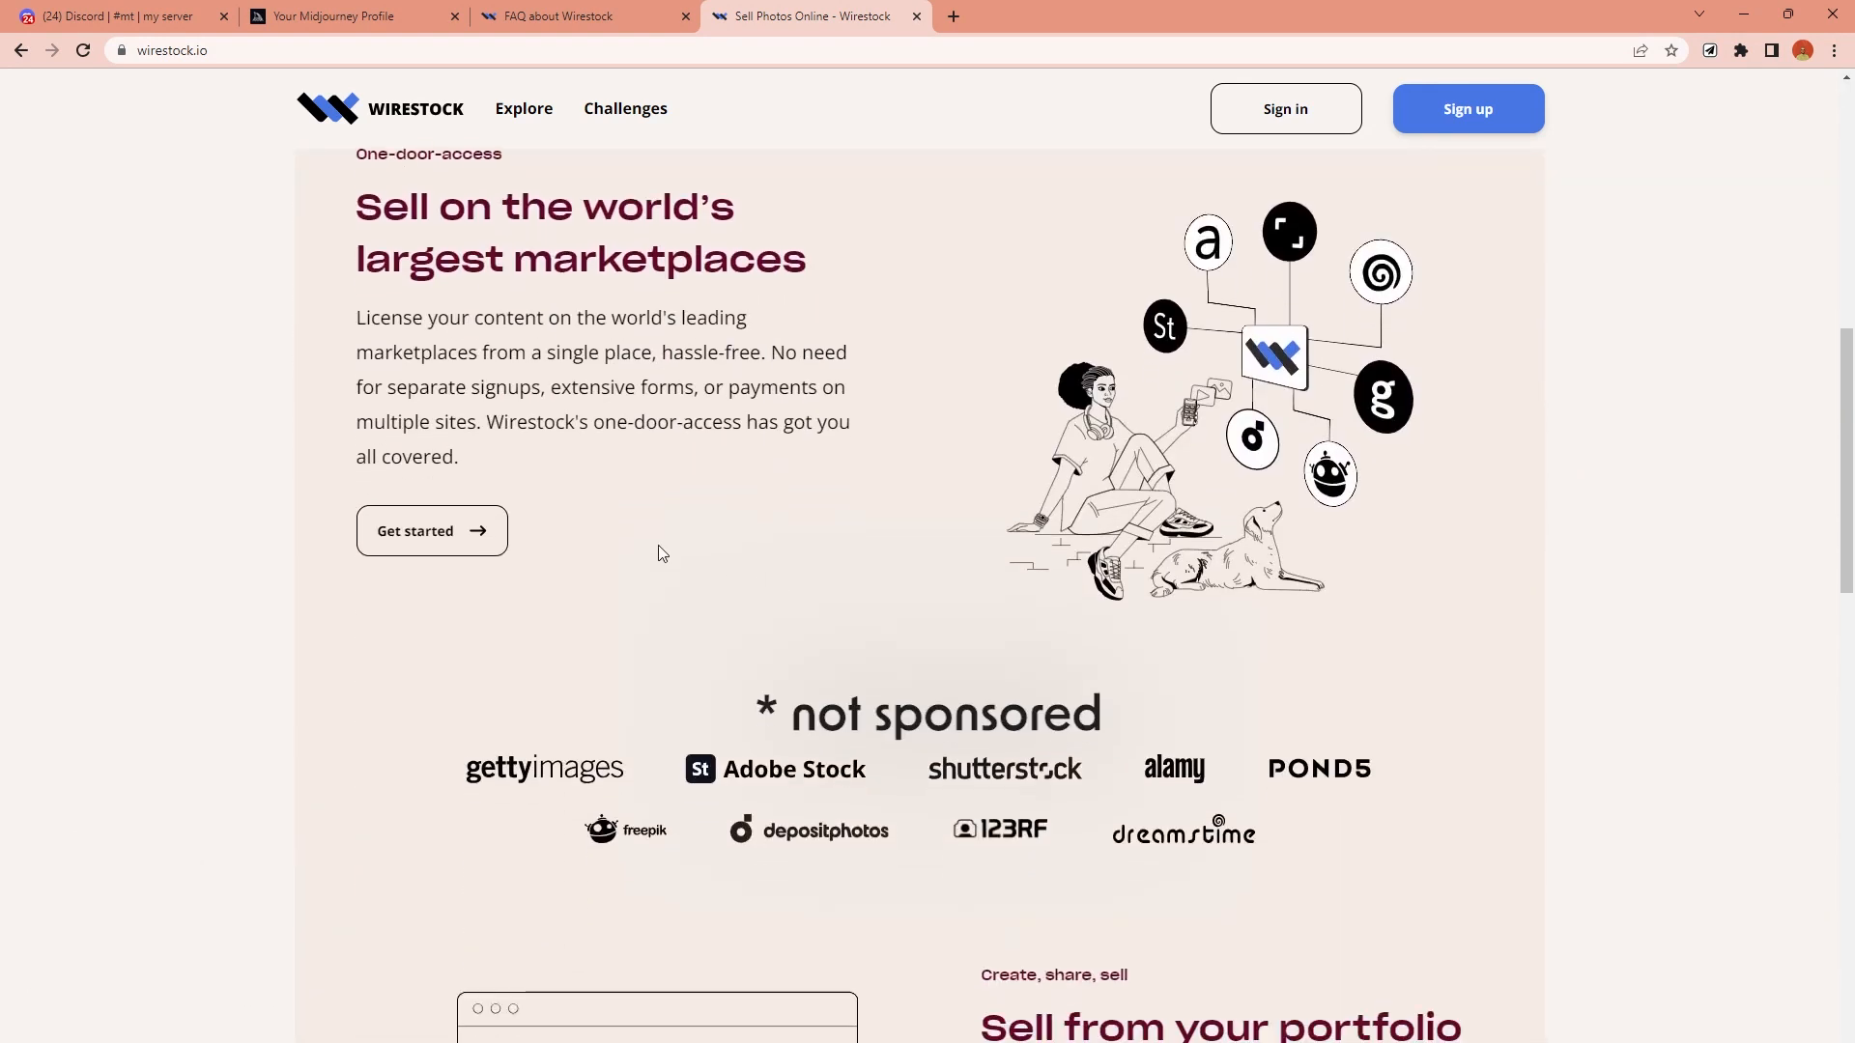
mouse_move(1290, 923)
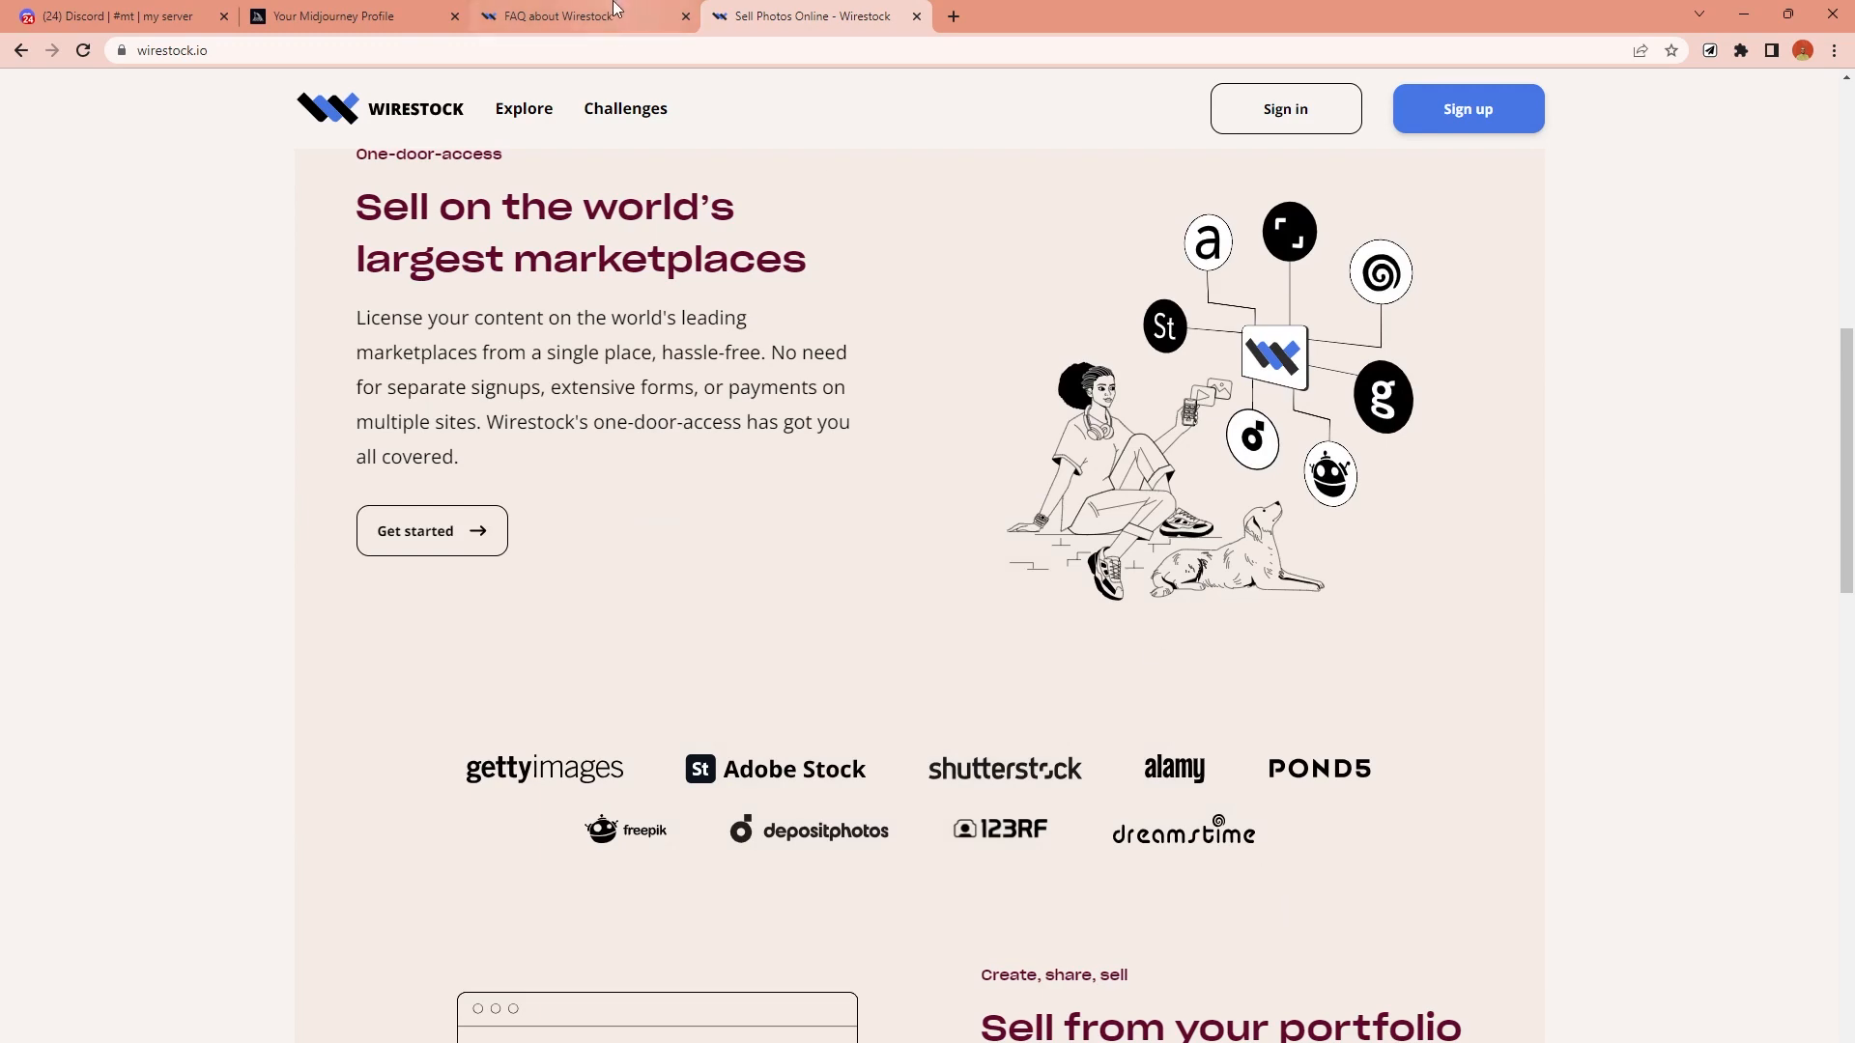
scroll(down, 3)
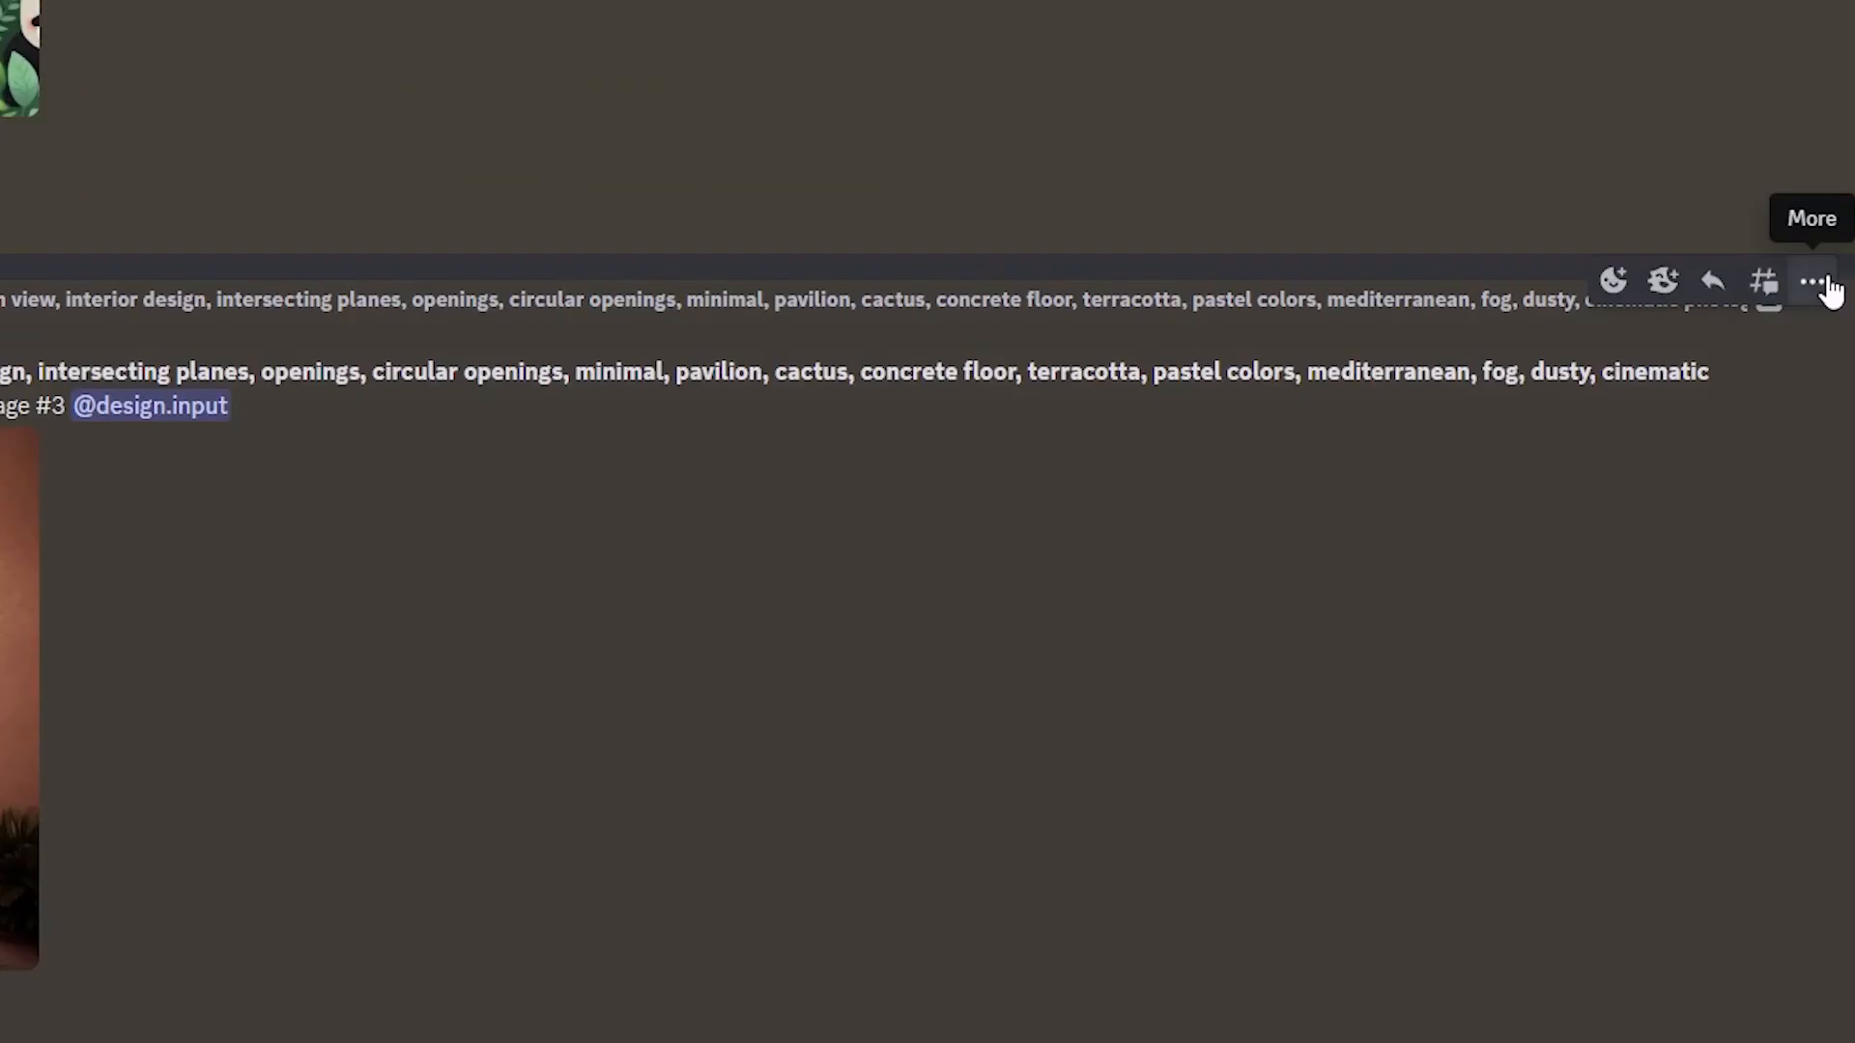
Send the image message to Wirestock through Apps > Upscale & Publish
click(1807, 281)
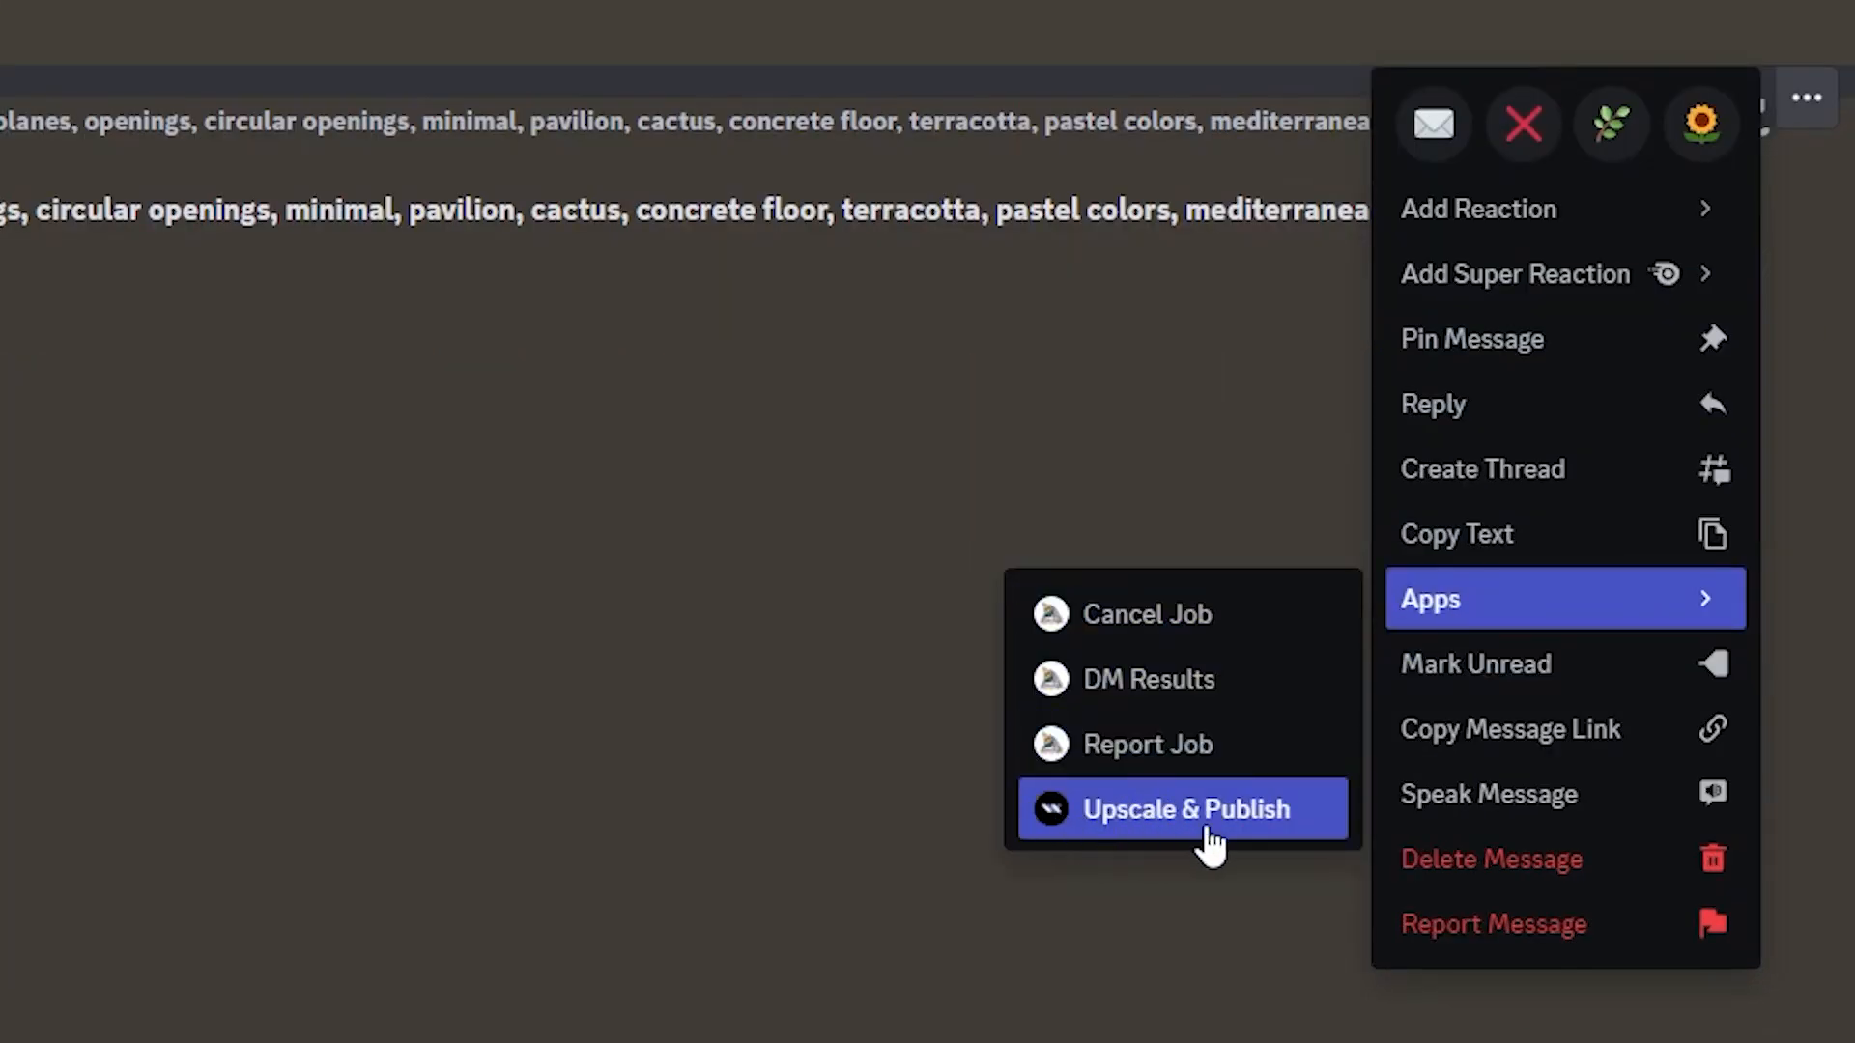
click(1182, 810)
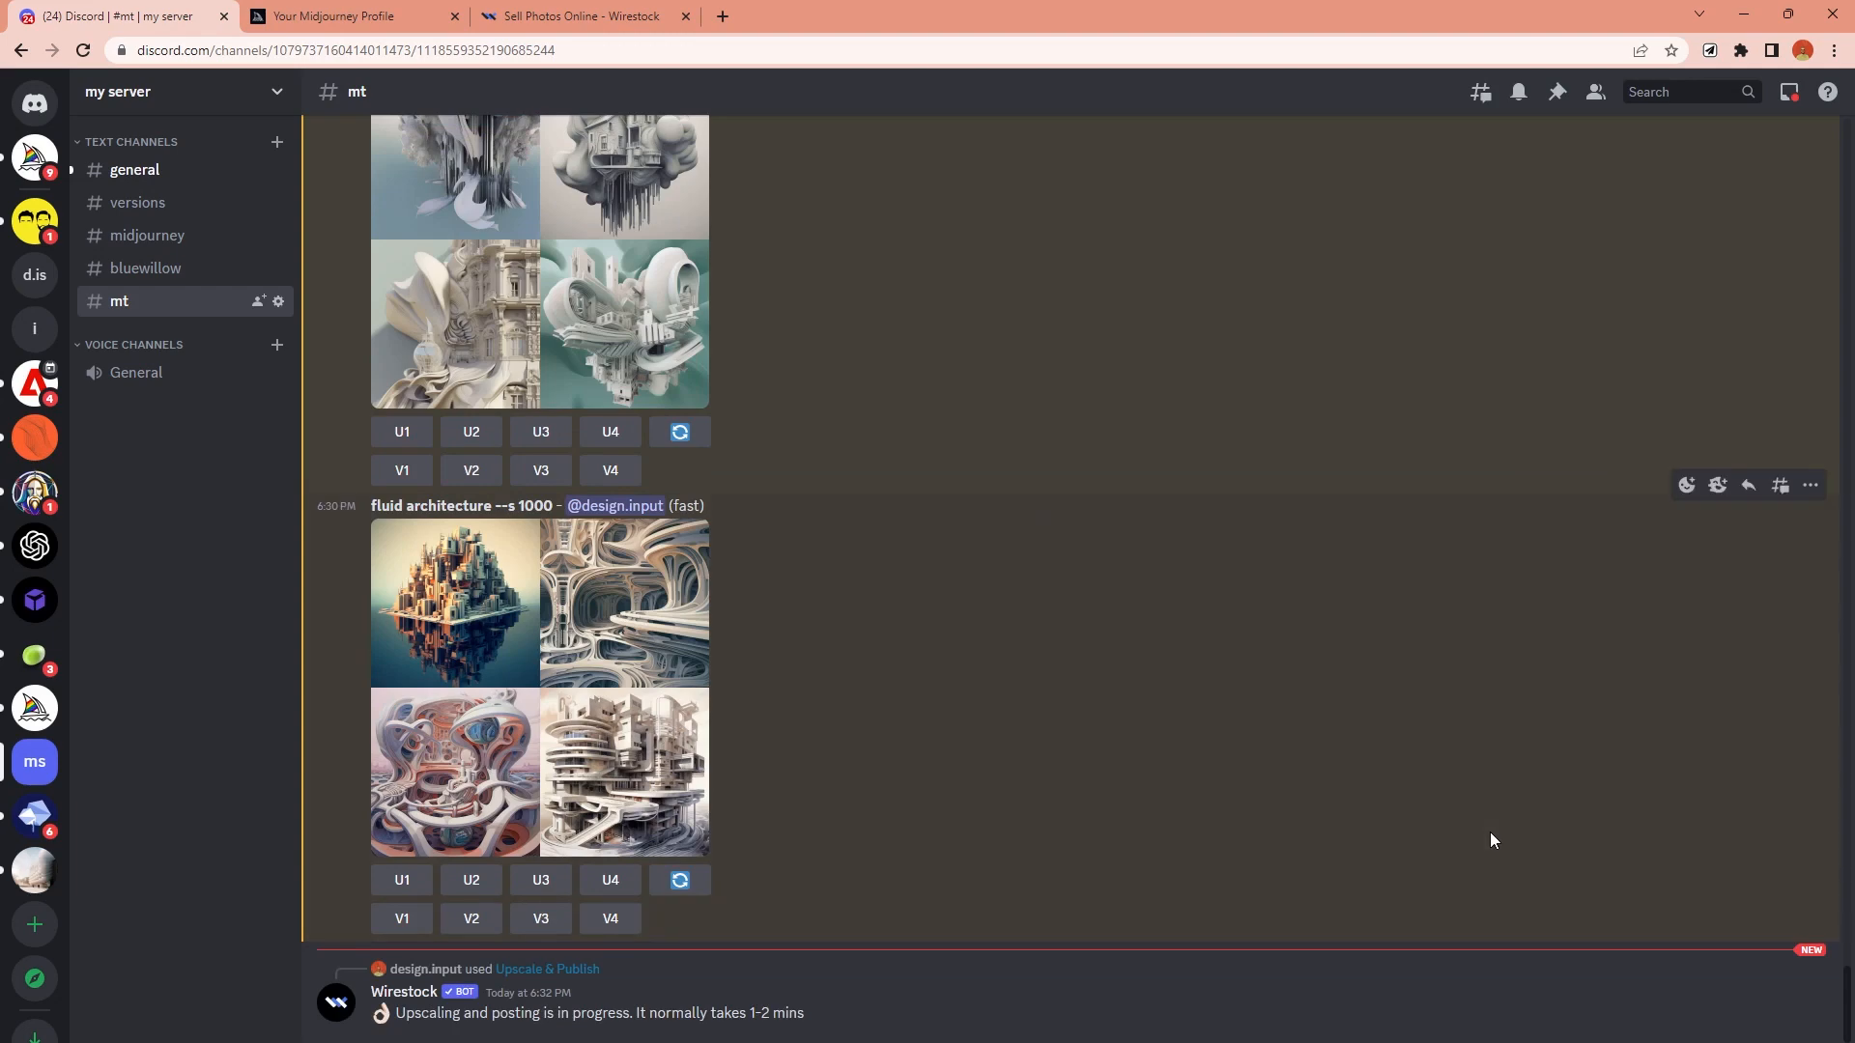
mouse_move(1479, 828)
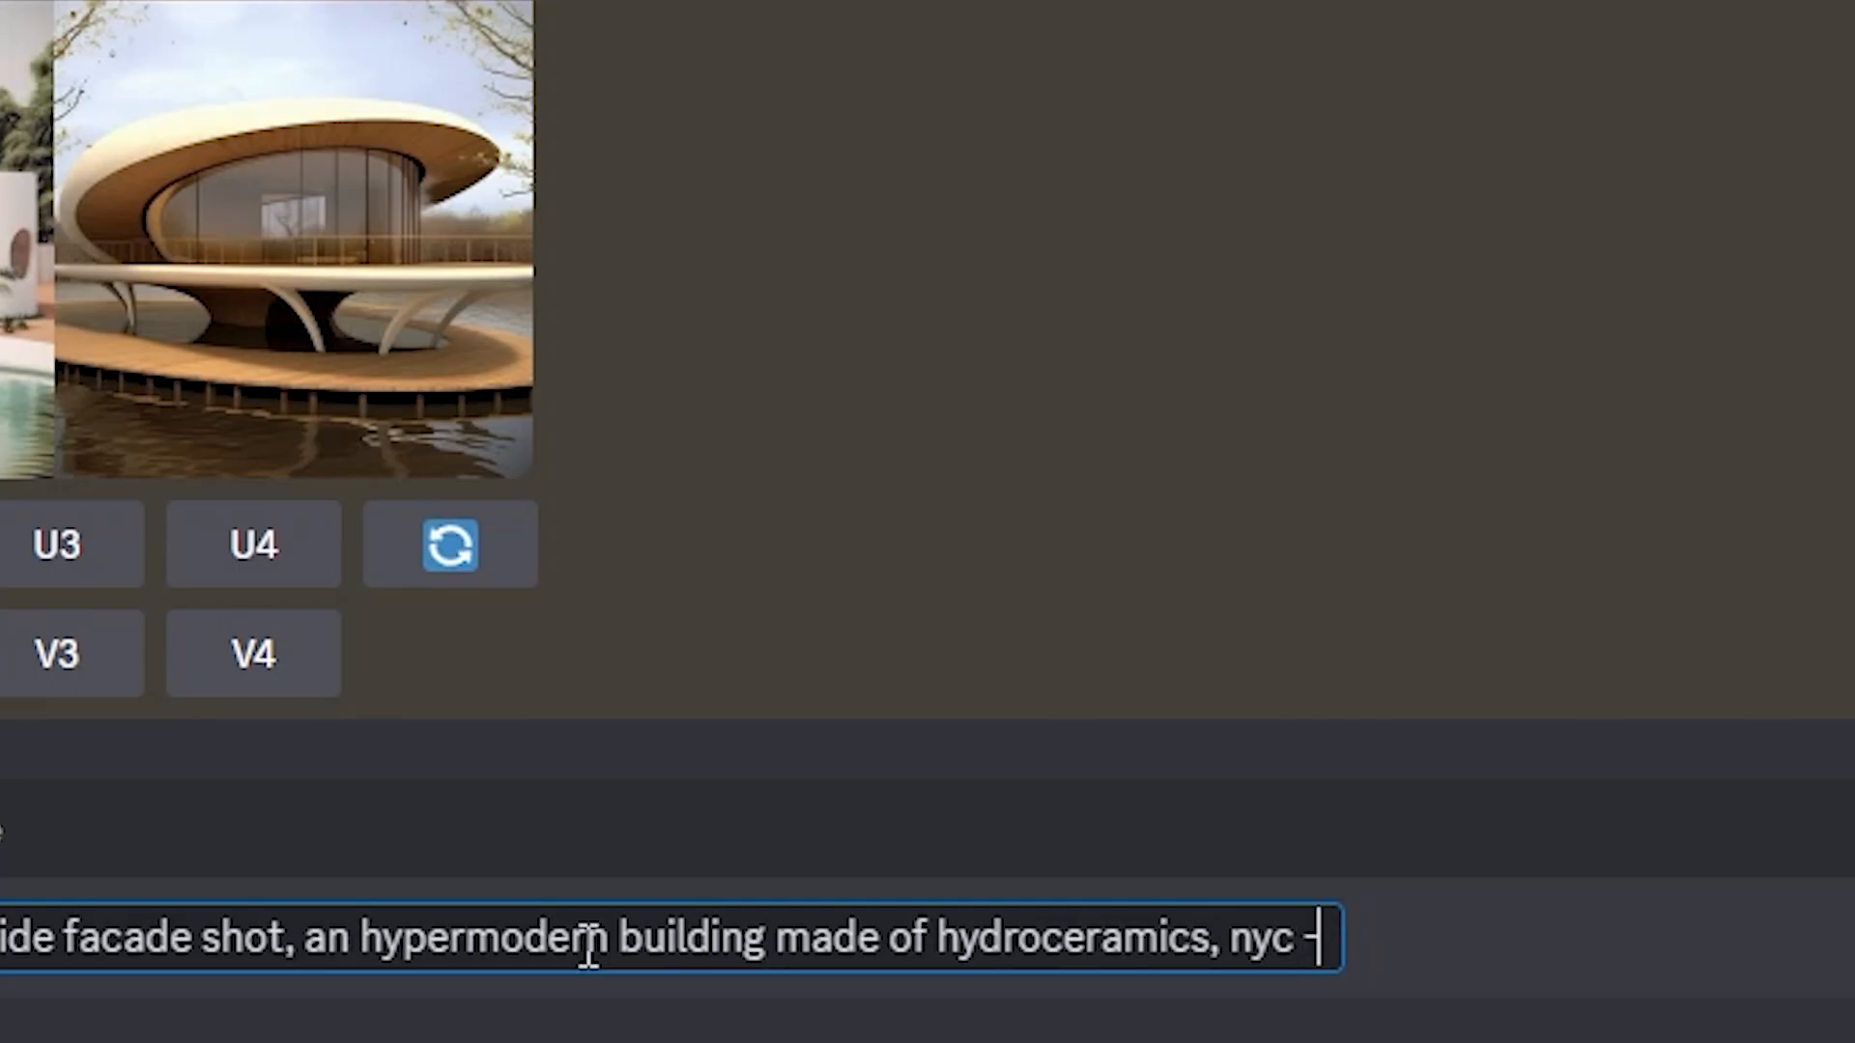
Render the hydroceramics NYC facade prompt at --ar 3:4, 16:9 and 9:16
text(--ar 3:4)
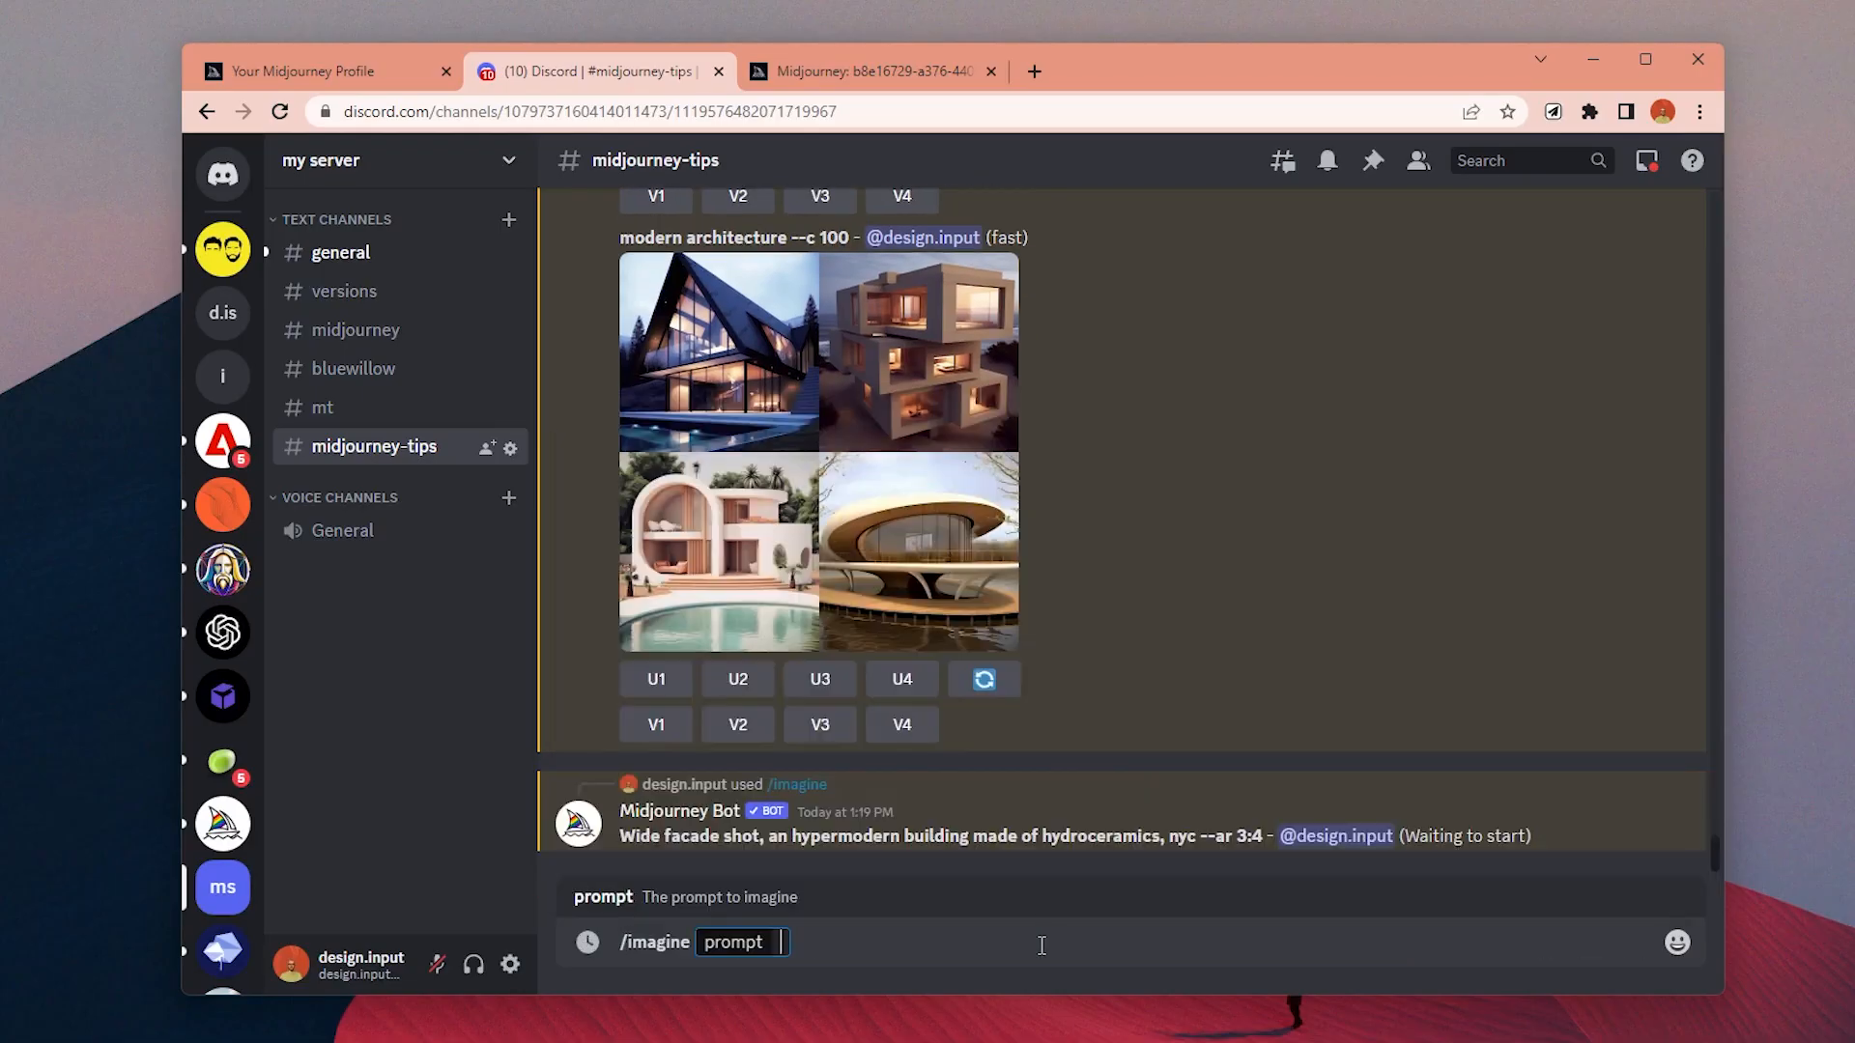
text(Wide facade shot, an hypermodern building made of hydroceramics, nyc --ar 16)
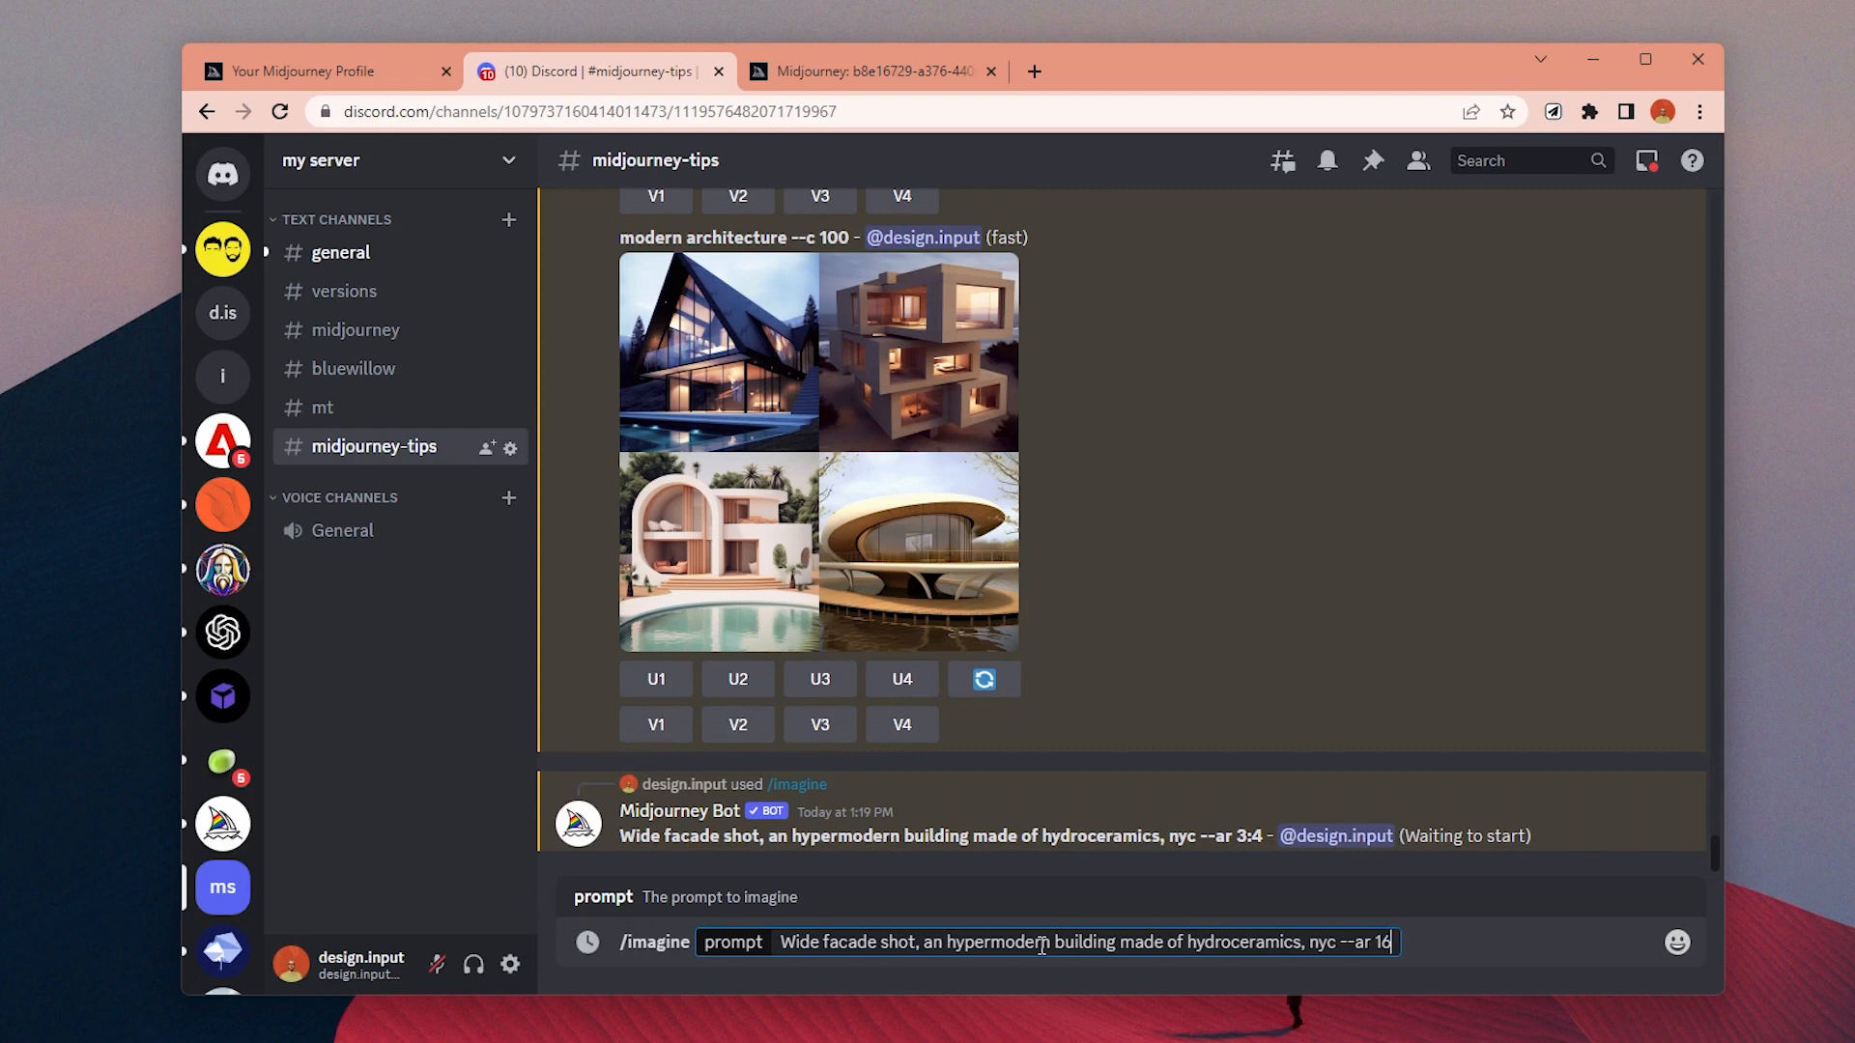
key(enter)
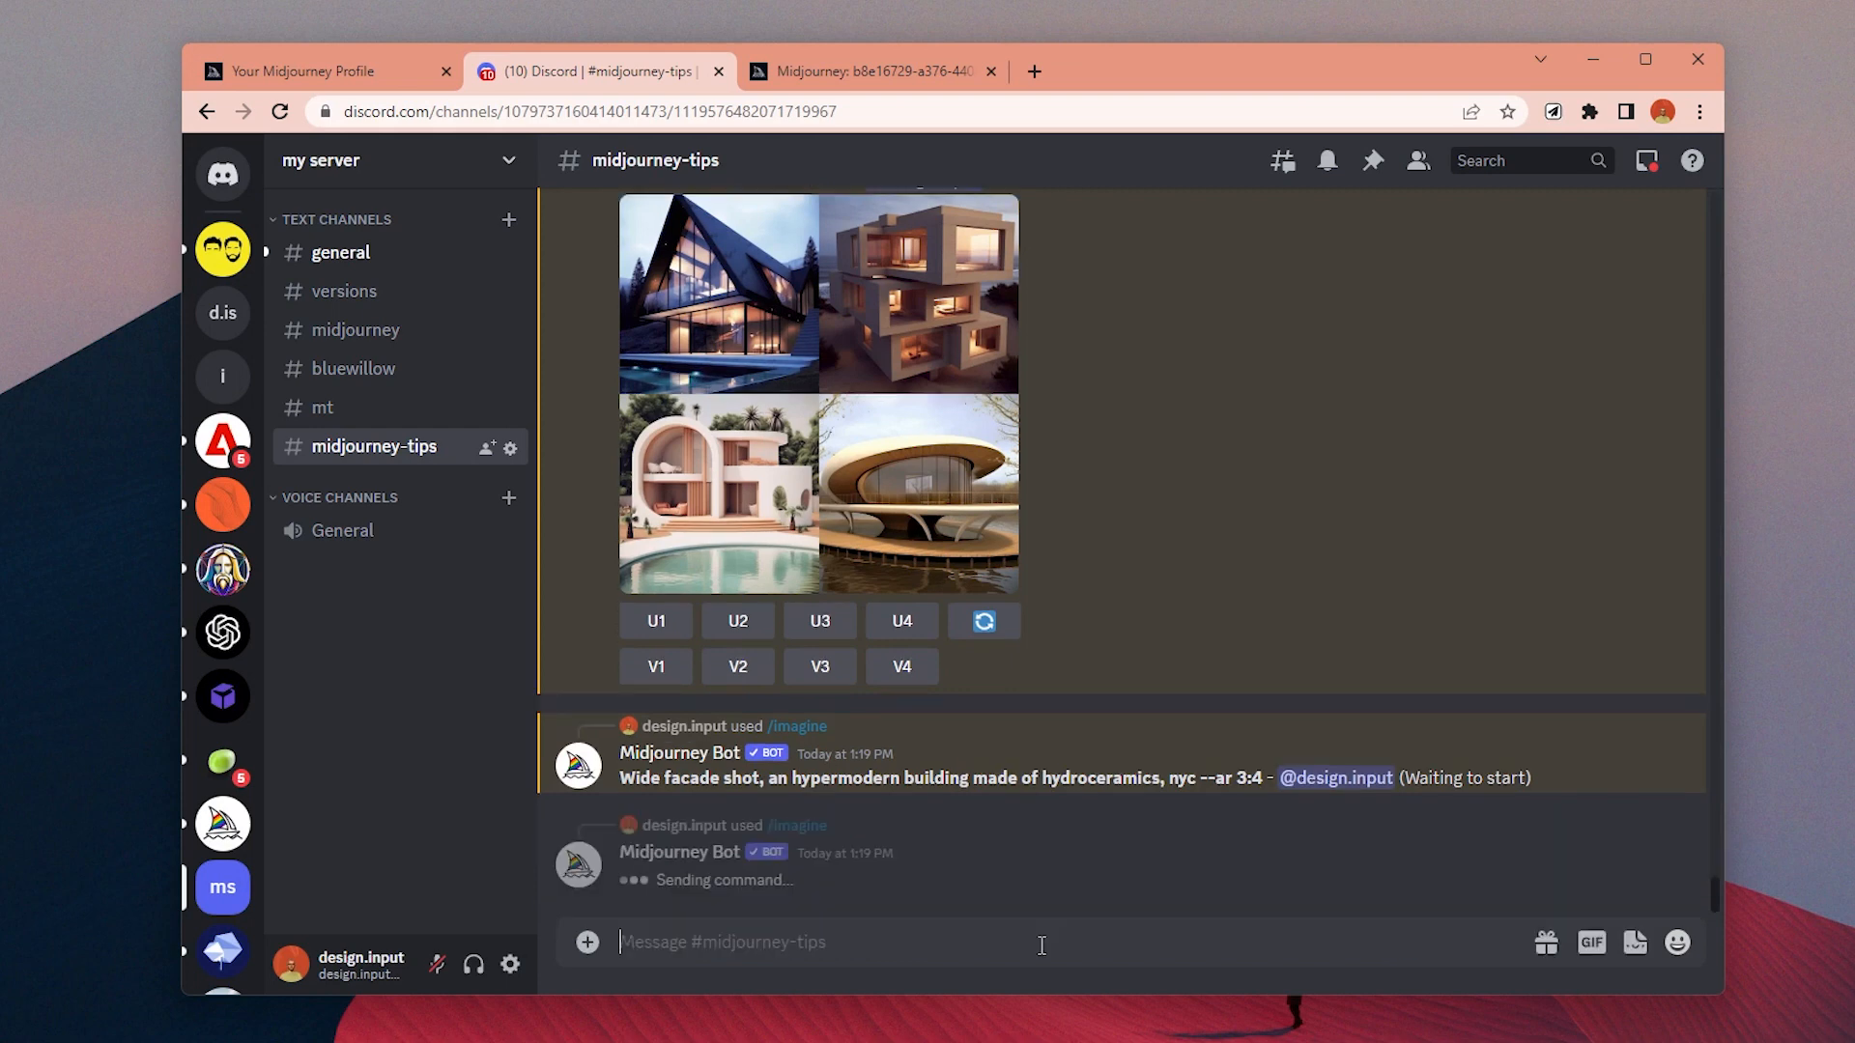
text(Wide facade shot, an hypermodern building made of hydroceramics, nyc)
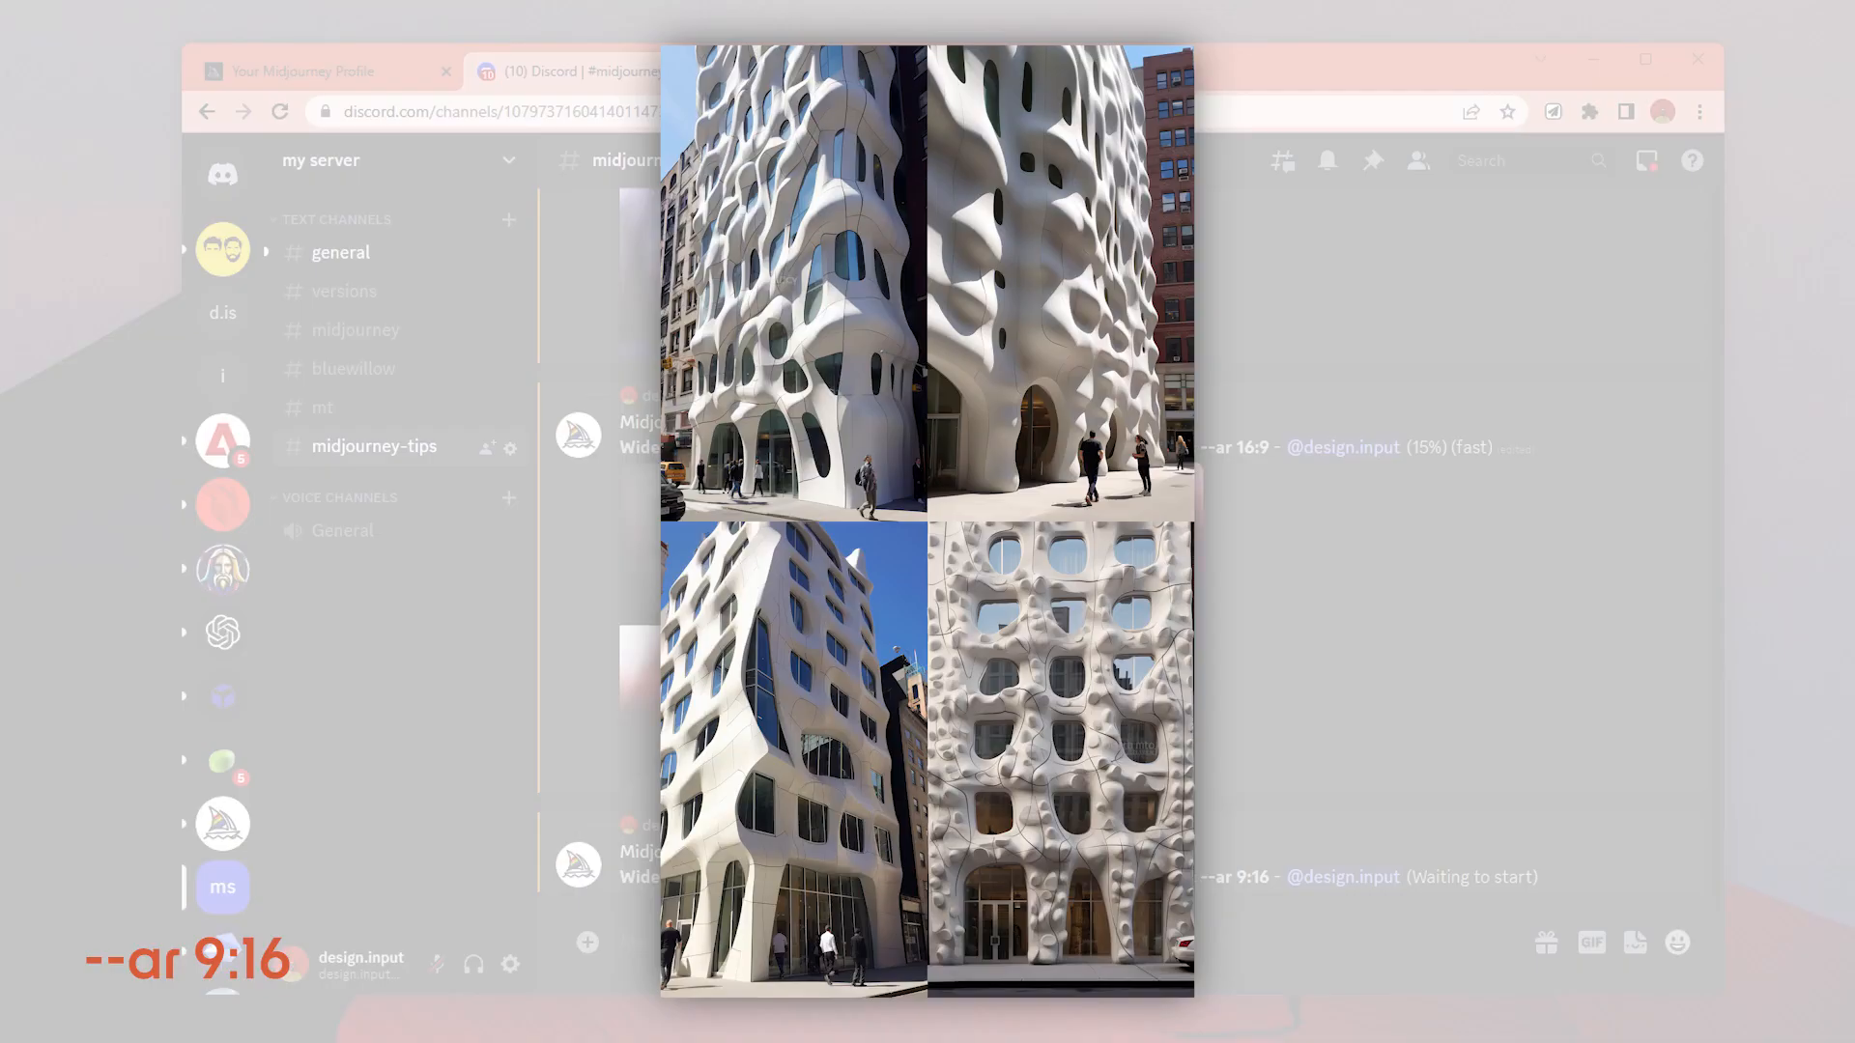
text(/)
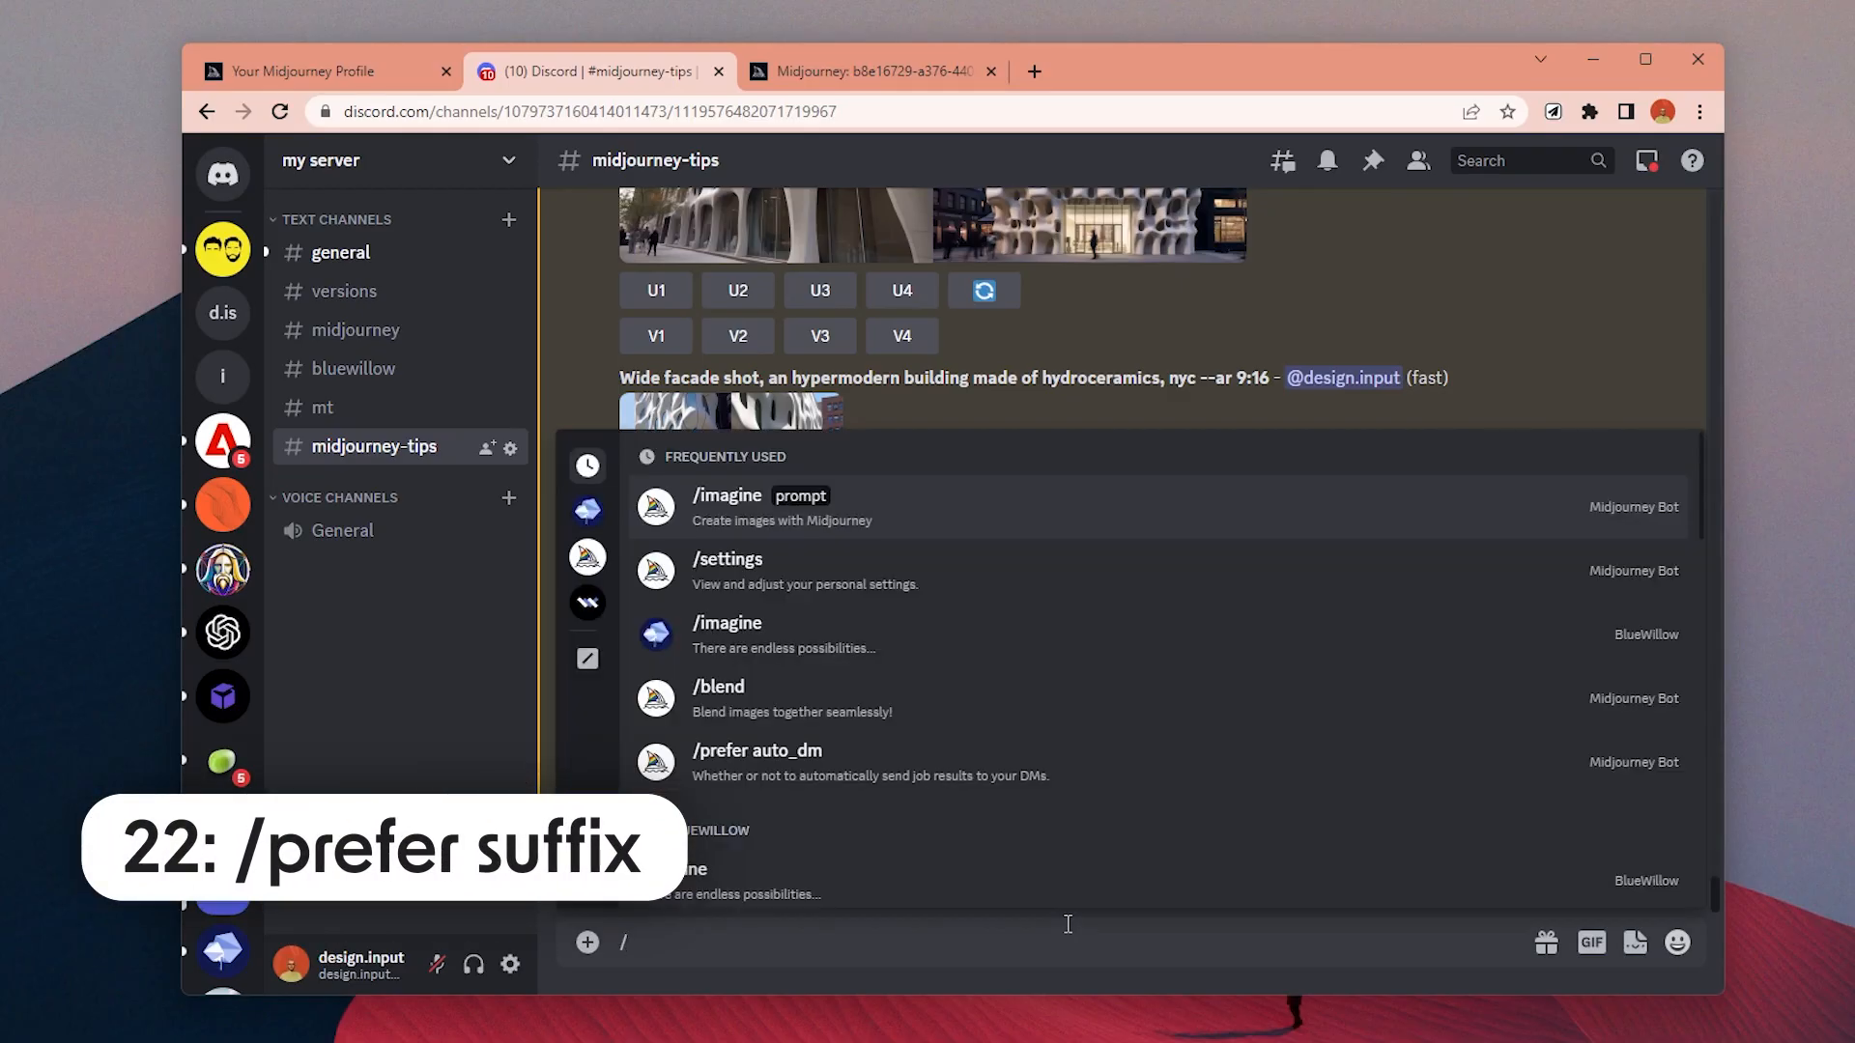
Set /prefer suffix '--ar 4:5 --c 5', confirm it's appended, then clear the suffix
text(prefer suffix new_value)
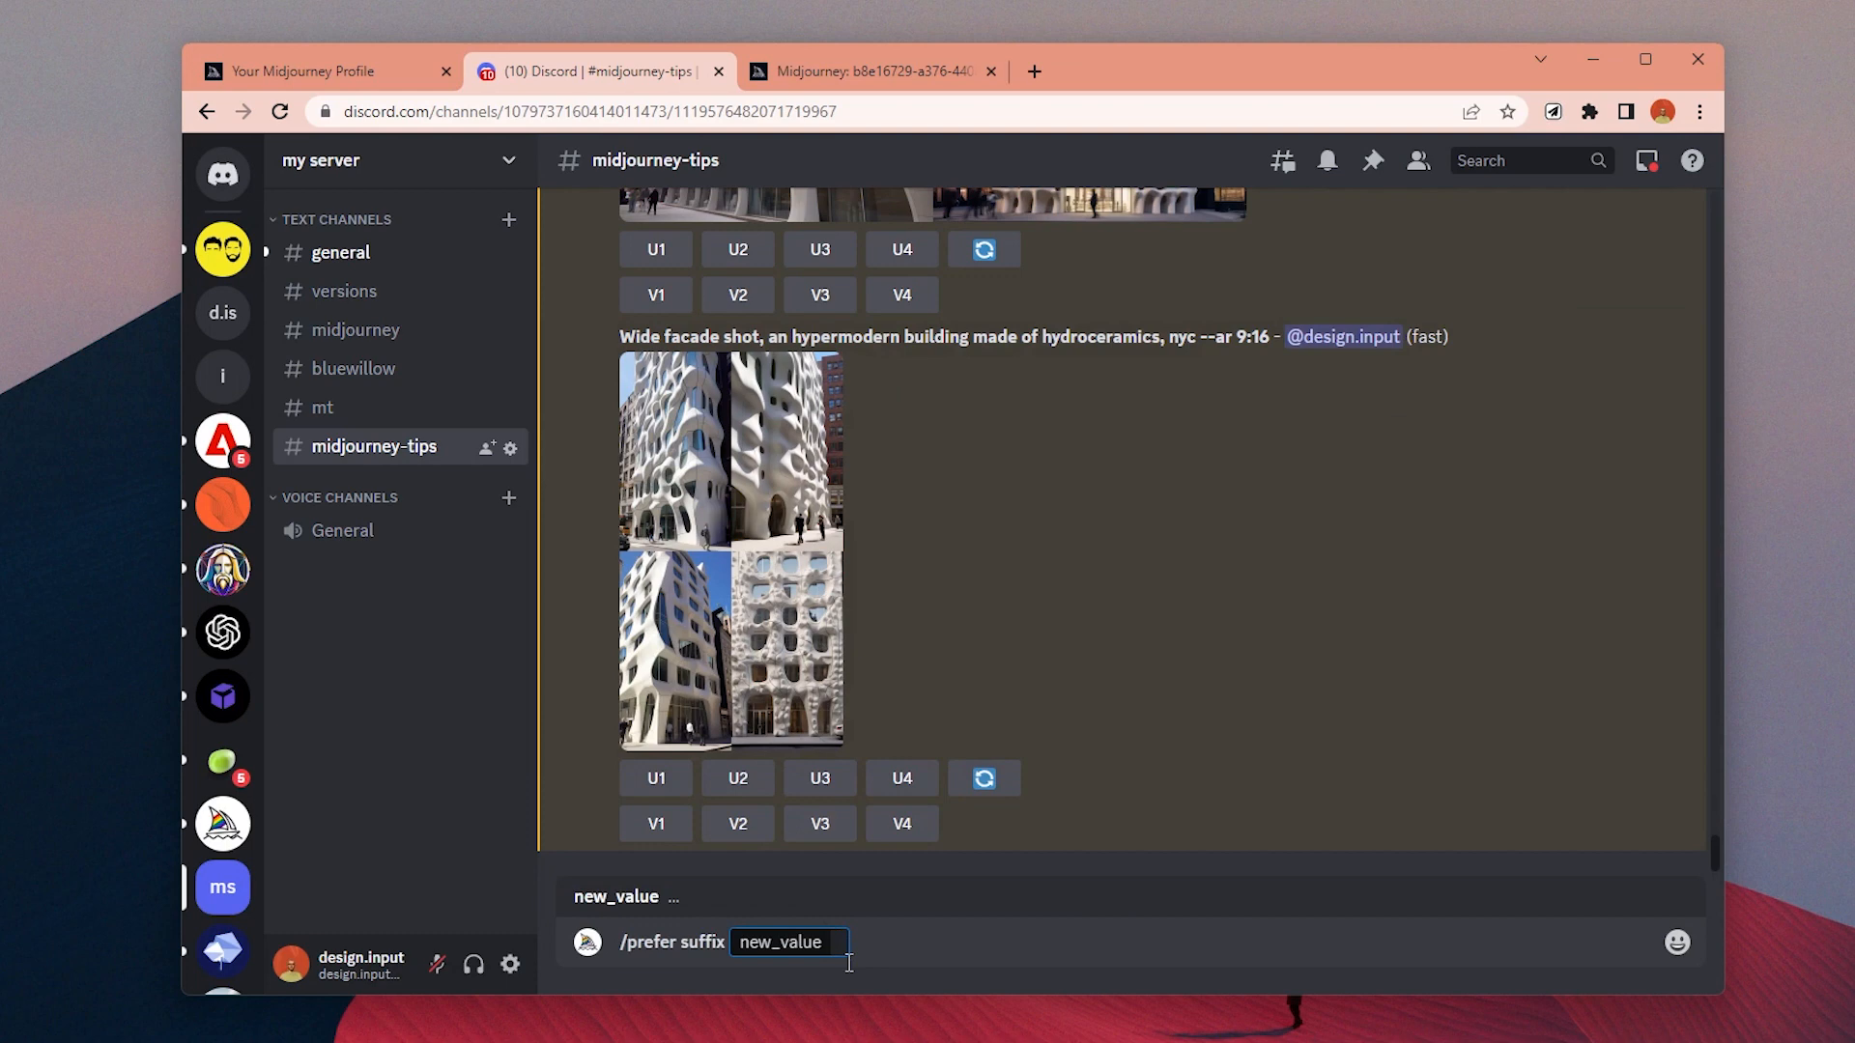
text(--ar 4:5 --c 5)
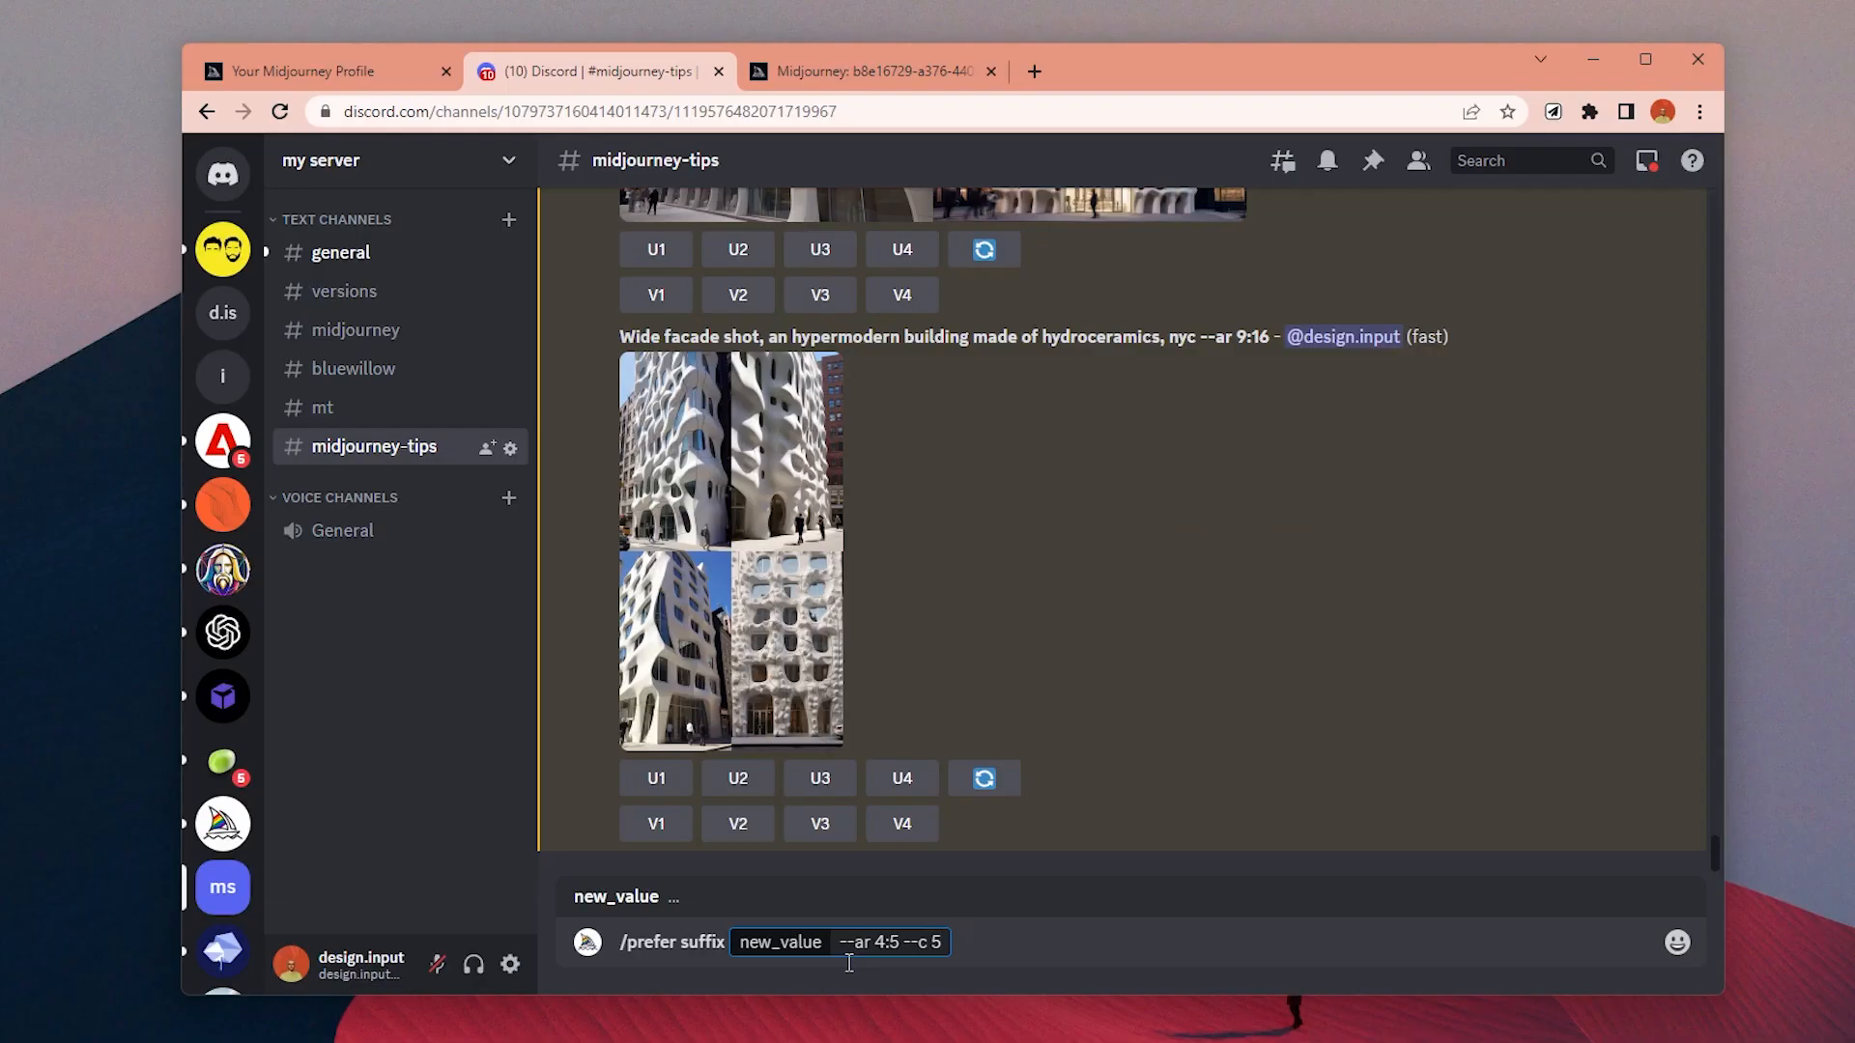
key(enter)
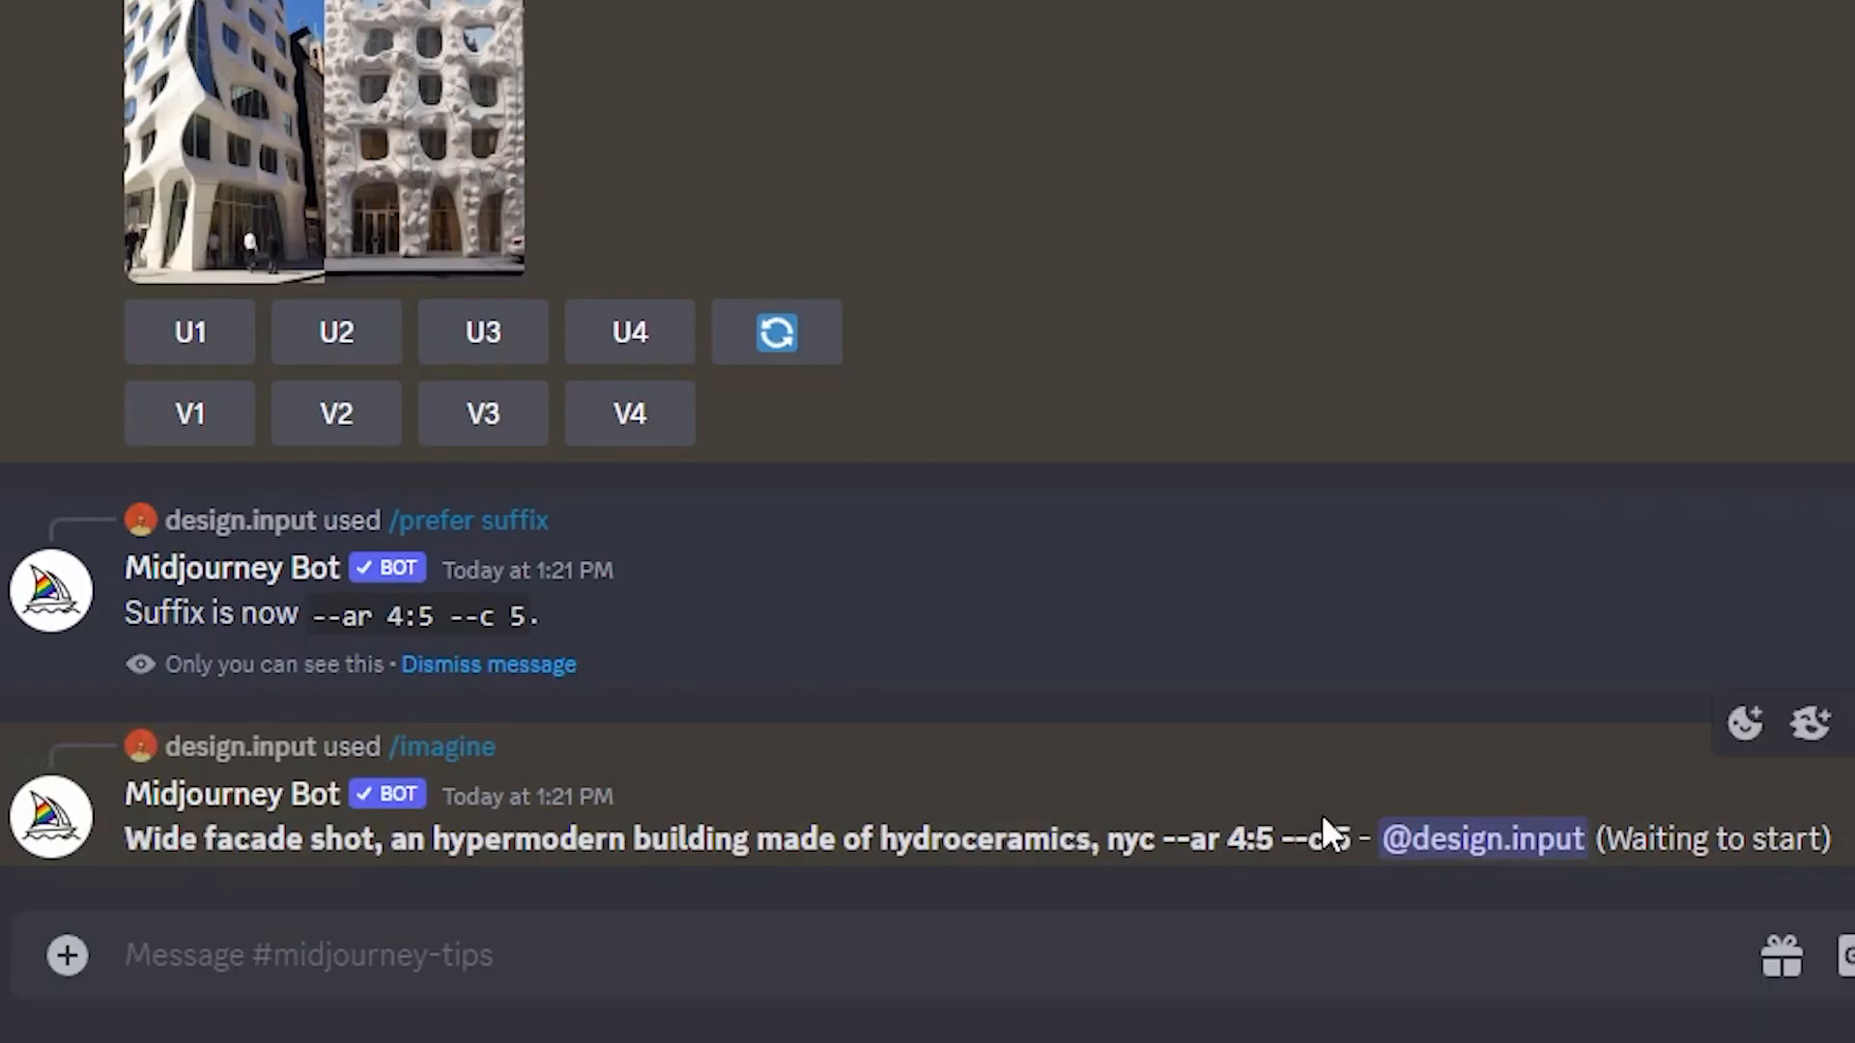
drag(1136, 838, 1343, 838)
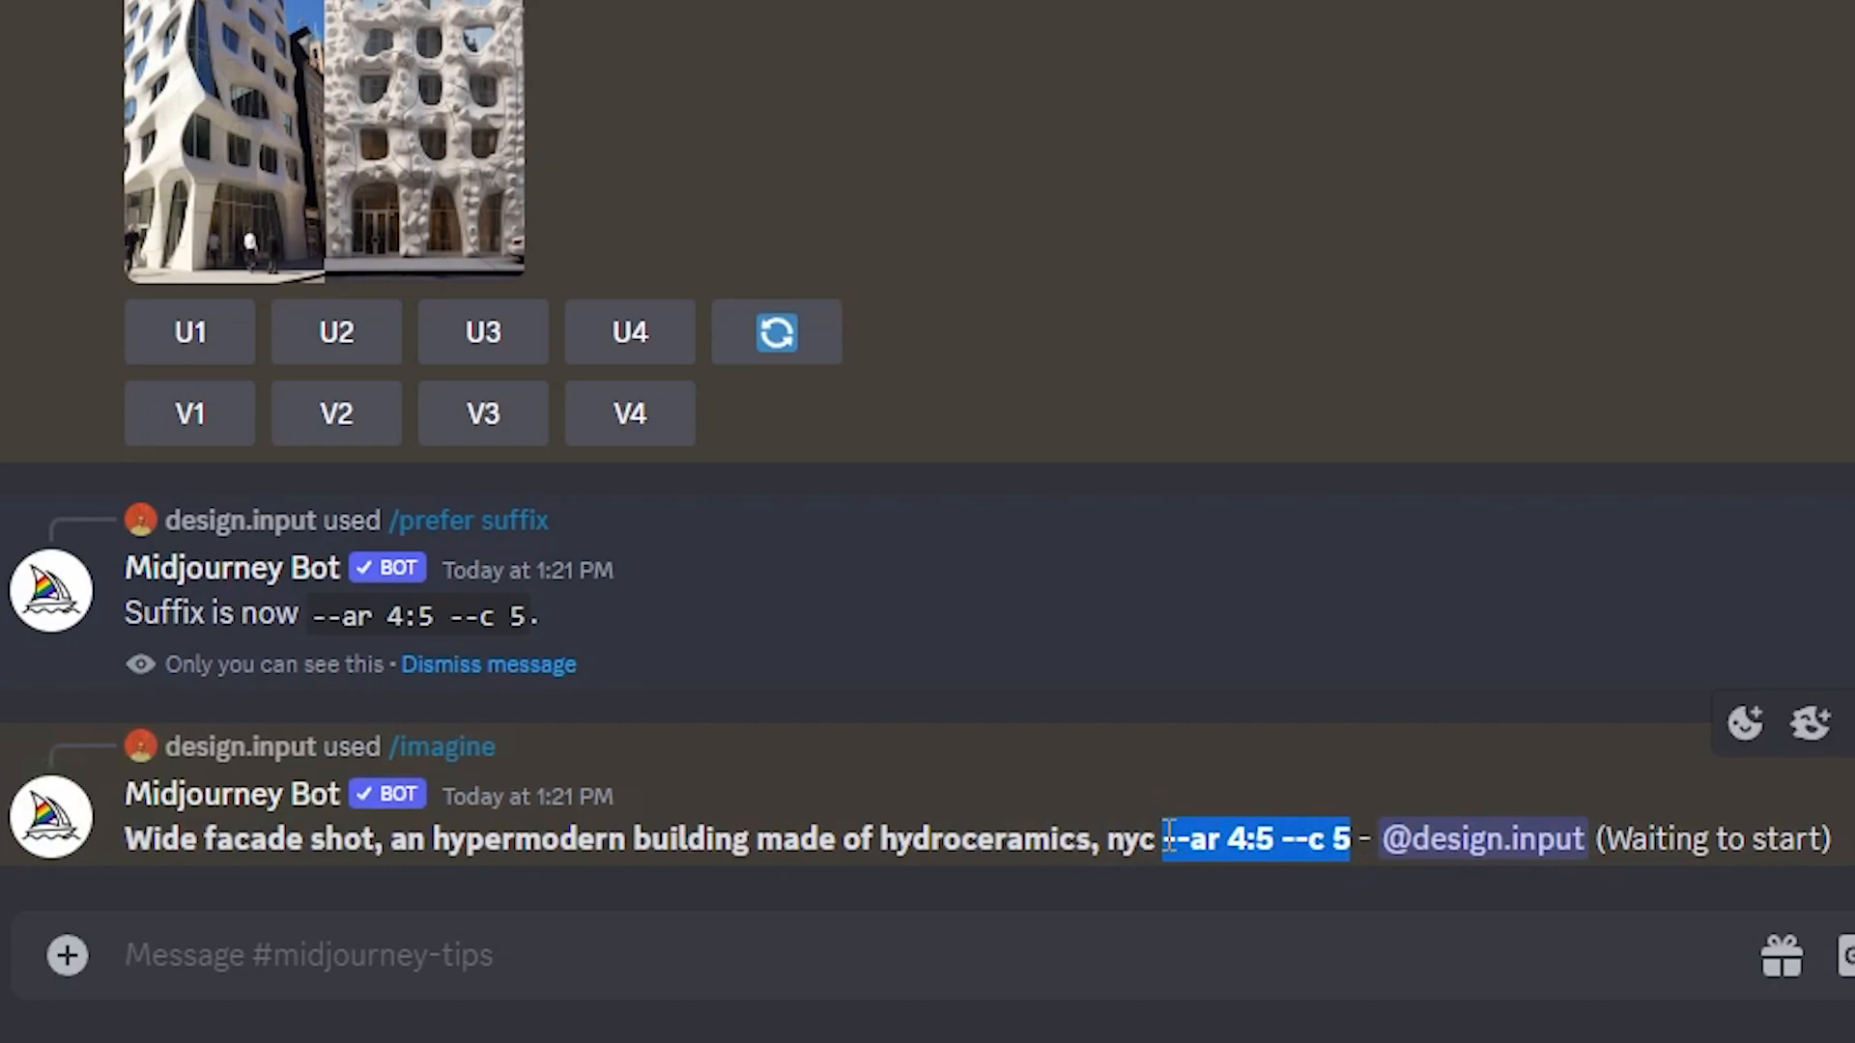
text(/prefe)
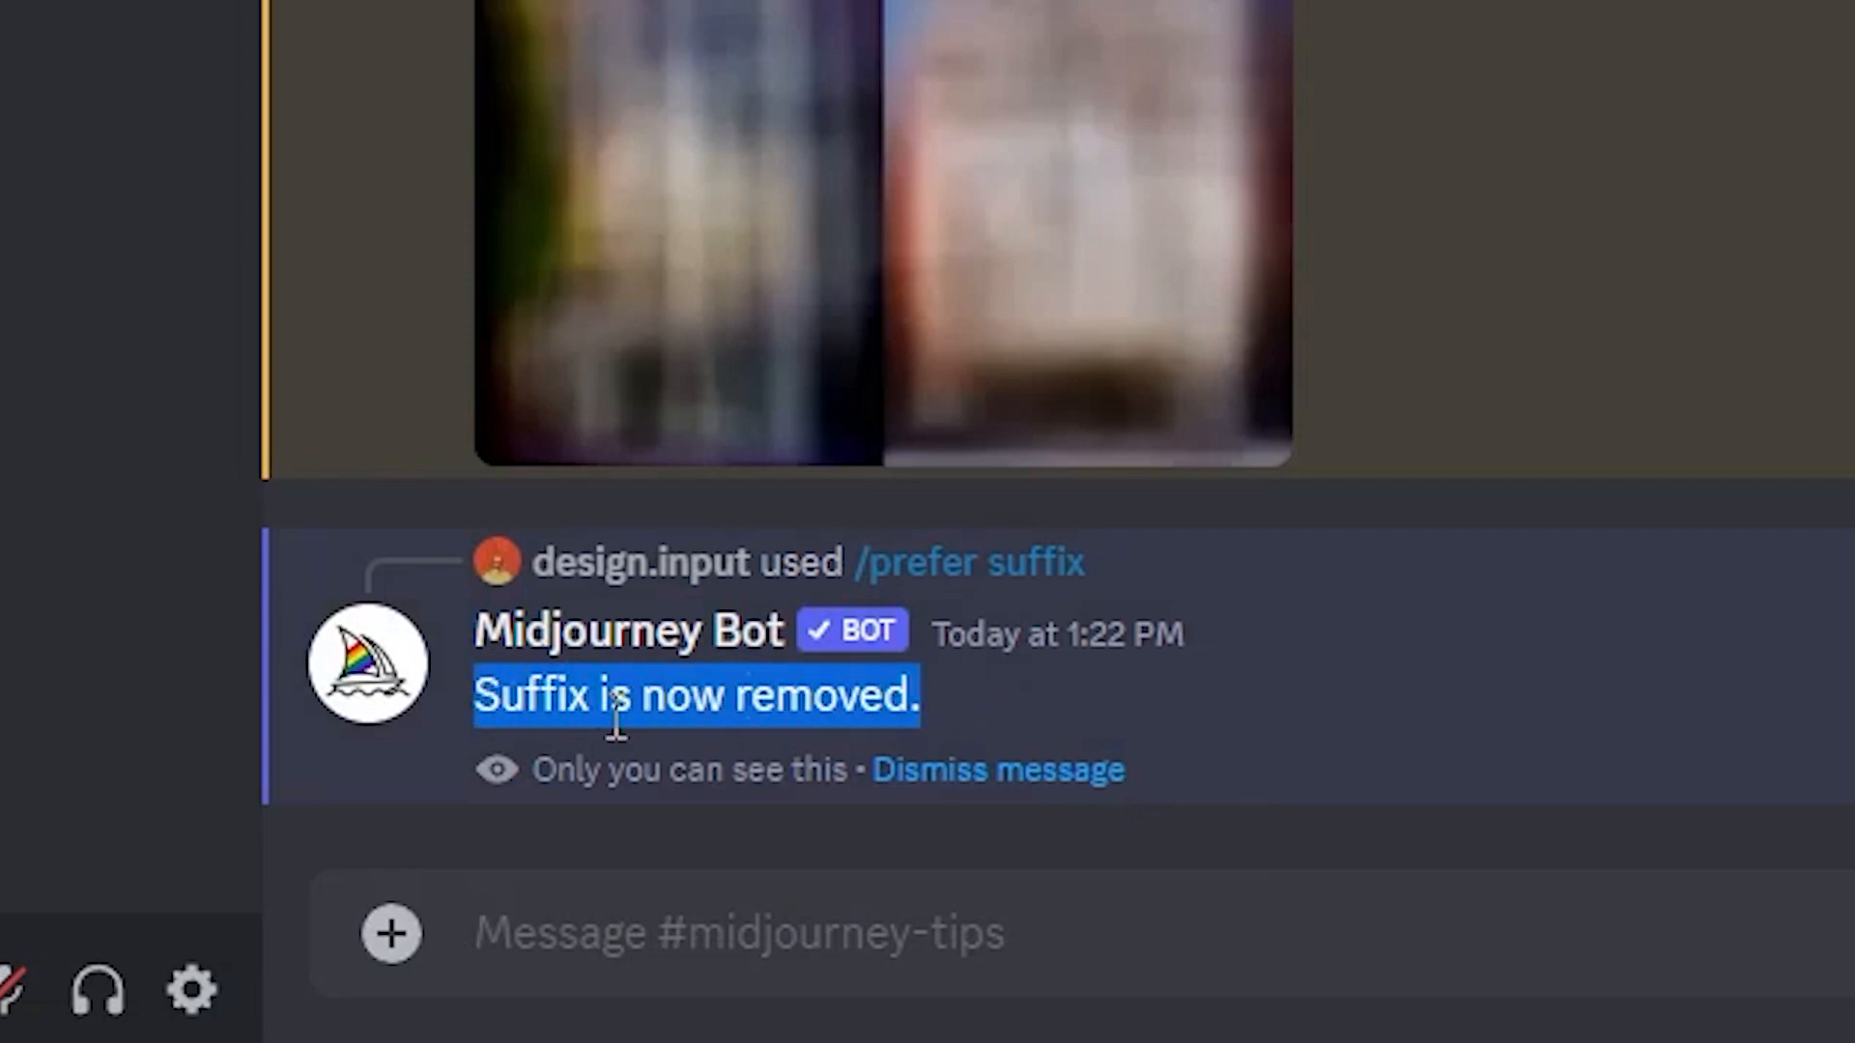
text(/p)
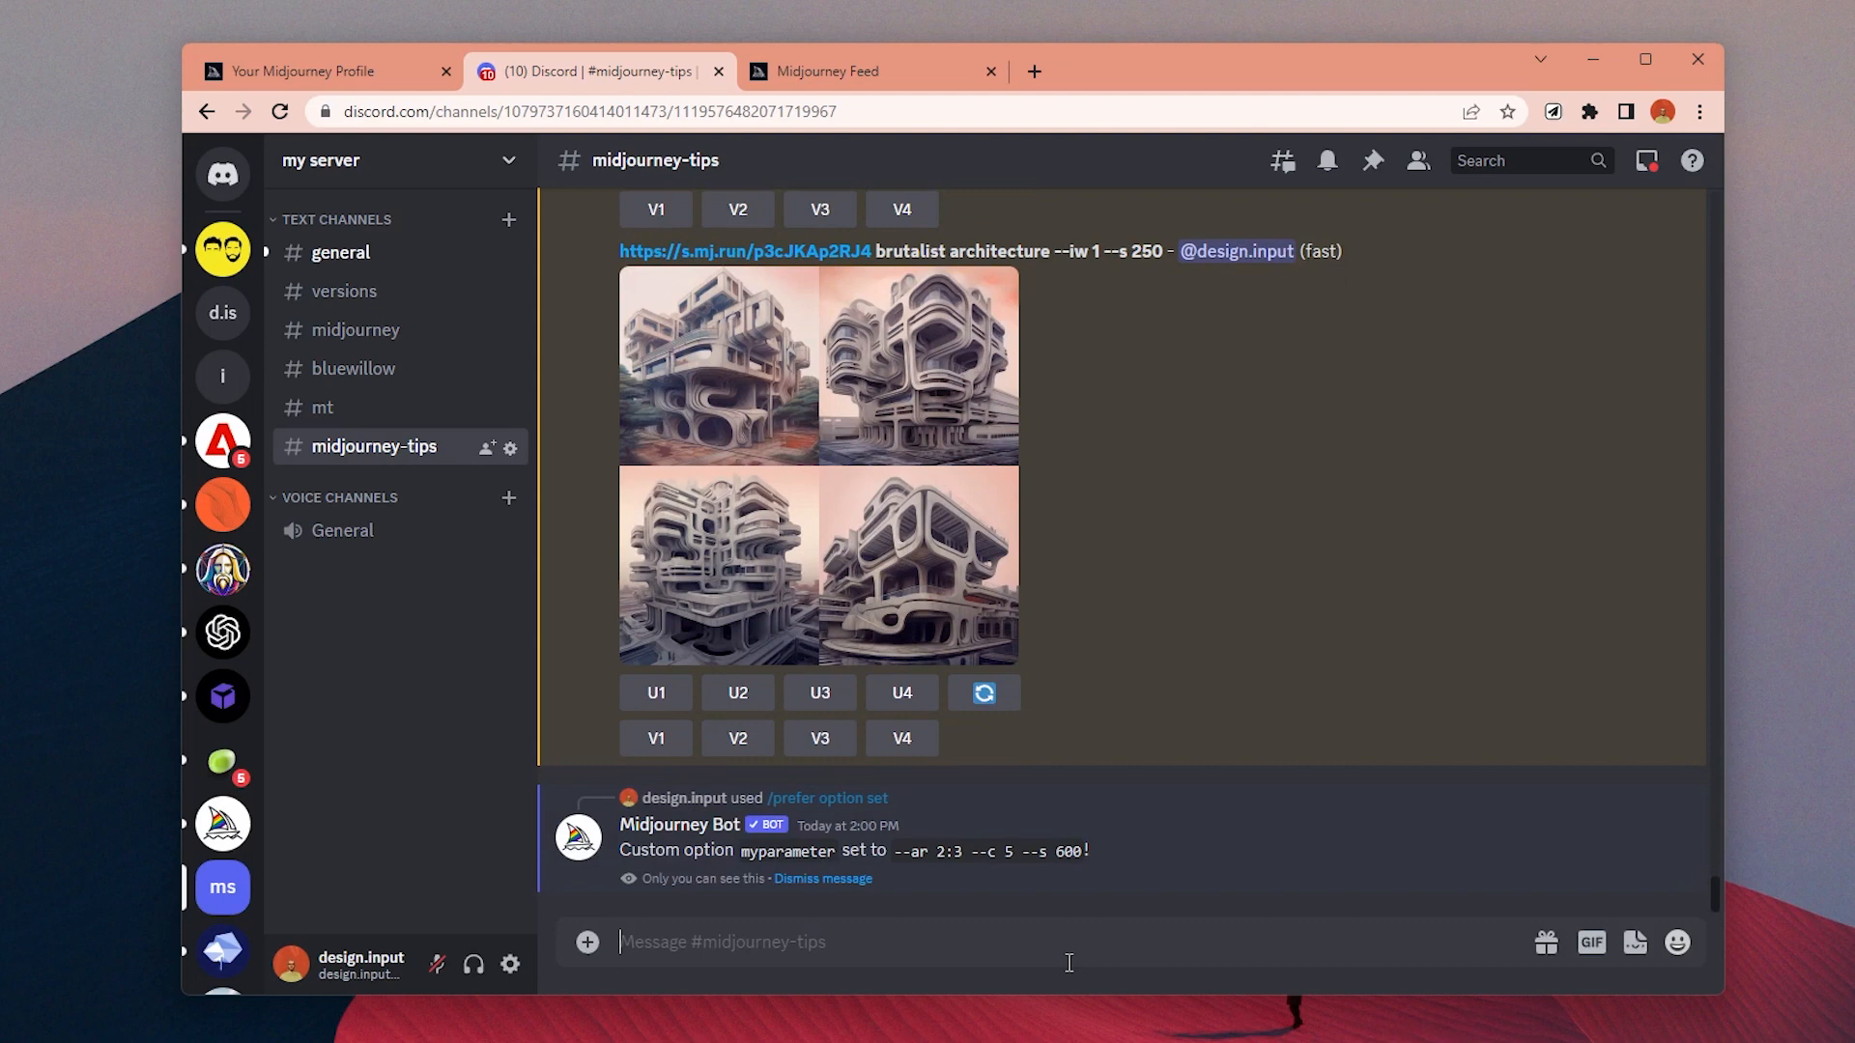
Submit 'my prompt --myparameter' and check it expands to --ar 2:3 --c 5 --s 600
text(my prompt --mypar)
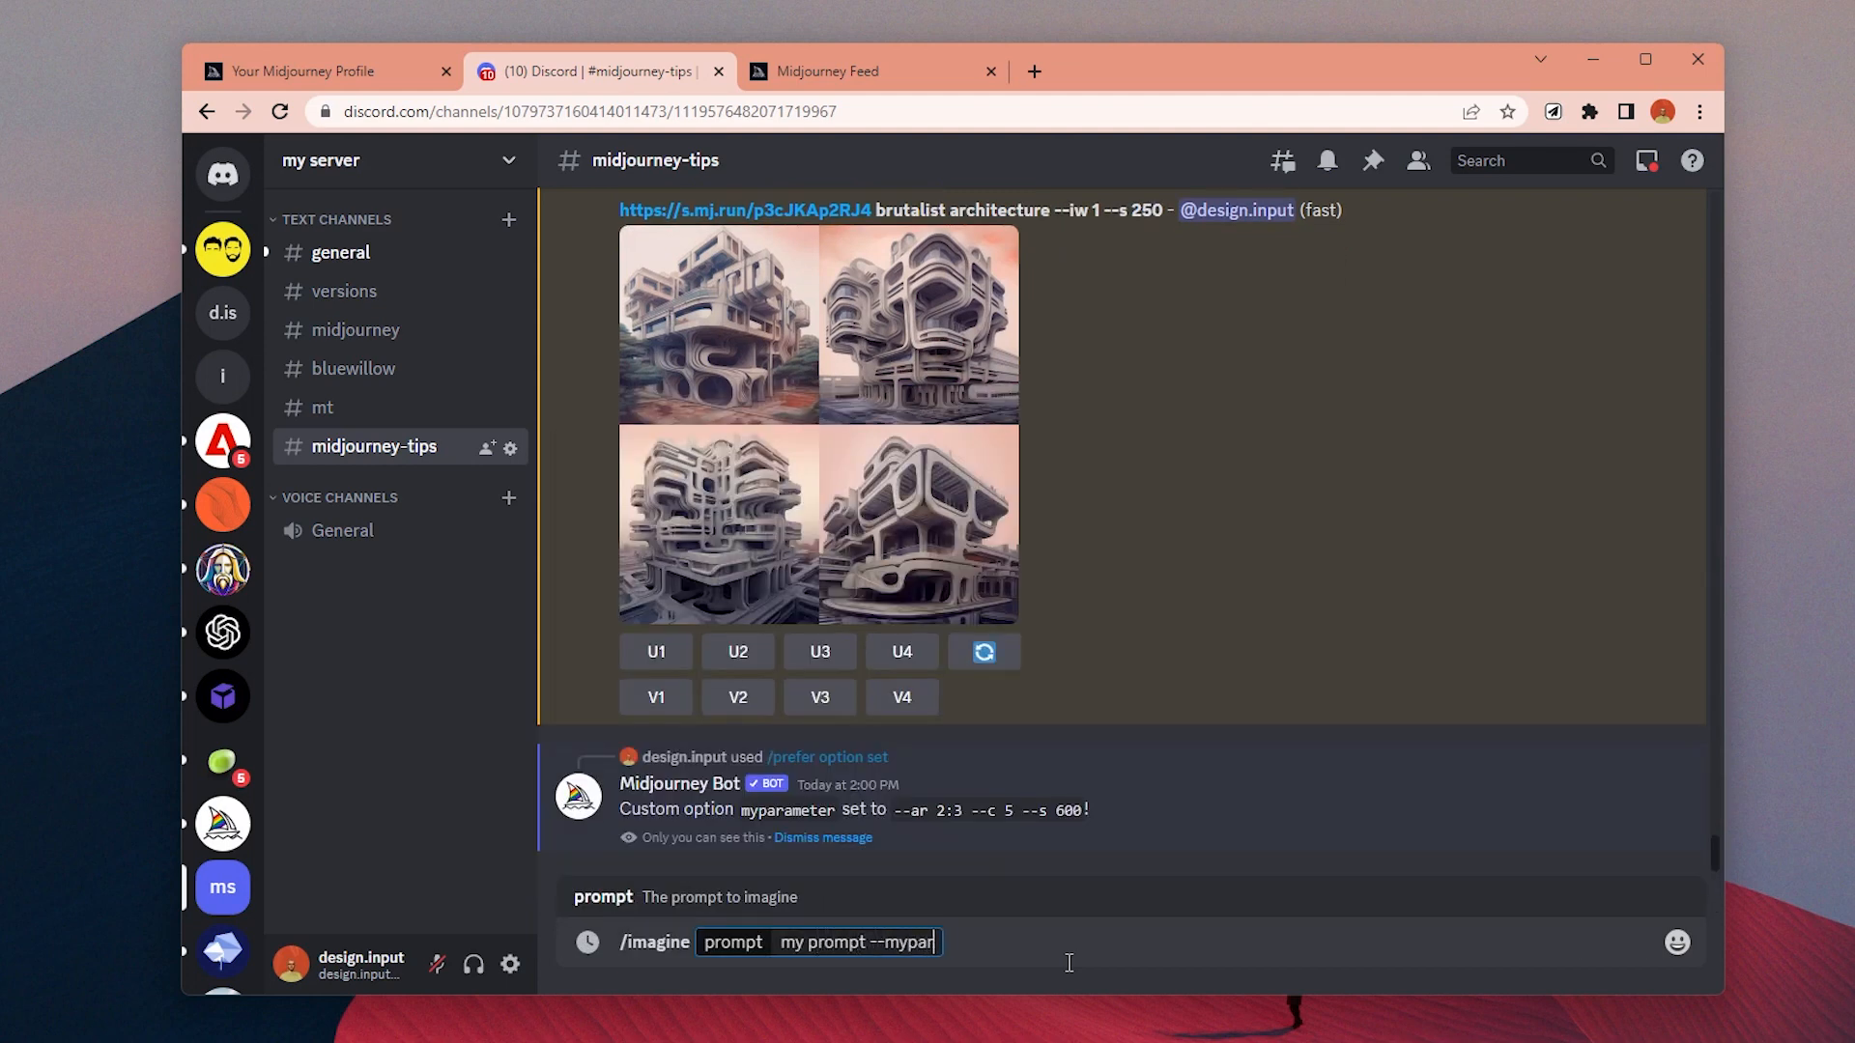
key(enter)
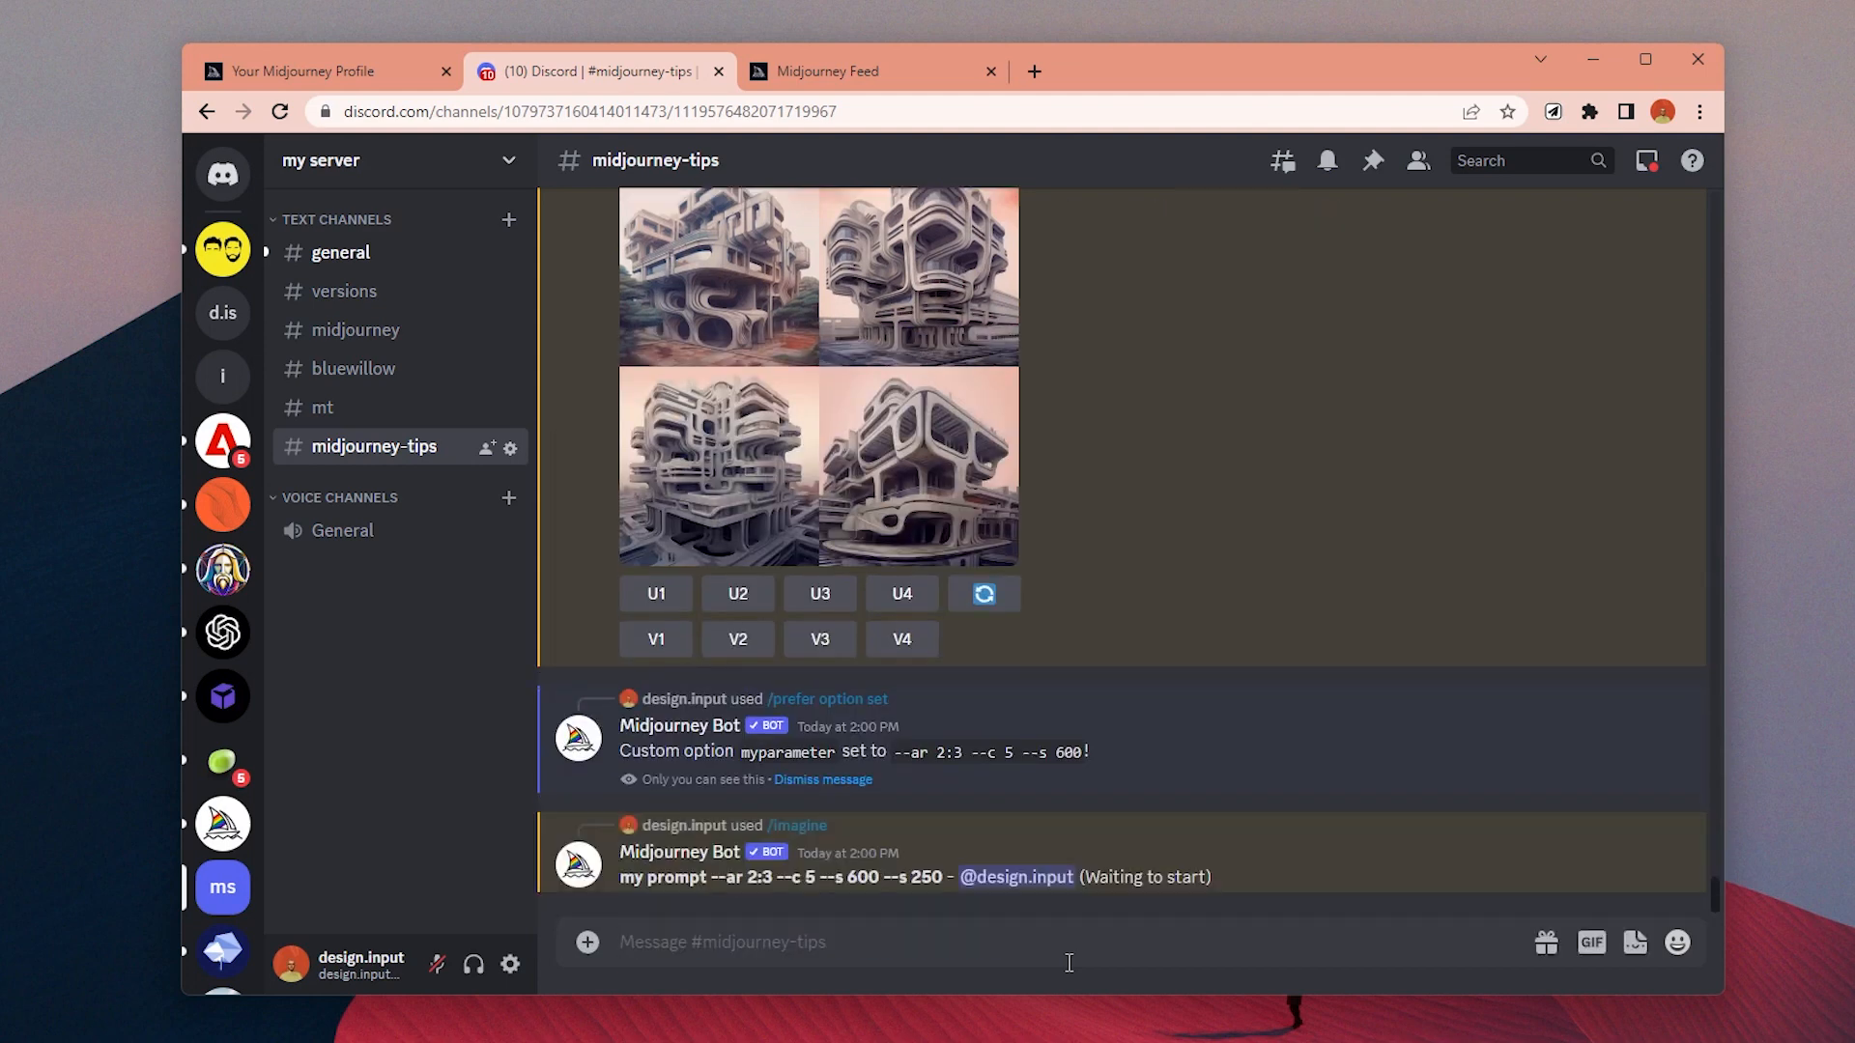
drag(711, 876, 938, 877)
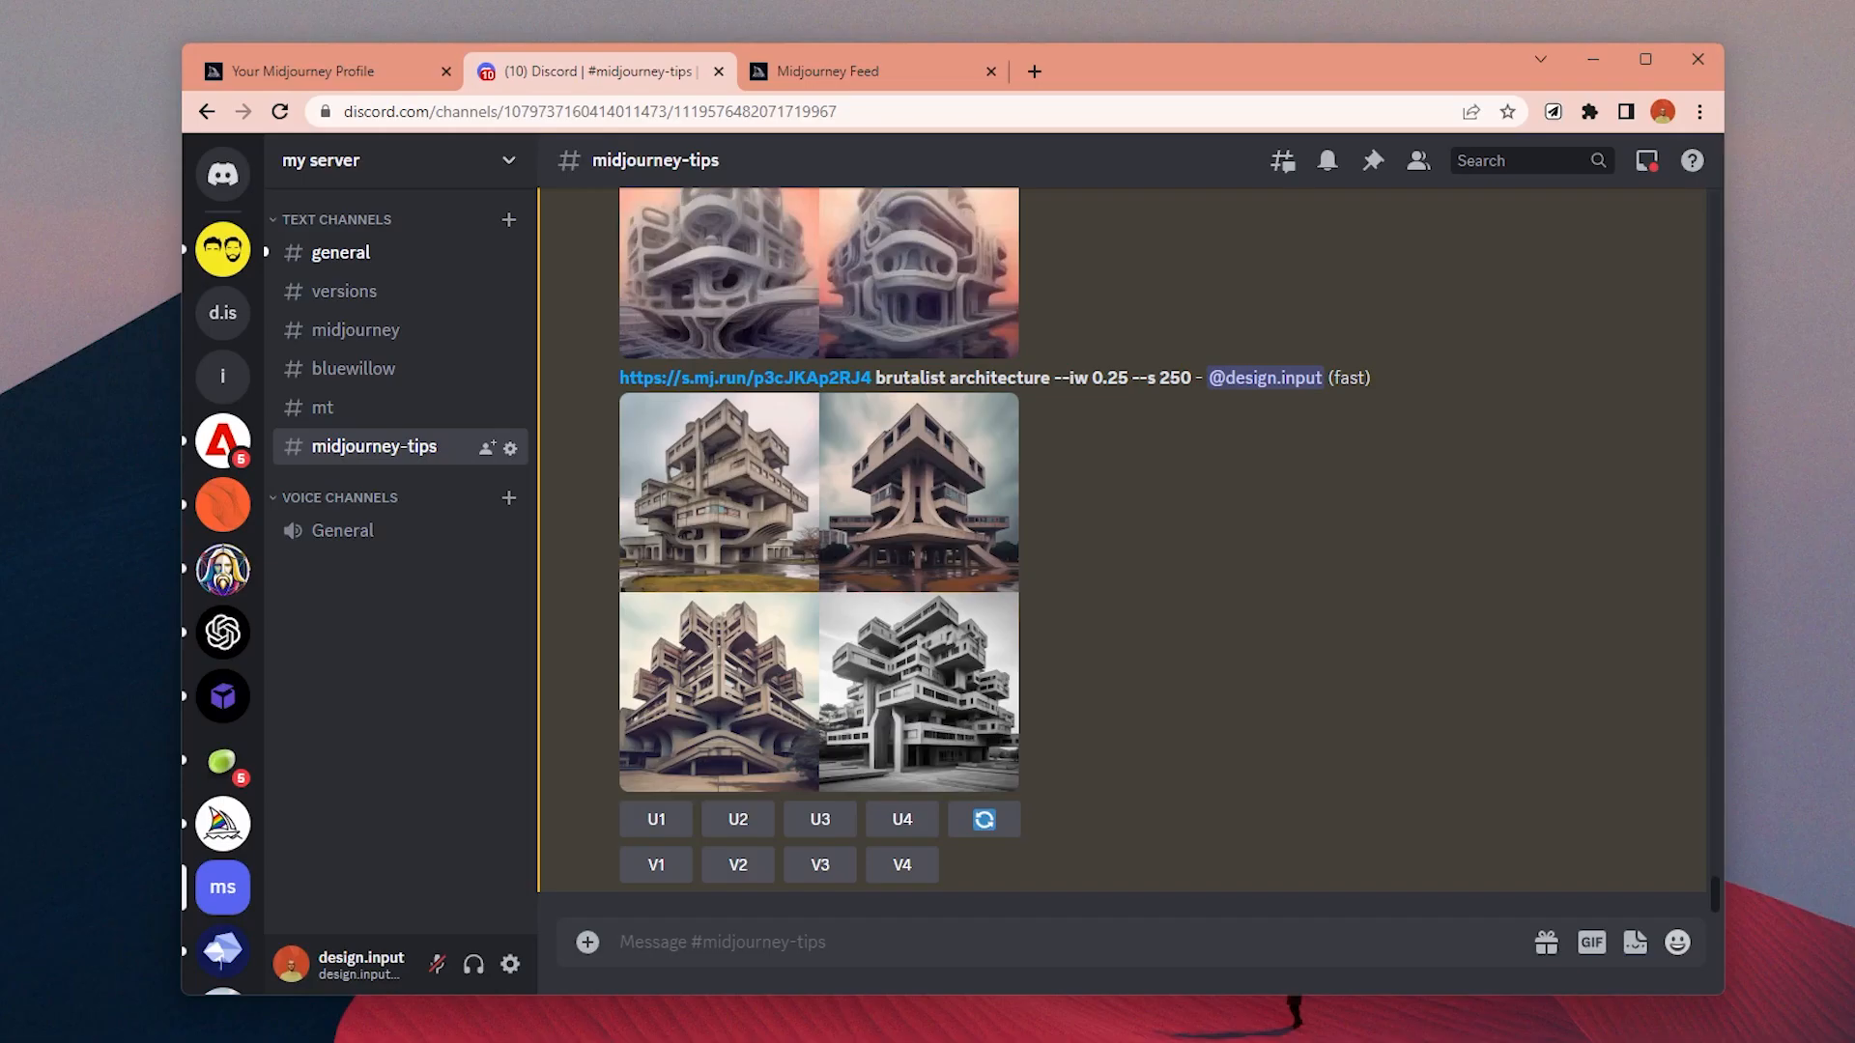
text(/pr)
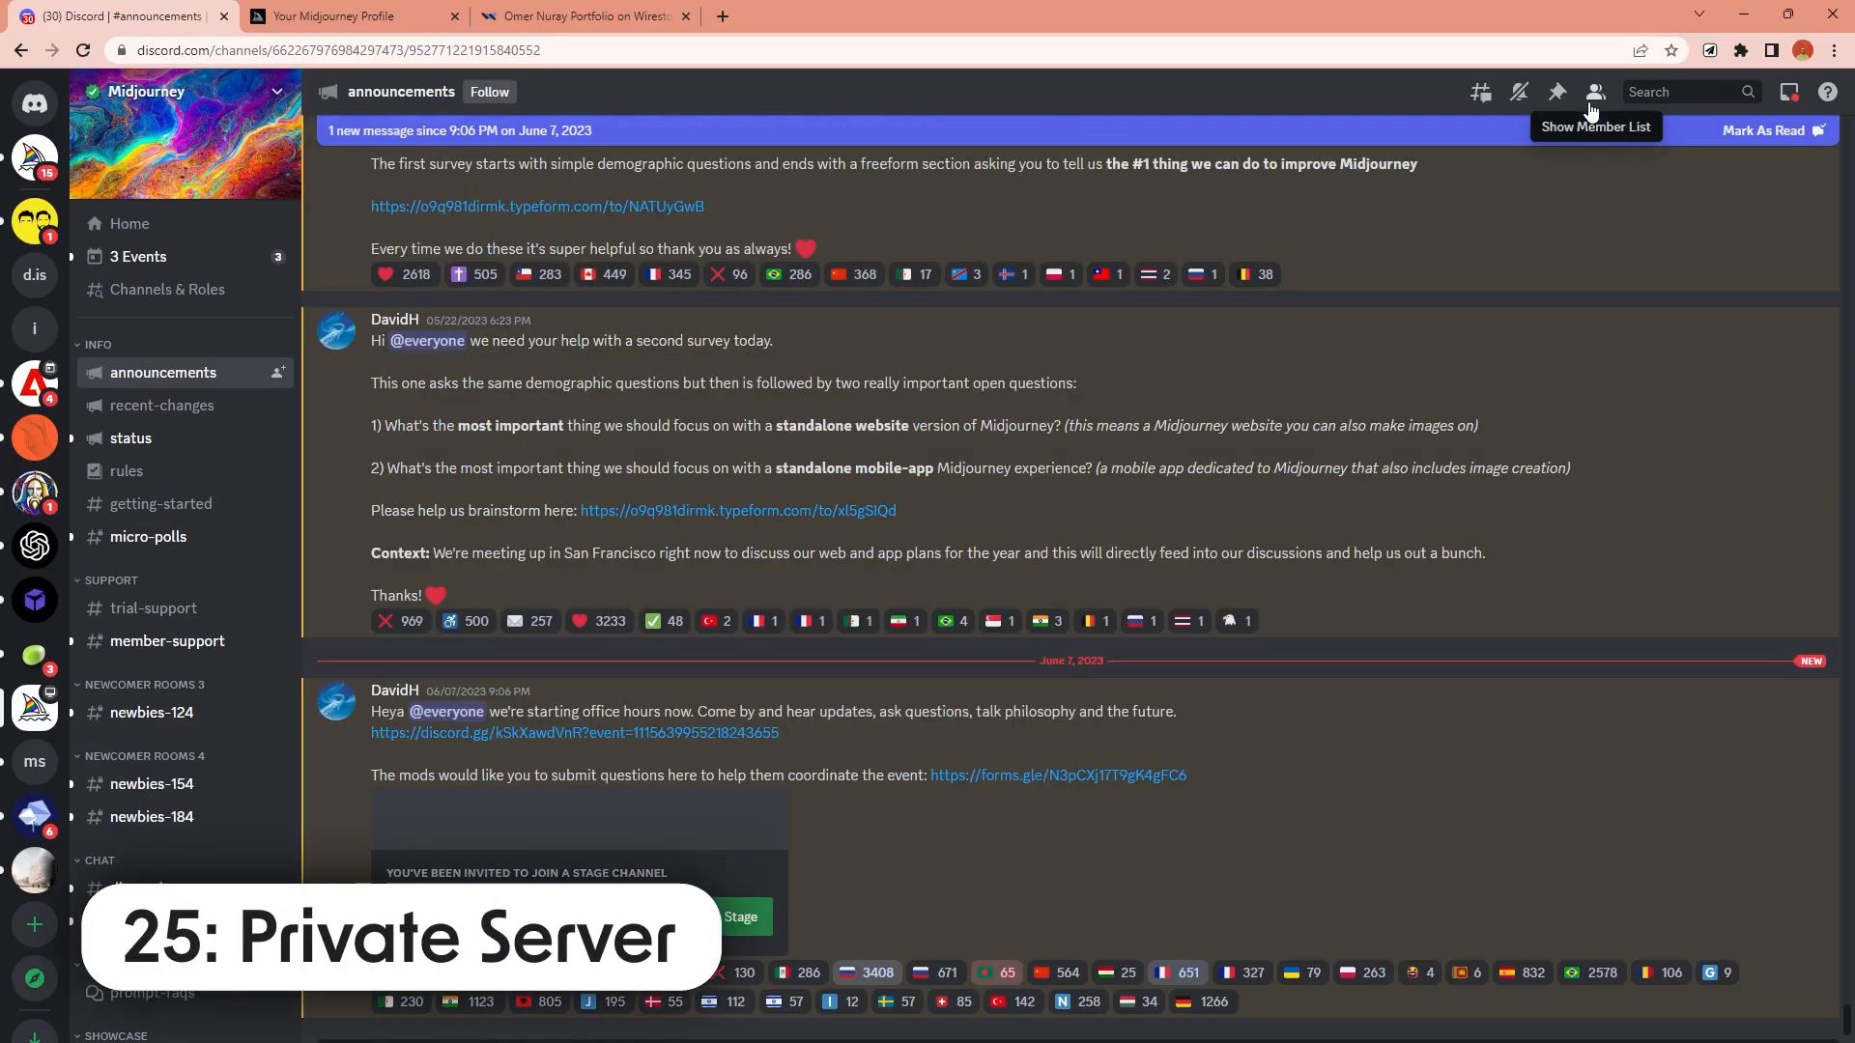
Add Midjourney Bot from the member list to 'my server' and authorize its permissions
click(1593, 92)
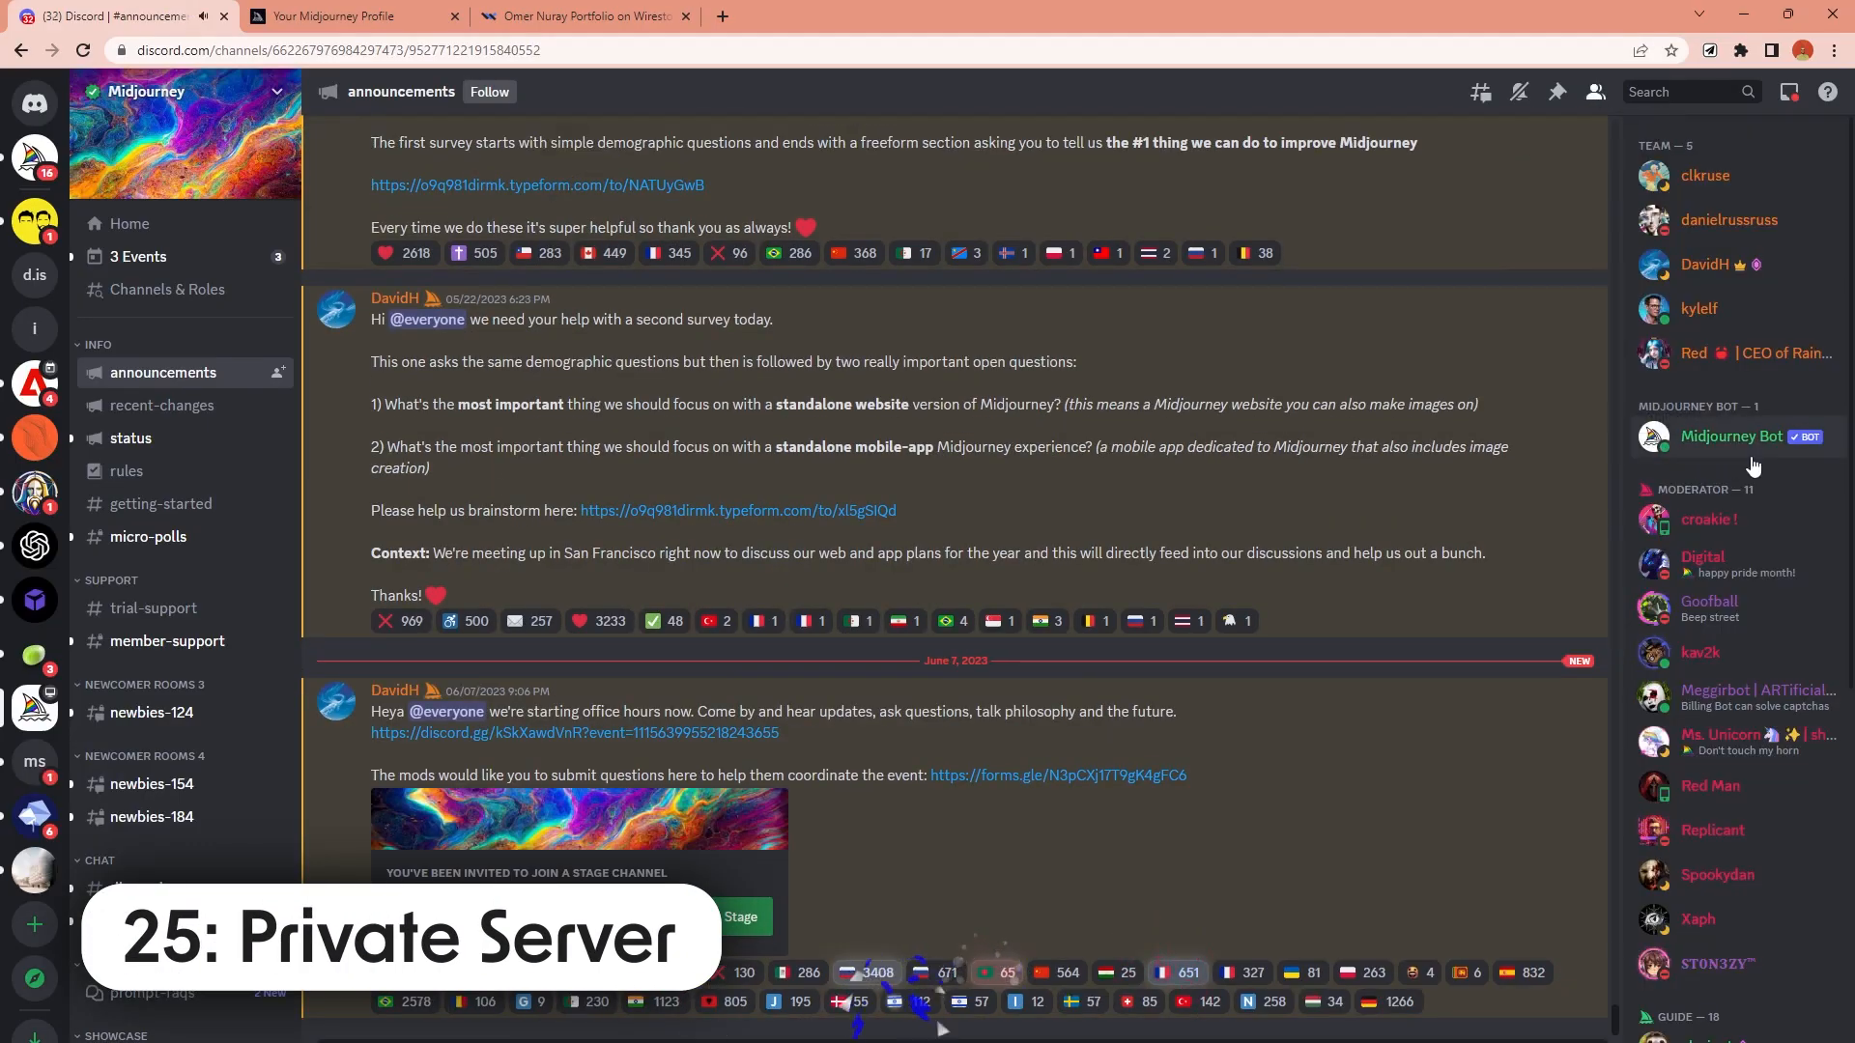
click(1734, 436)
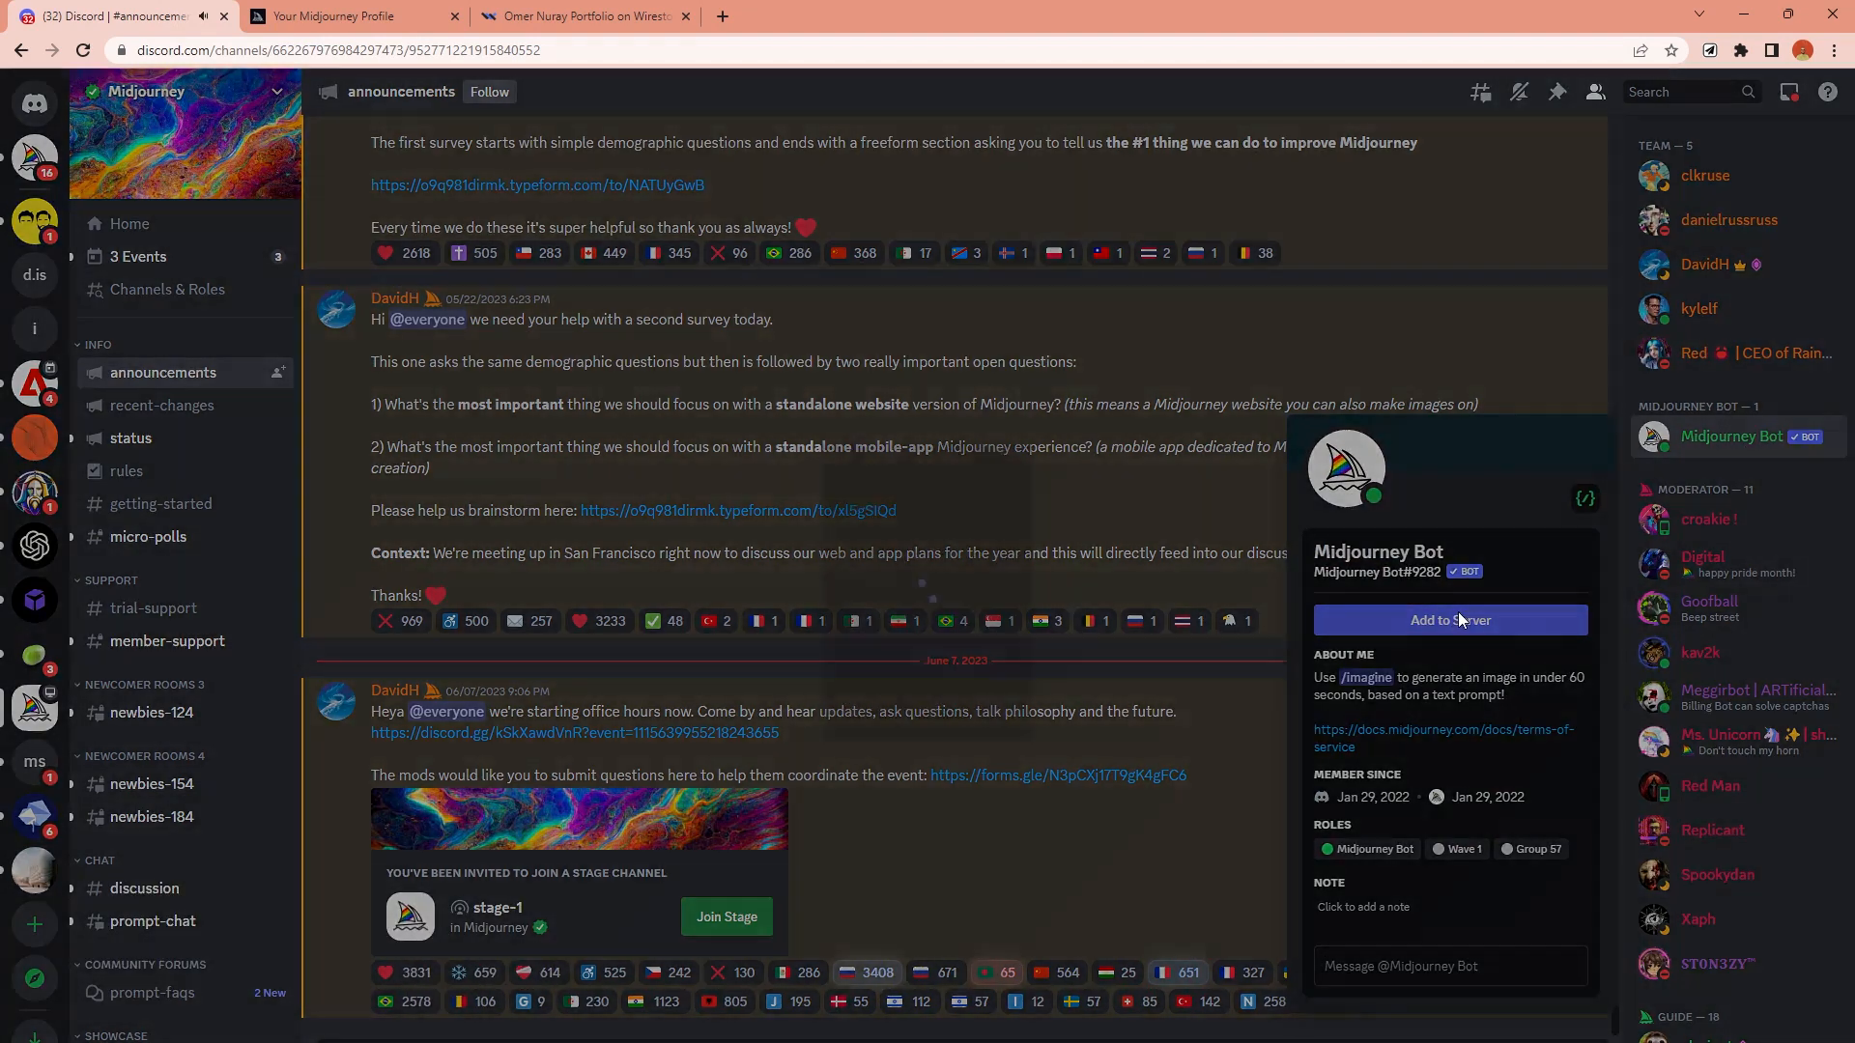
click(1448, 620)
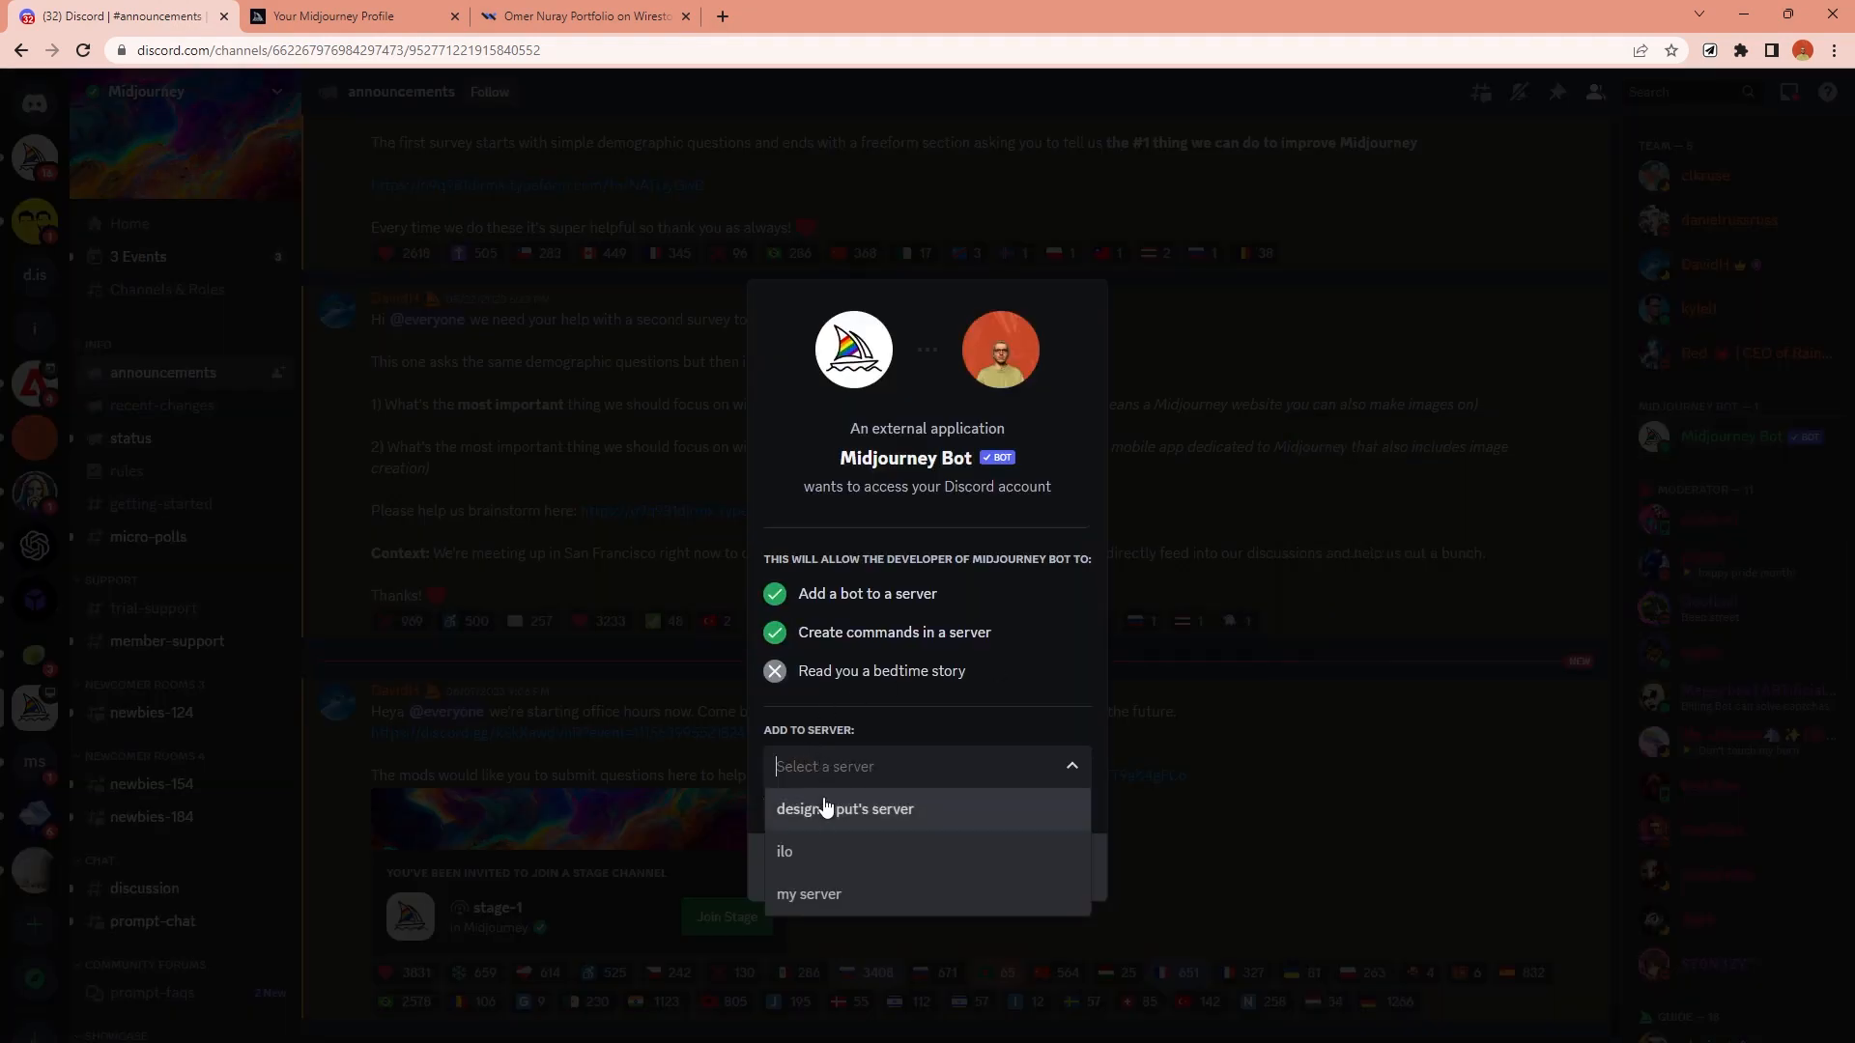
click(844, 808)
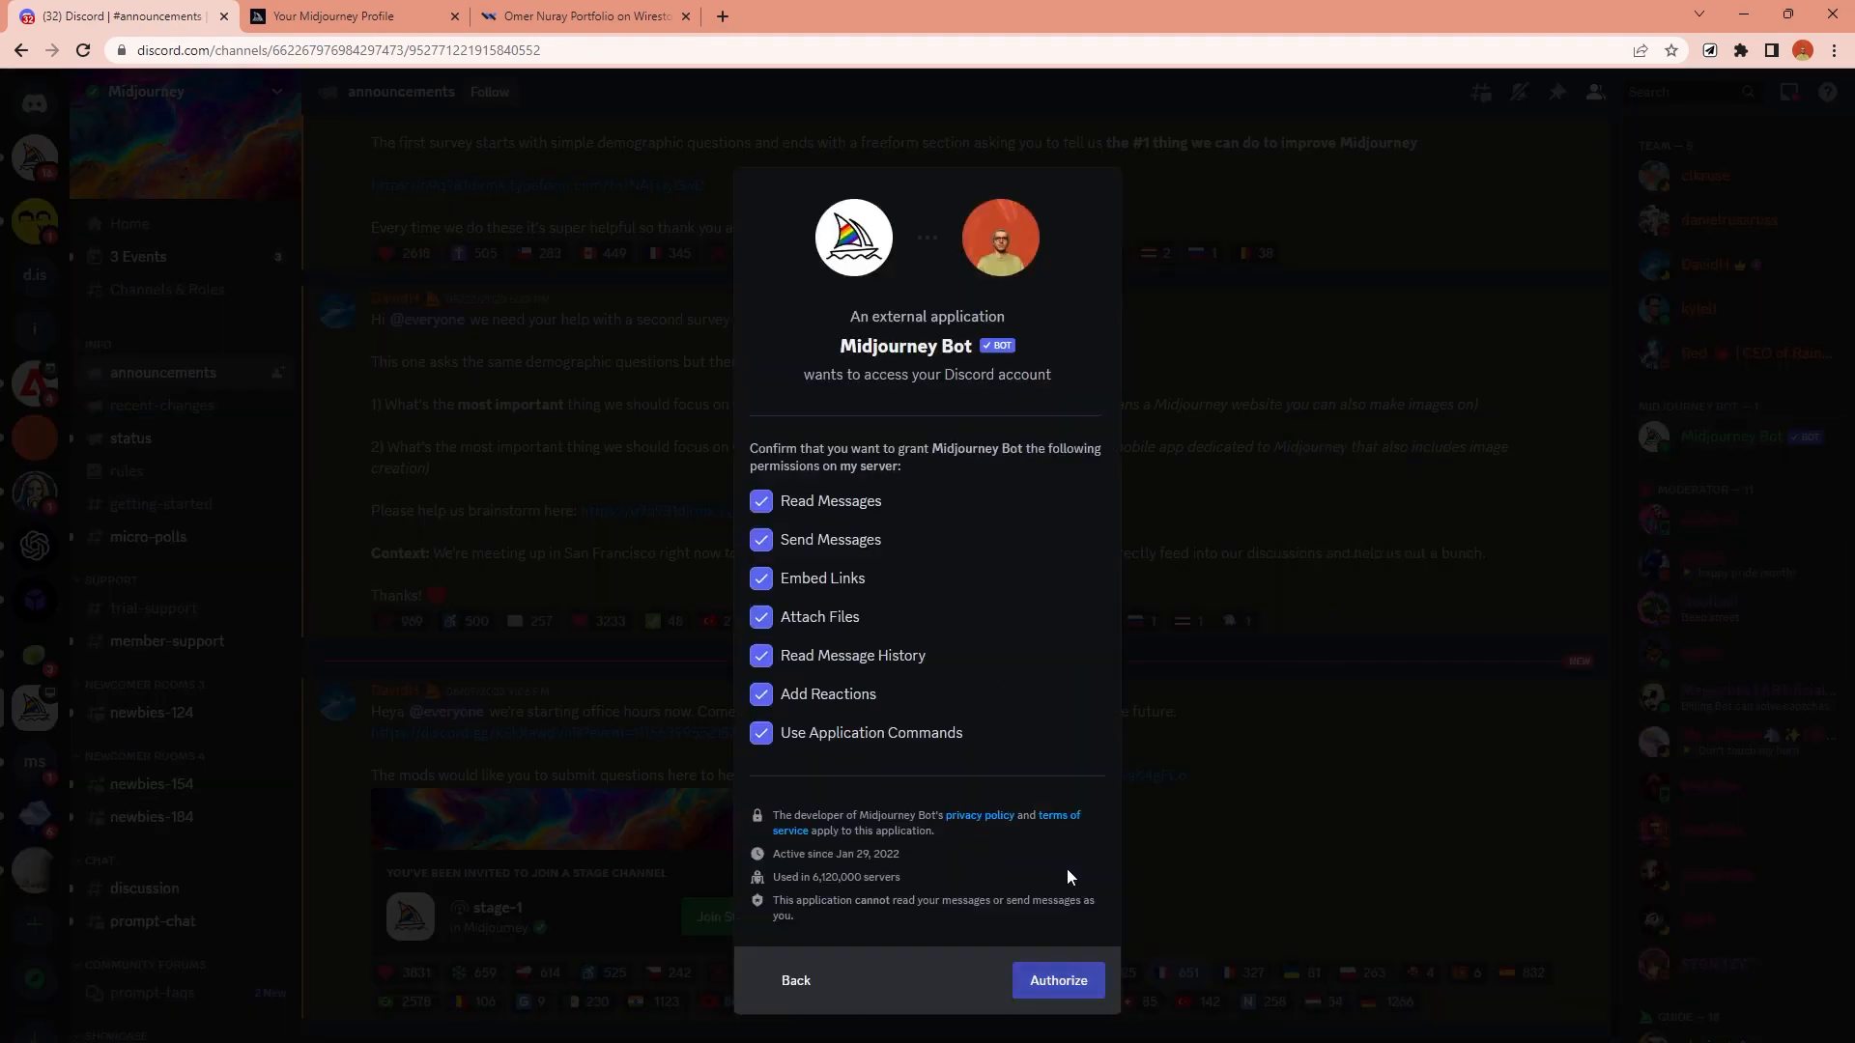
click(1054, 979)
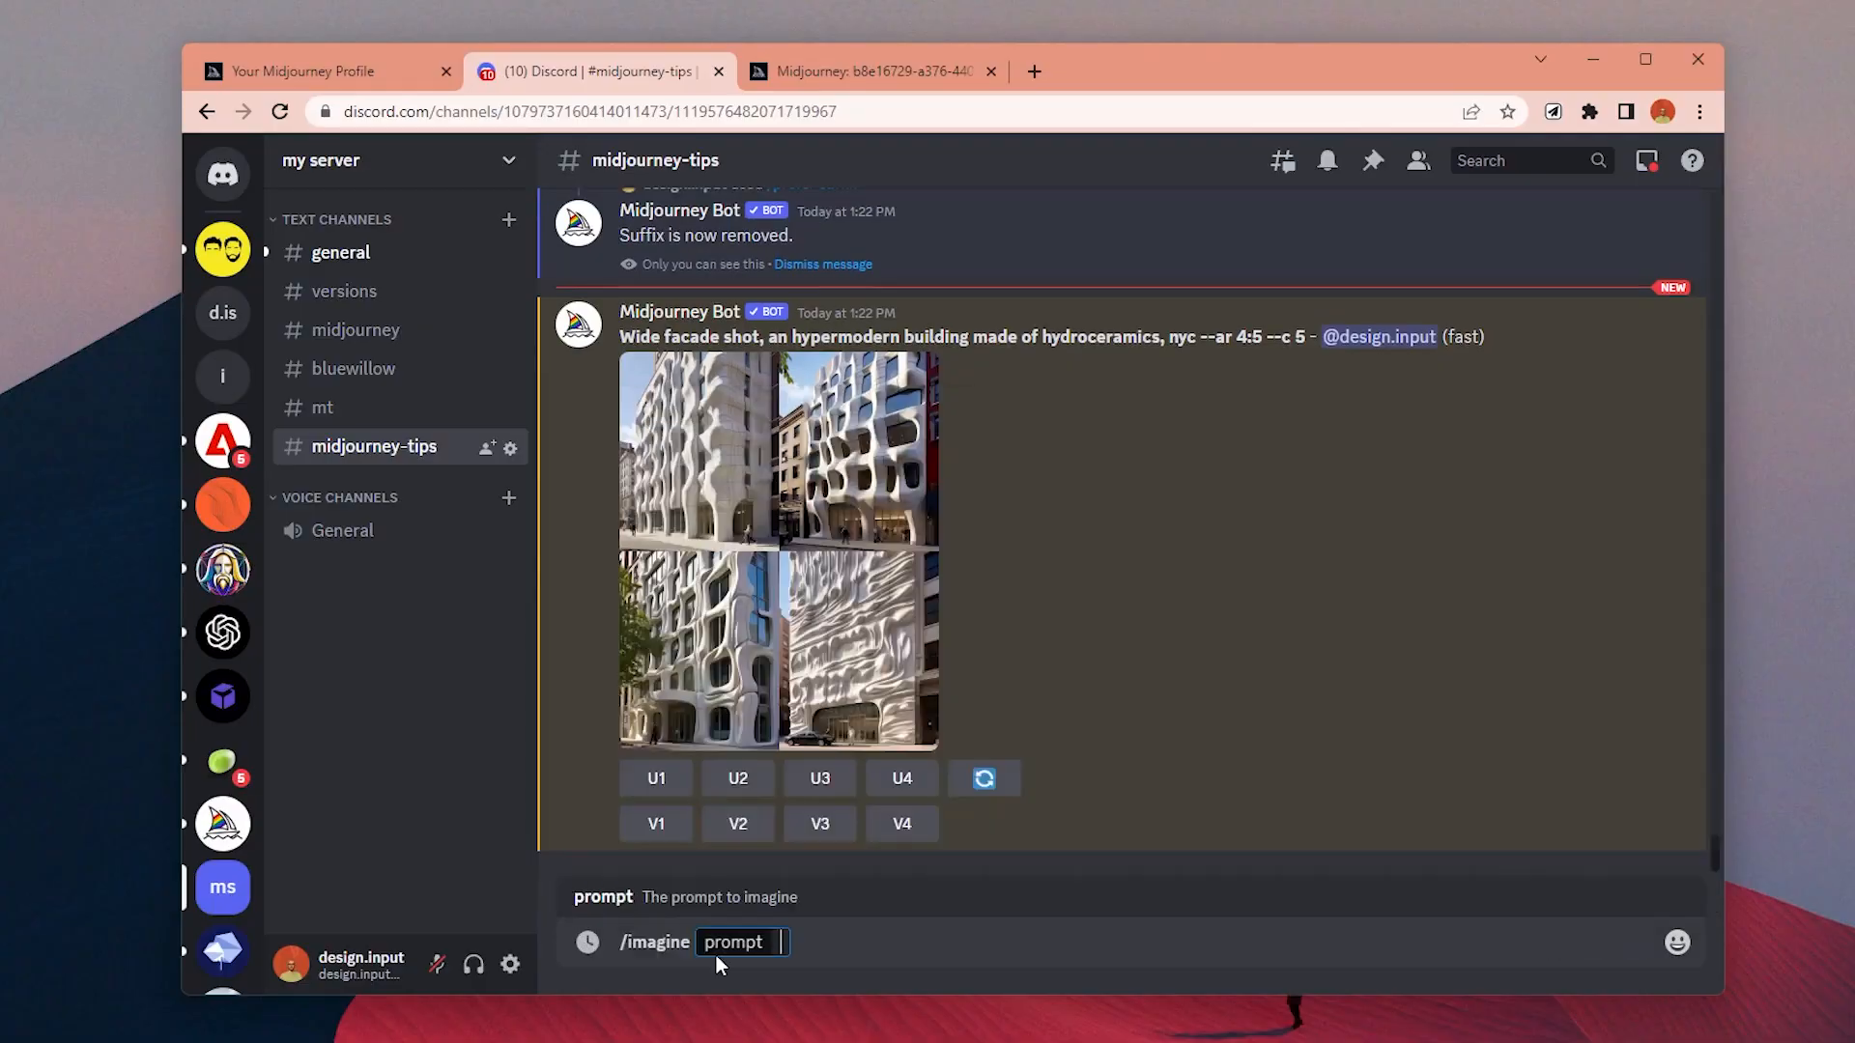
Render 'modern architecture --niji 5' in cute, scenic, expressive and original styles
text(modern architecture -)
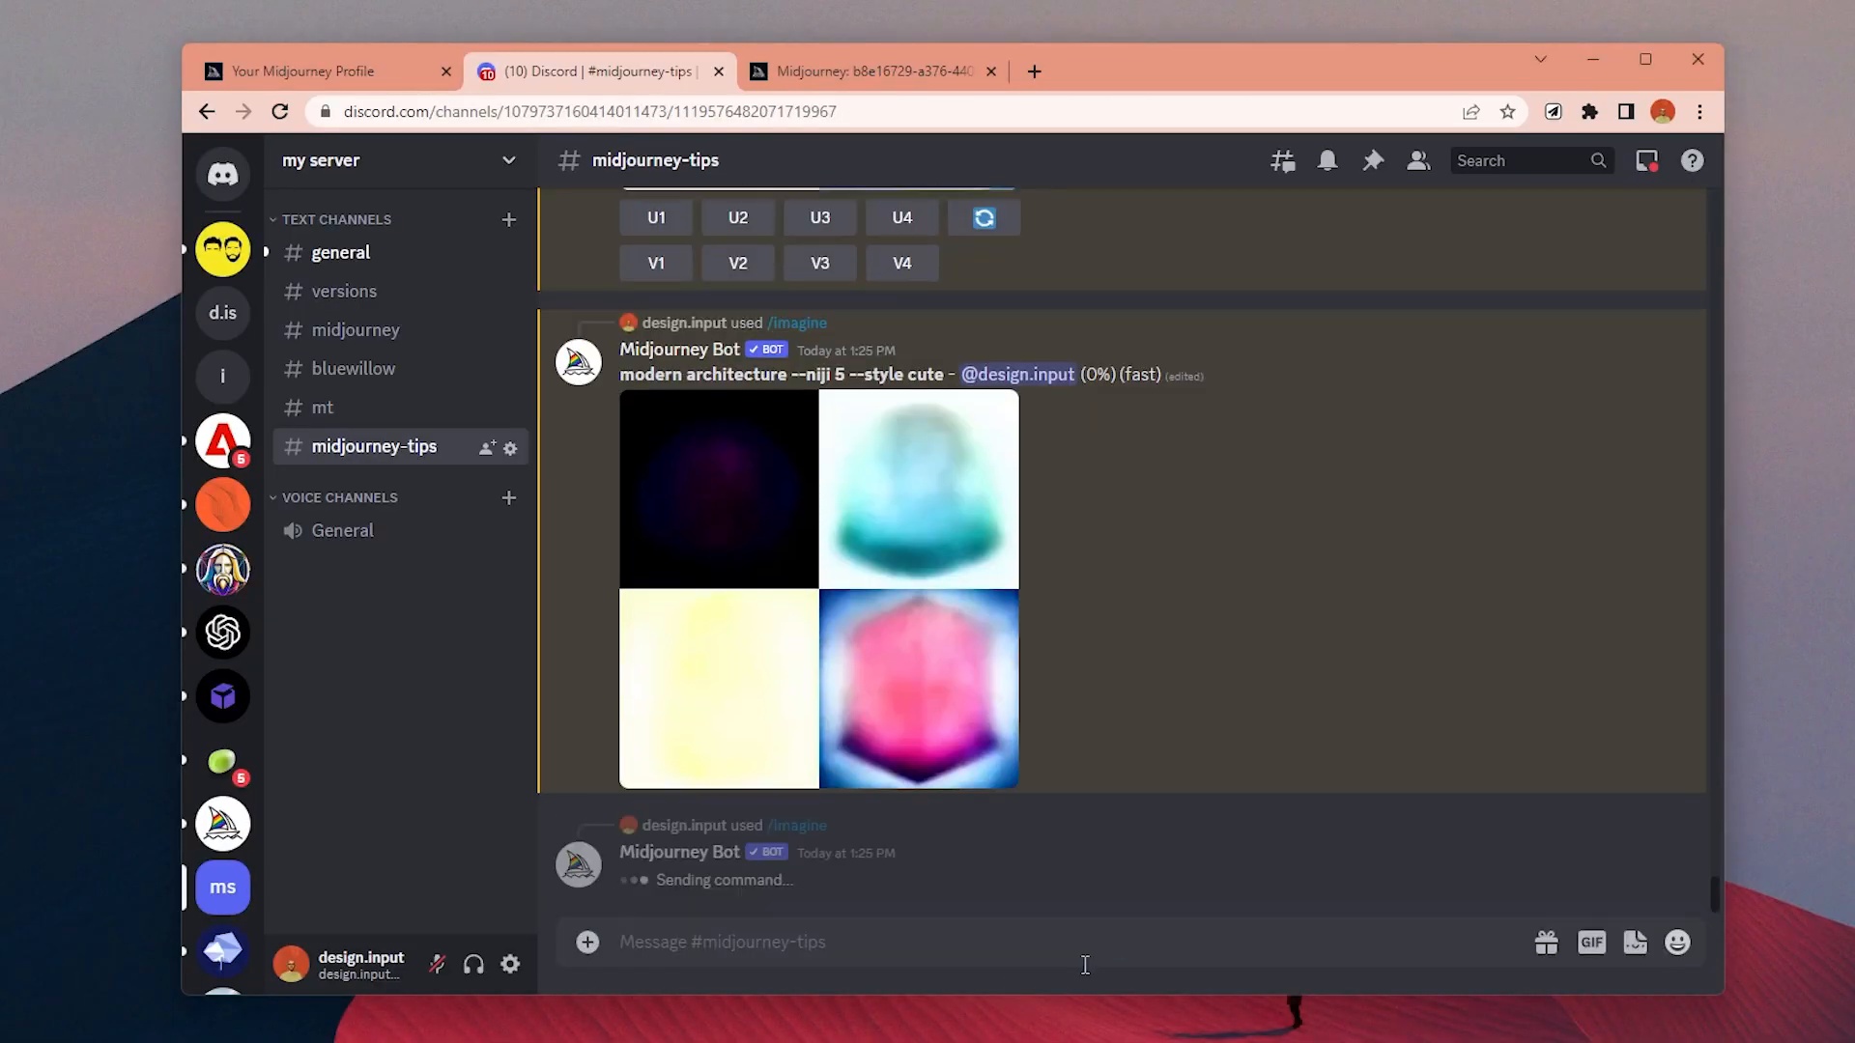
text(modern architecture --niji 5 --style s)
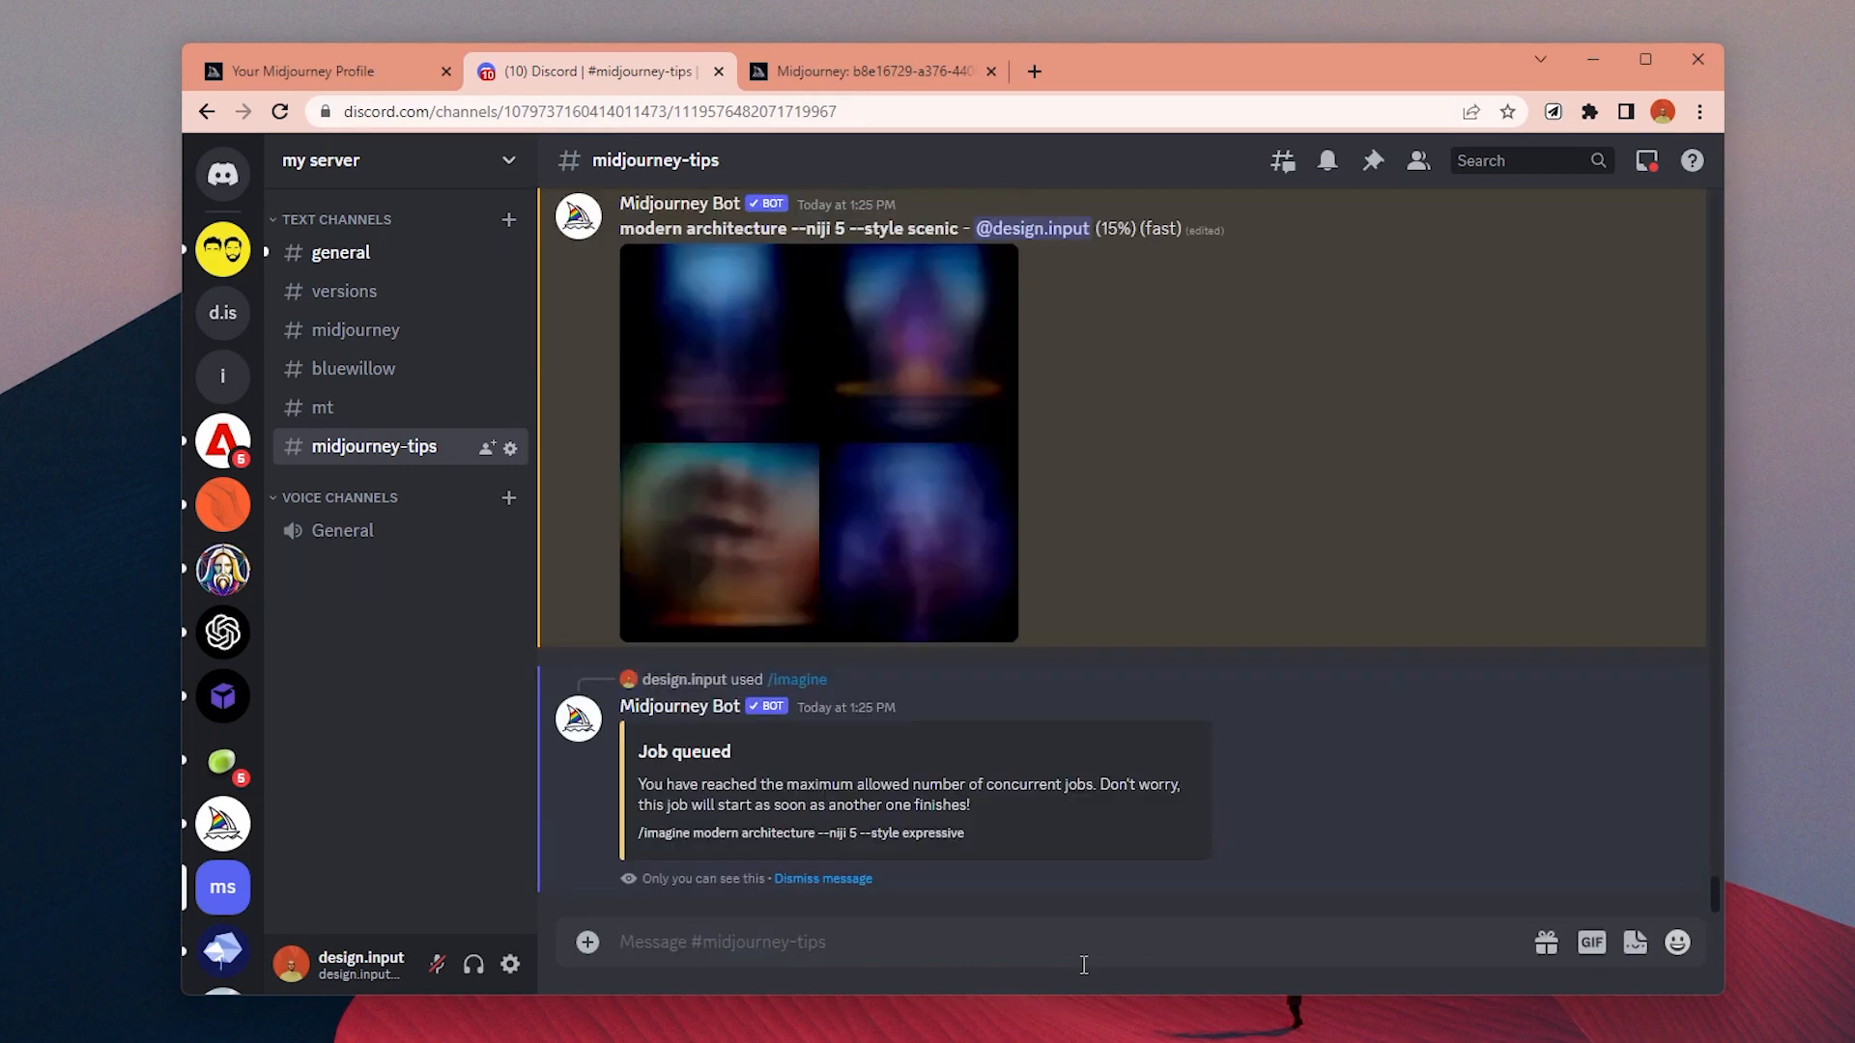
text(/)
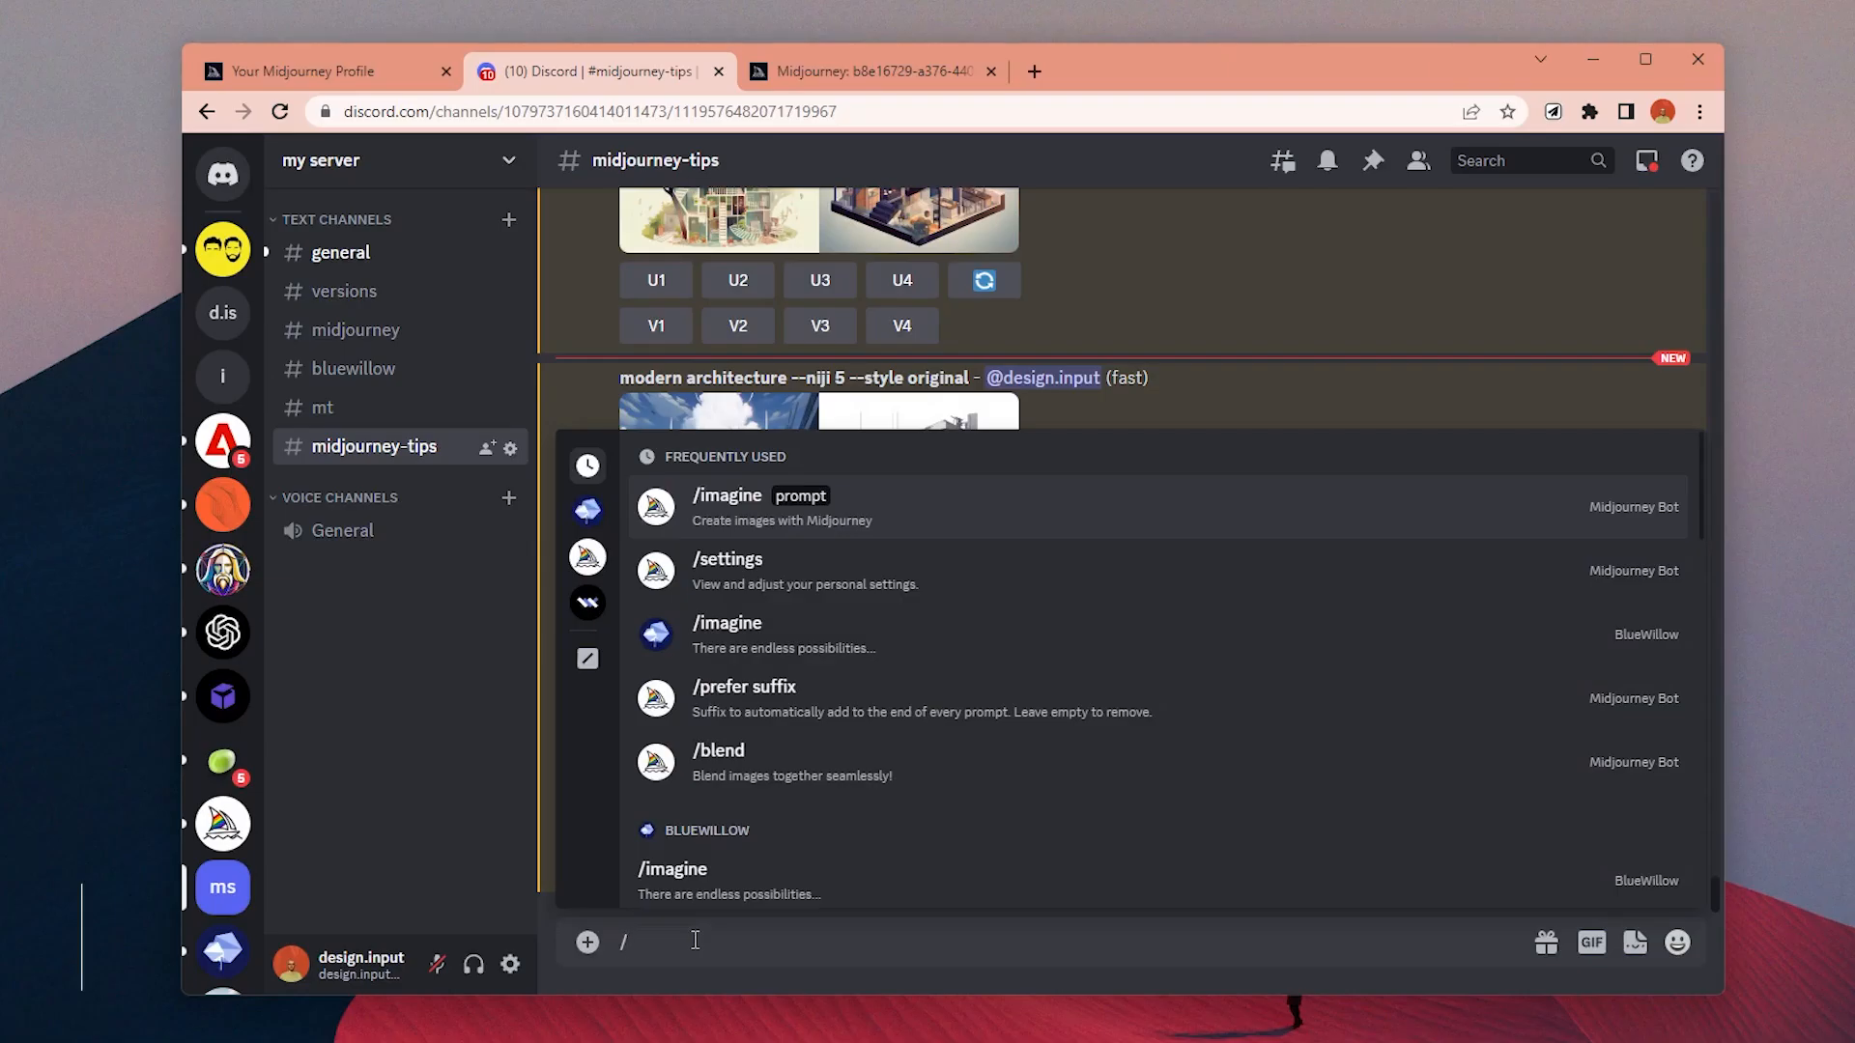
click(718, 750)
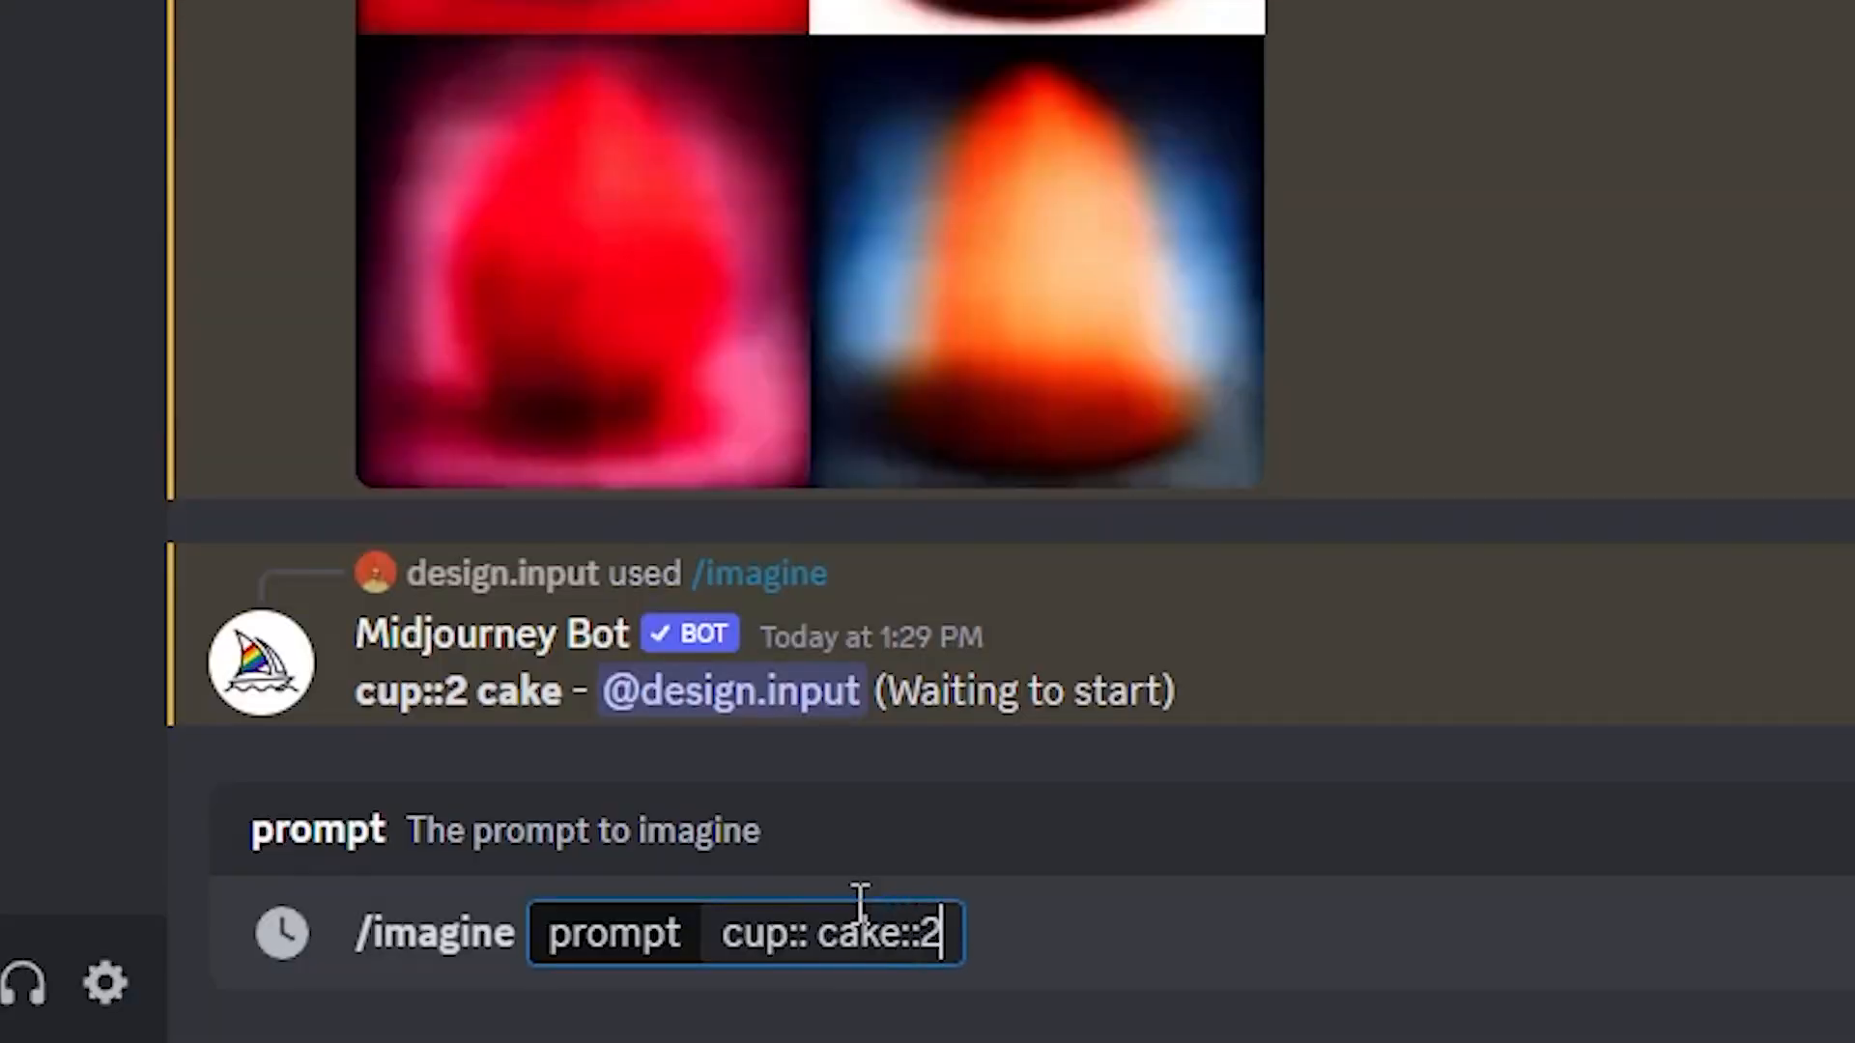
Submit the multi-prompt 'cup::1 cake::2' so cake weighs twice as much
text(1)
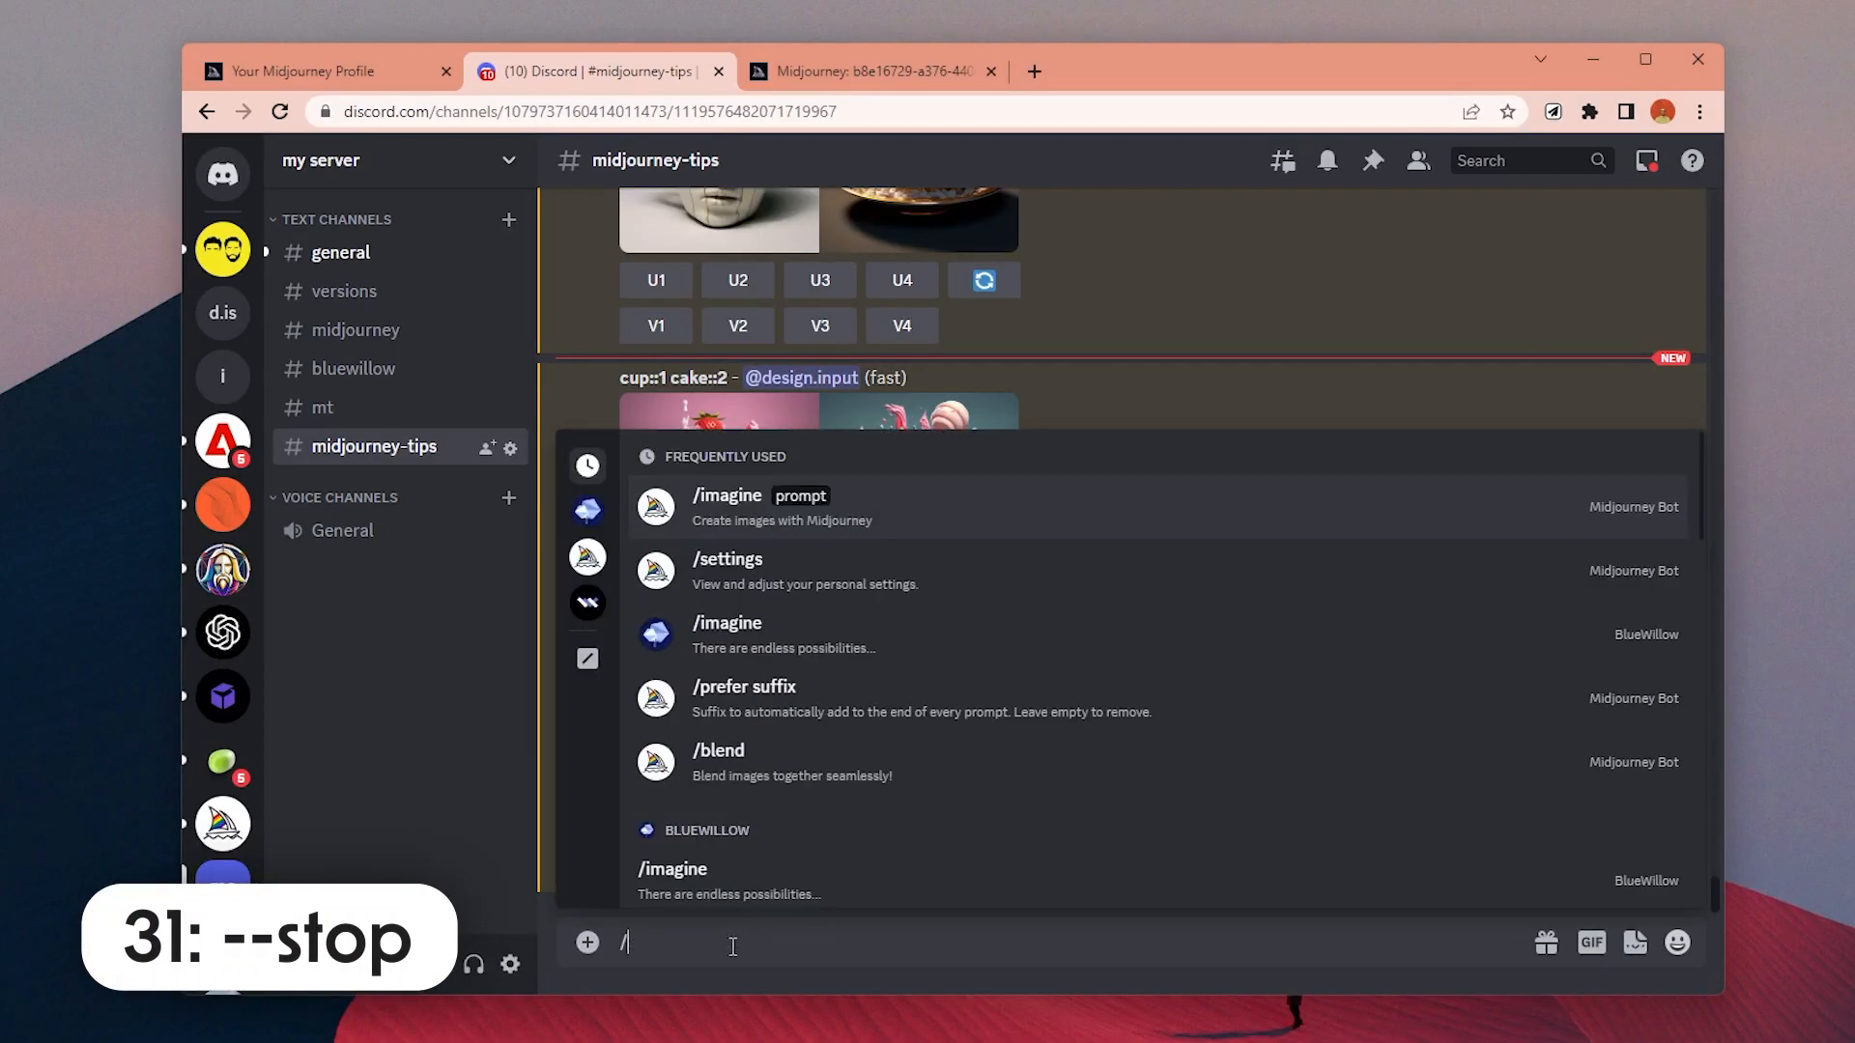
Submit 'cupcake --stop 50' to halt rendering at 50 percent
text(cupcake)
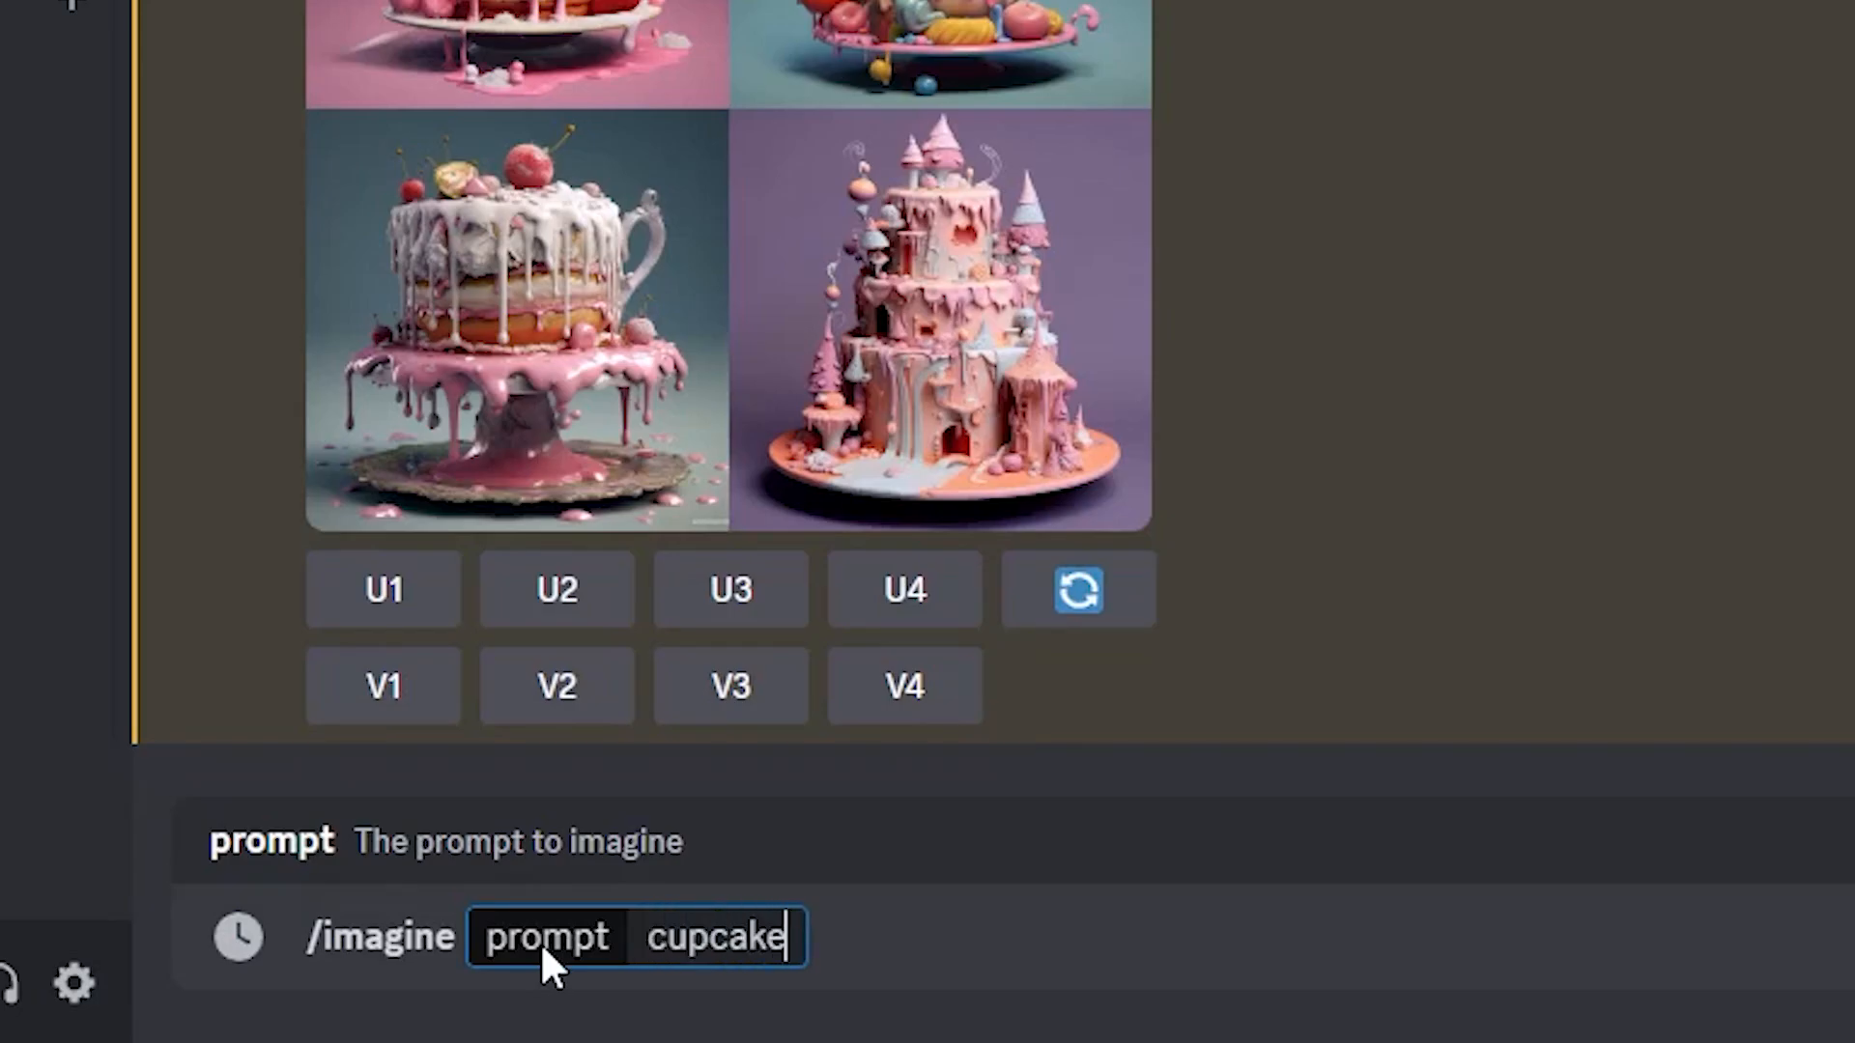
text(--stop 50)
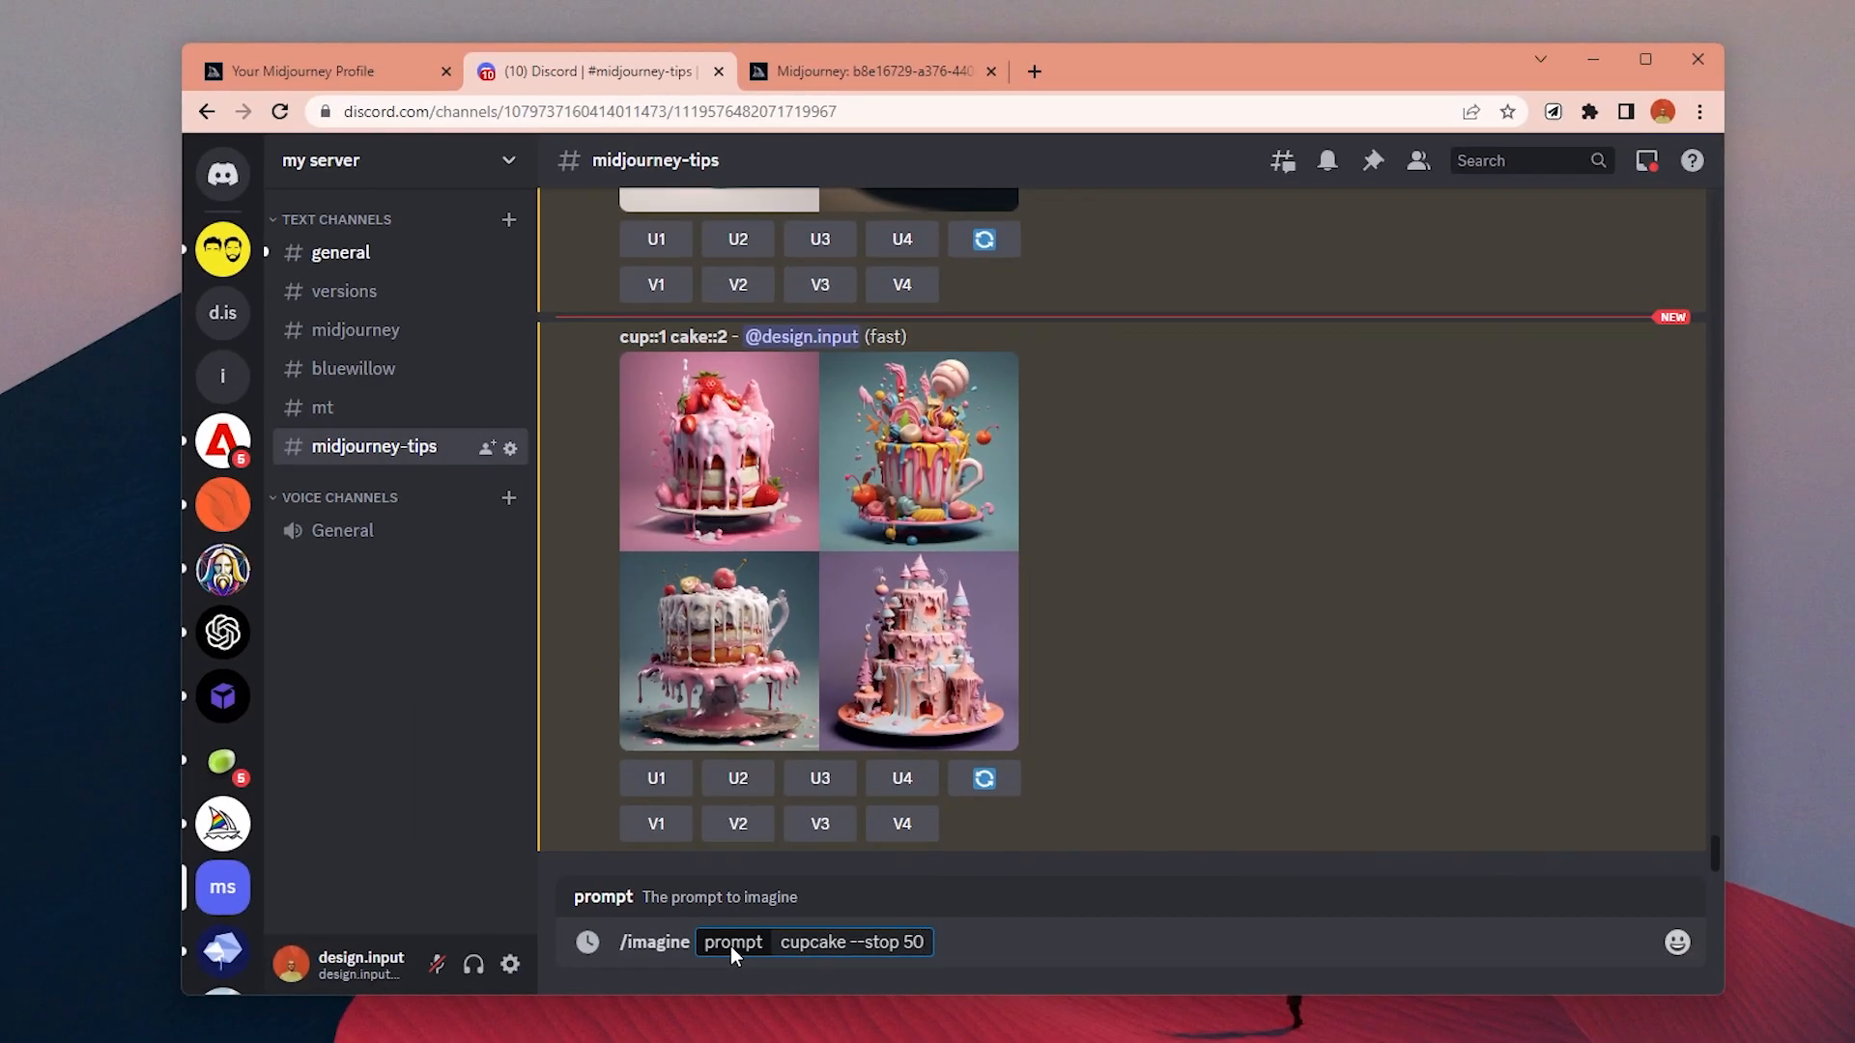
key(Enter)
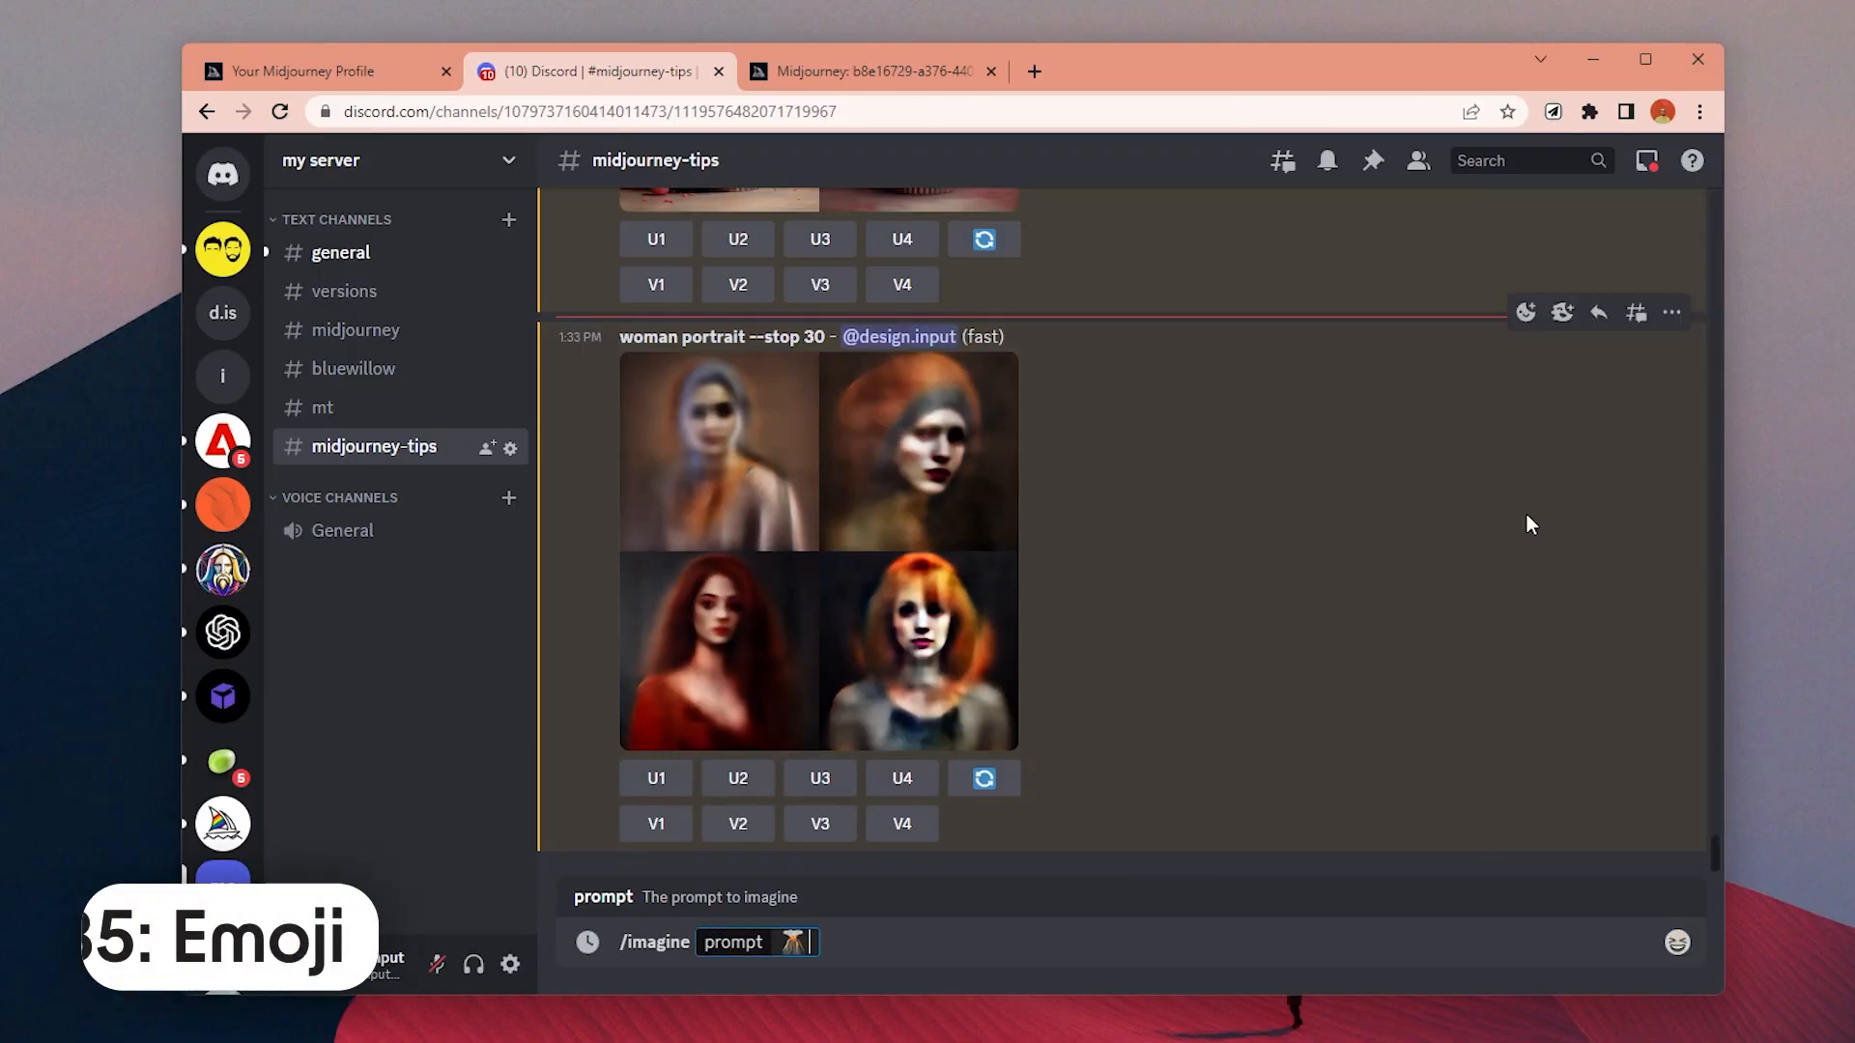
Run camera-style prompts and scroll to the polaroid beach-day grid
text(rain)
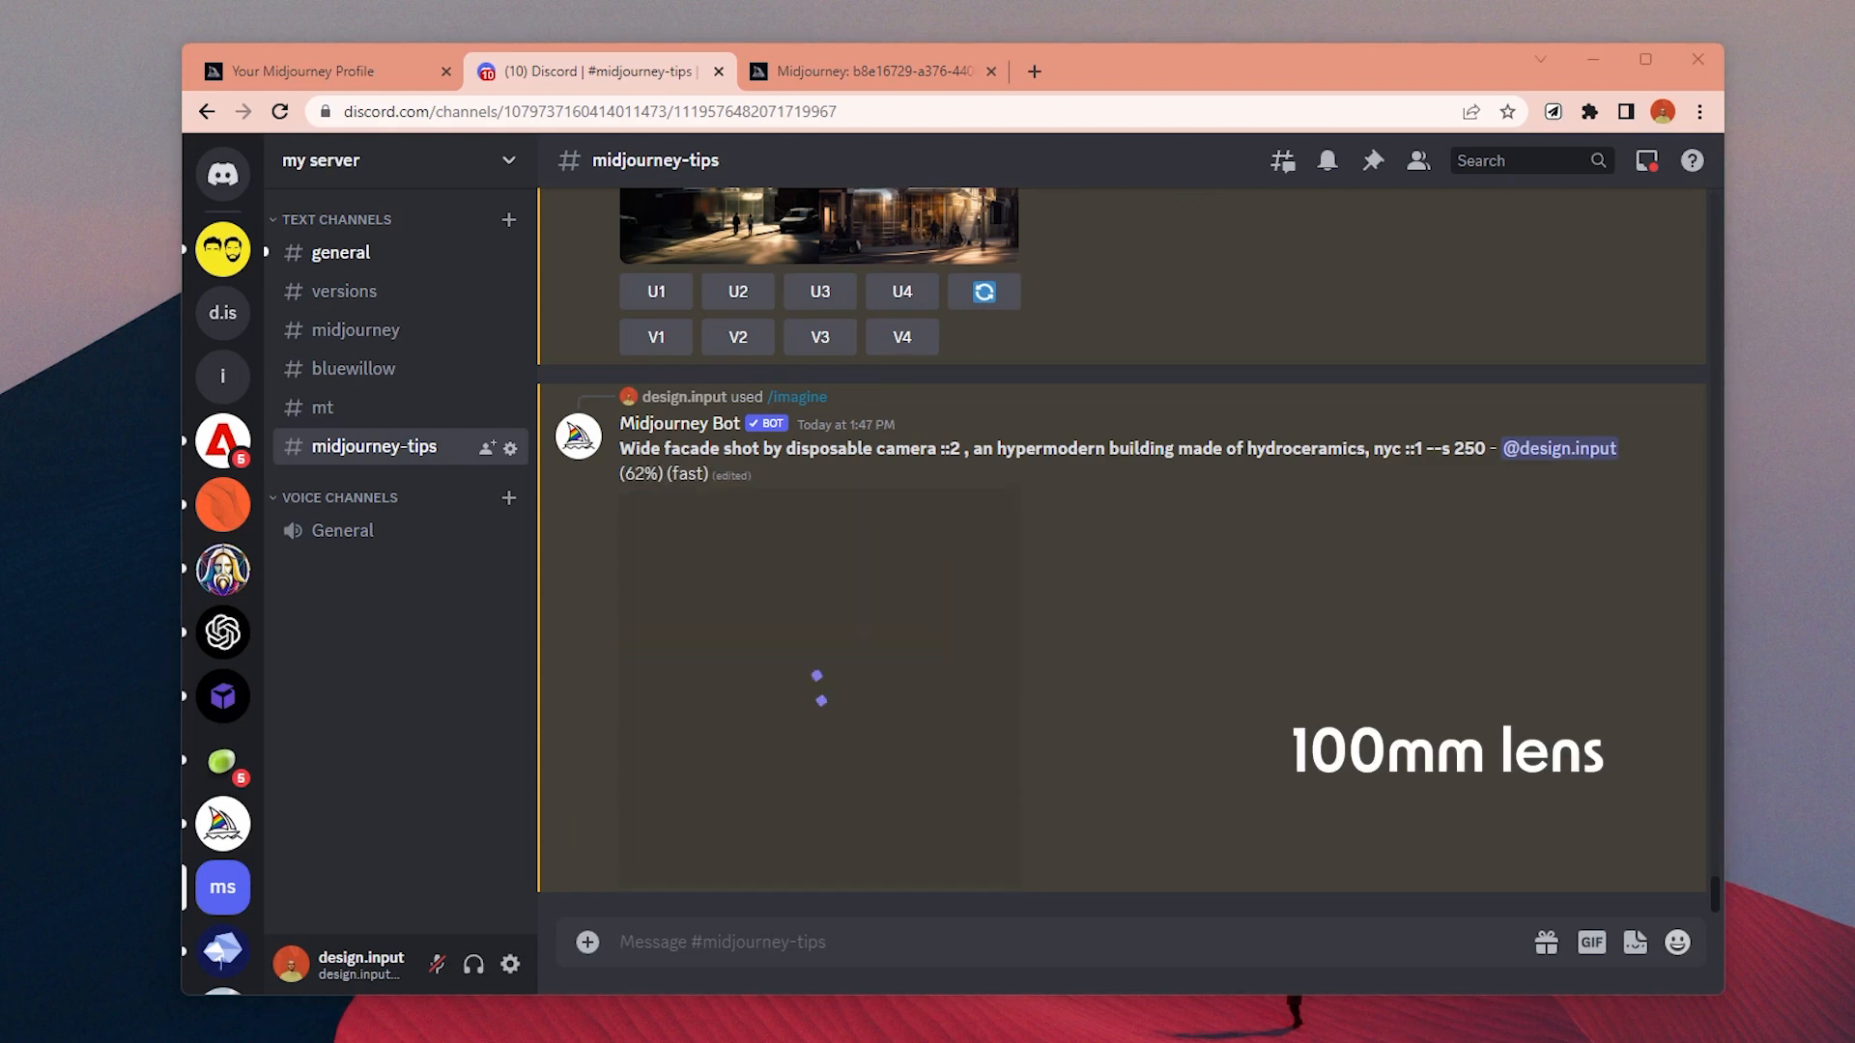
scroll(down, 3)
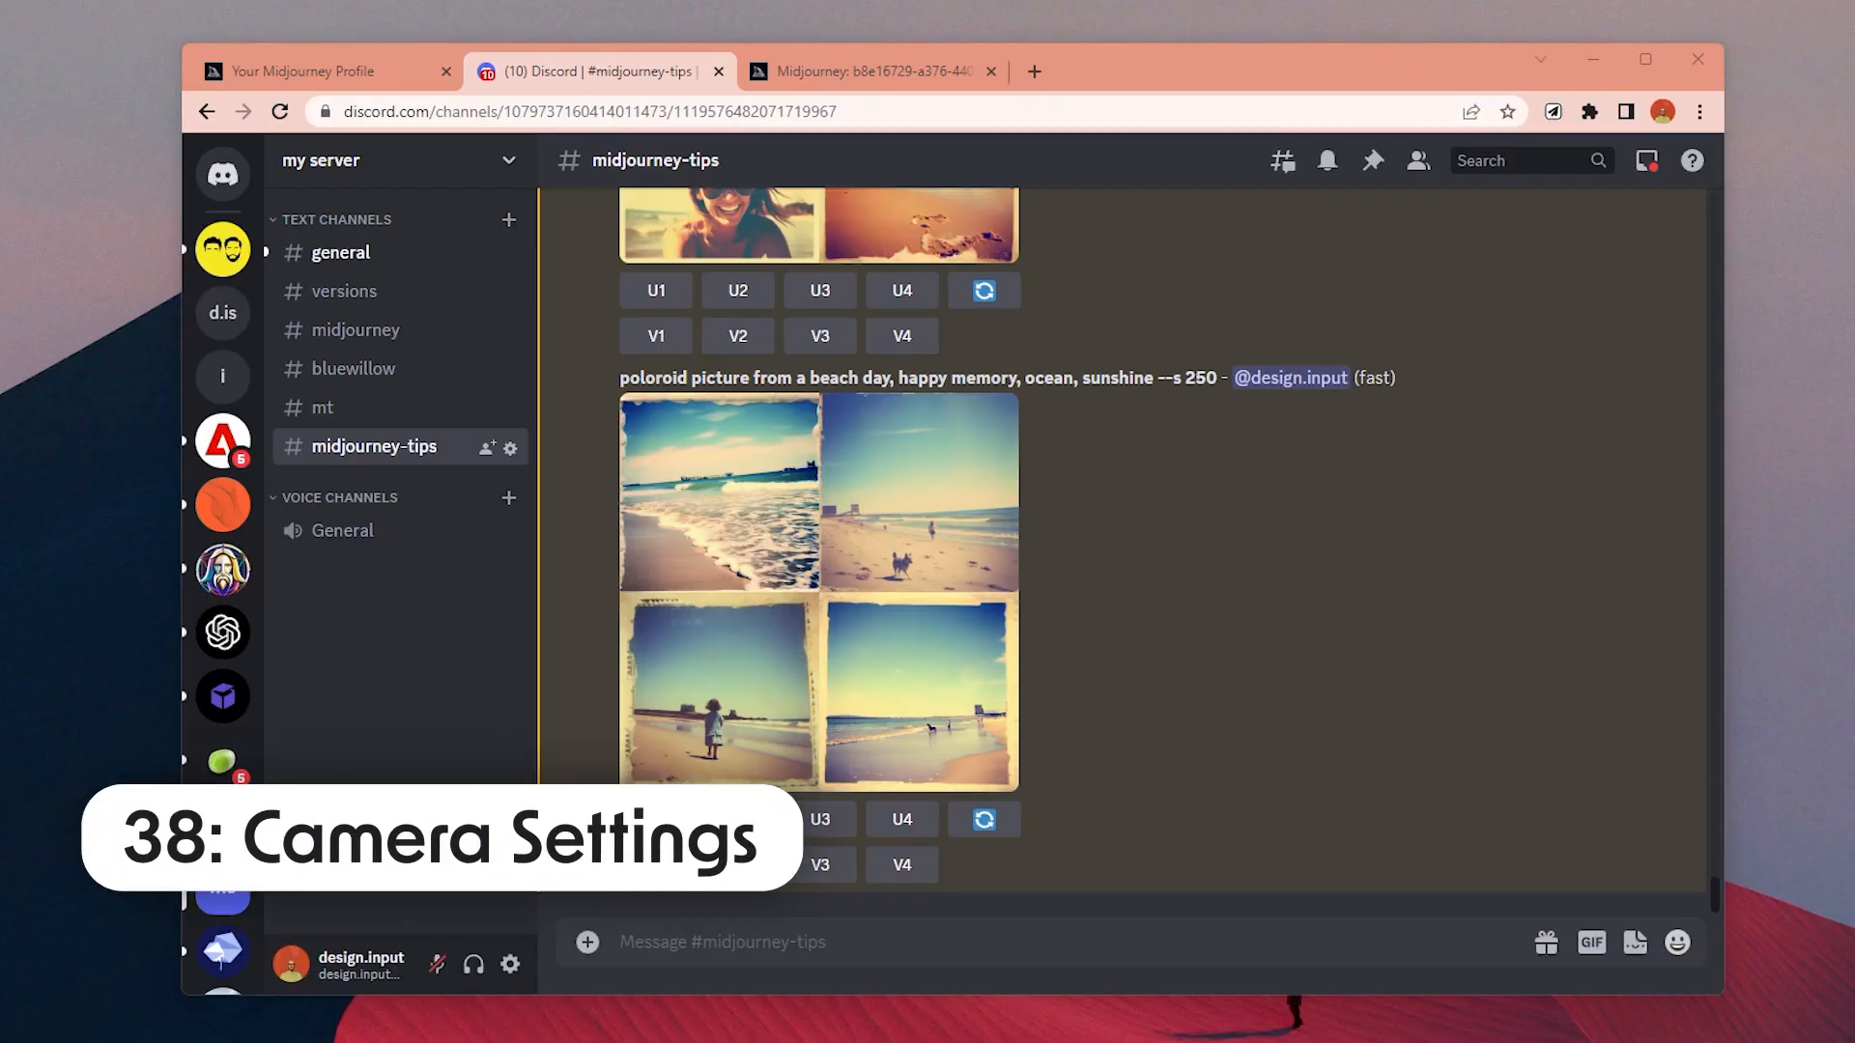
Submit the luxury New York plastic-slides house prompt with ', golden hour' appended
text(/imagine prompt)
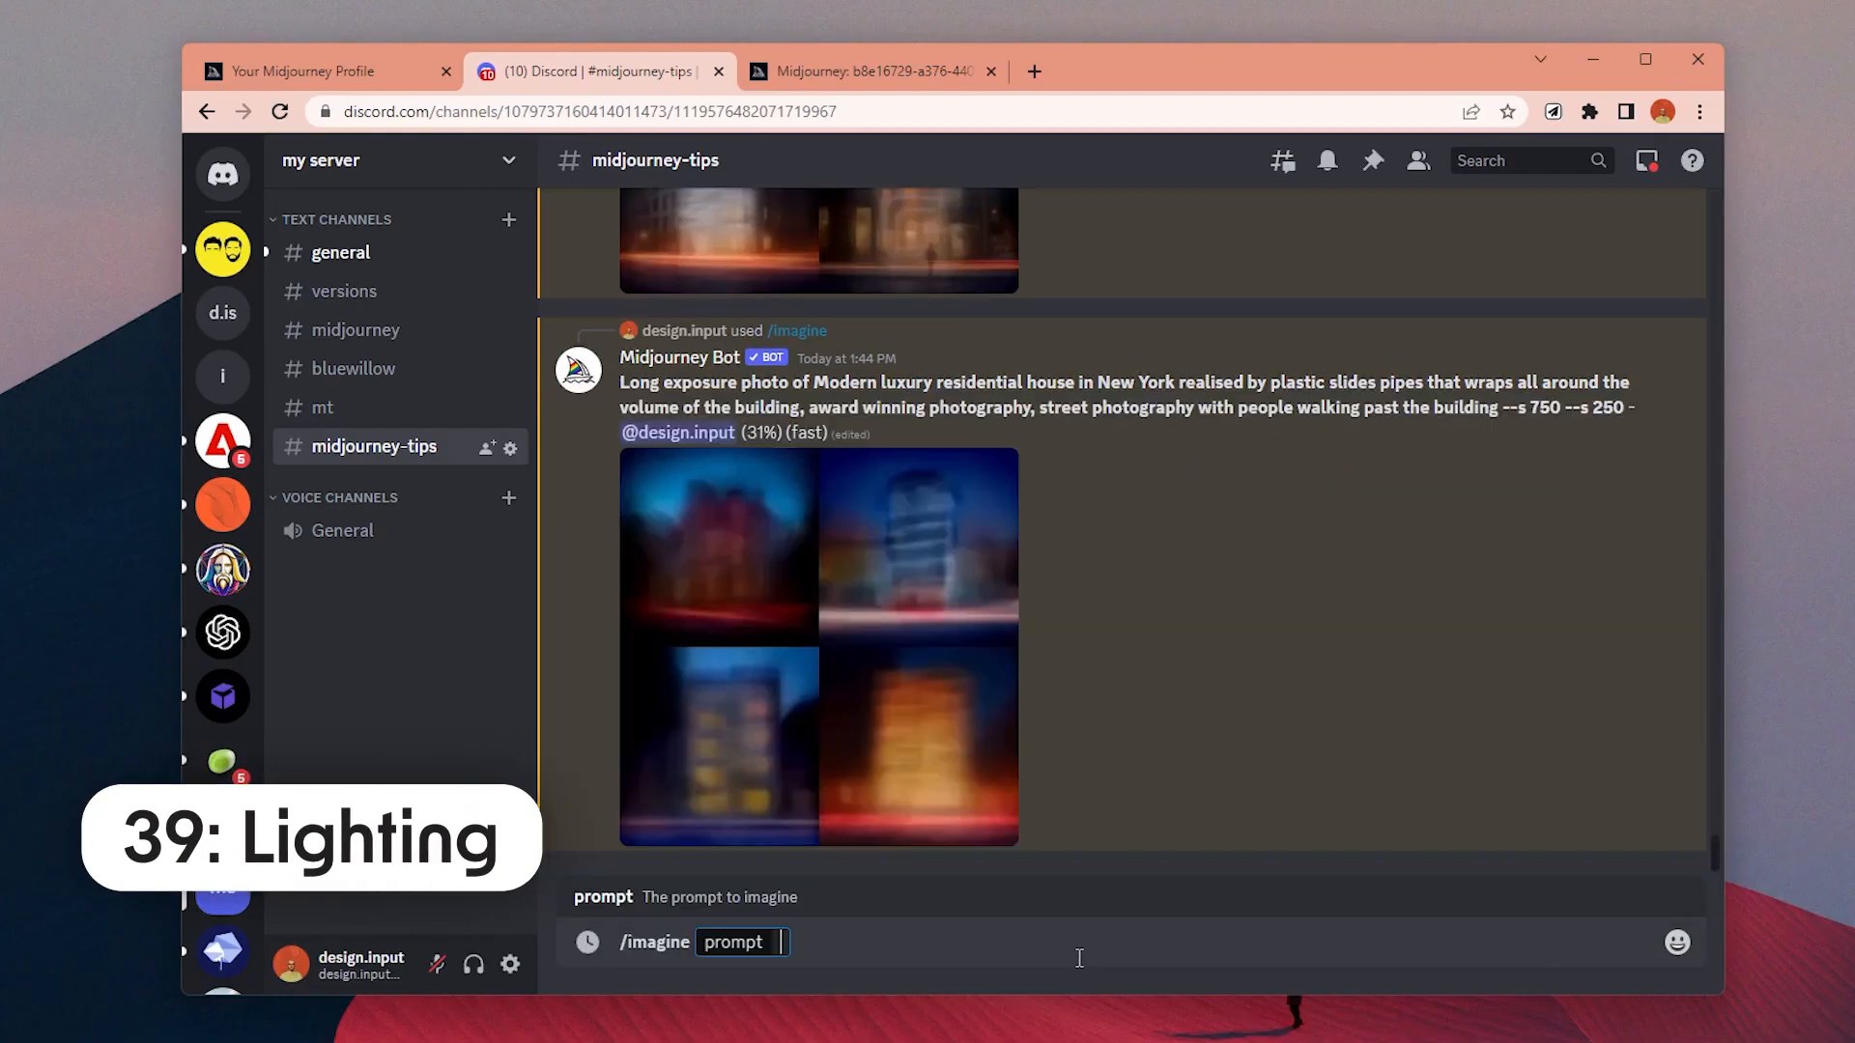
text(photo of Modern luxury residential house in New York realised by plastic slides pipes that wraps all around the volume of the building, award winning photography, street photography with people walking past the building)
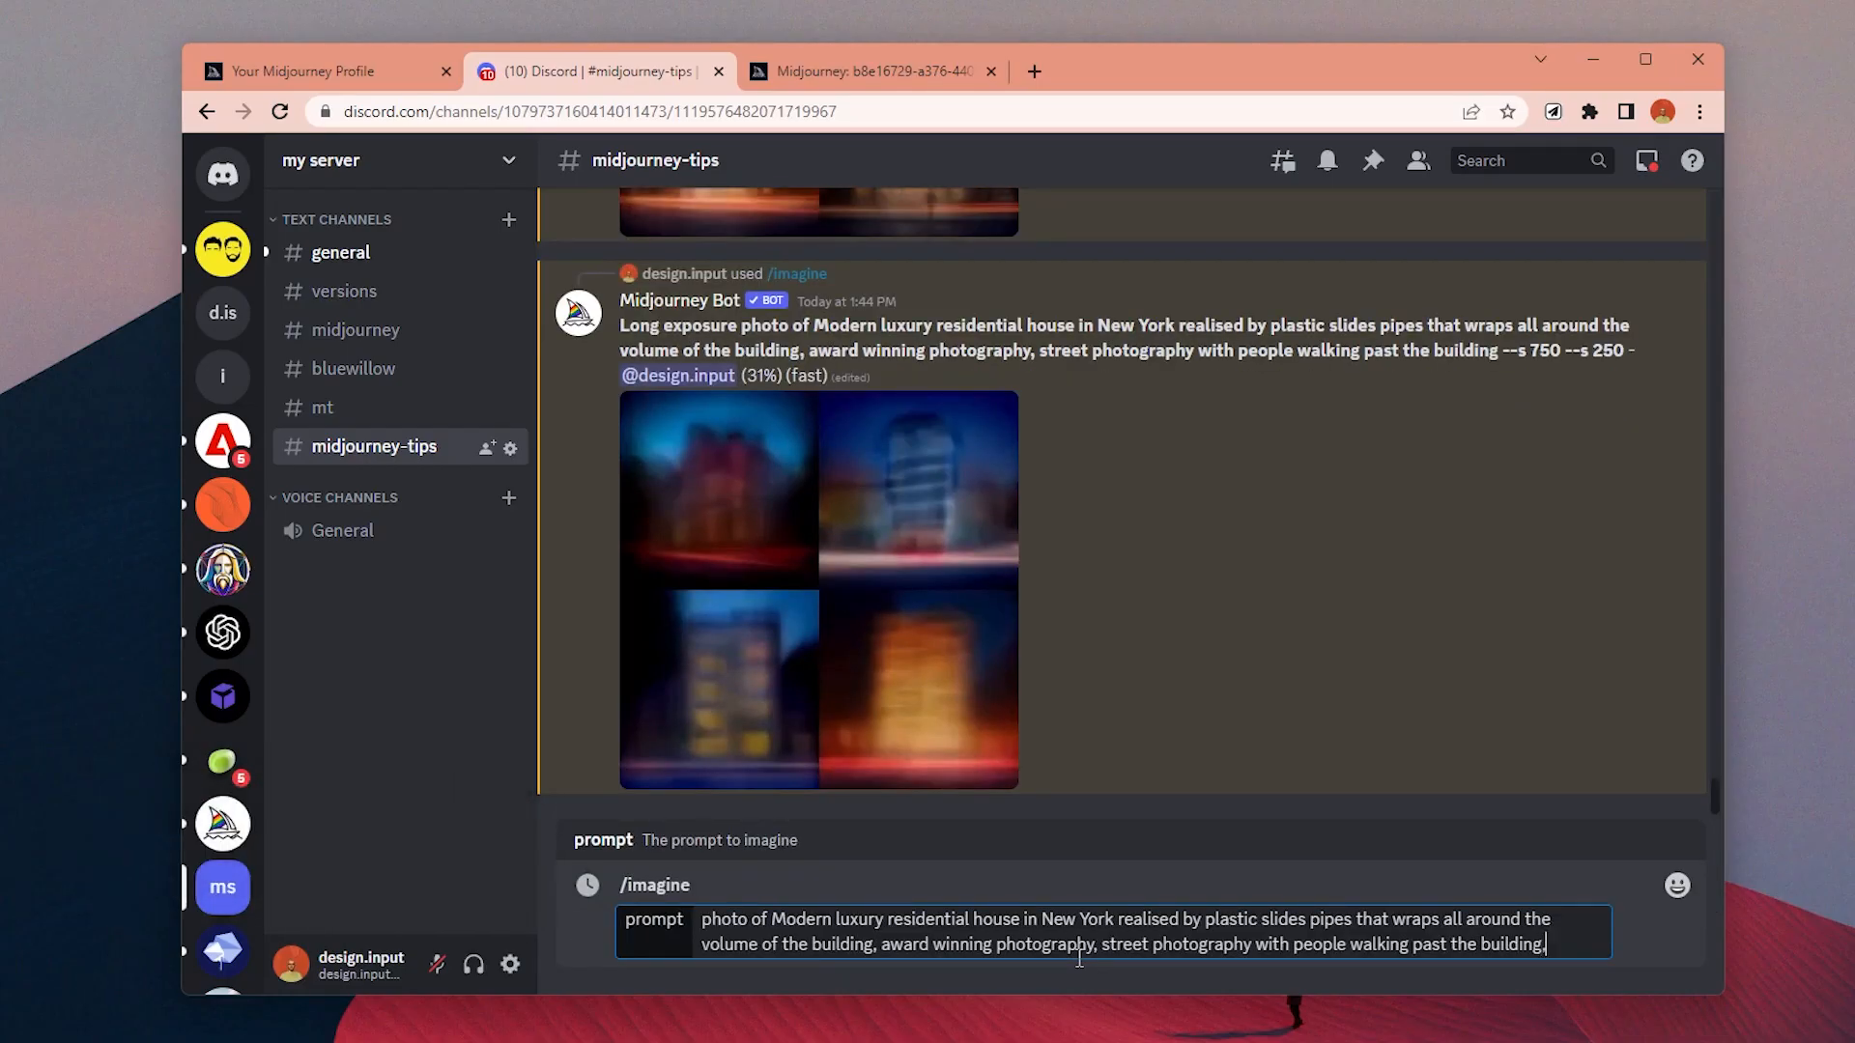
text(, golden hou)
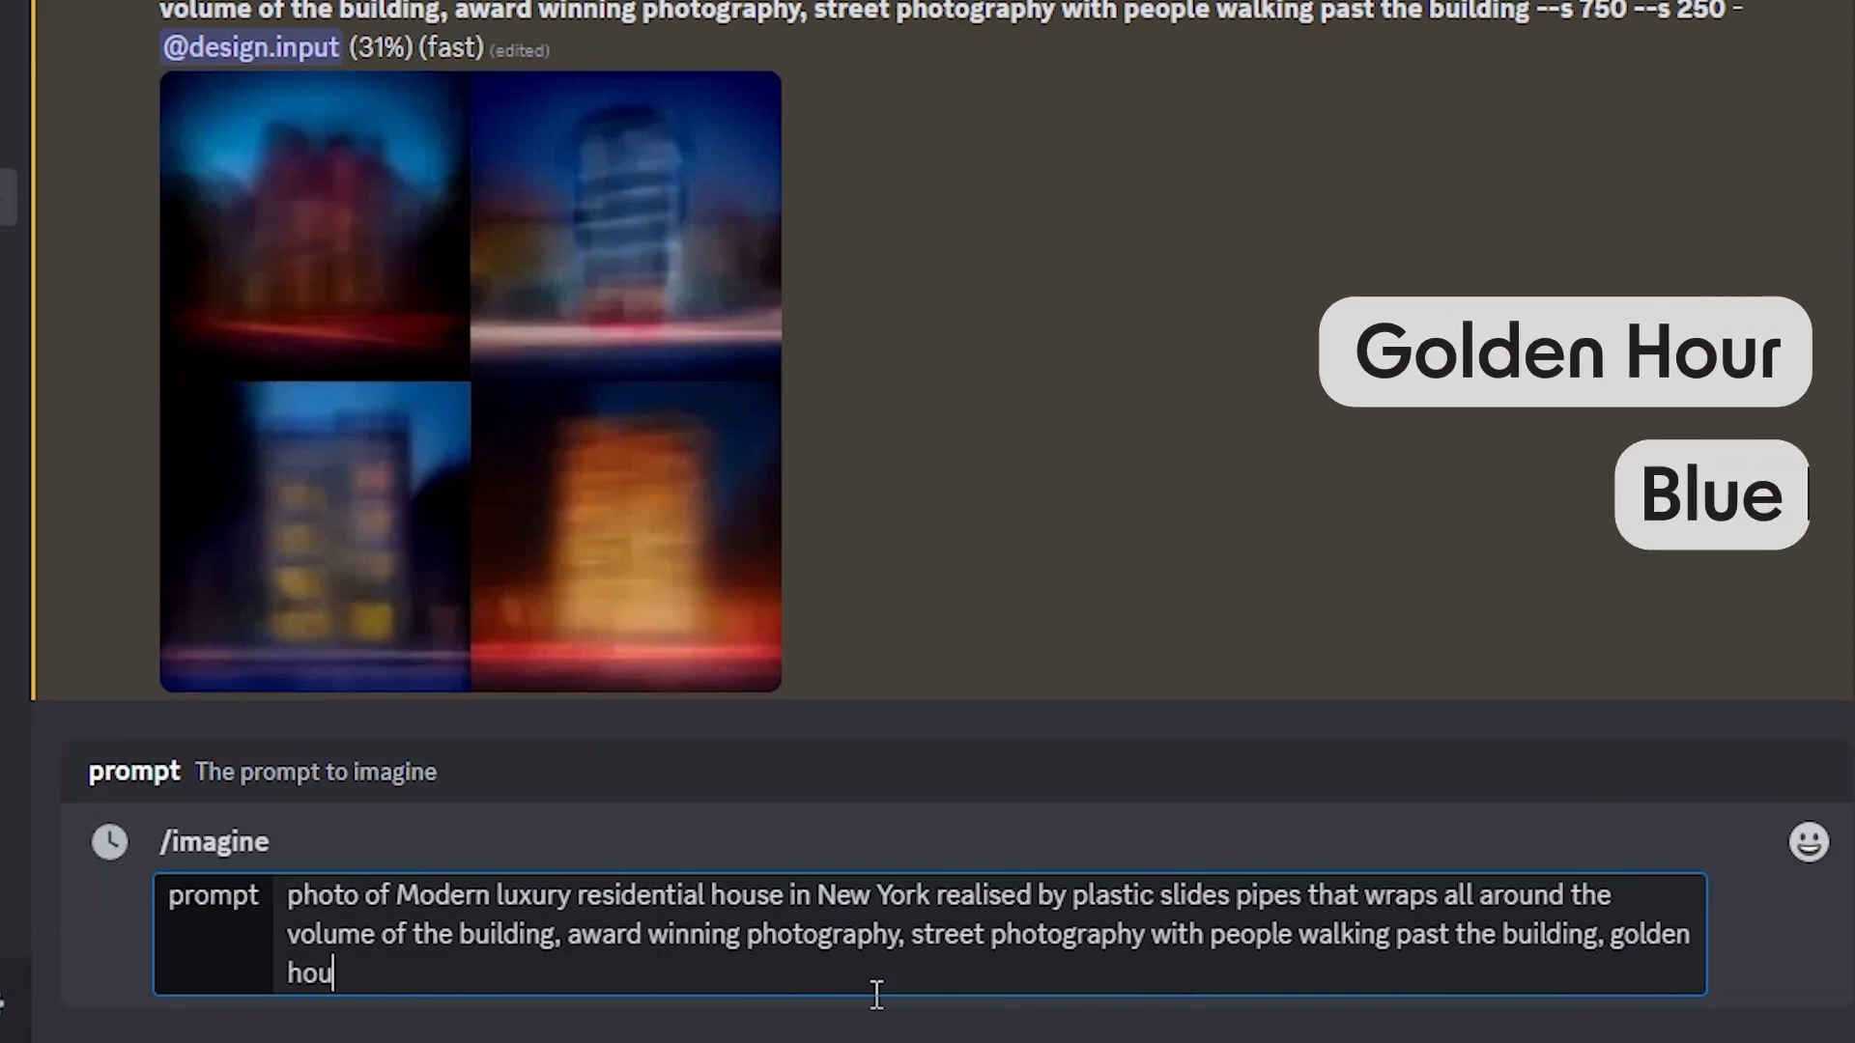
key(Enter)
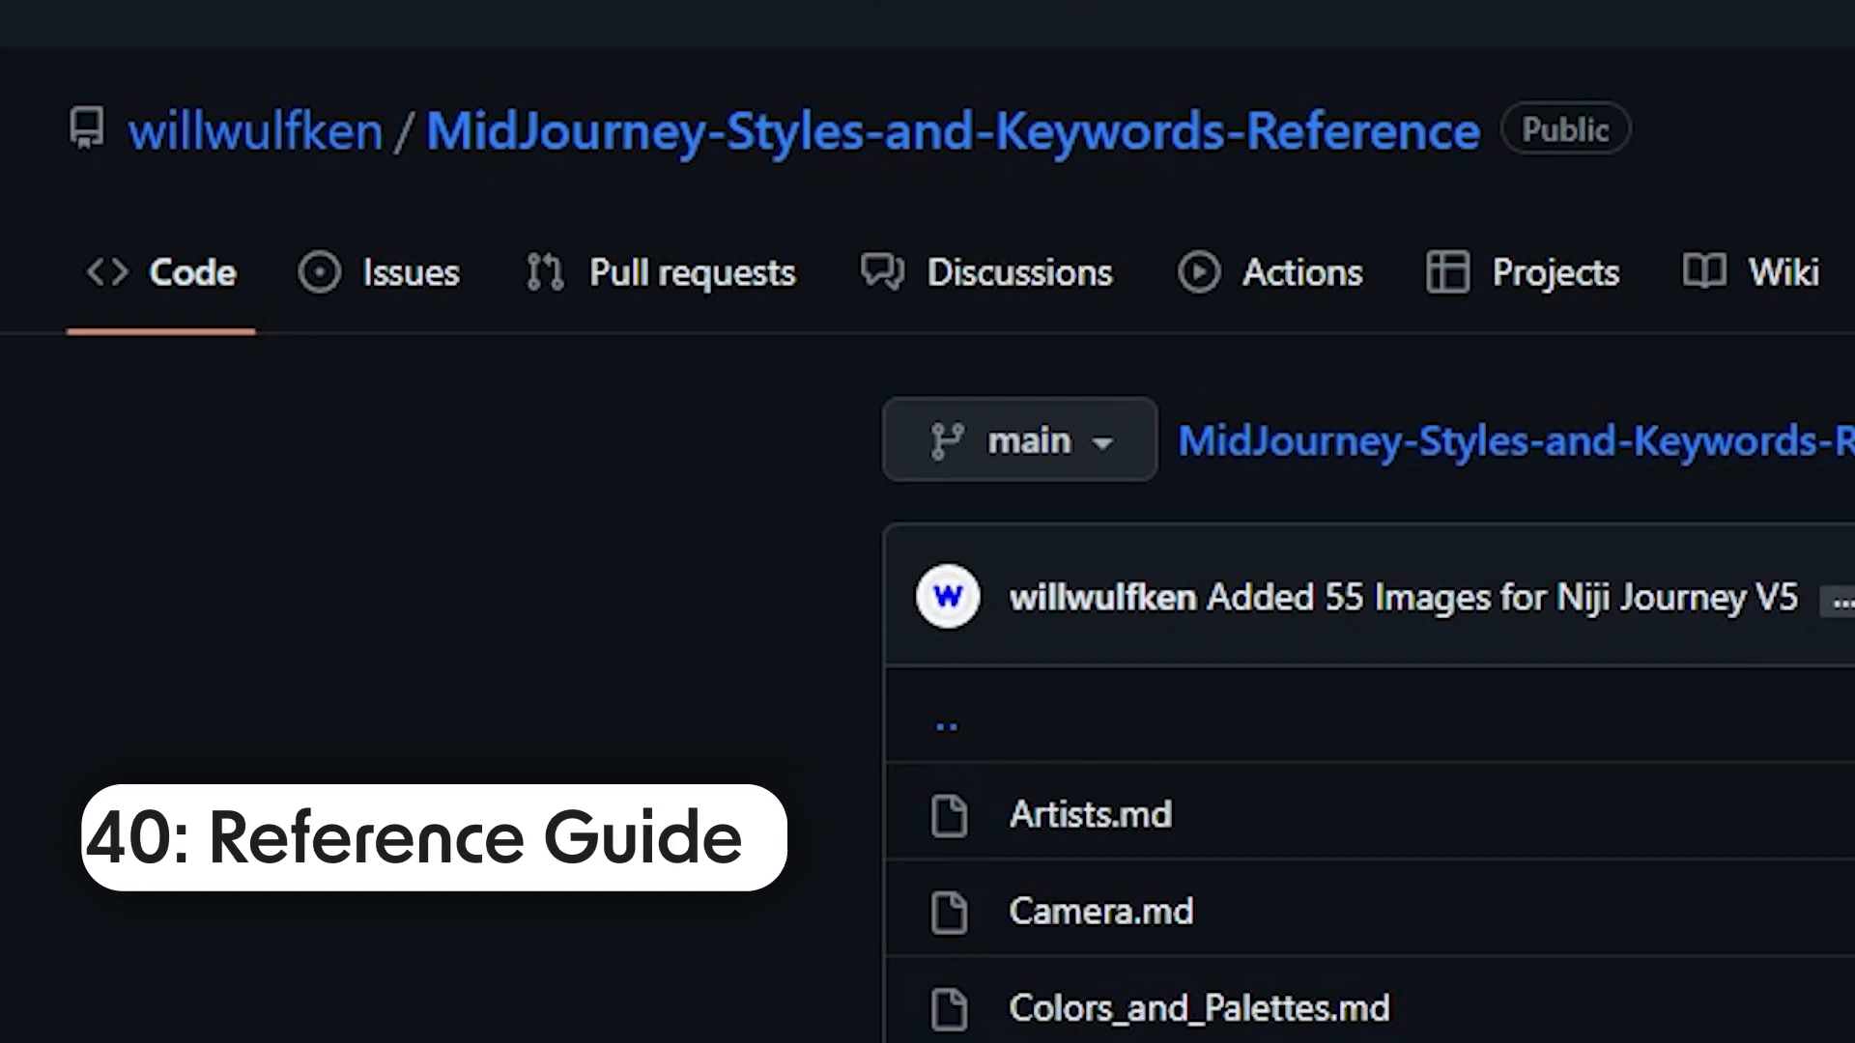
Expand the Camera and Scenes examples and scroll through the reference pages
click(1097, 911)
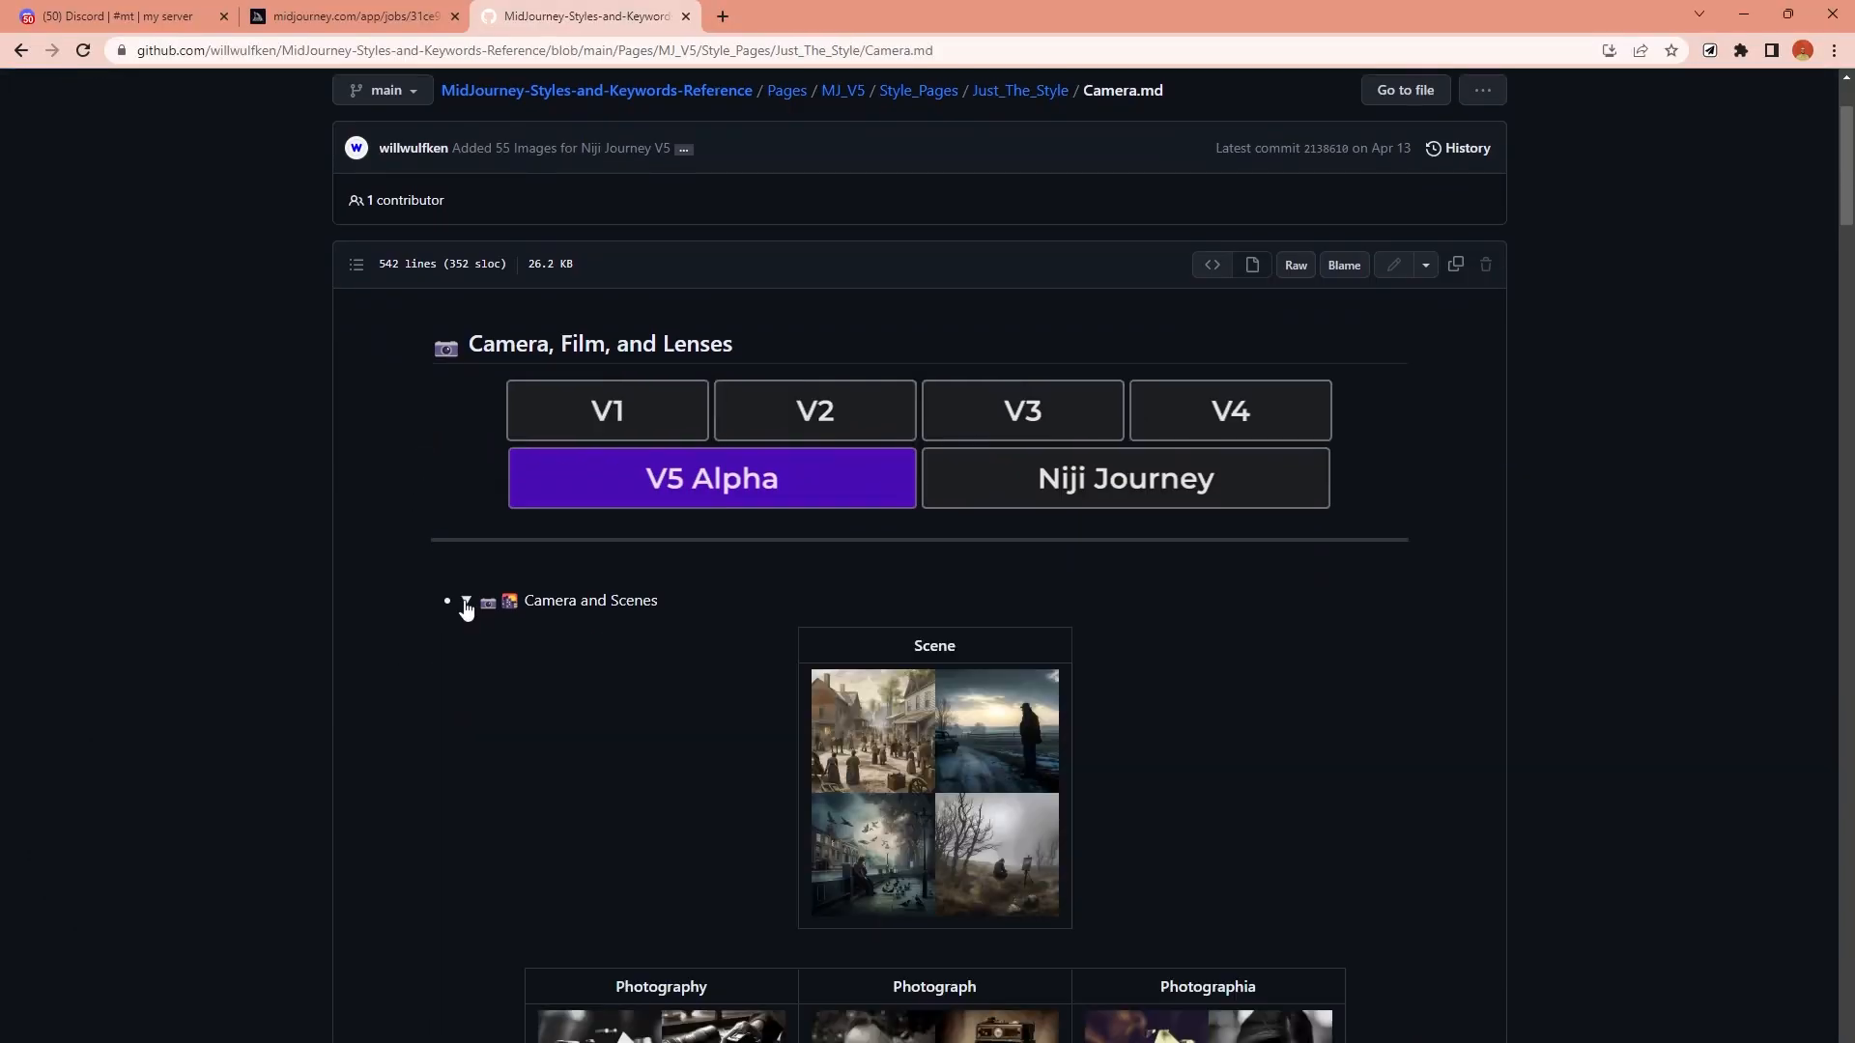
scroll(down, 3)
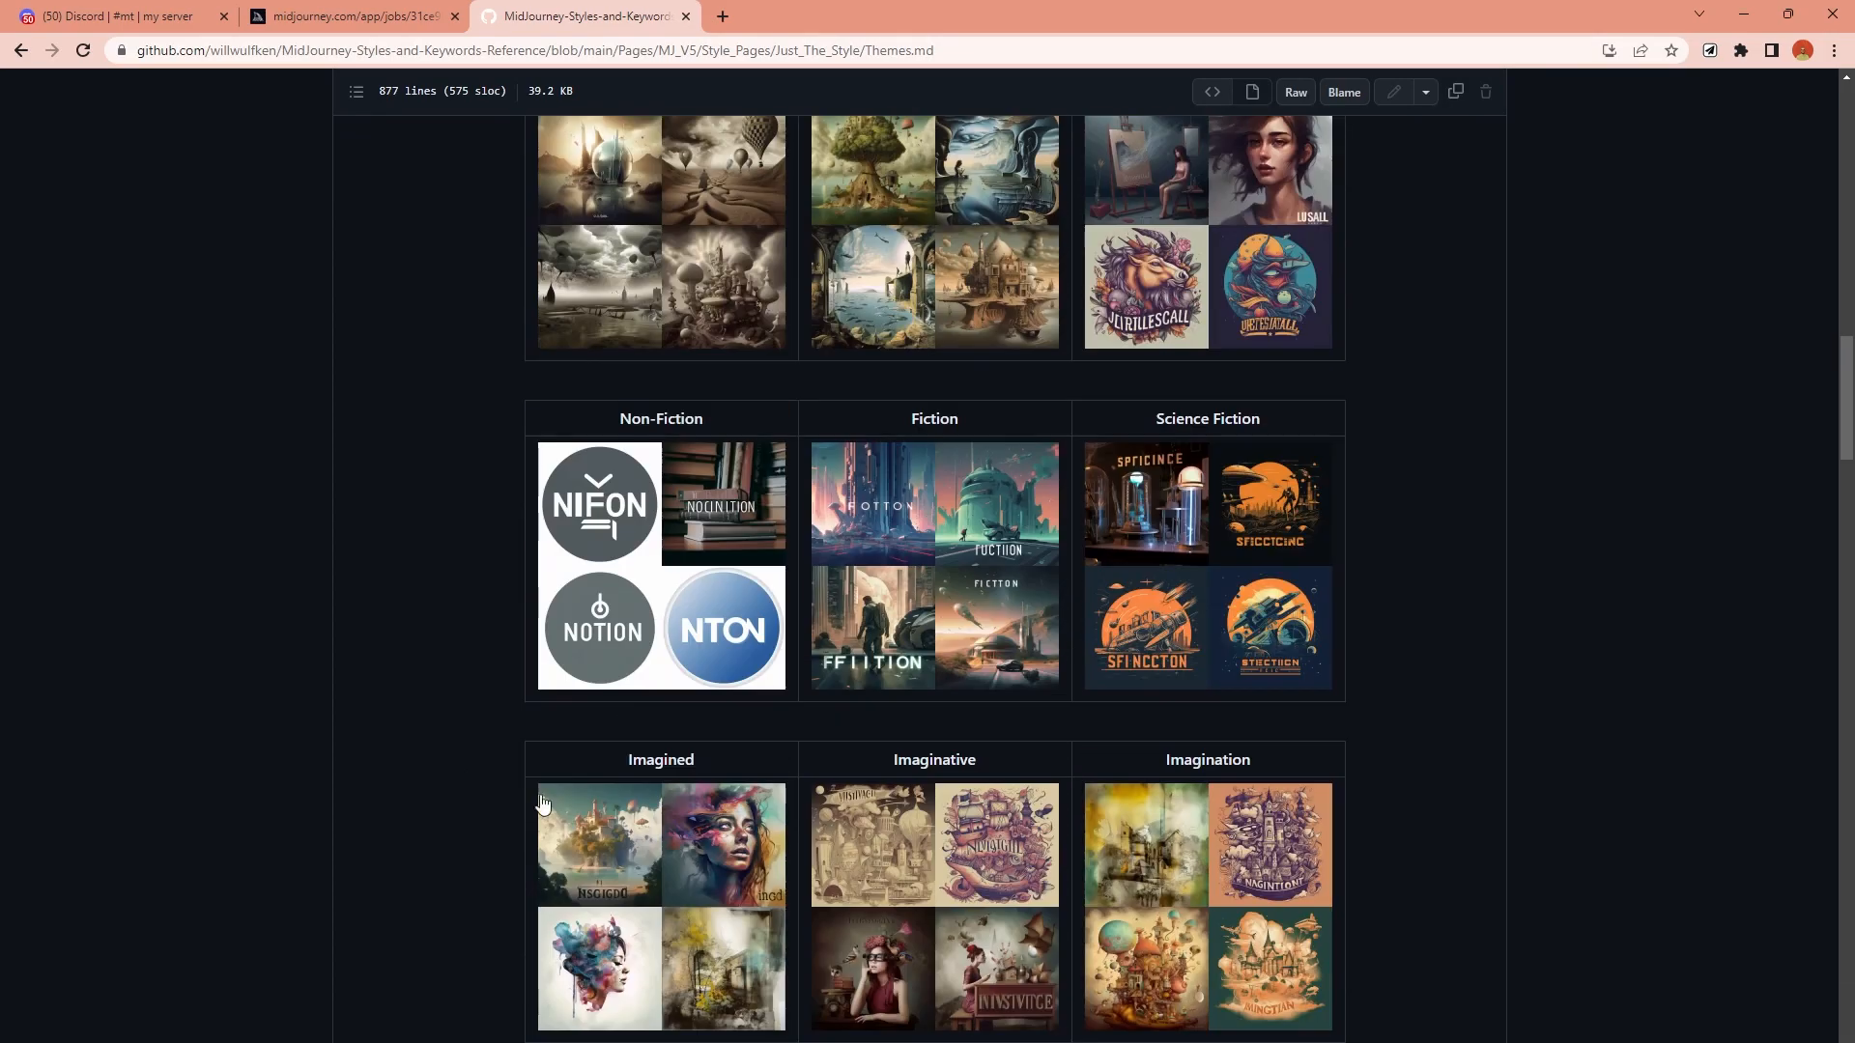
scroll(down, 3)
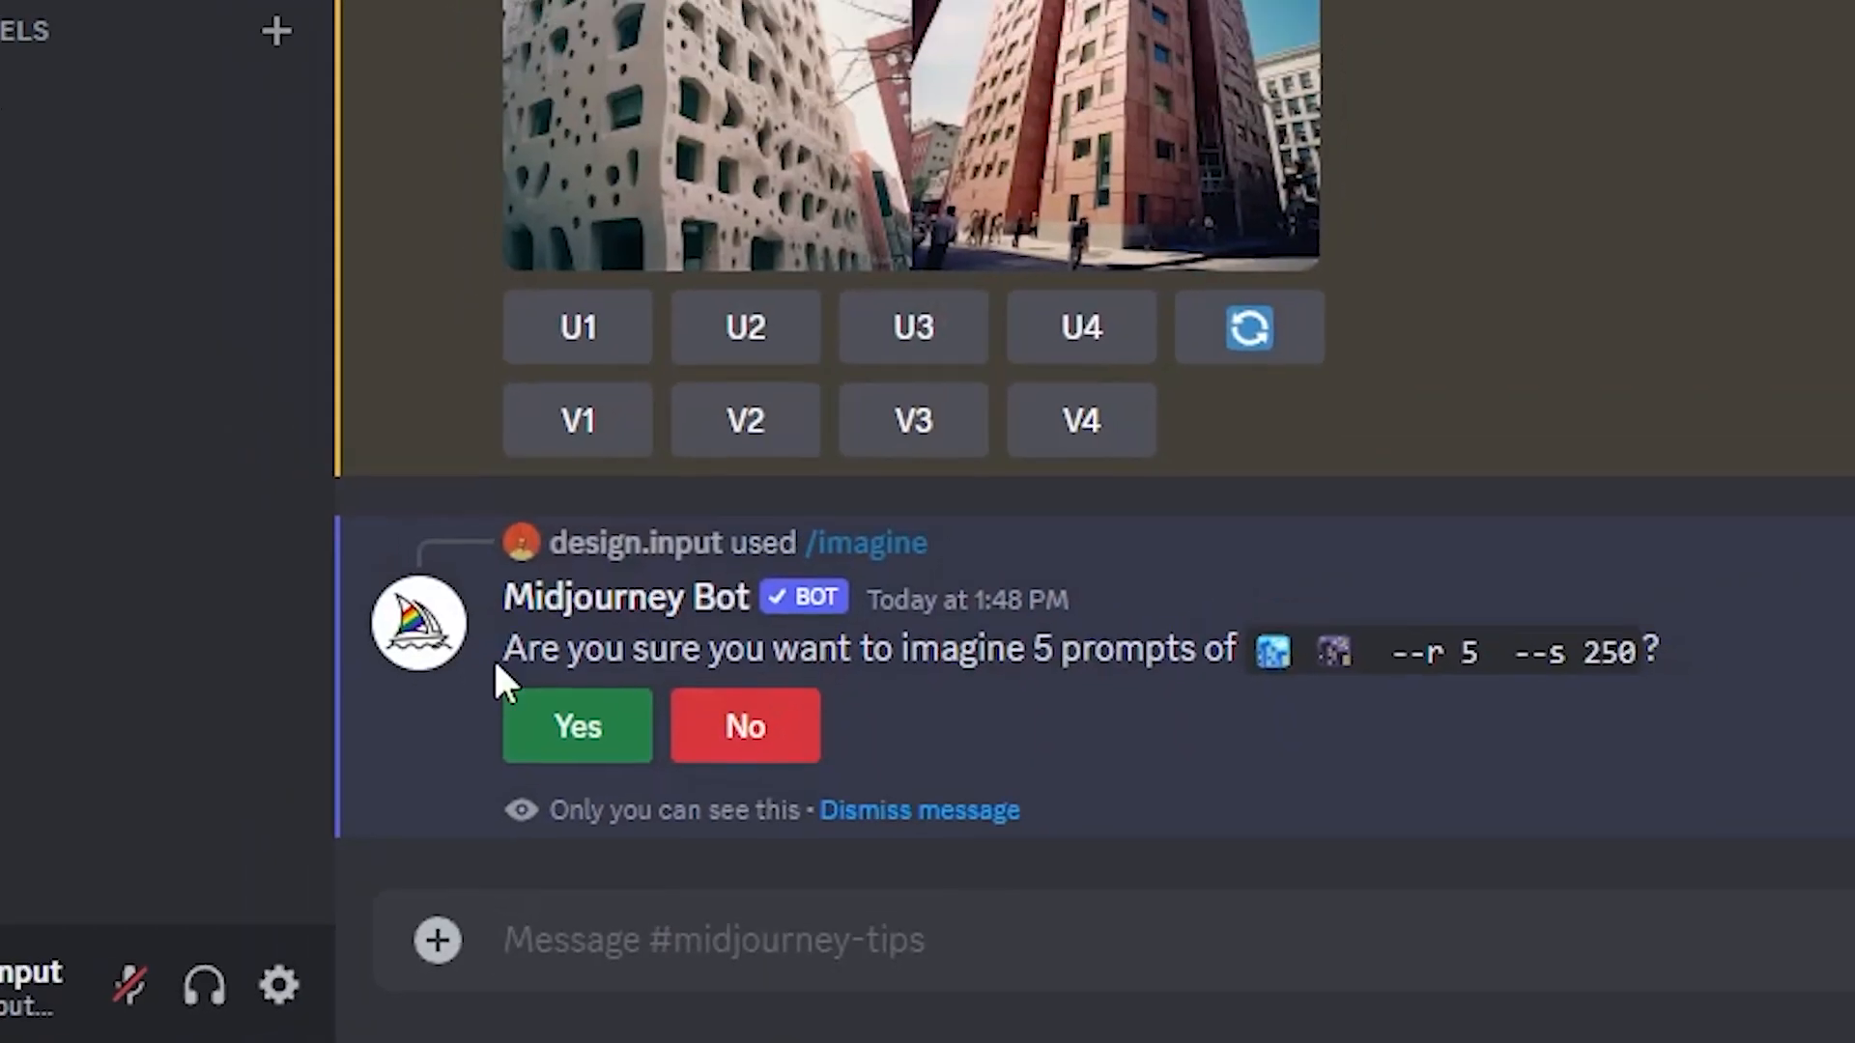
Confirm all five --r 5 emoji prompt jobs and scroll to the first fantasy cityscape grid
click(576, 726)
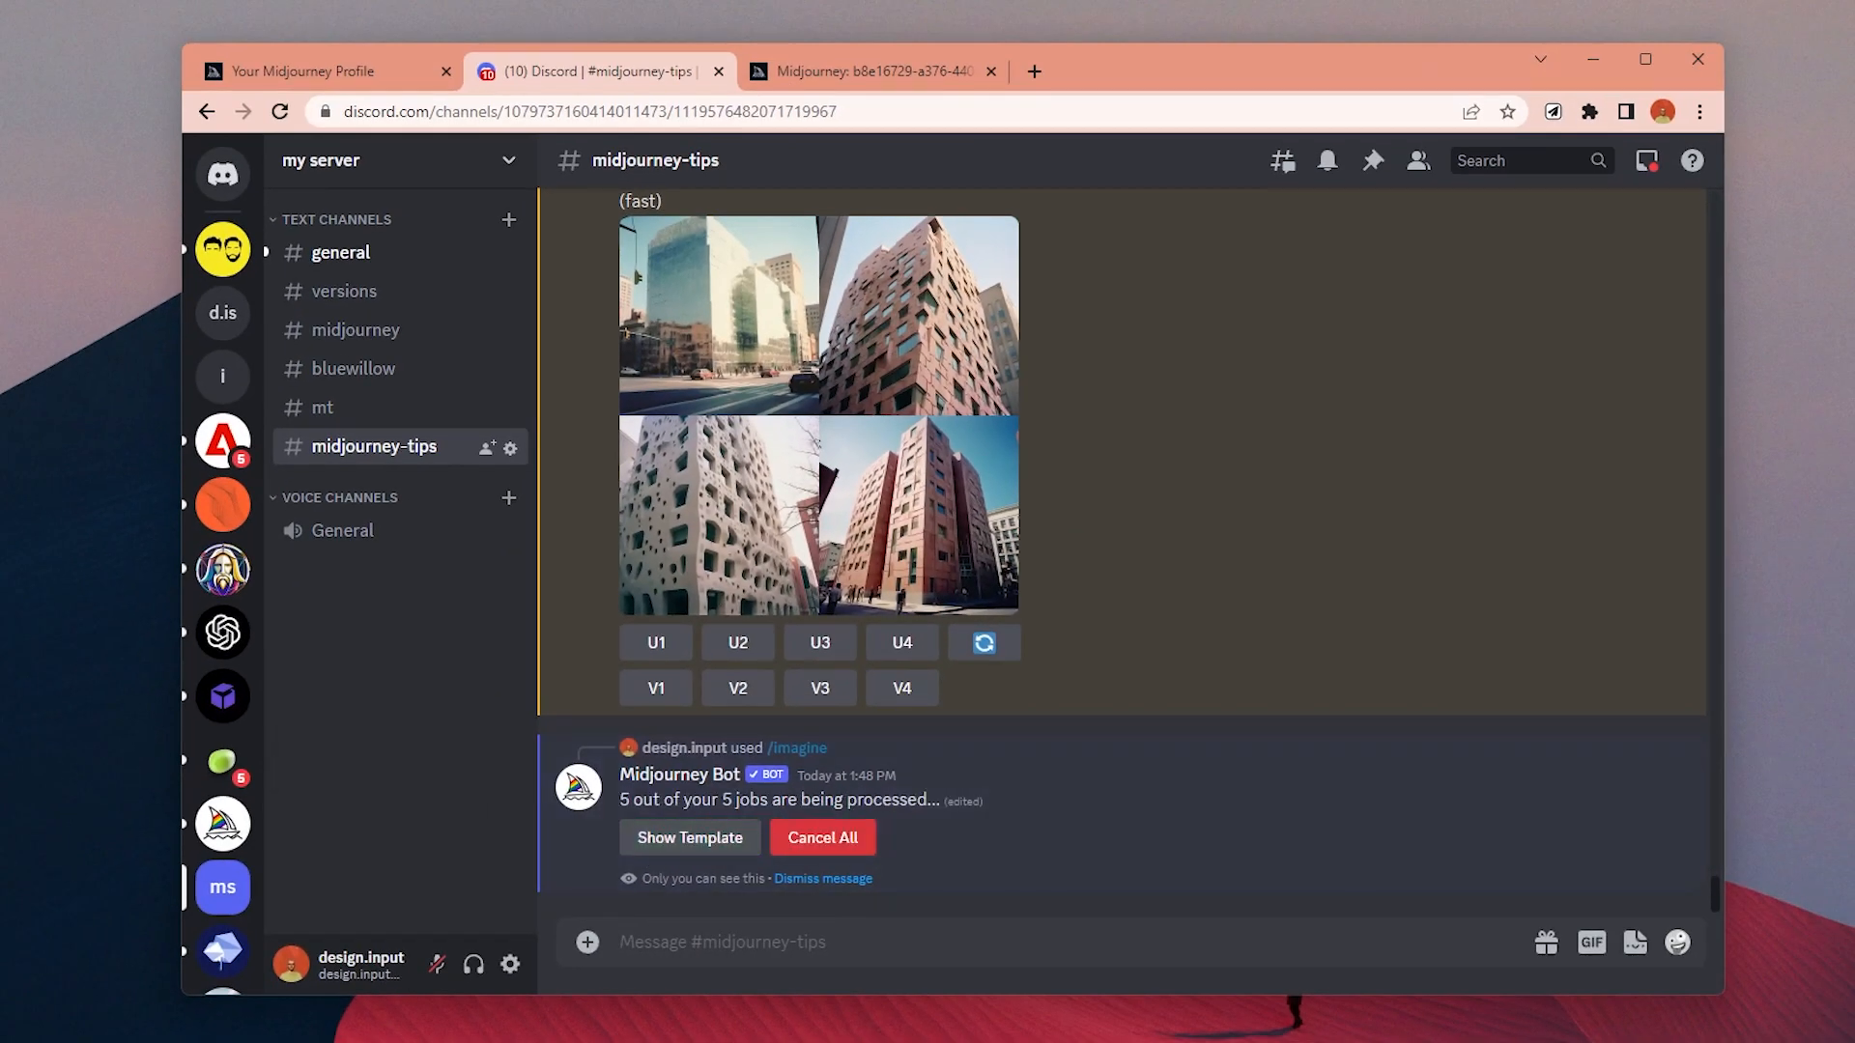
scroll(down, 3)
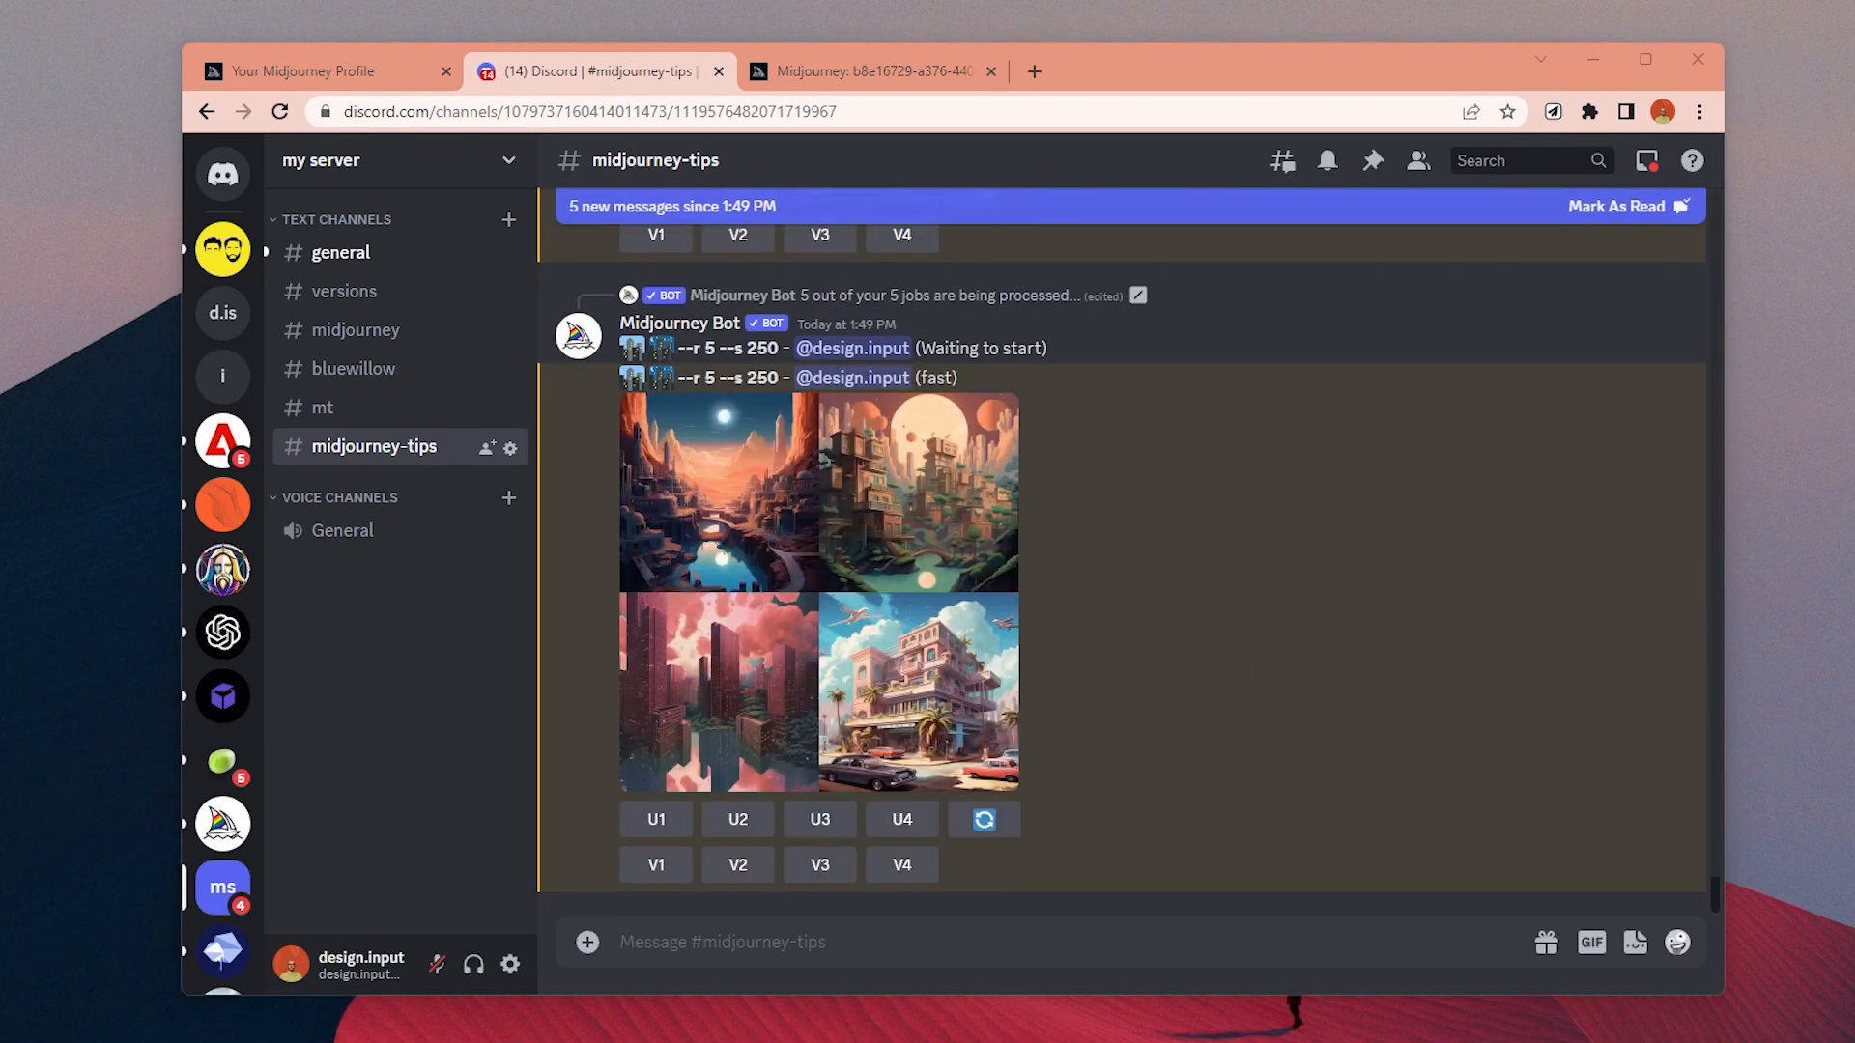
click(579, 15)
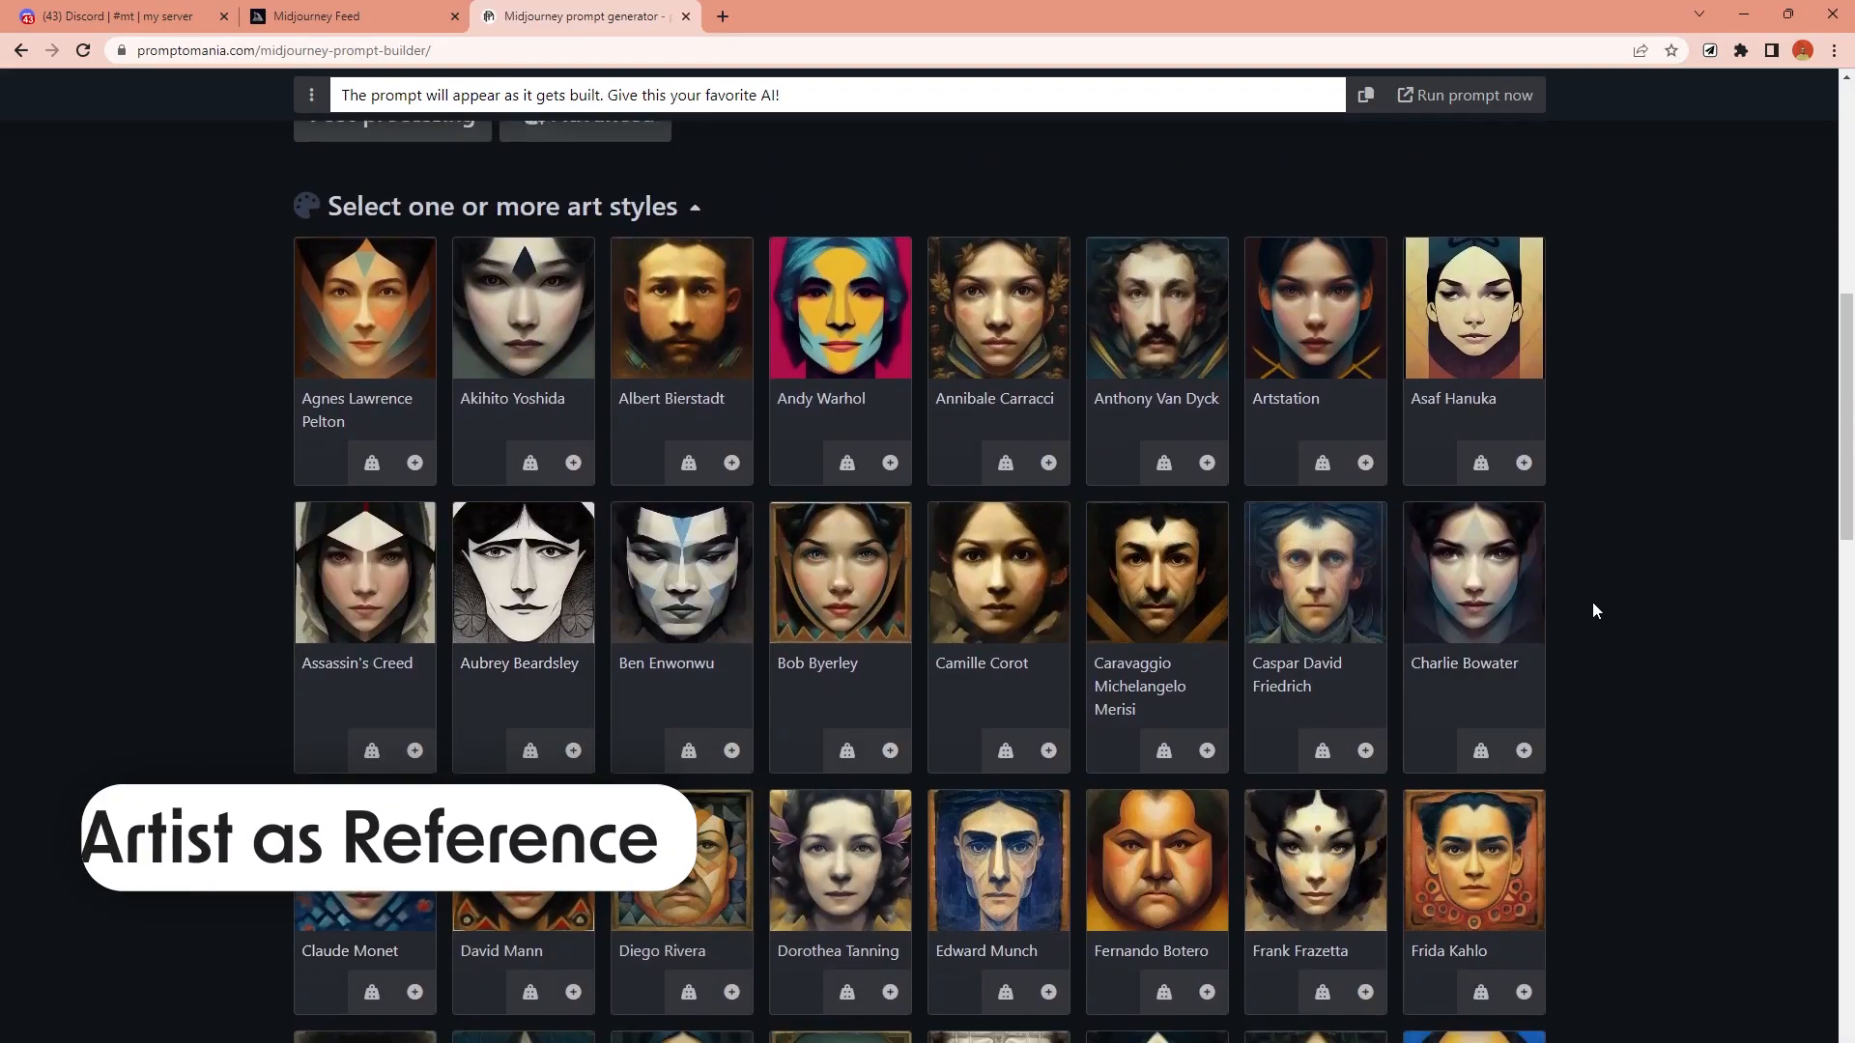
Scroll through Promptomania's gallery of artist styles
scroll(down, 3)
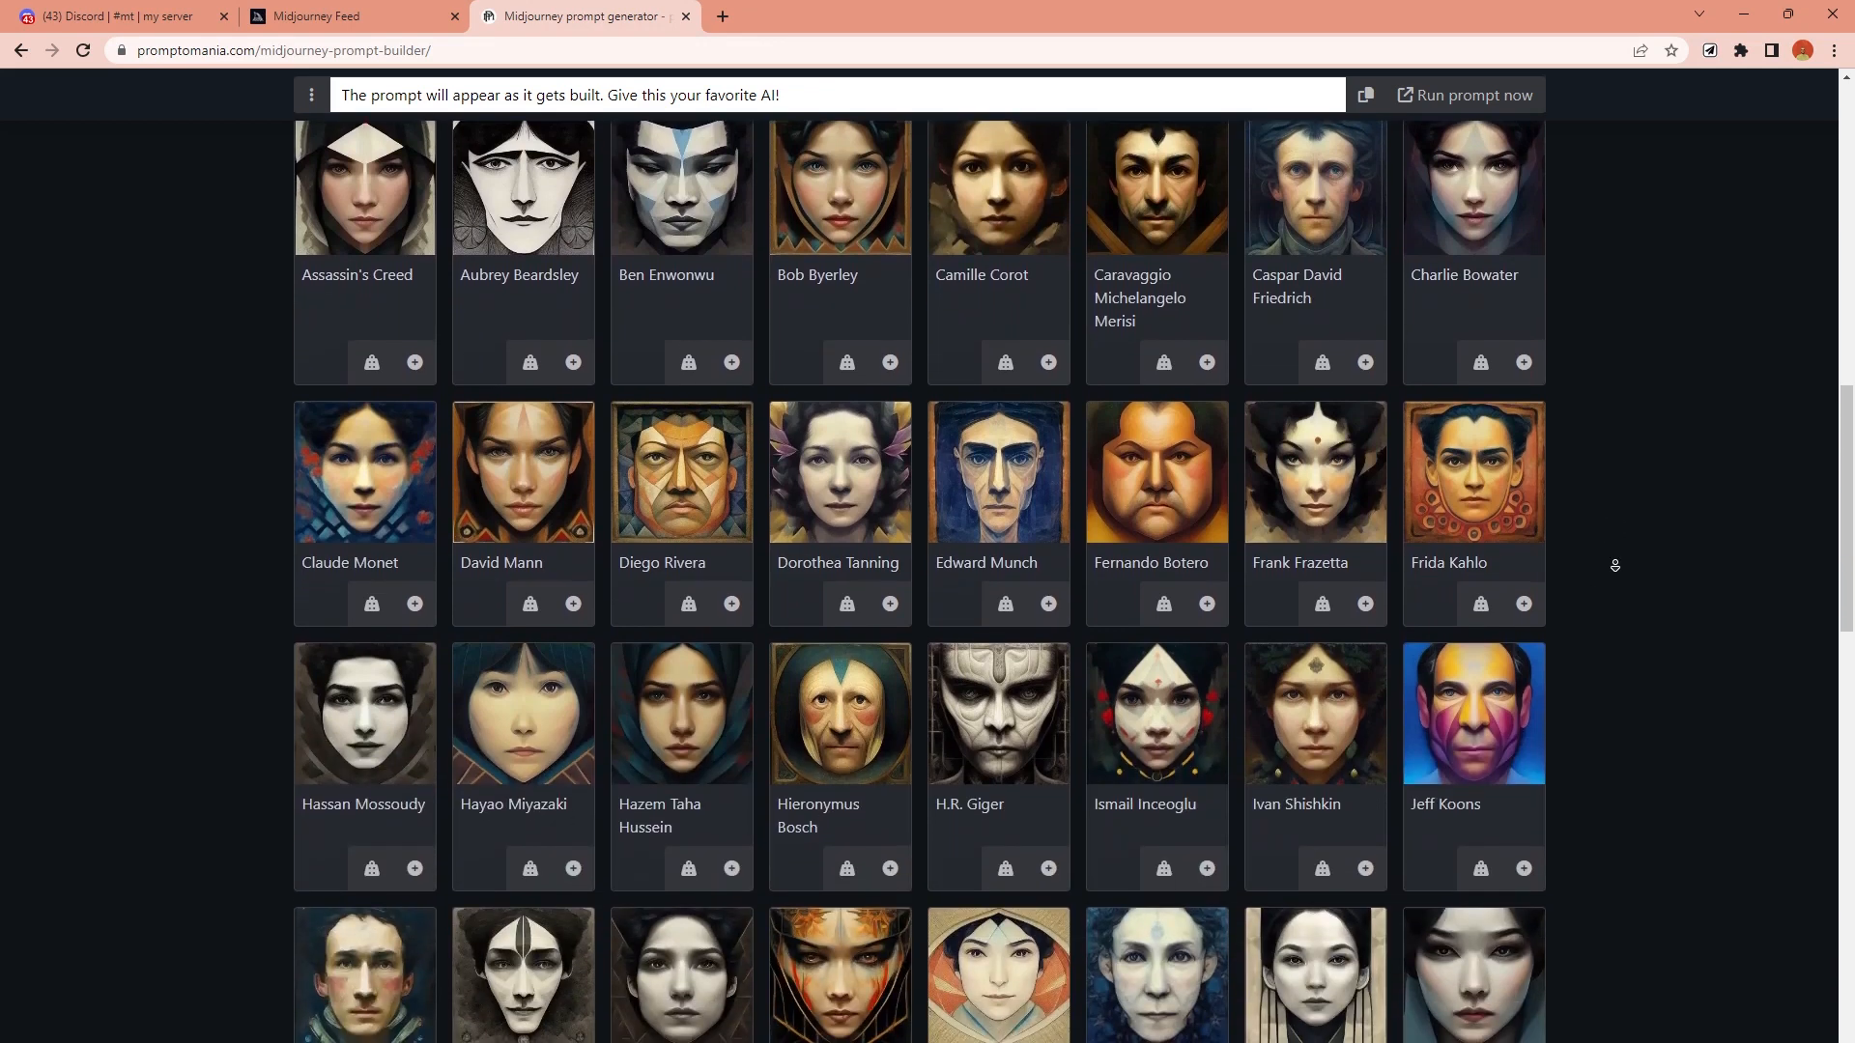
scroll(down, 3)
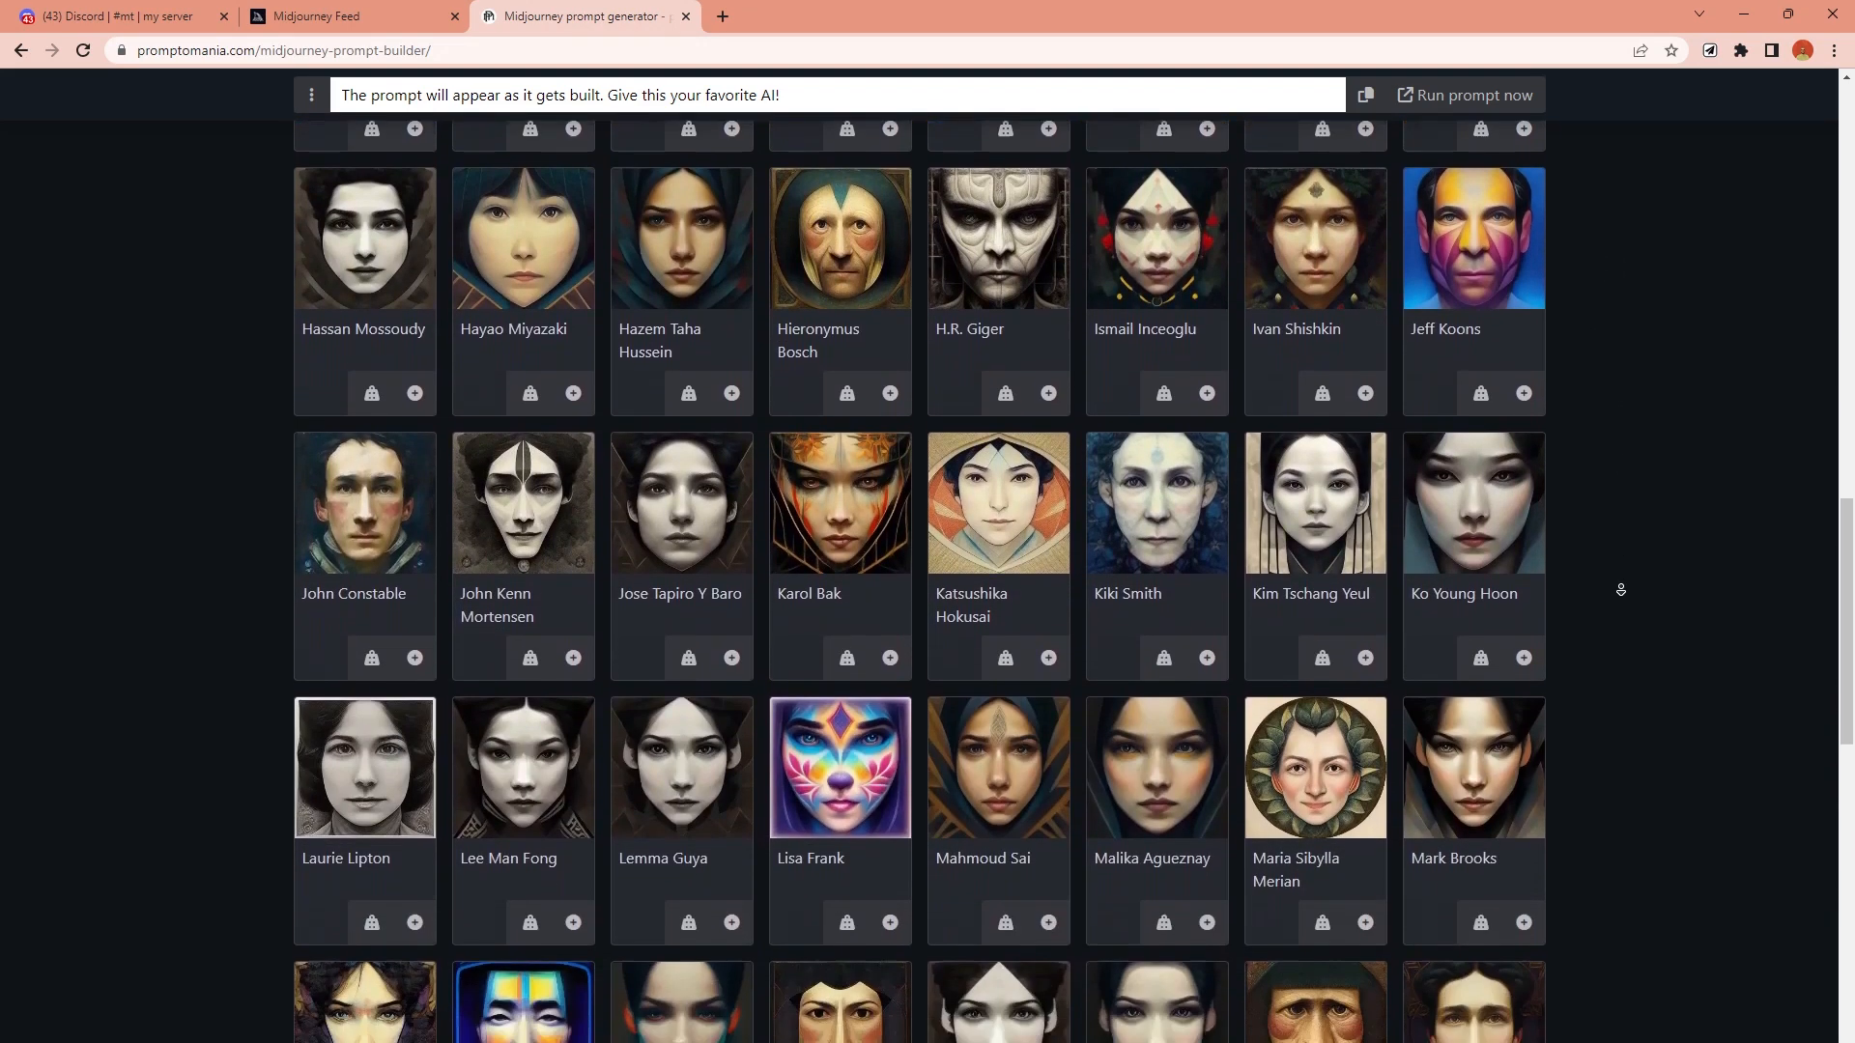
scroll(down, 3)
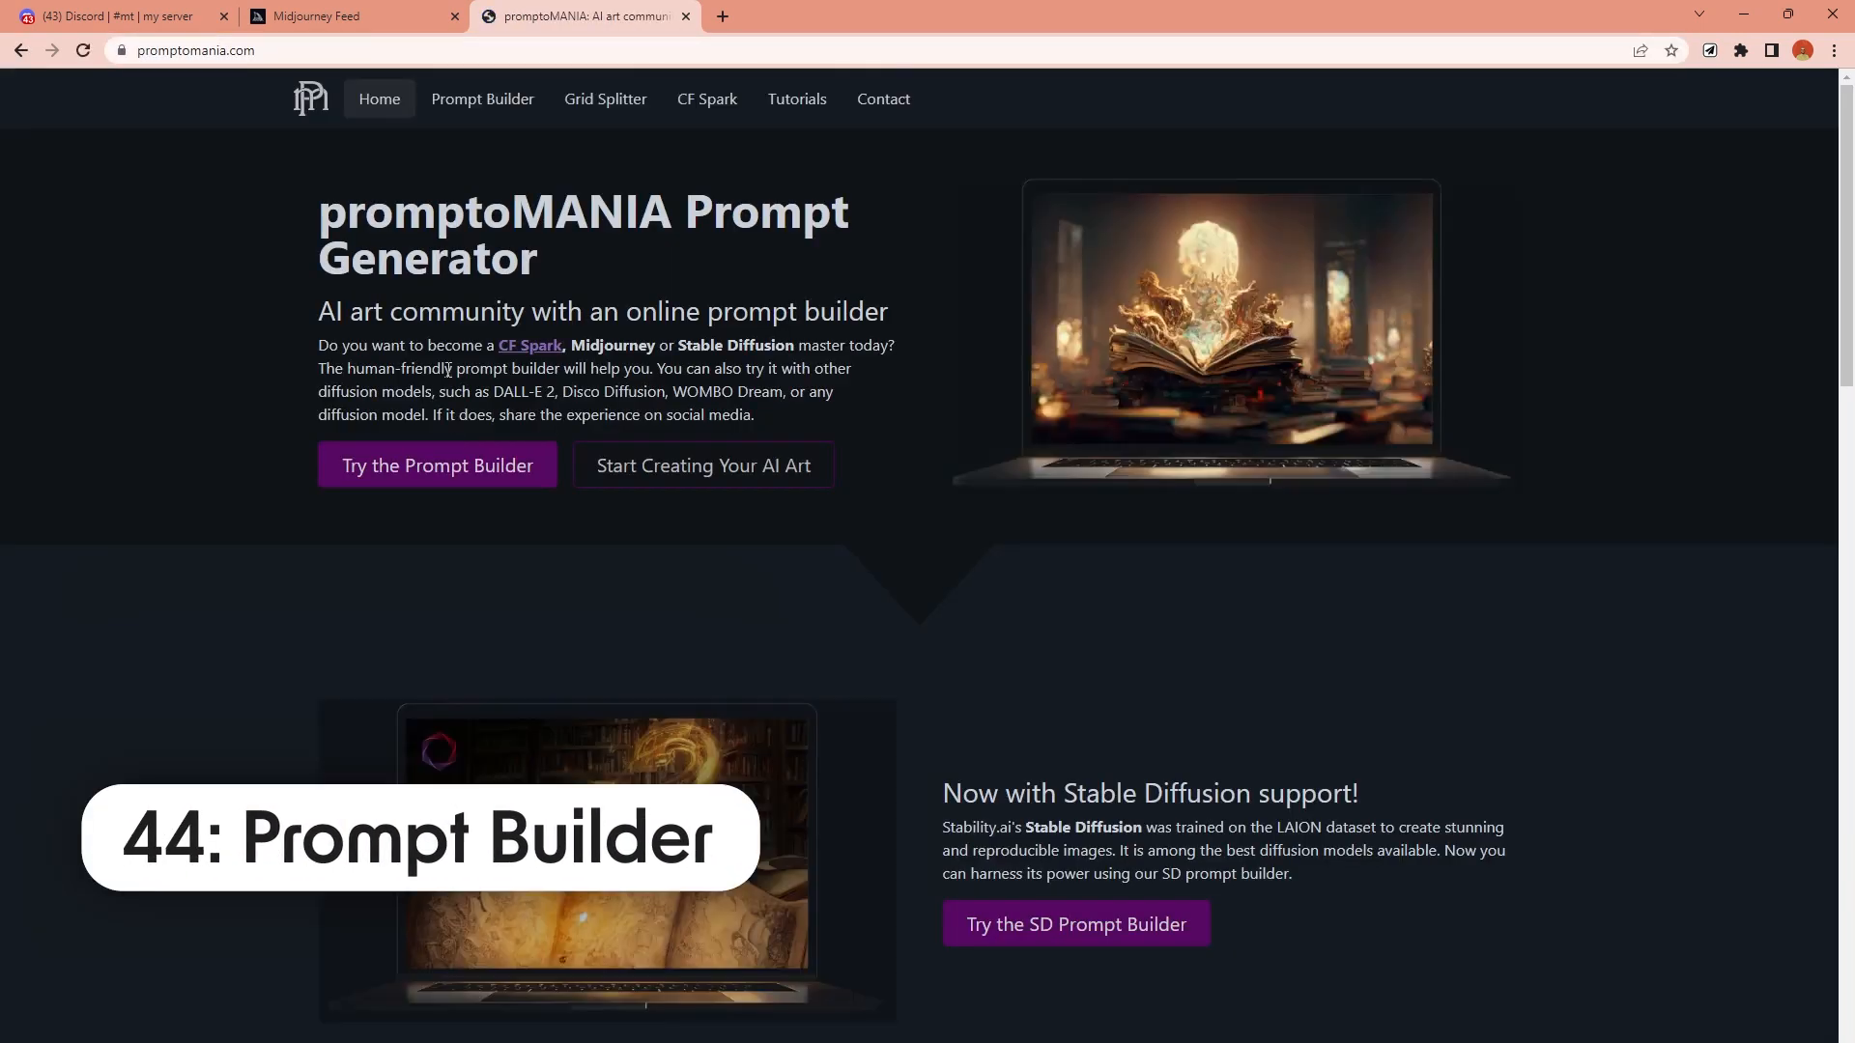
Open Promptomania's Prompt Builder and add the Colored Pencil art medium
click(437, 465)
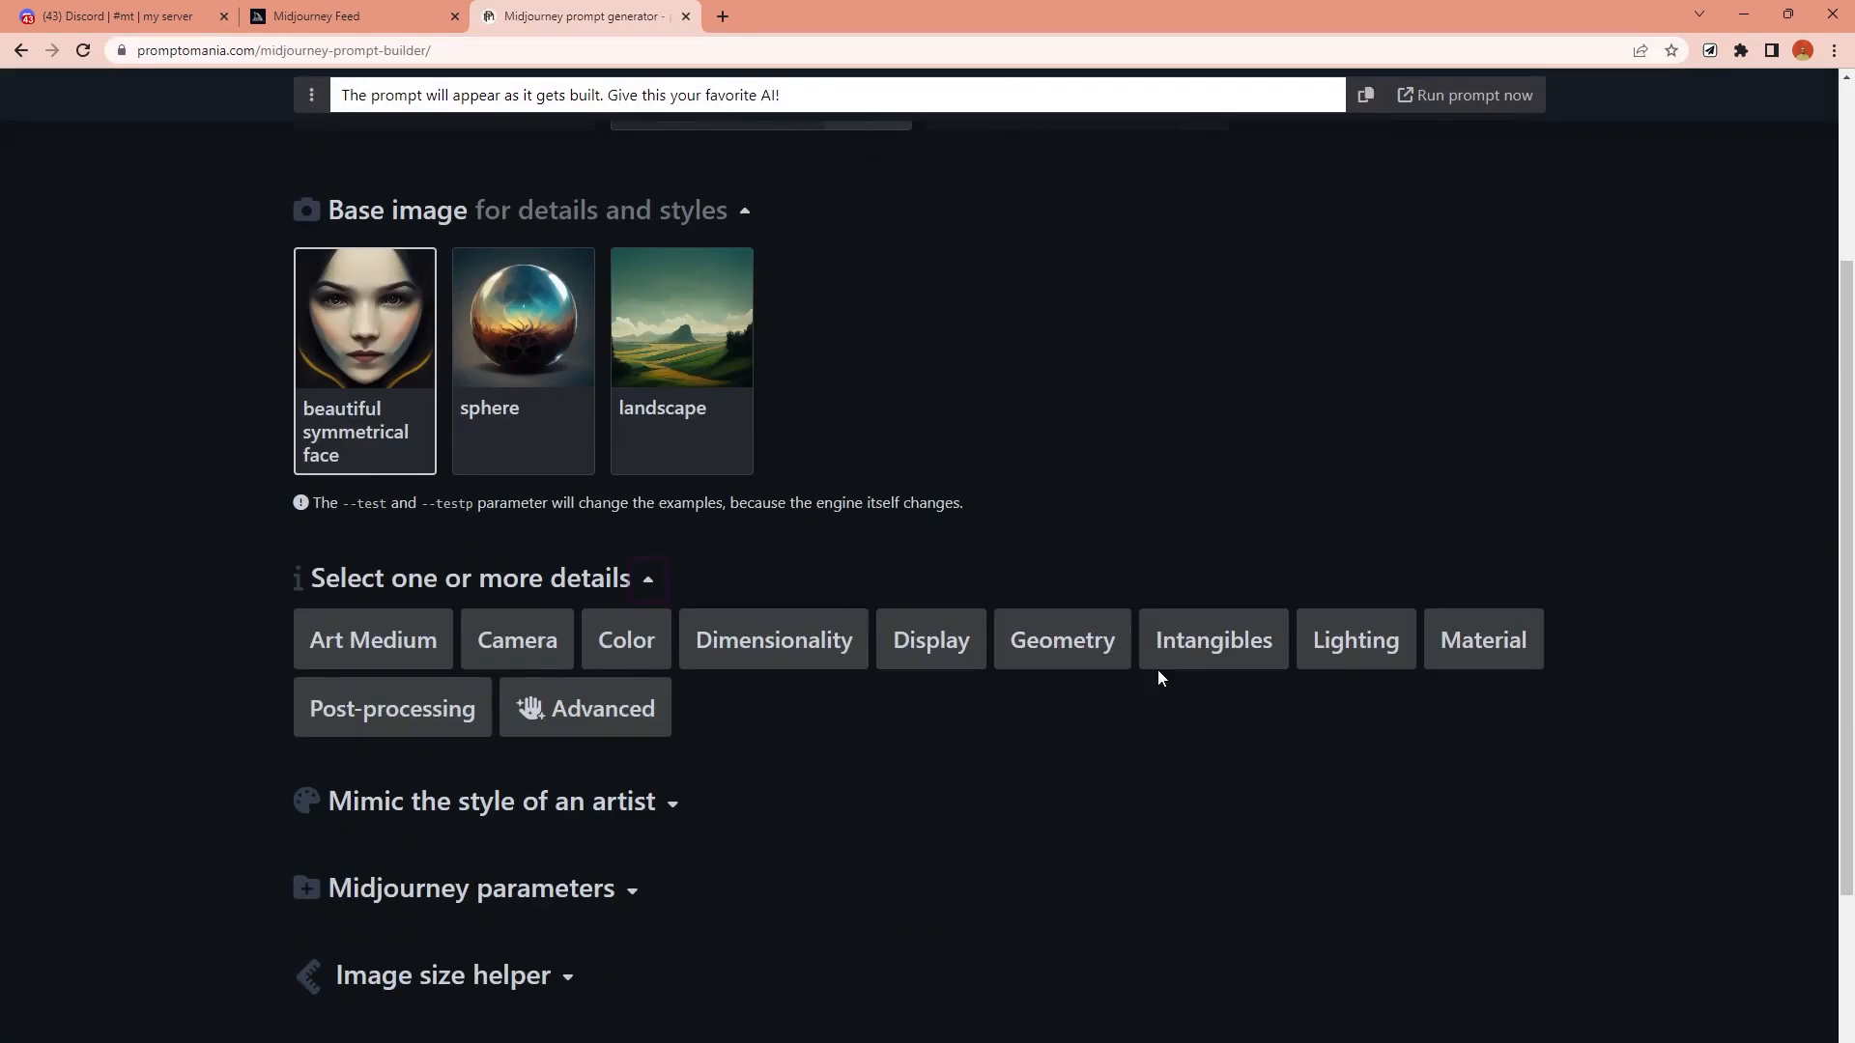
click(493, 800)
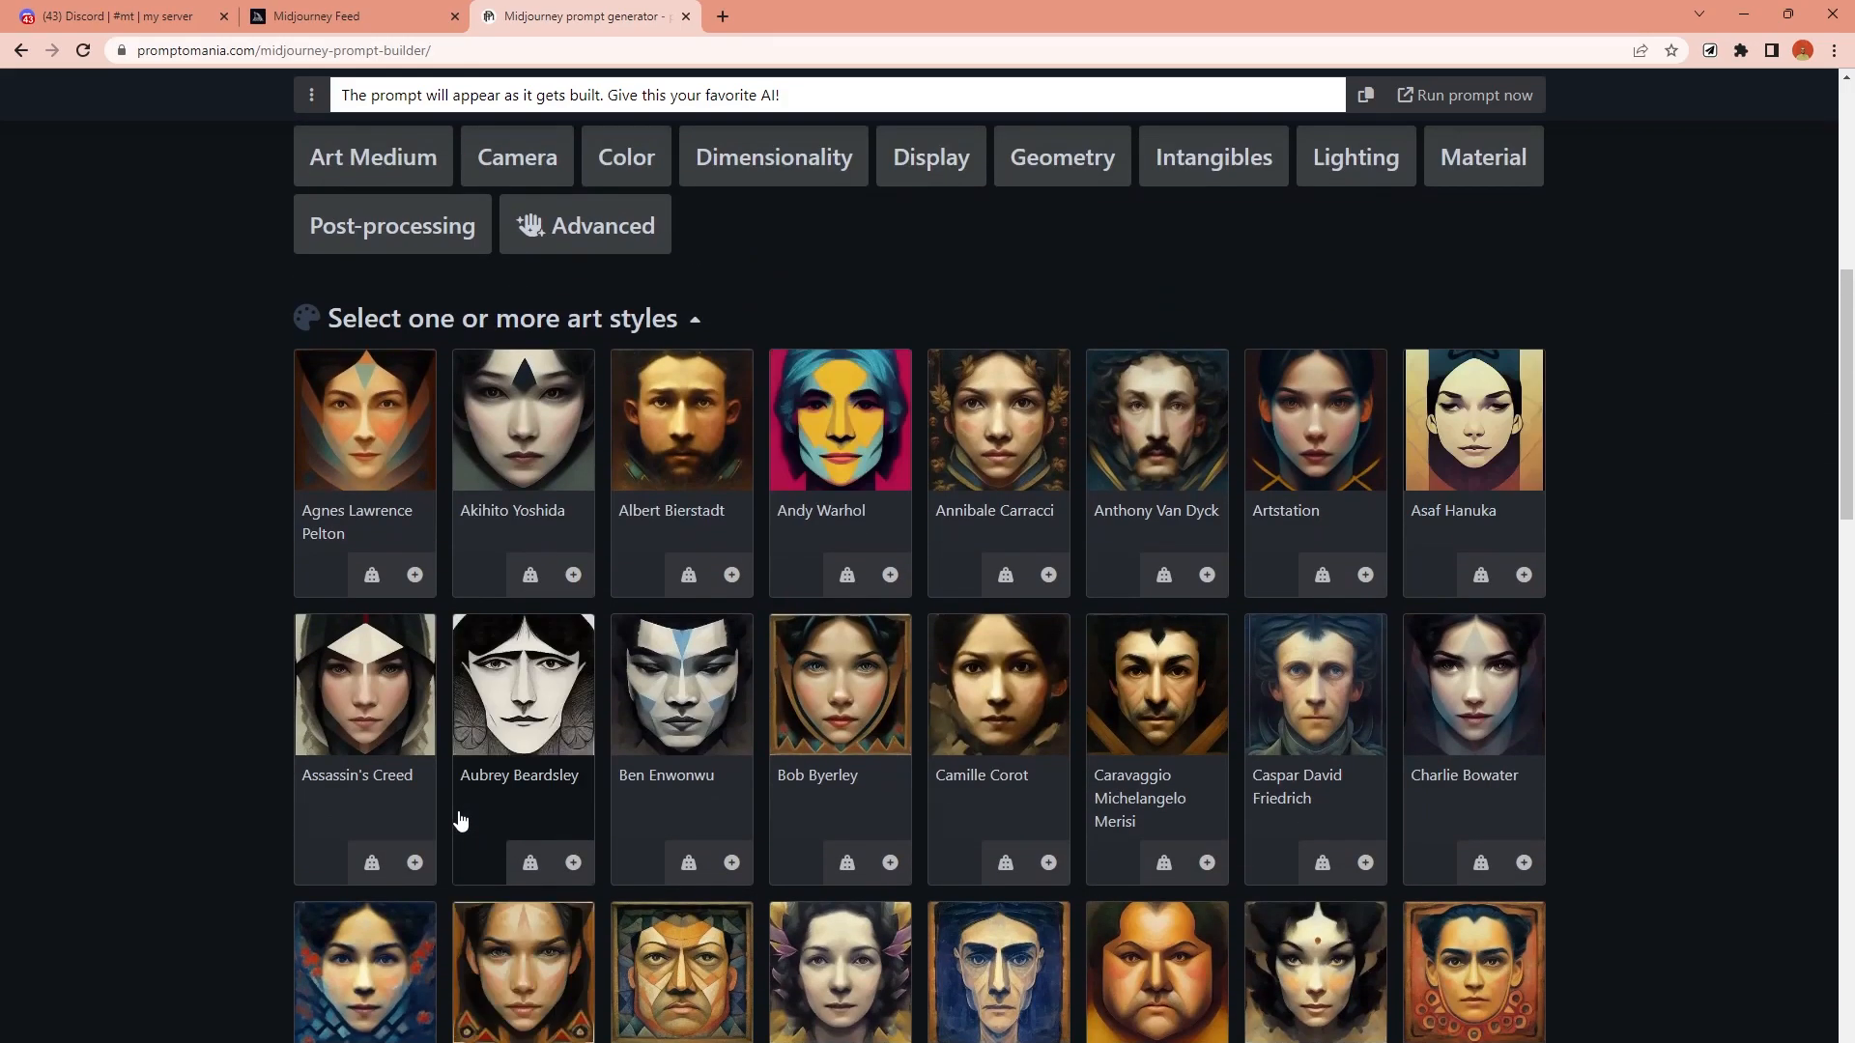
scroll(down, 3)
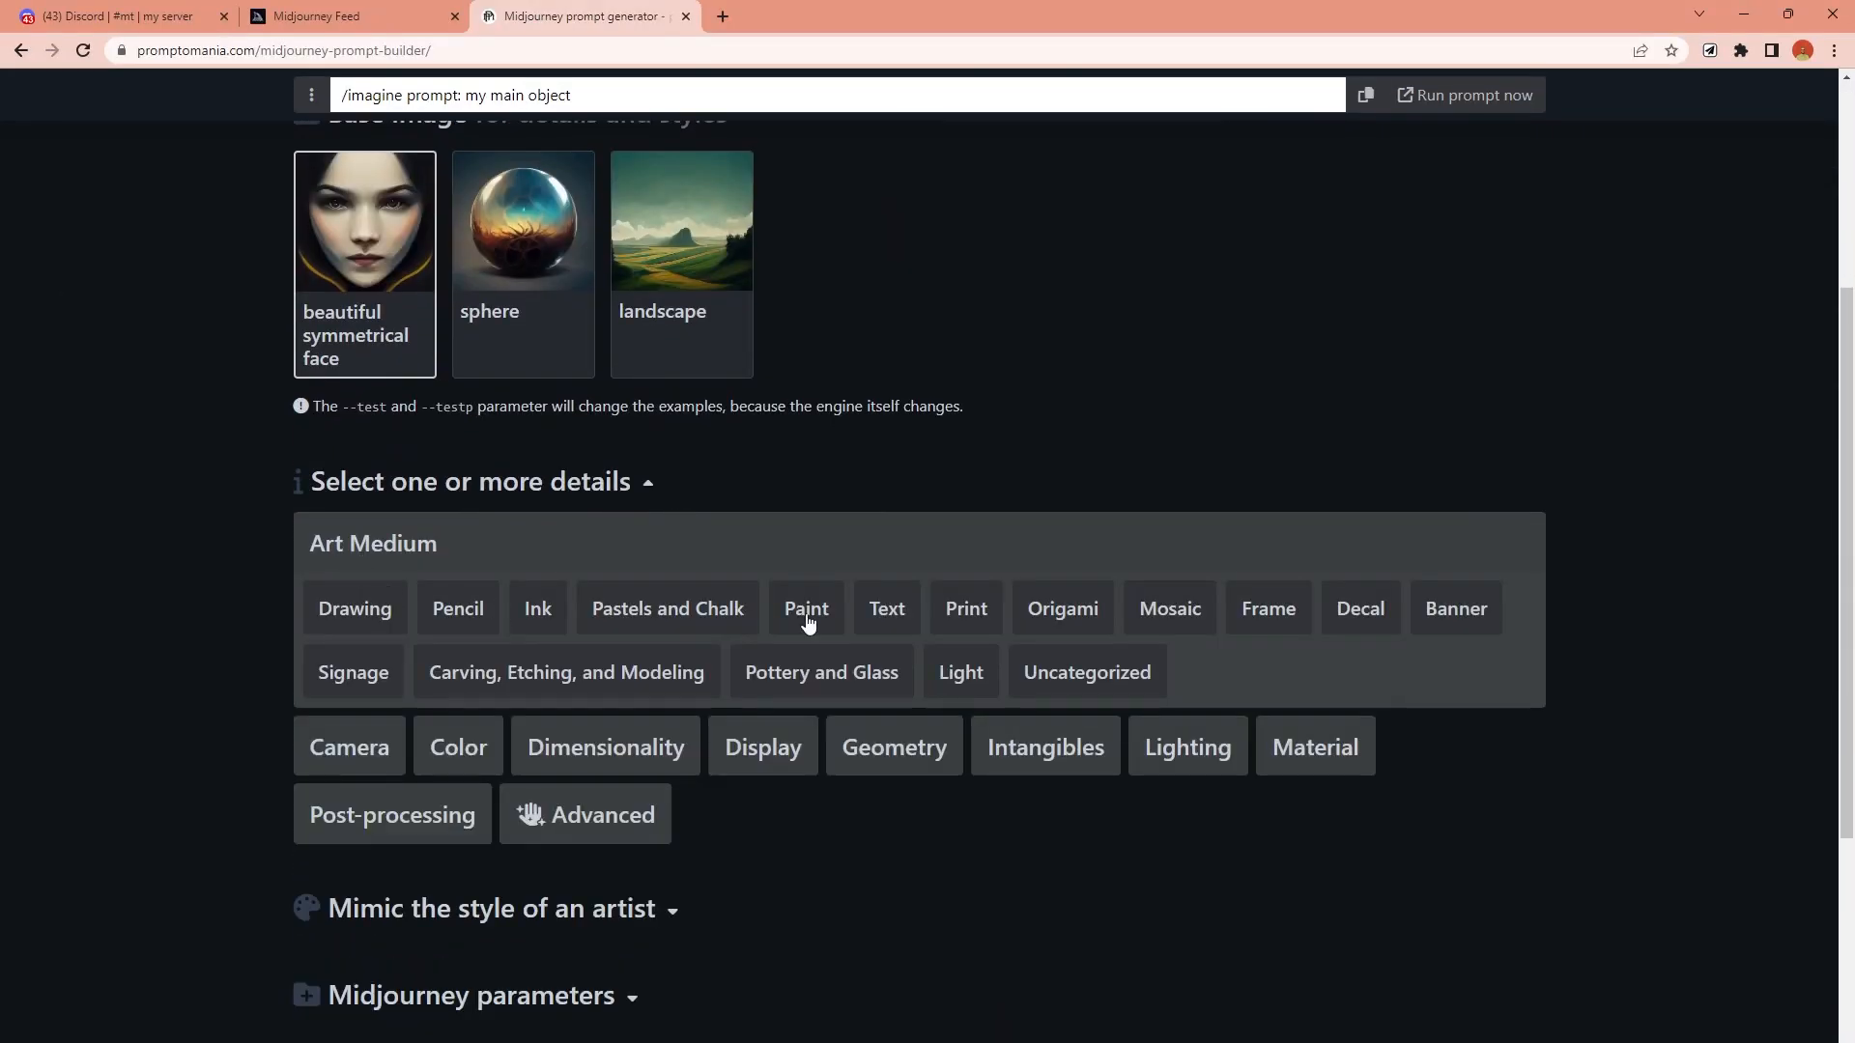
click(457, 607)
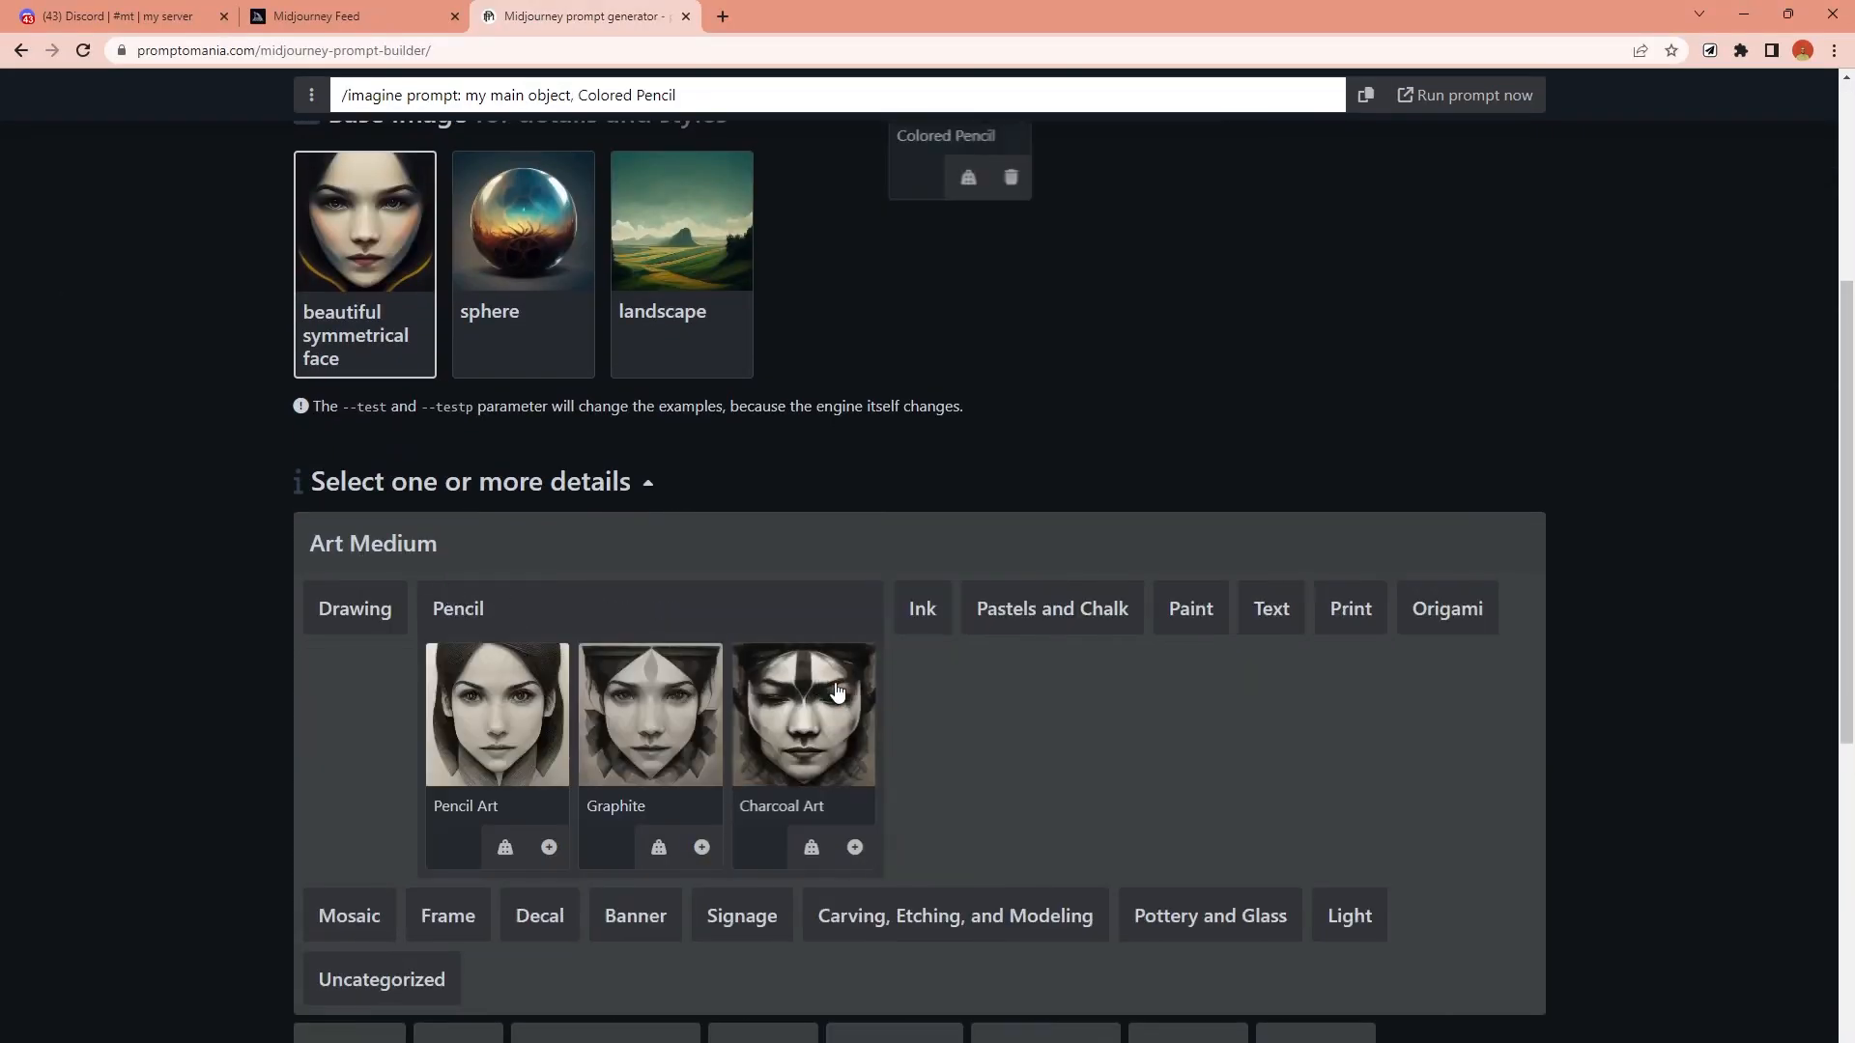
Add Prismatic and Plasma materials plus the Glow Stick detail to the prompt
scroll(down, 3)
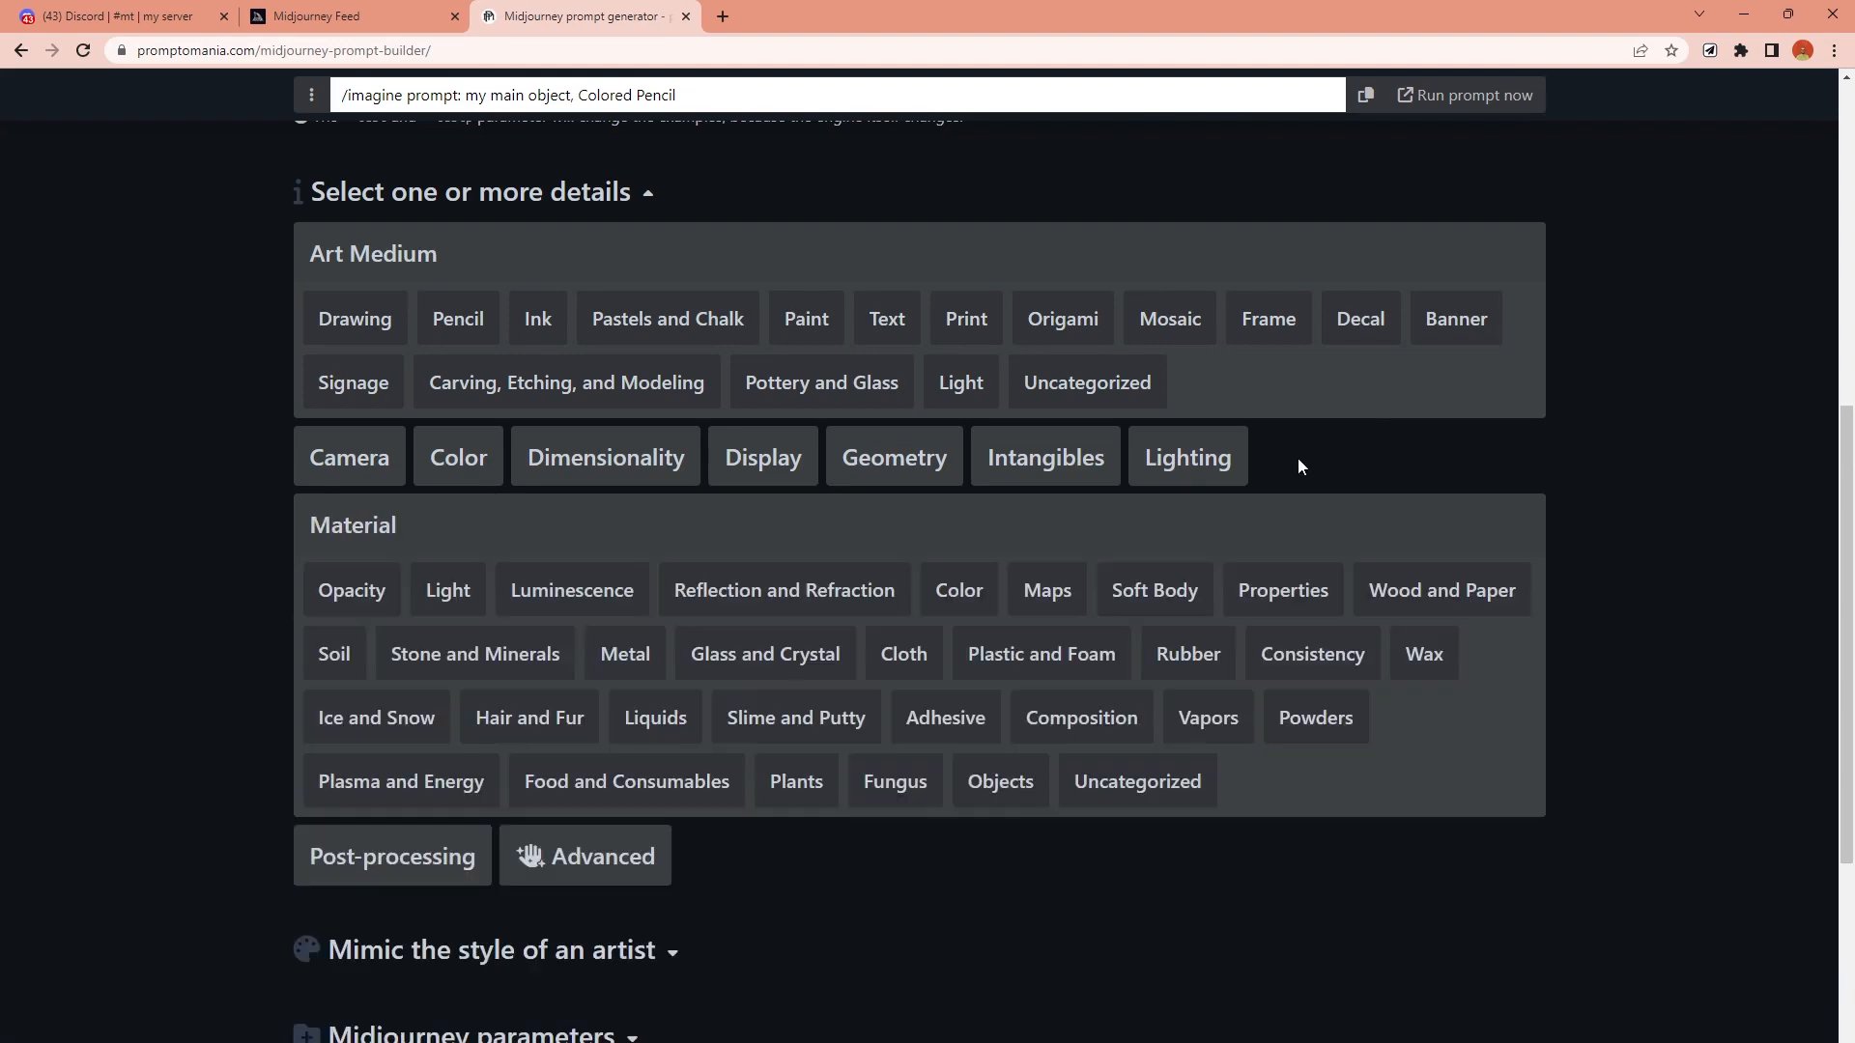
click(795, 781)
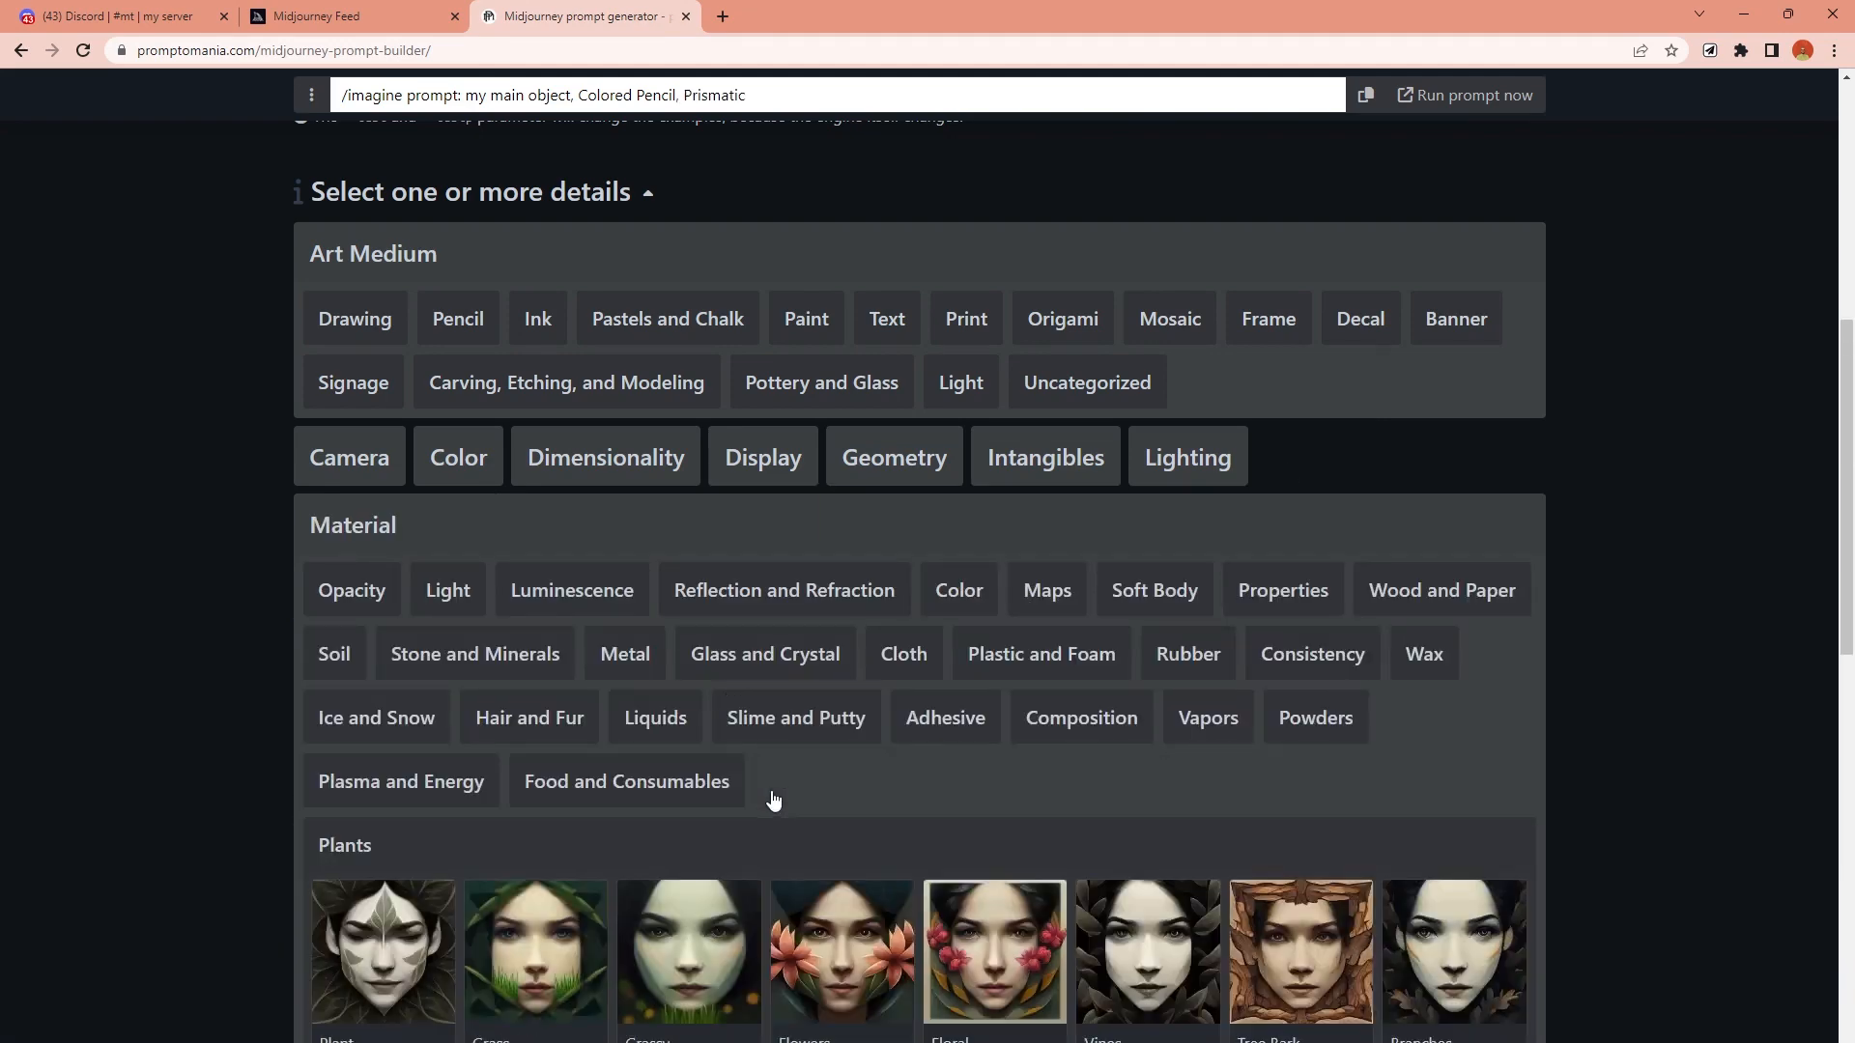
click(400, 780)
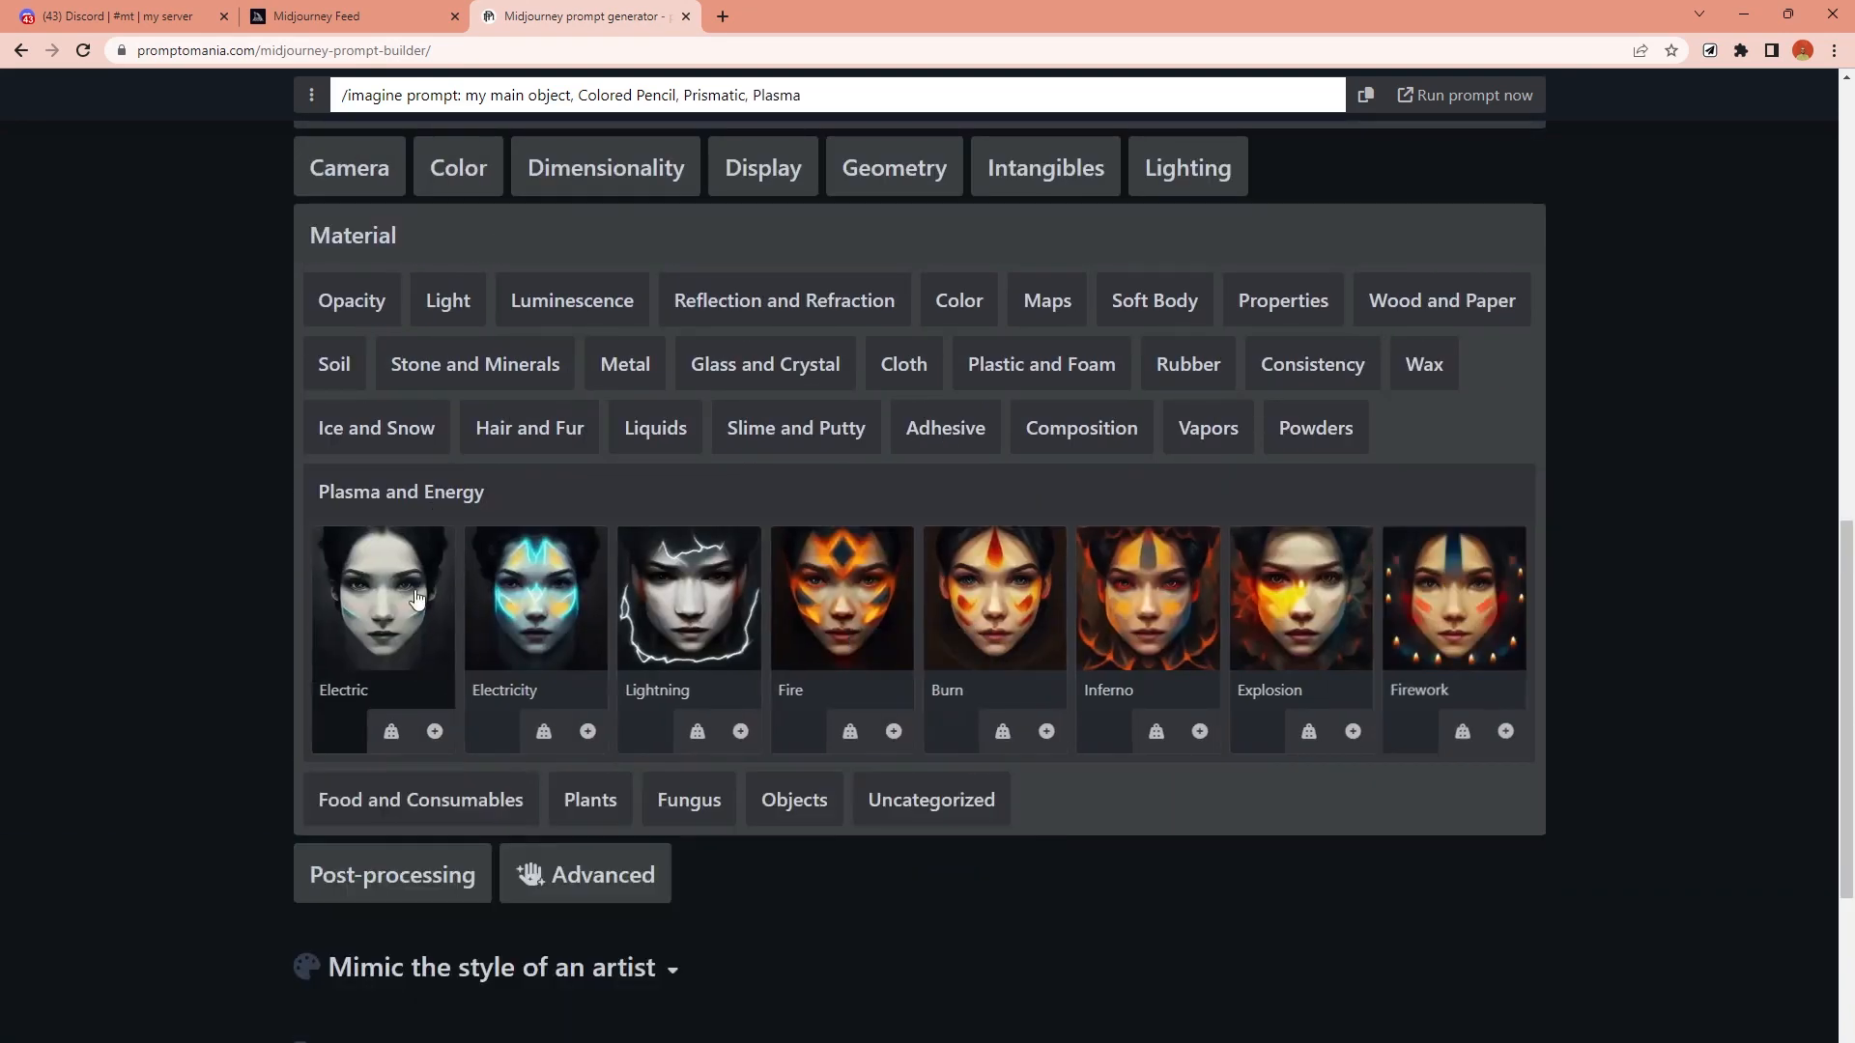
click(1186, 167)
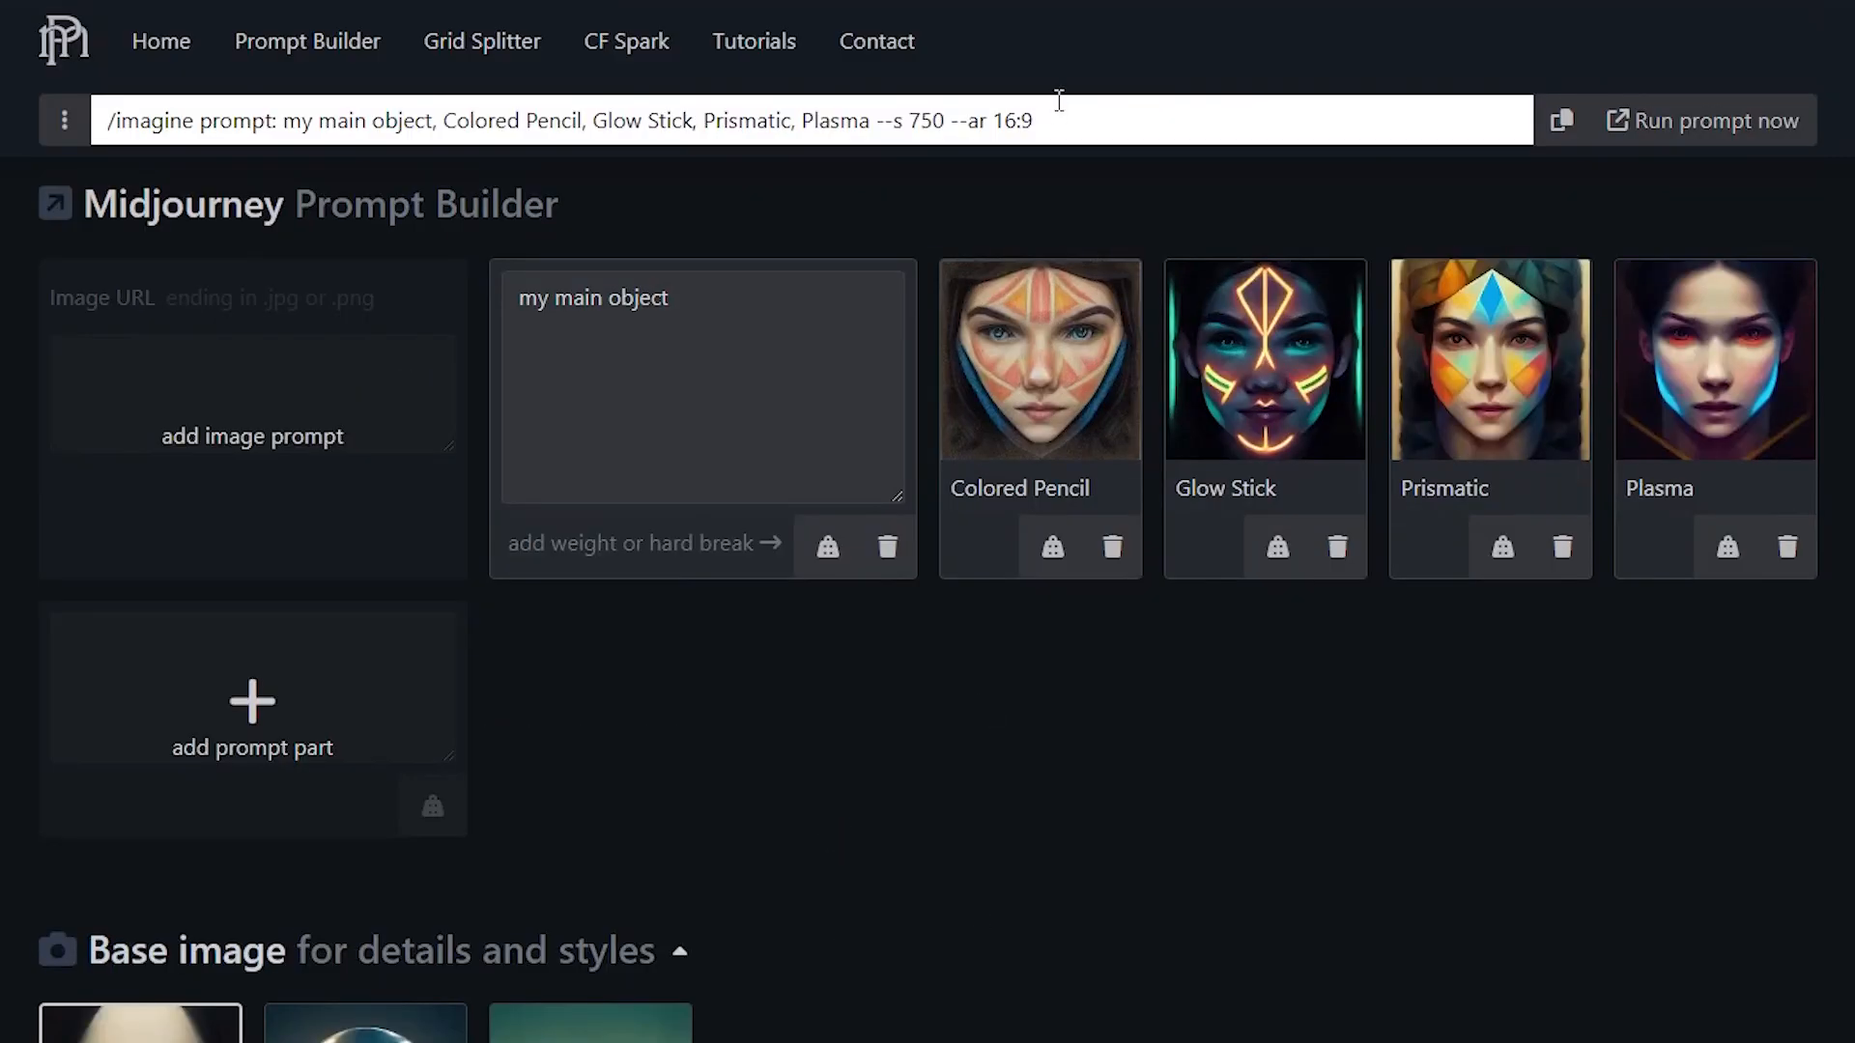
click(1363, 154)
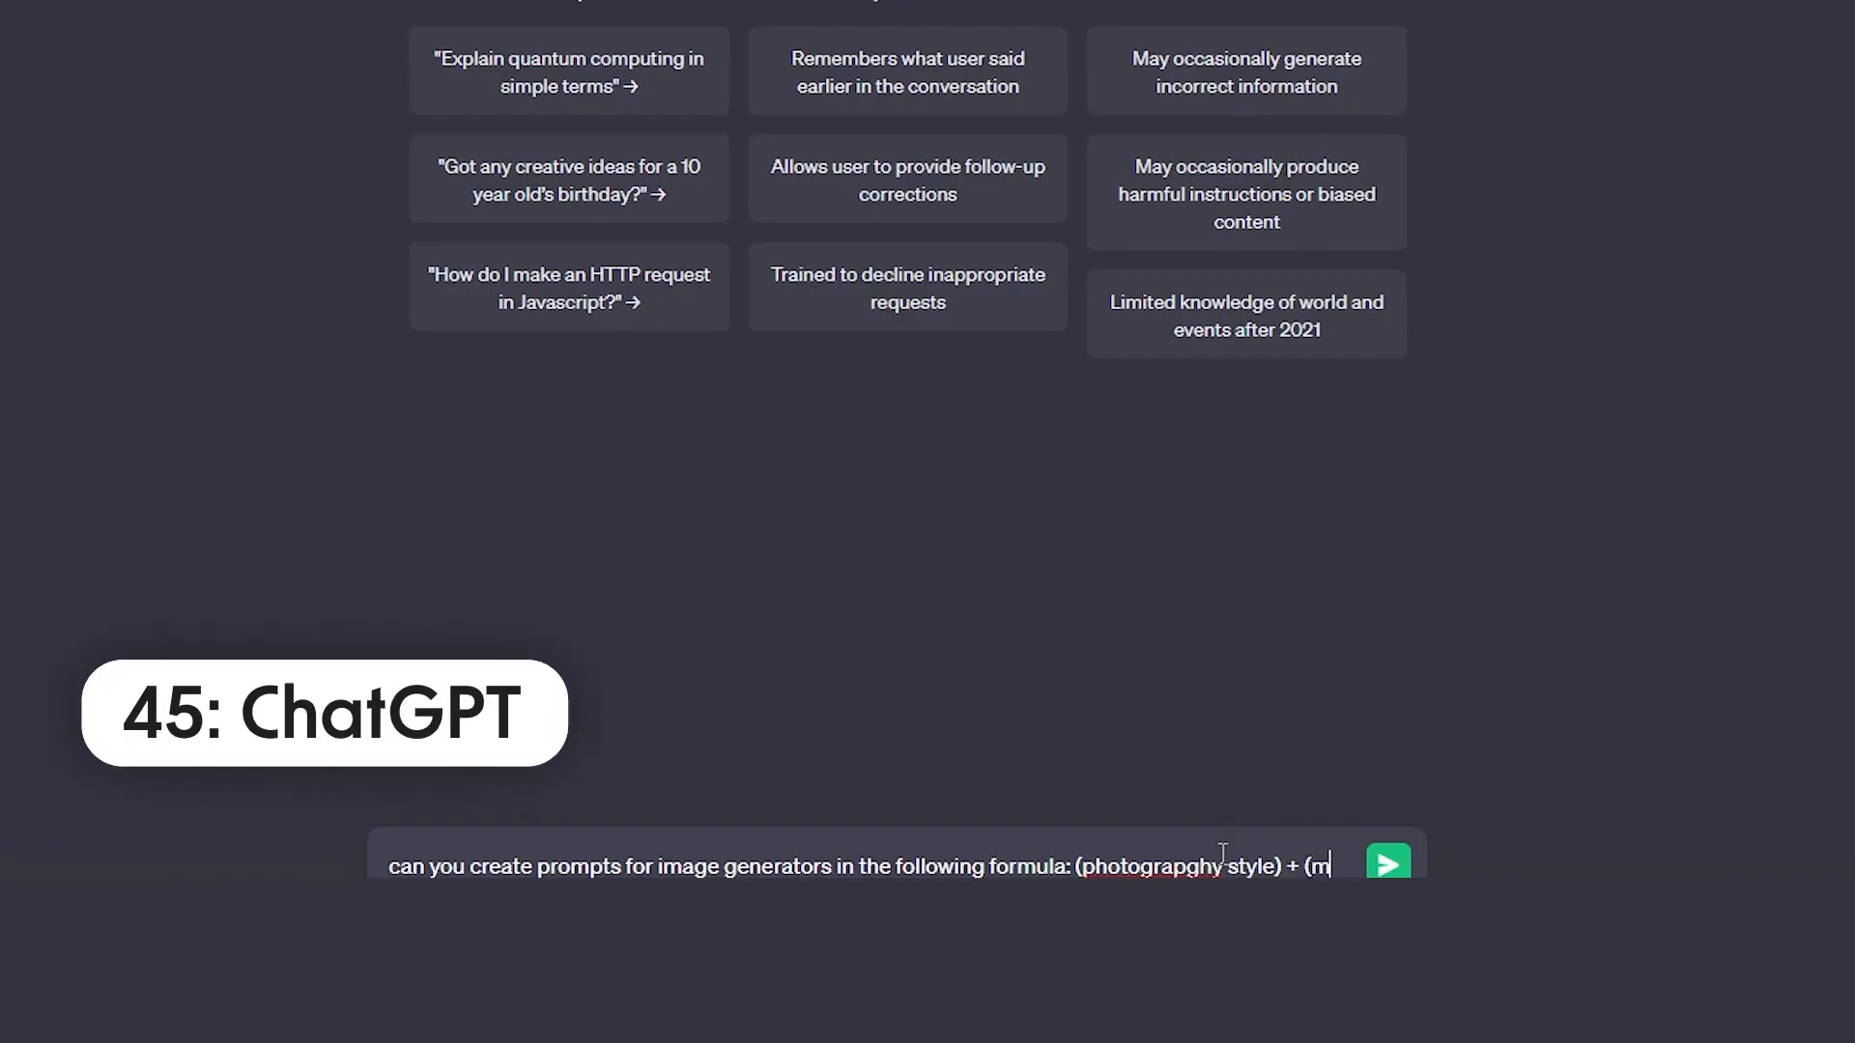
Ask ChatGPT for prompts following subject + material + lighting + visual style formula, with landscape format
text(ain subject/space) +)
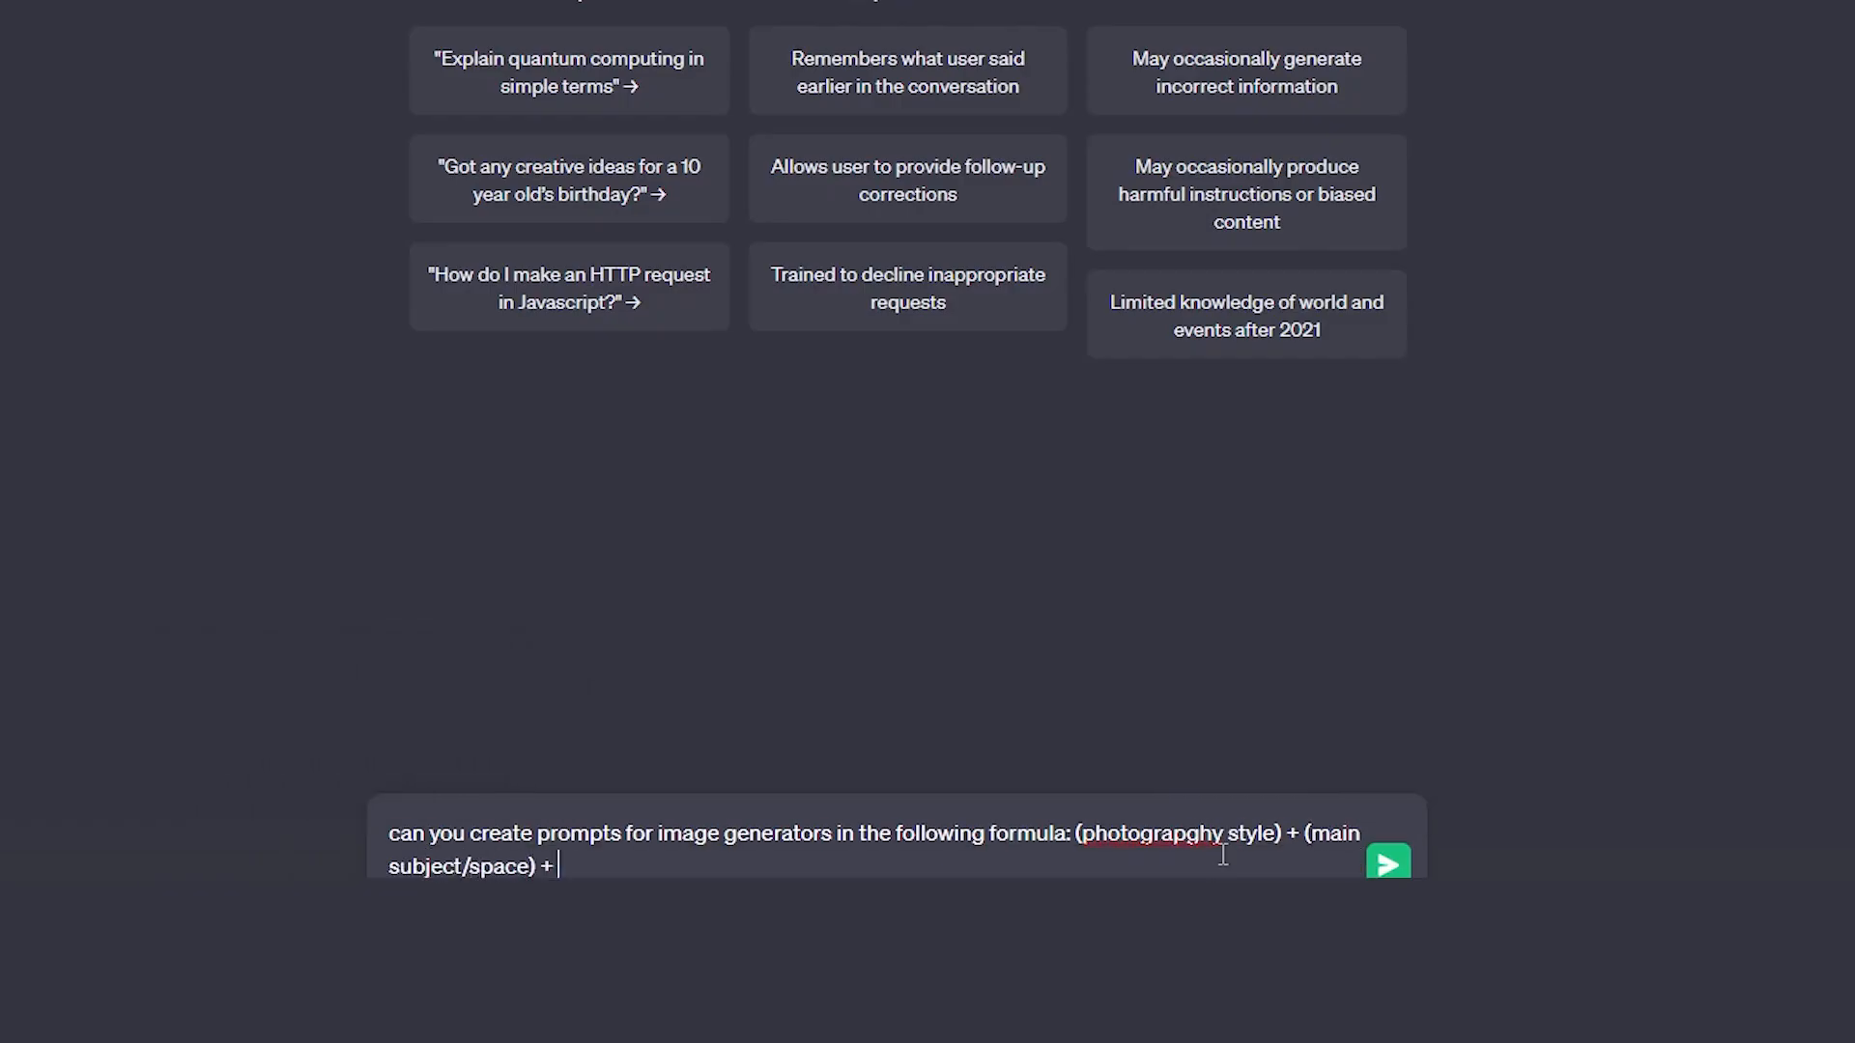
text((material type) + (lighting)
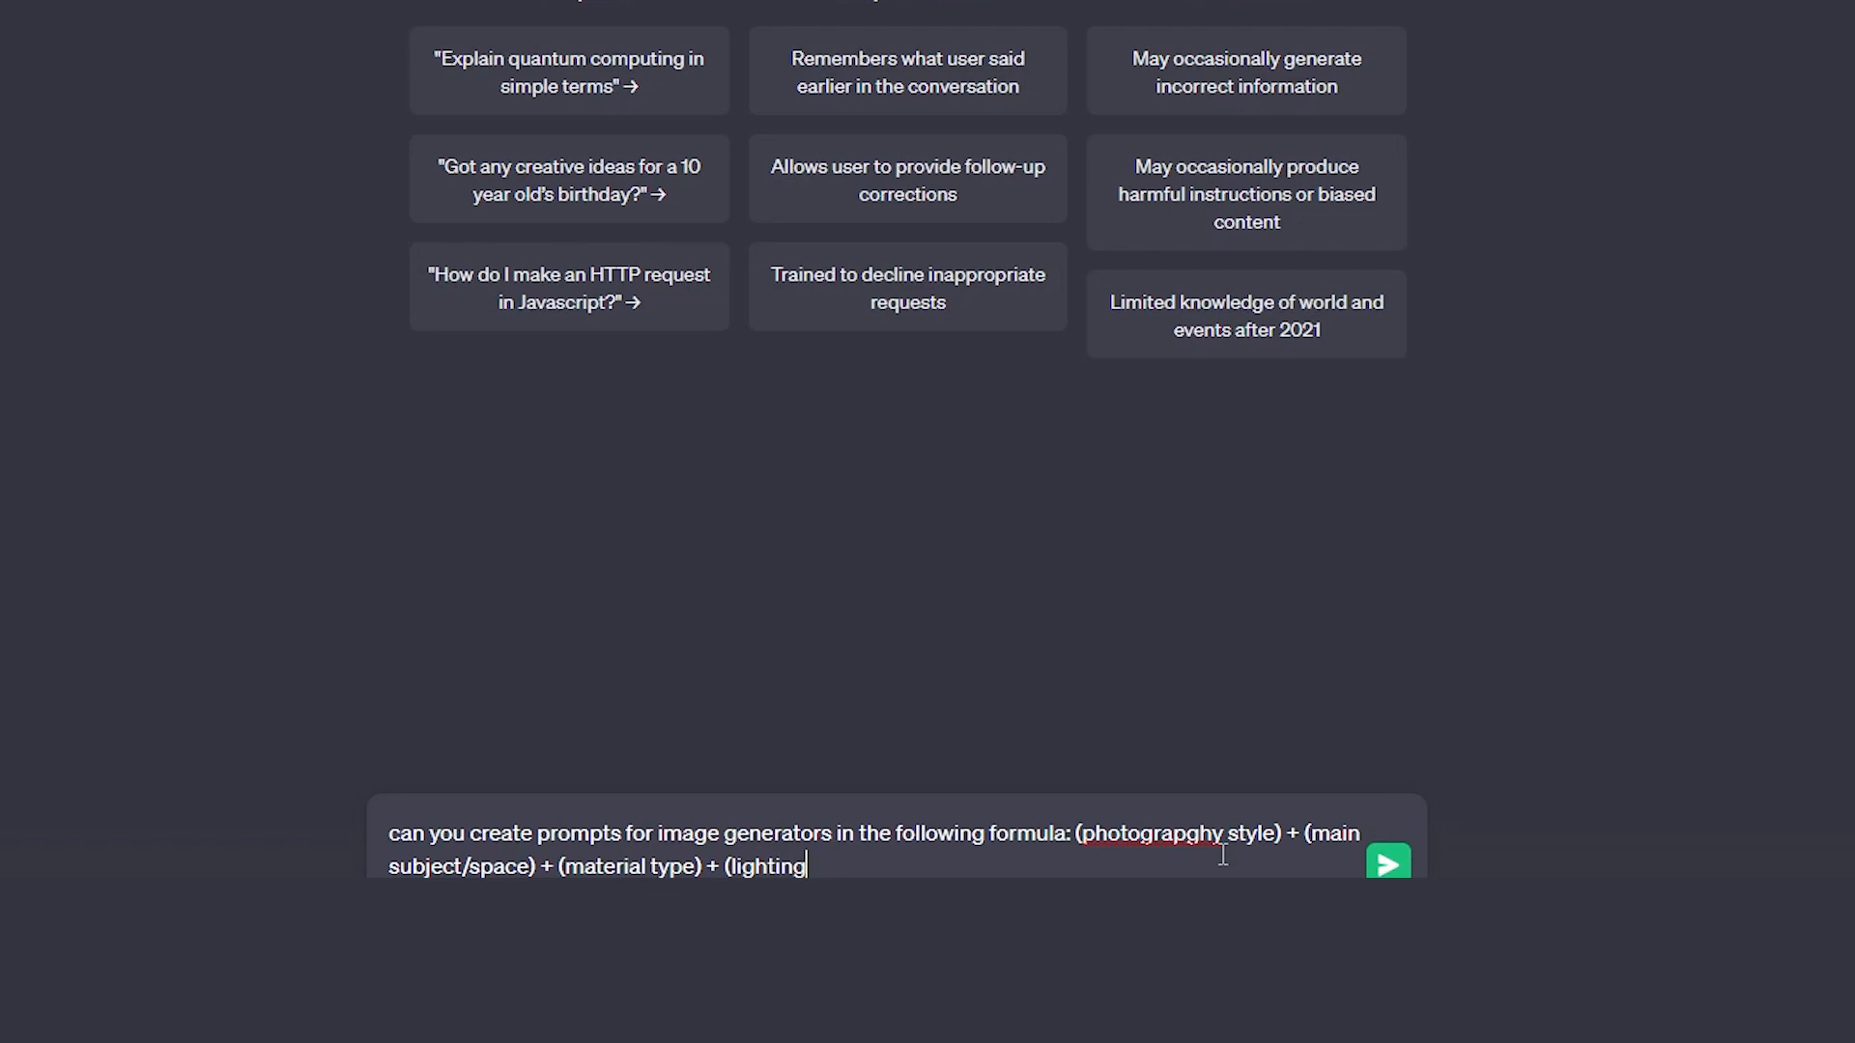
text(type) + (visual)
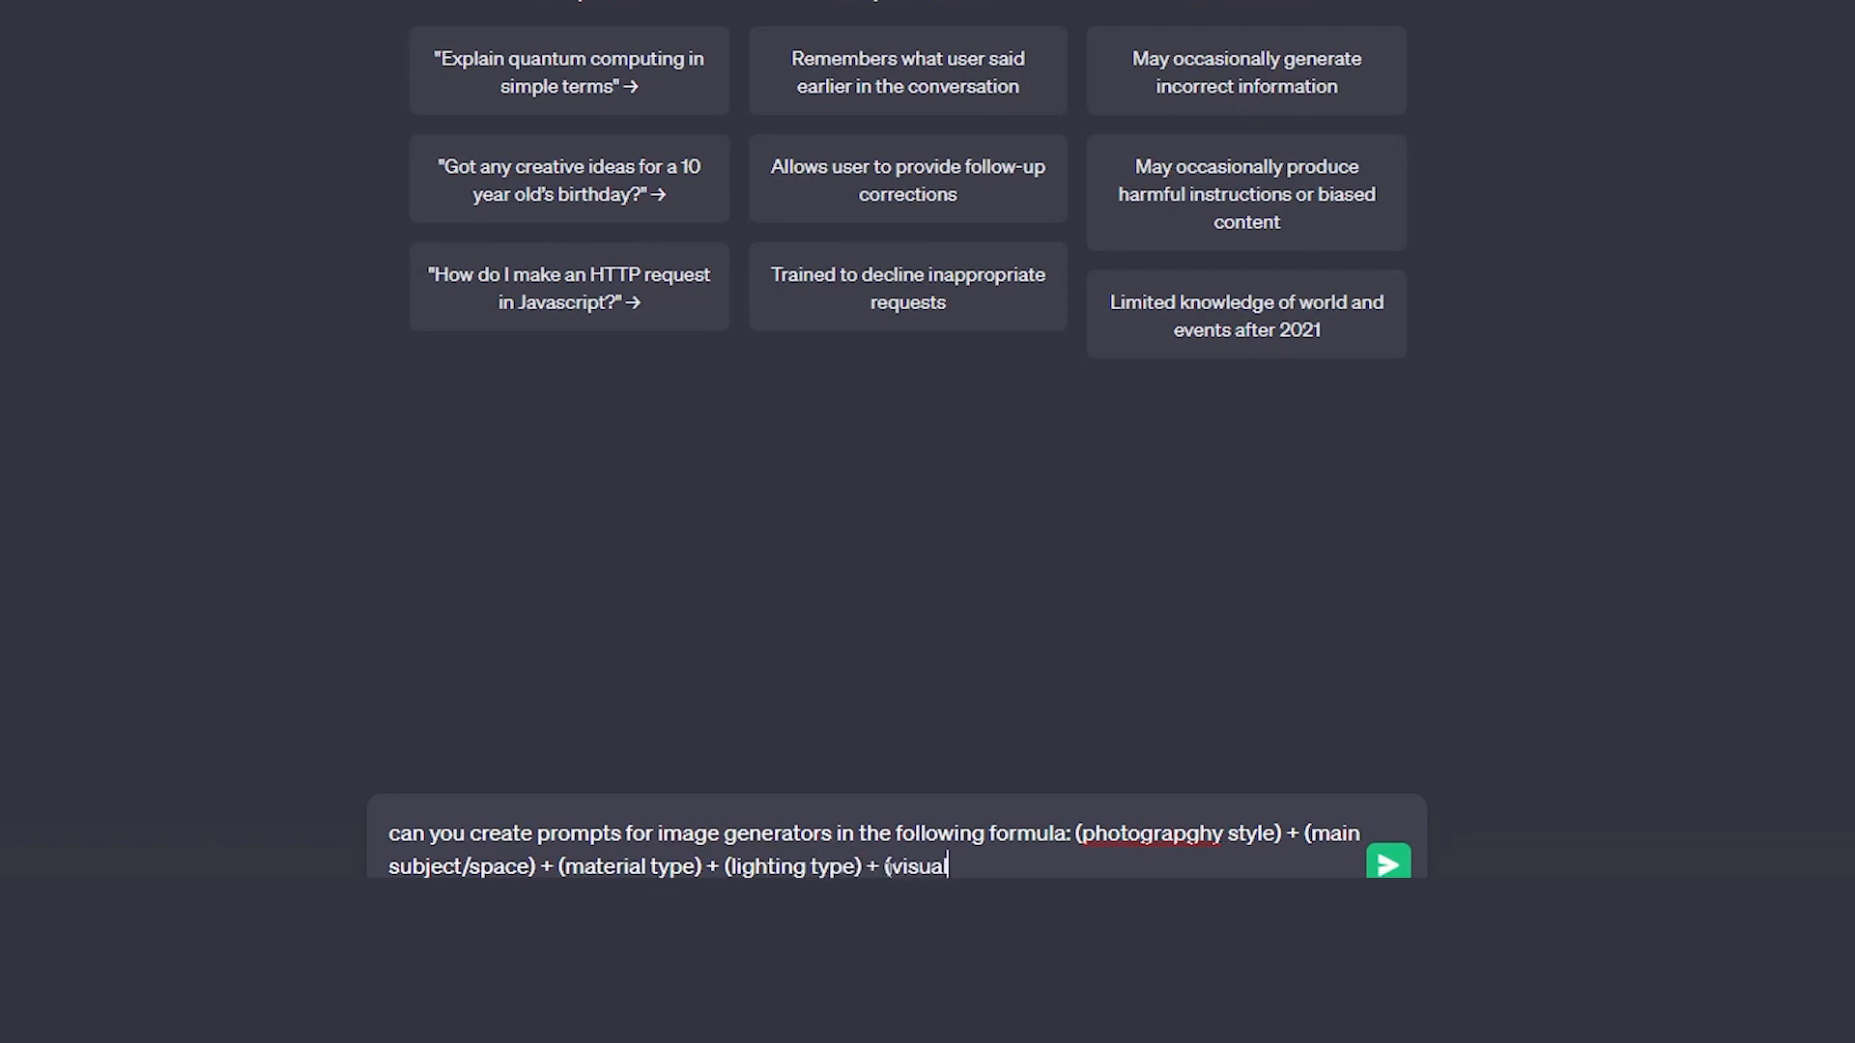
text(style) + add "--)
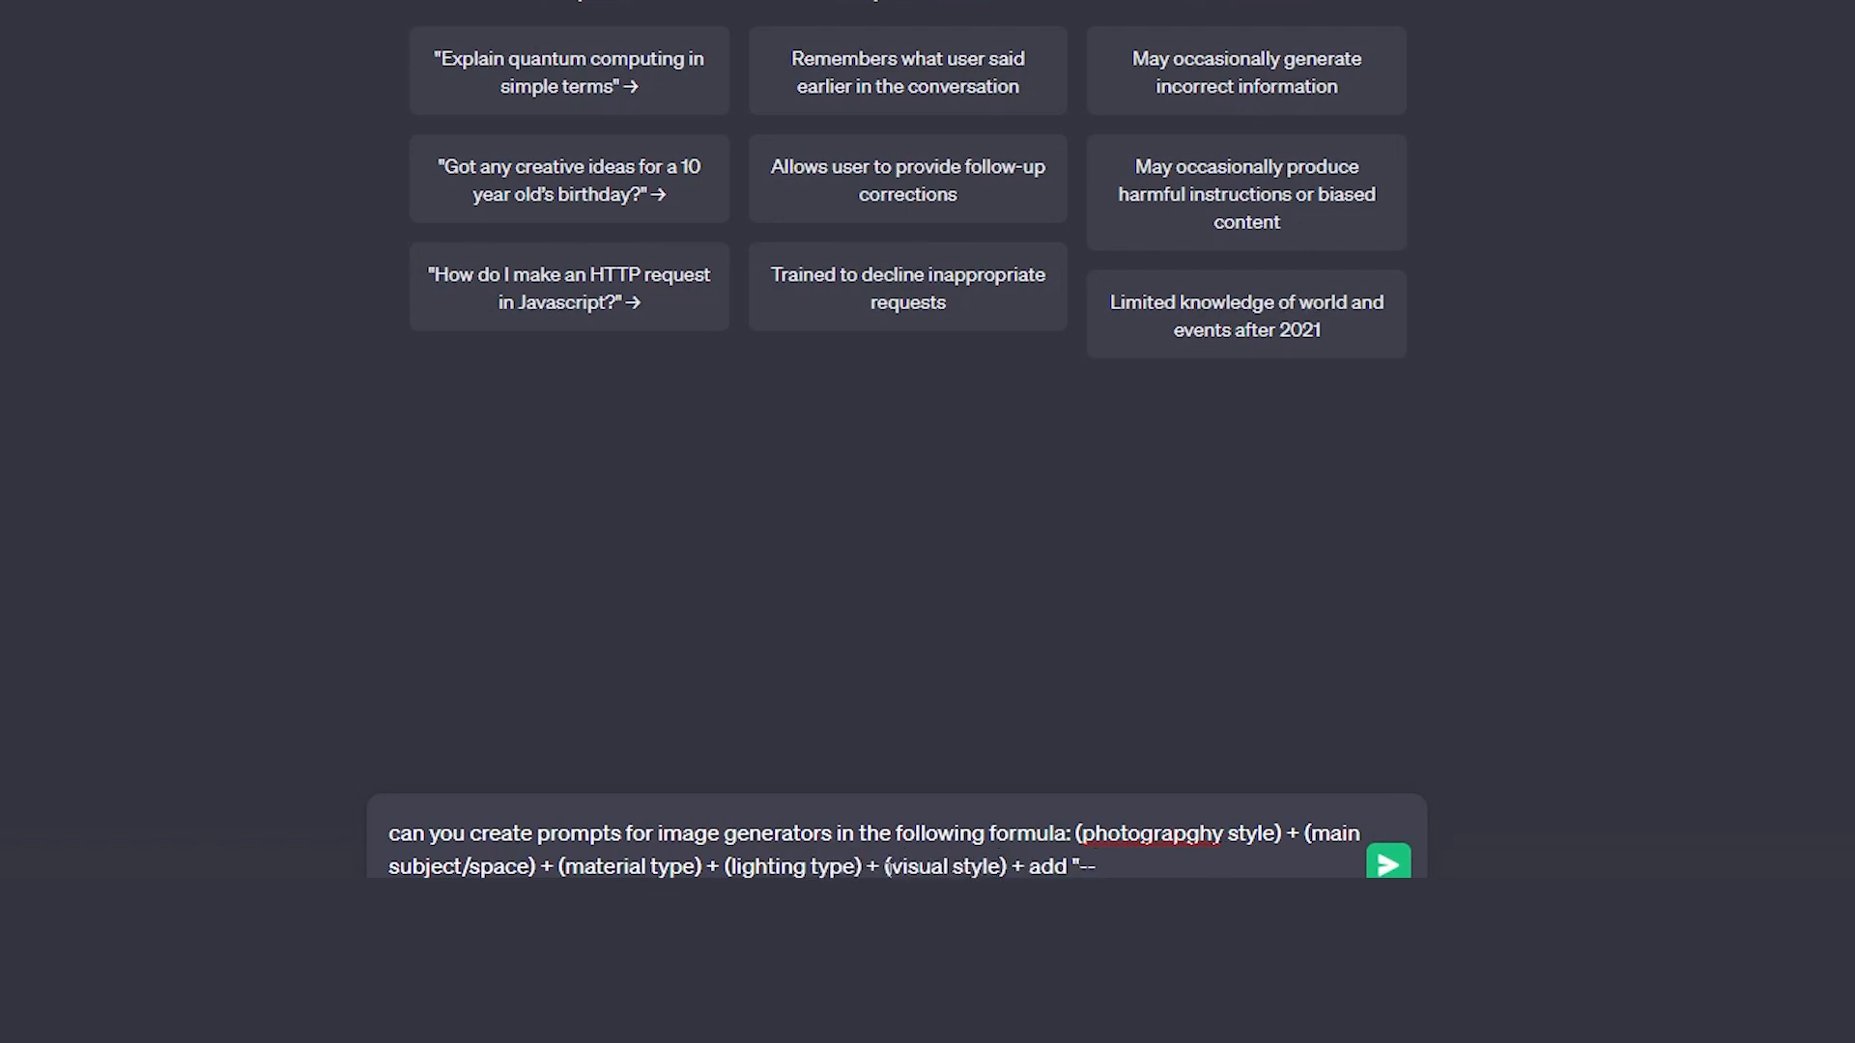
text(landscape" to)
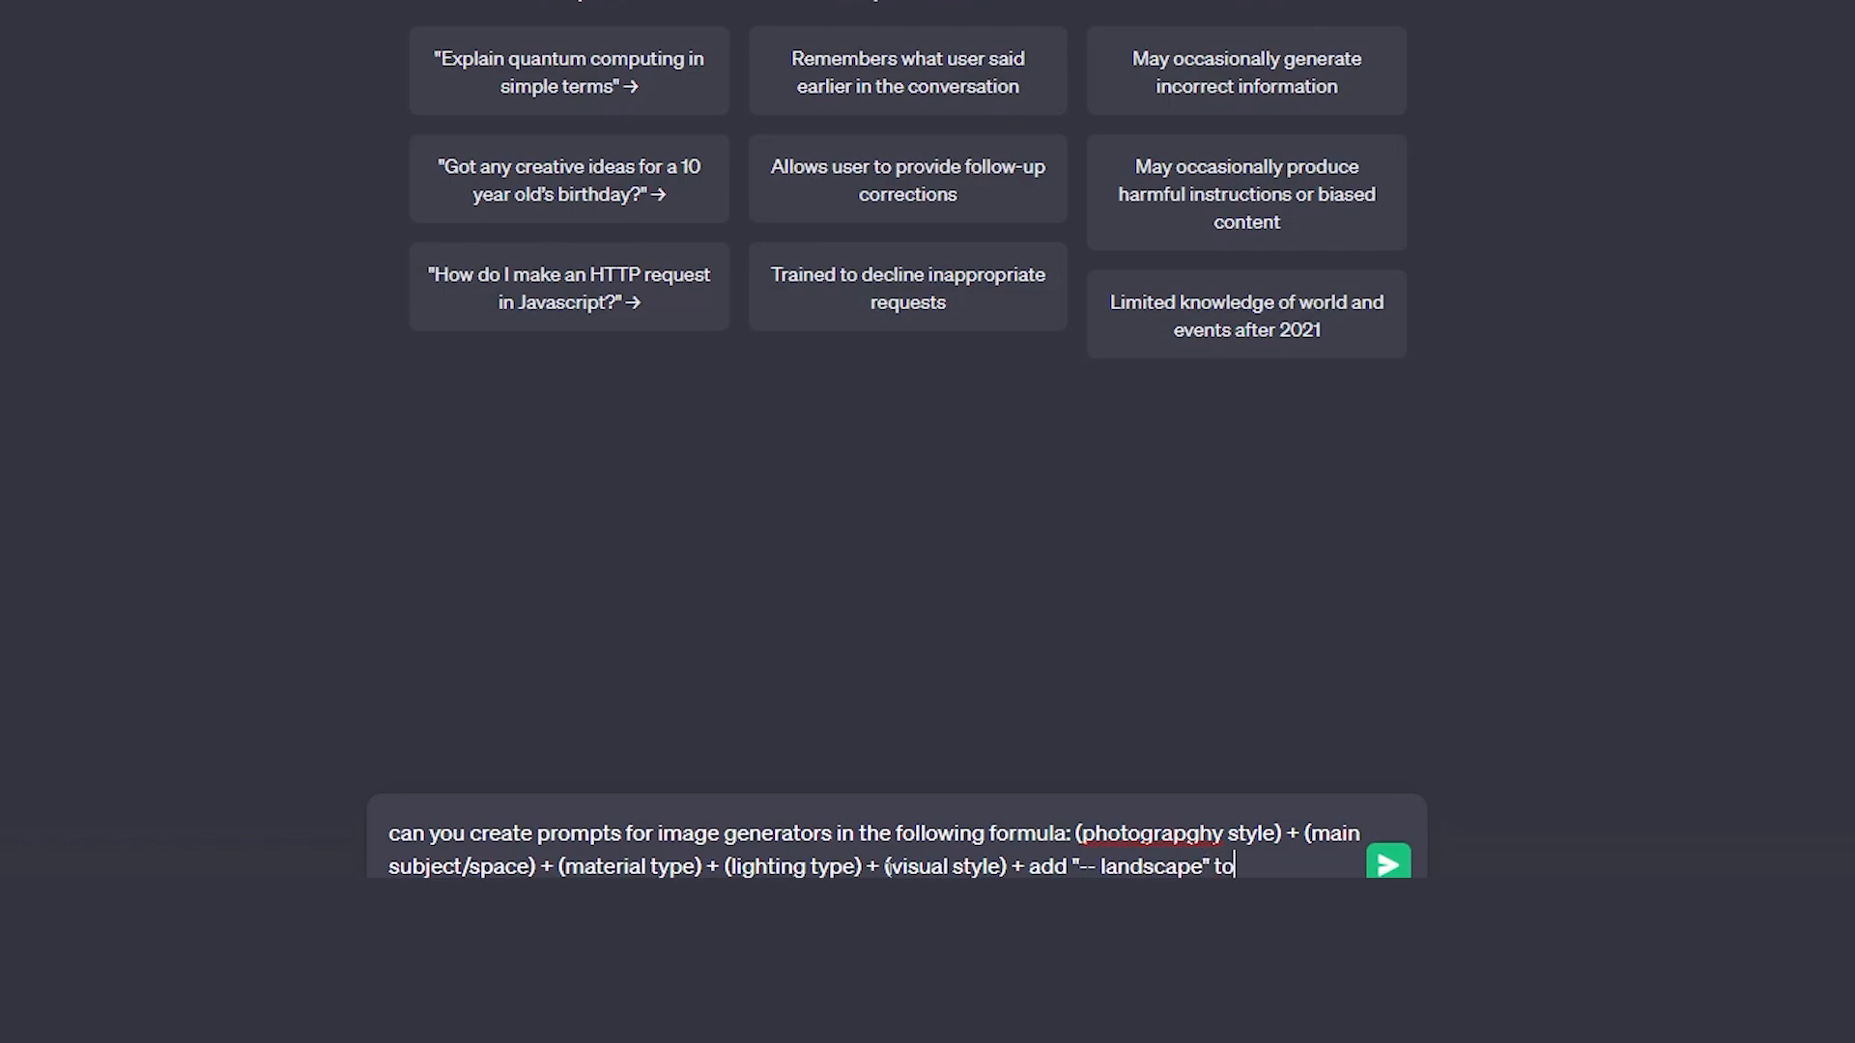
click(1388, 863)
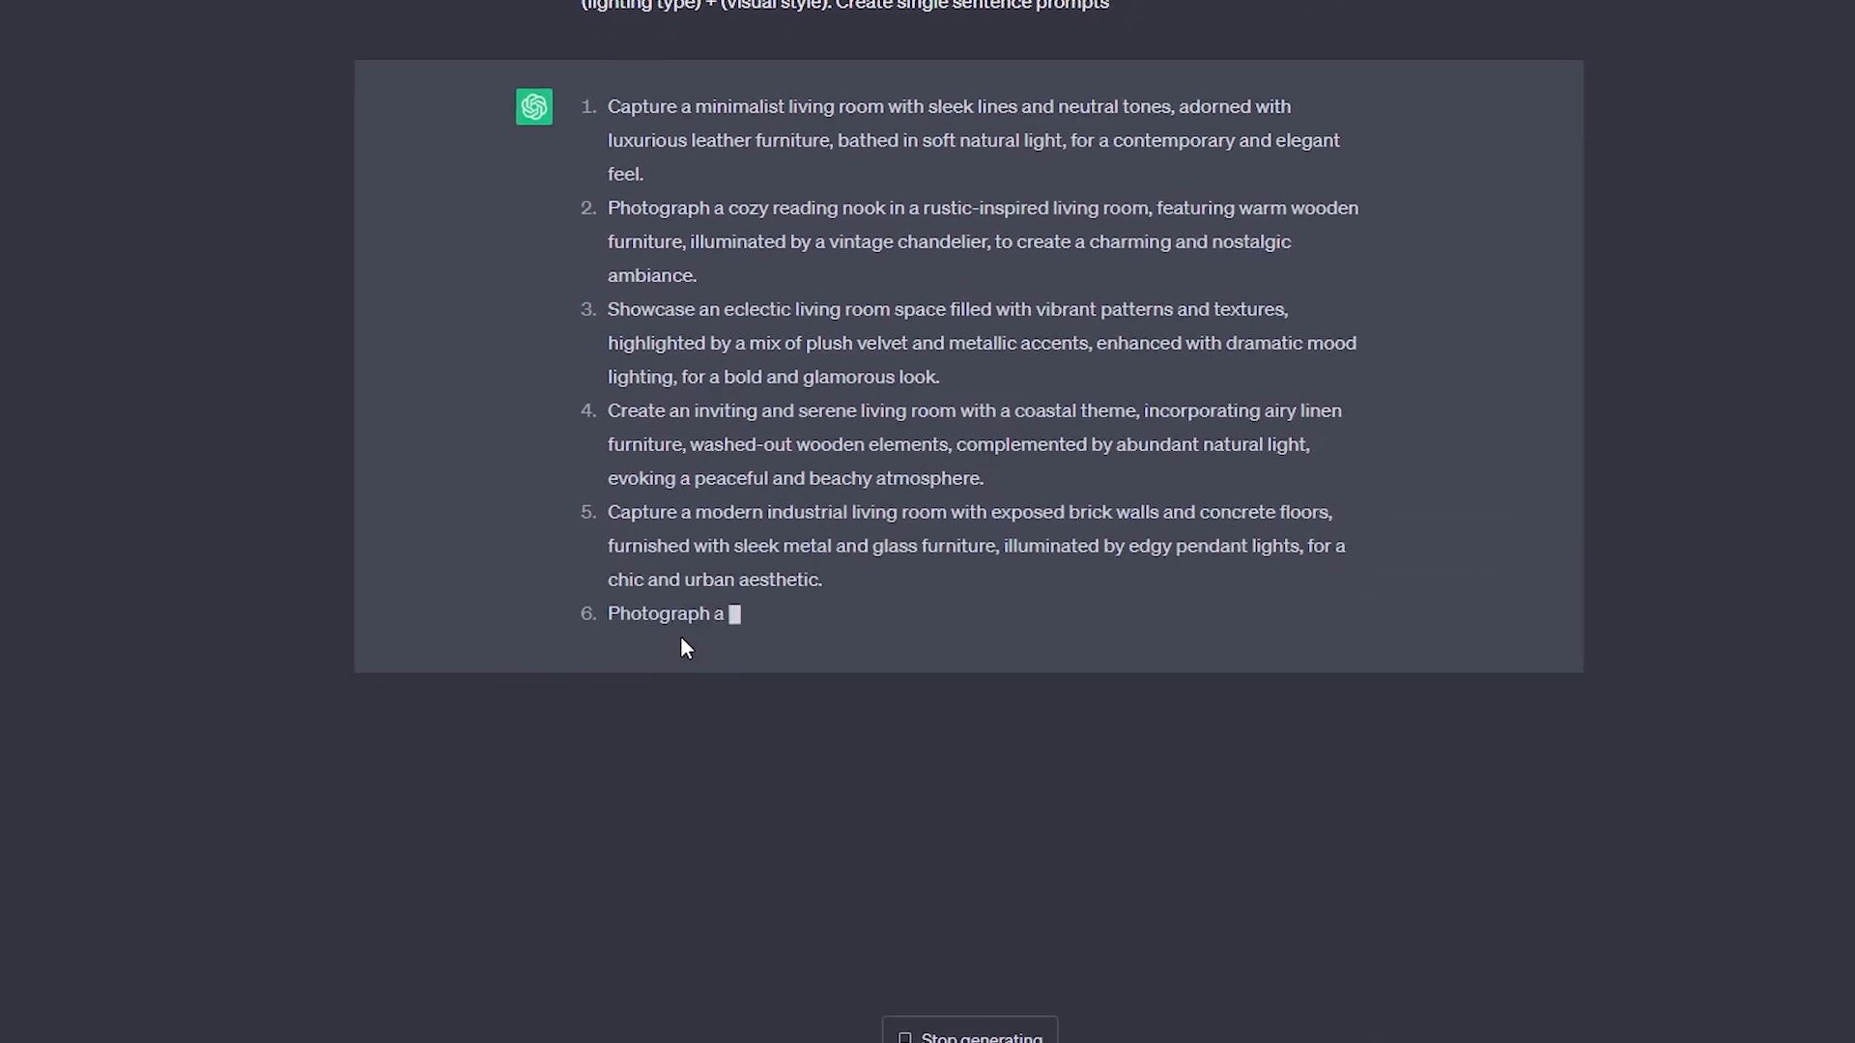
scroll(down, 3)
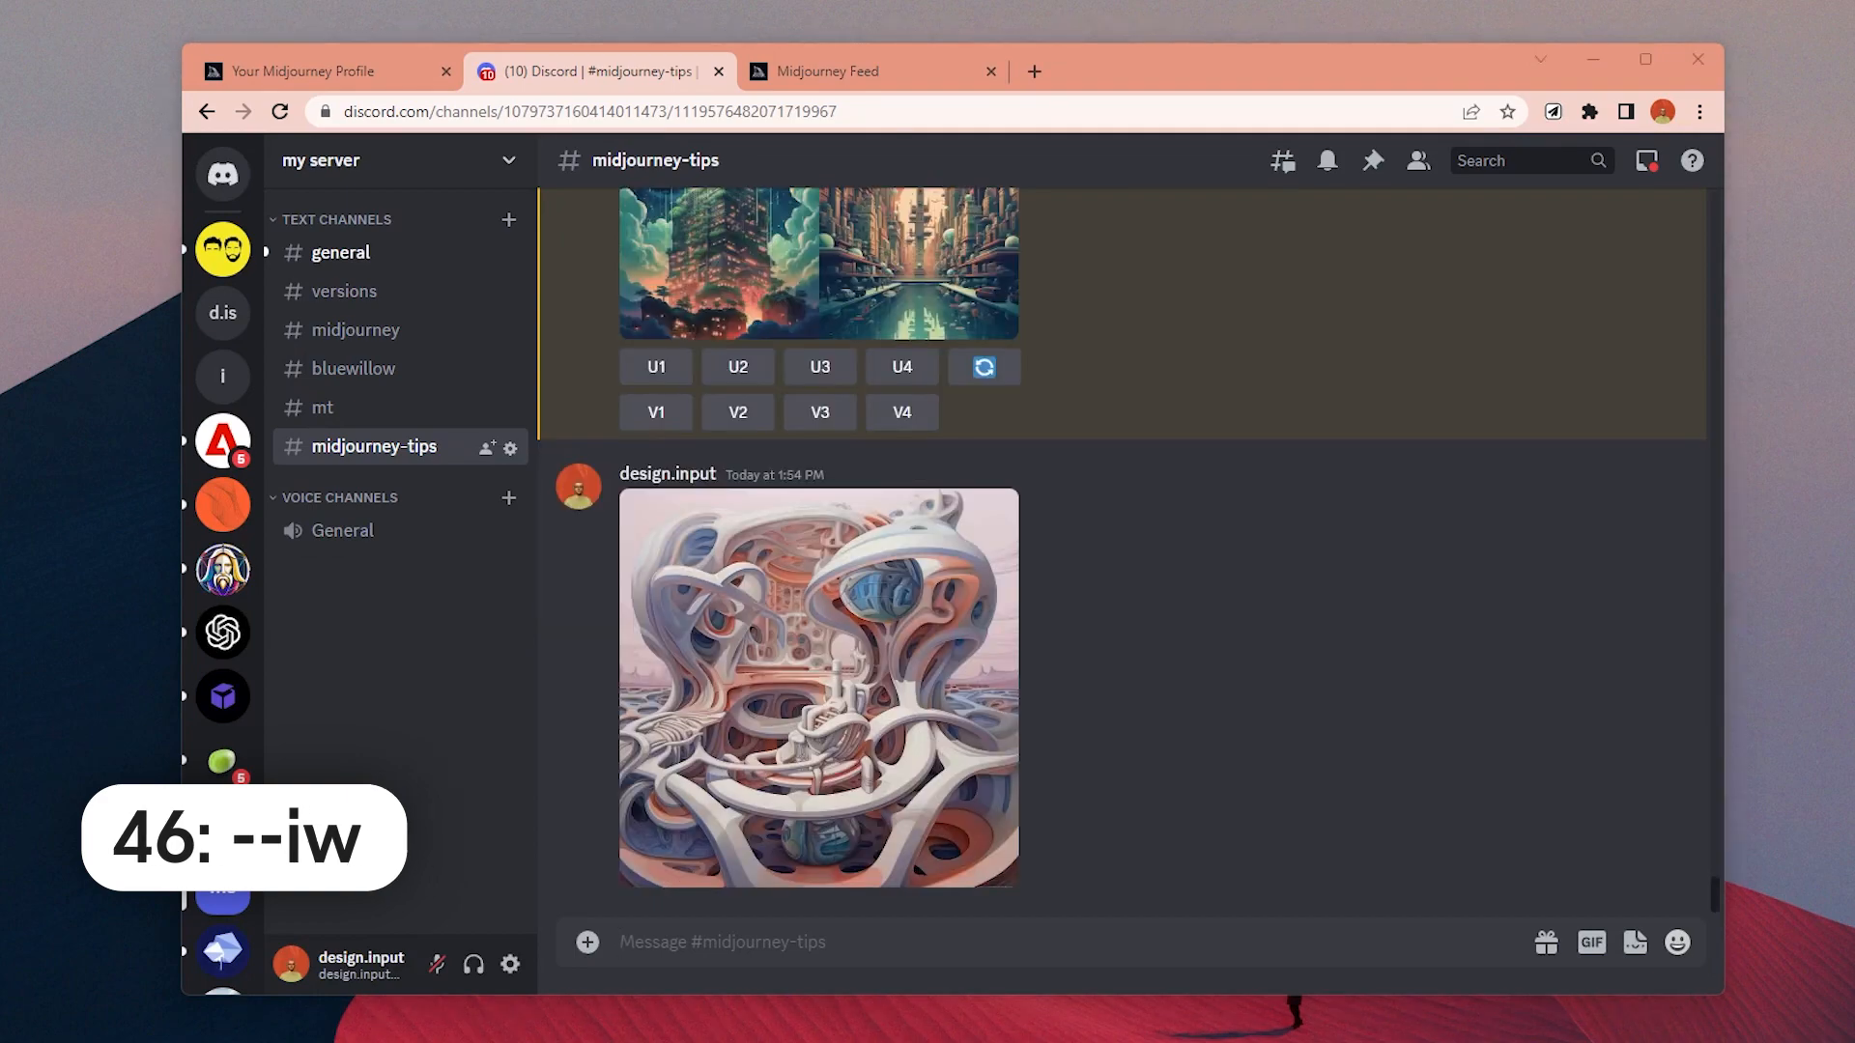
Submit /imagine with the organic structure image URL, 'brutalist architecture' and --iw 0.25
click(816, 686)
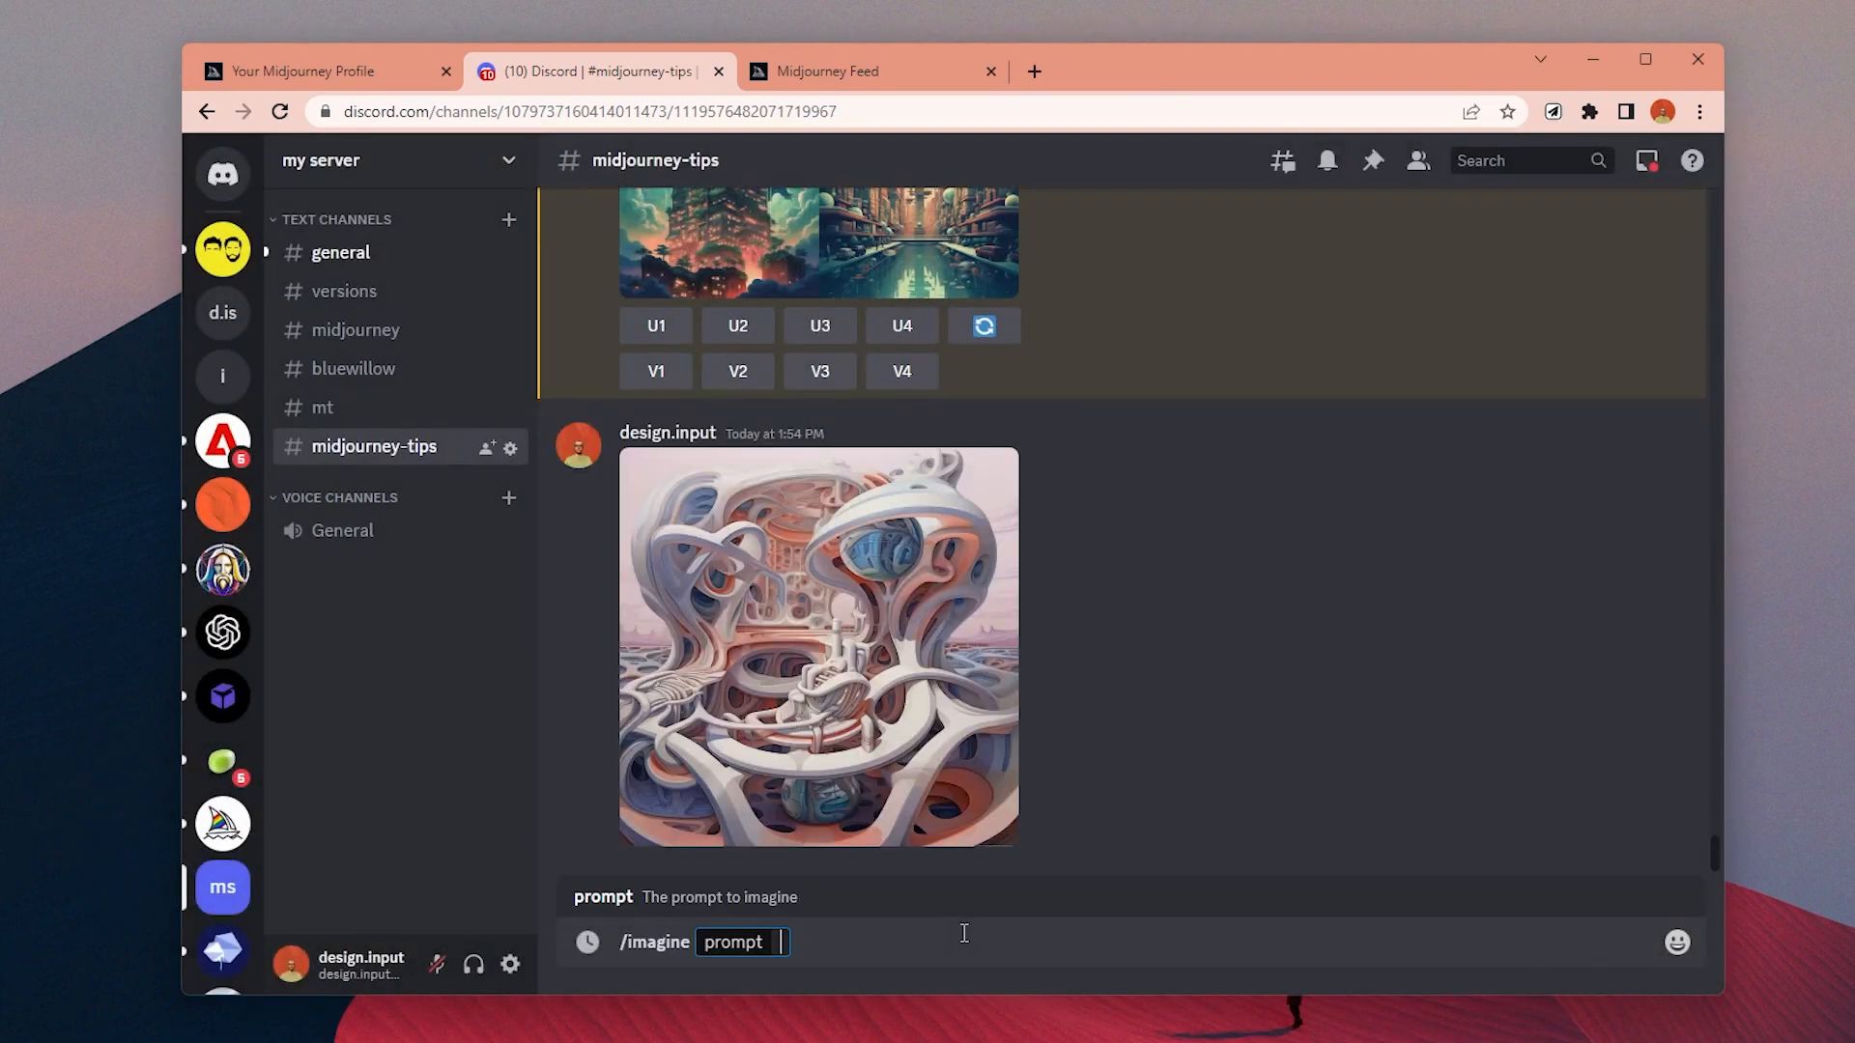
text(https://media.discordapp.net/attachments/1119576482071719967/1119595945915596850/design.input_fluid_architecture_ef0027a6-9316-44b3-9570-83b680e8c2c1.png?width=491&height=491 b)
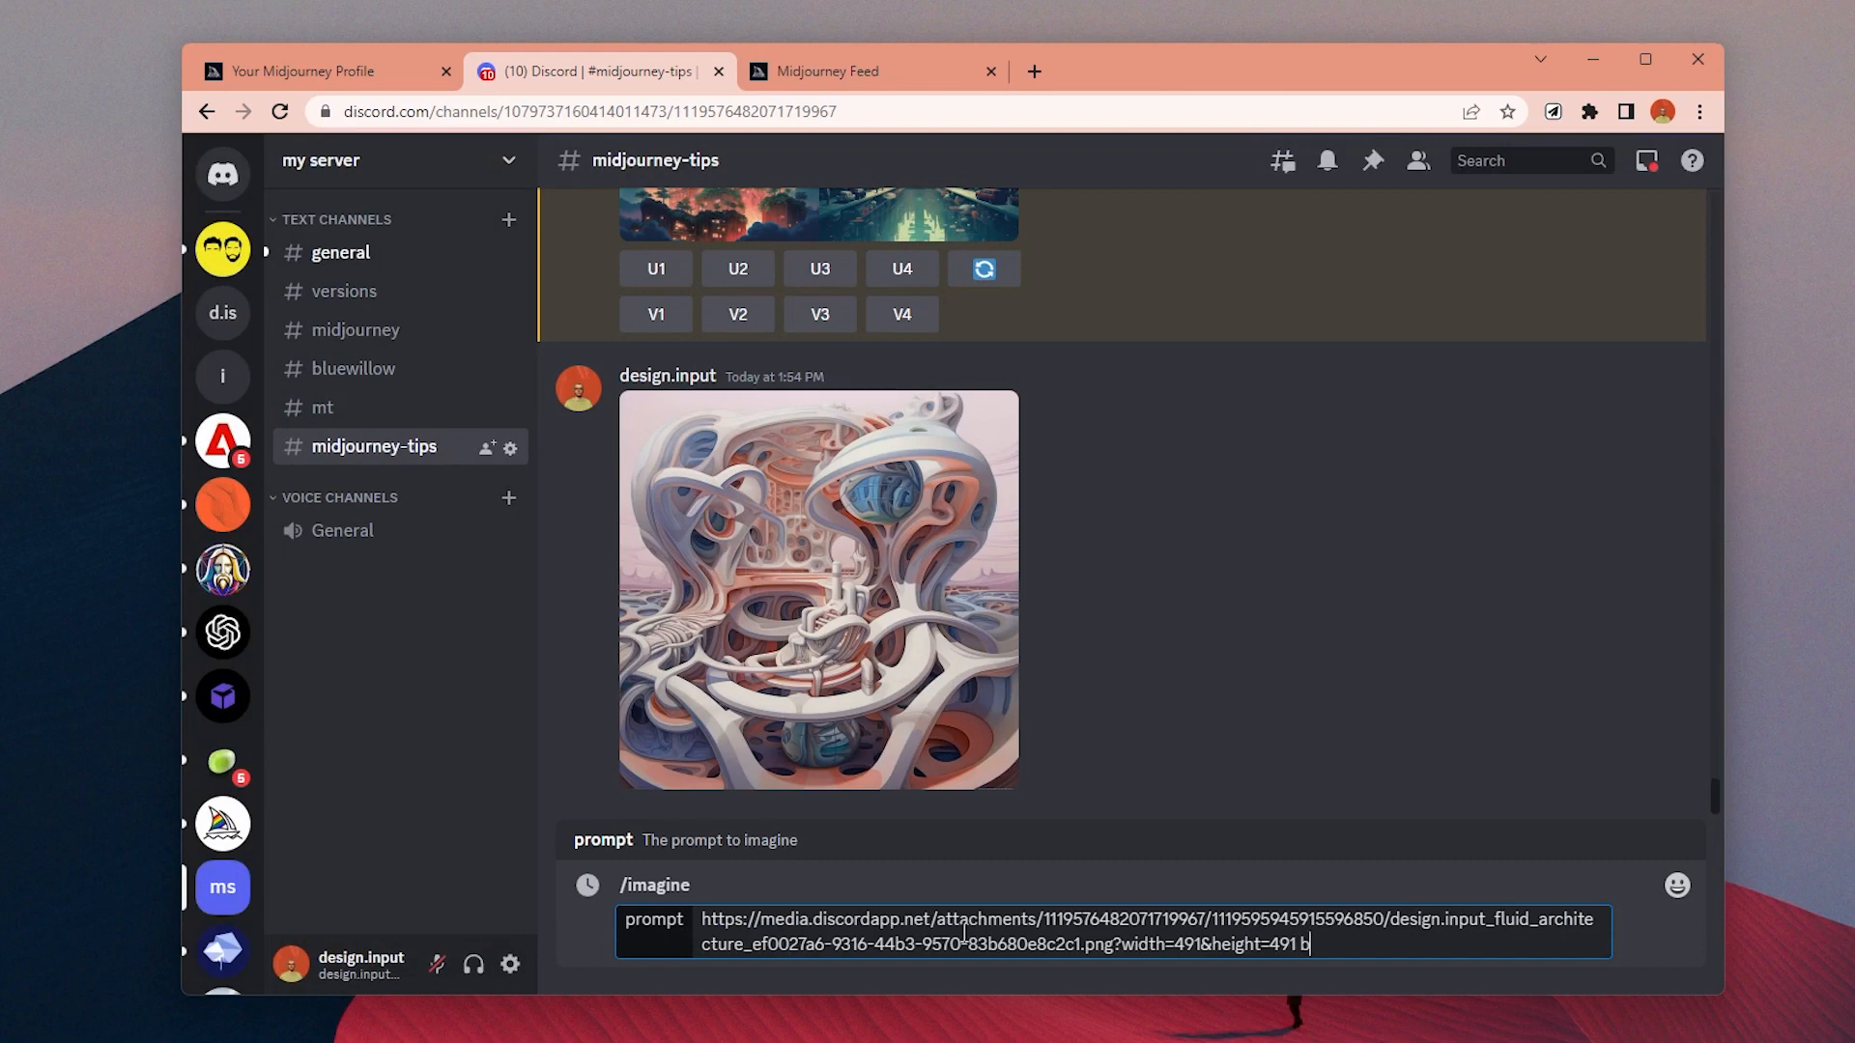
text(brutalist architecture)
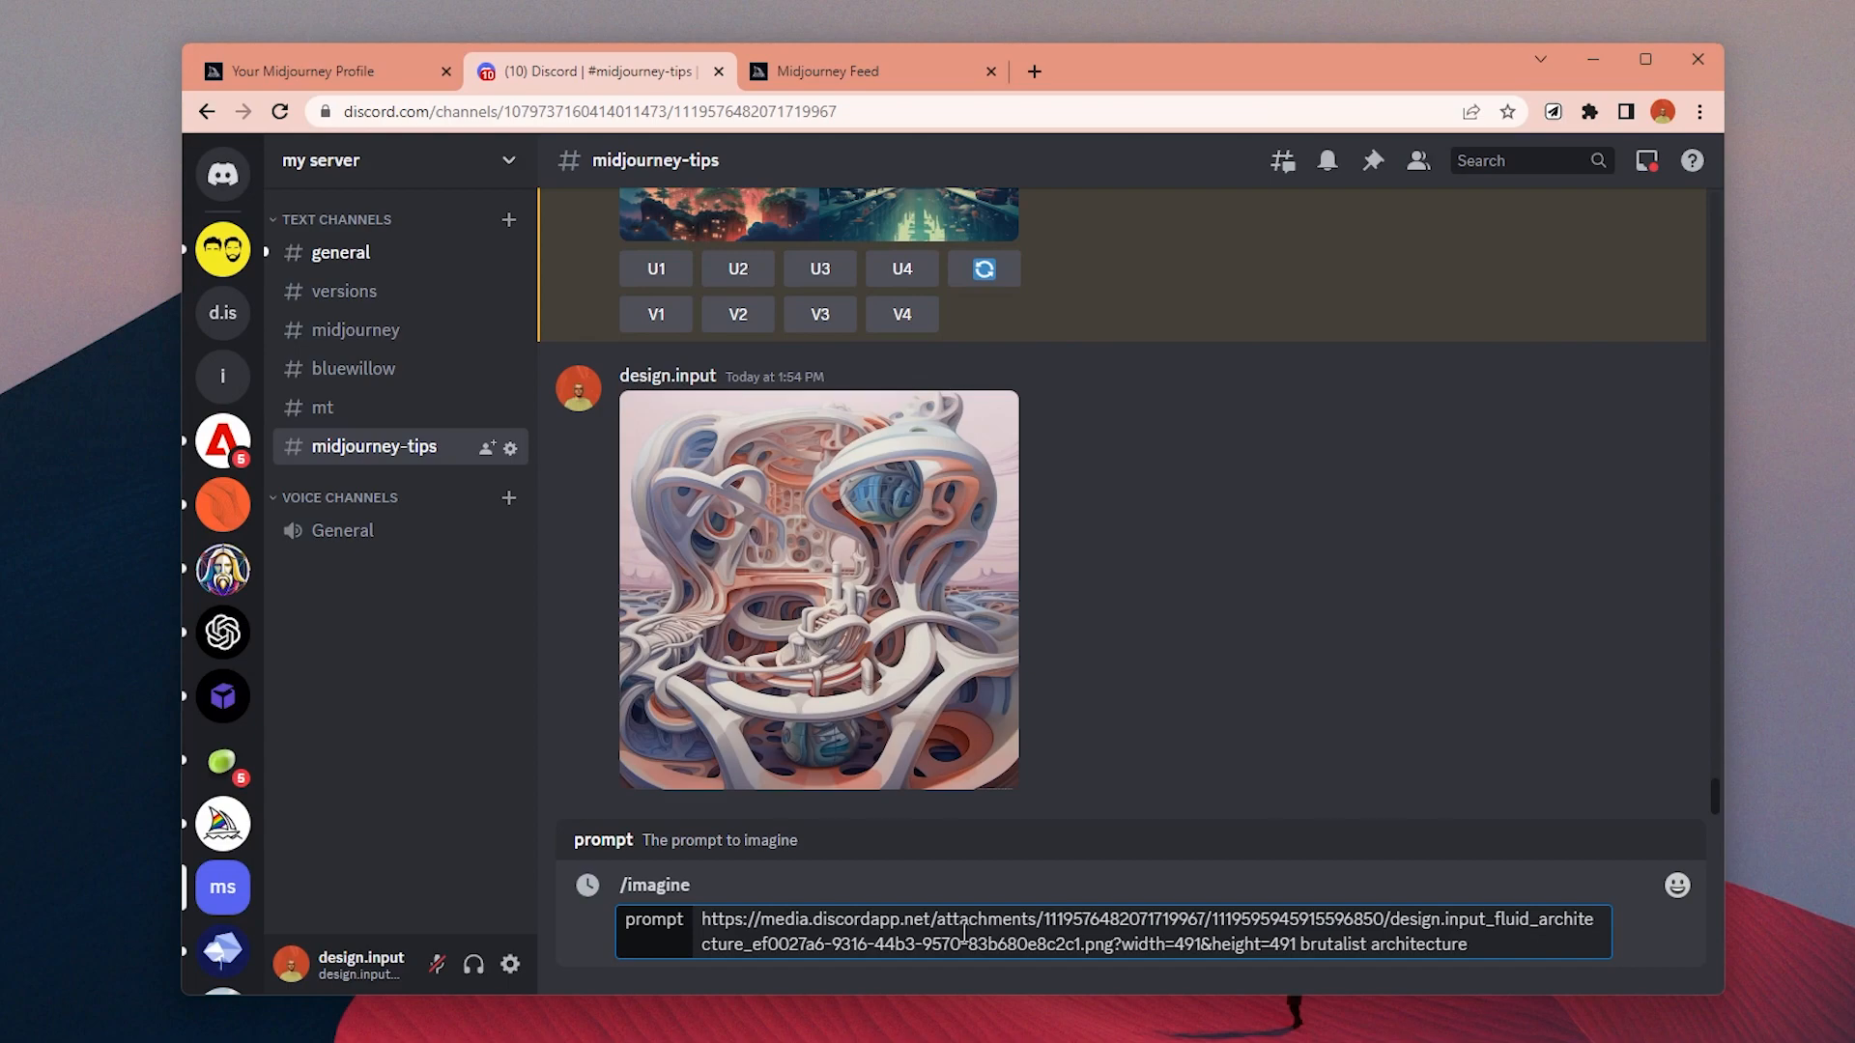
text(--iw 0.)
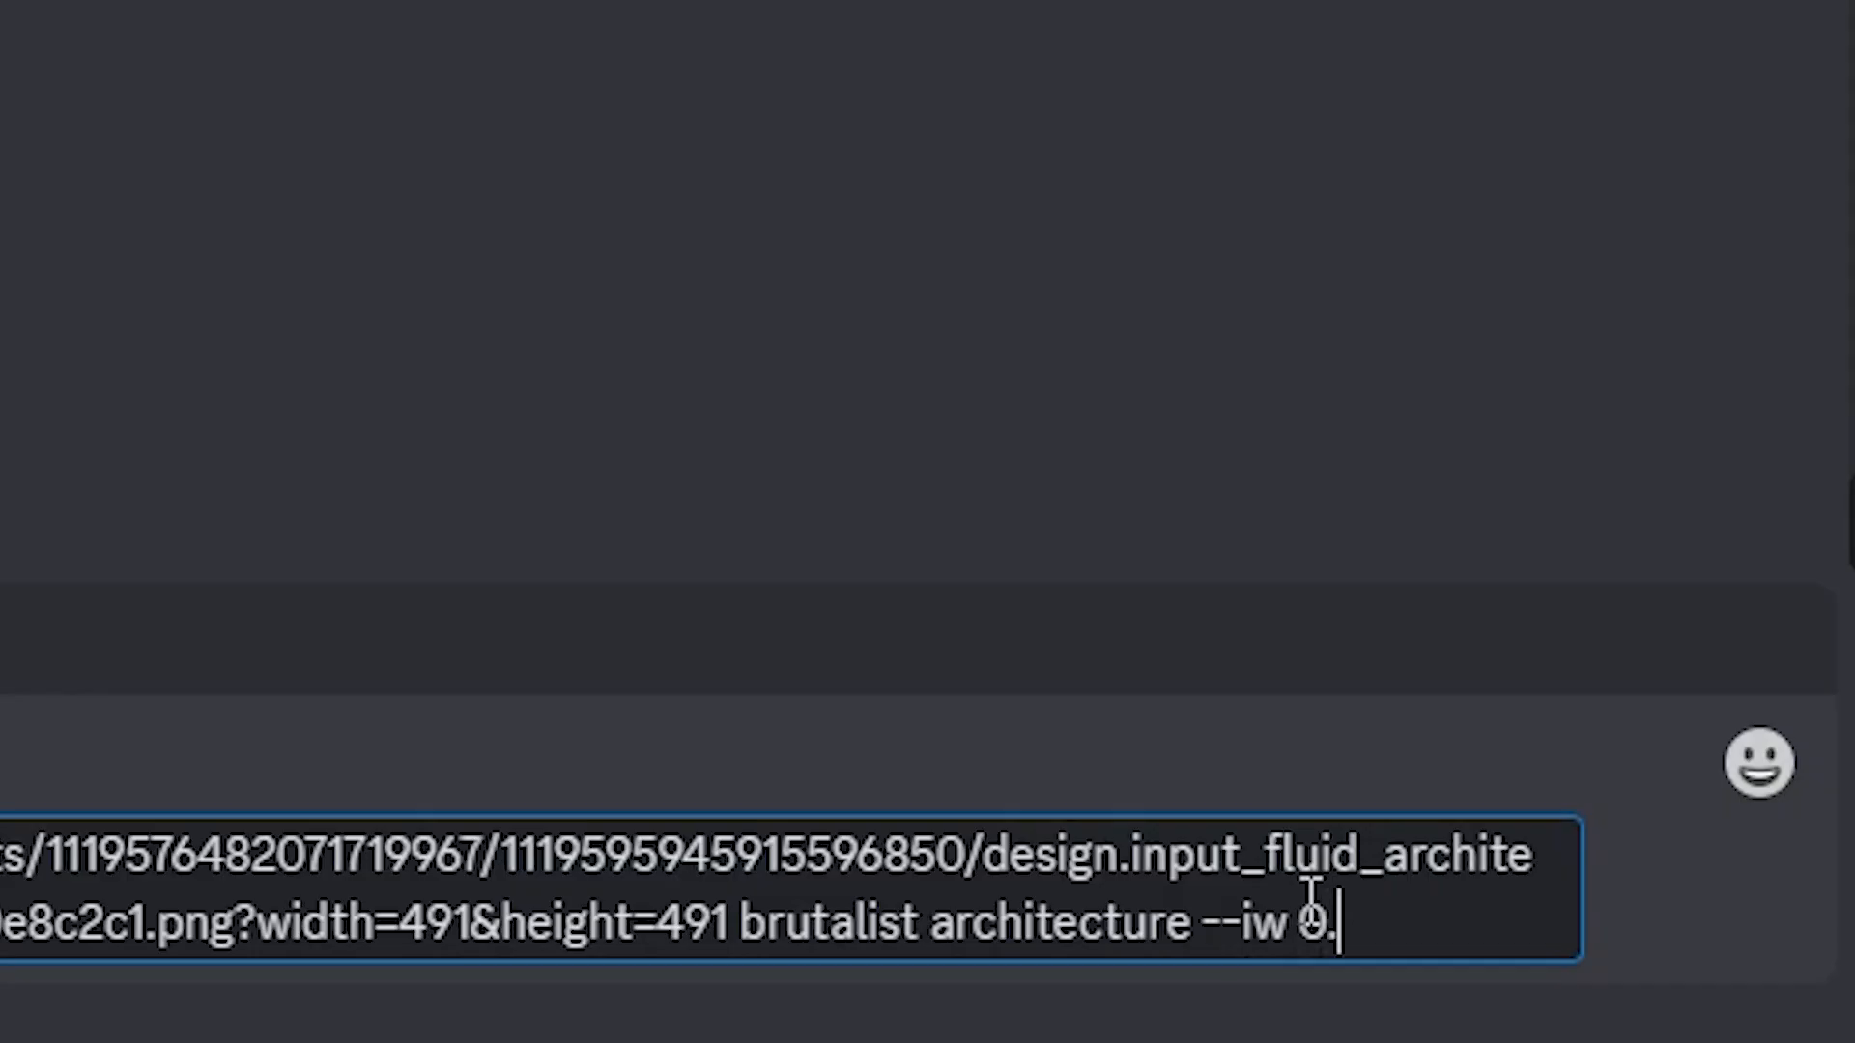
text(25)
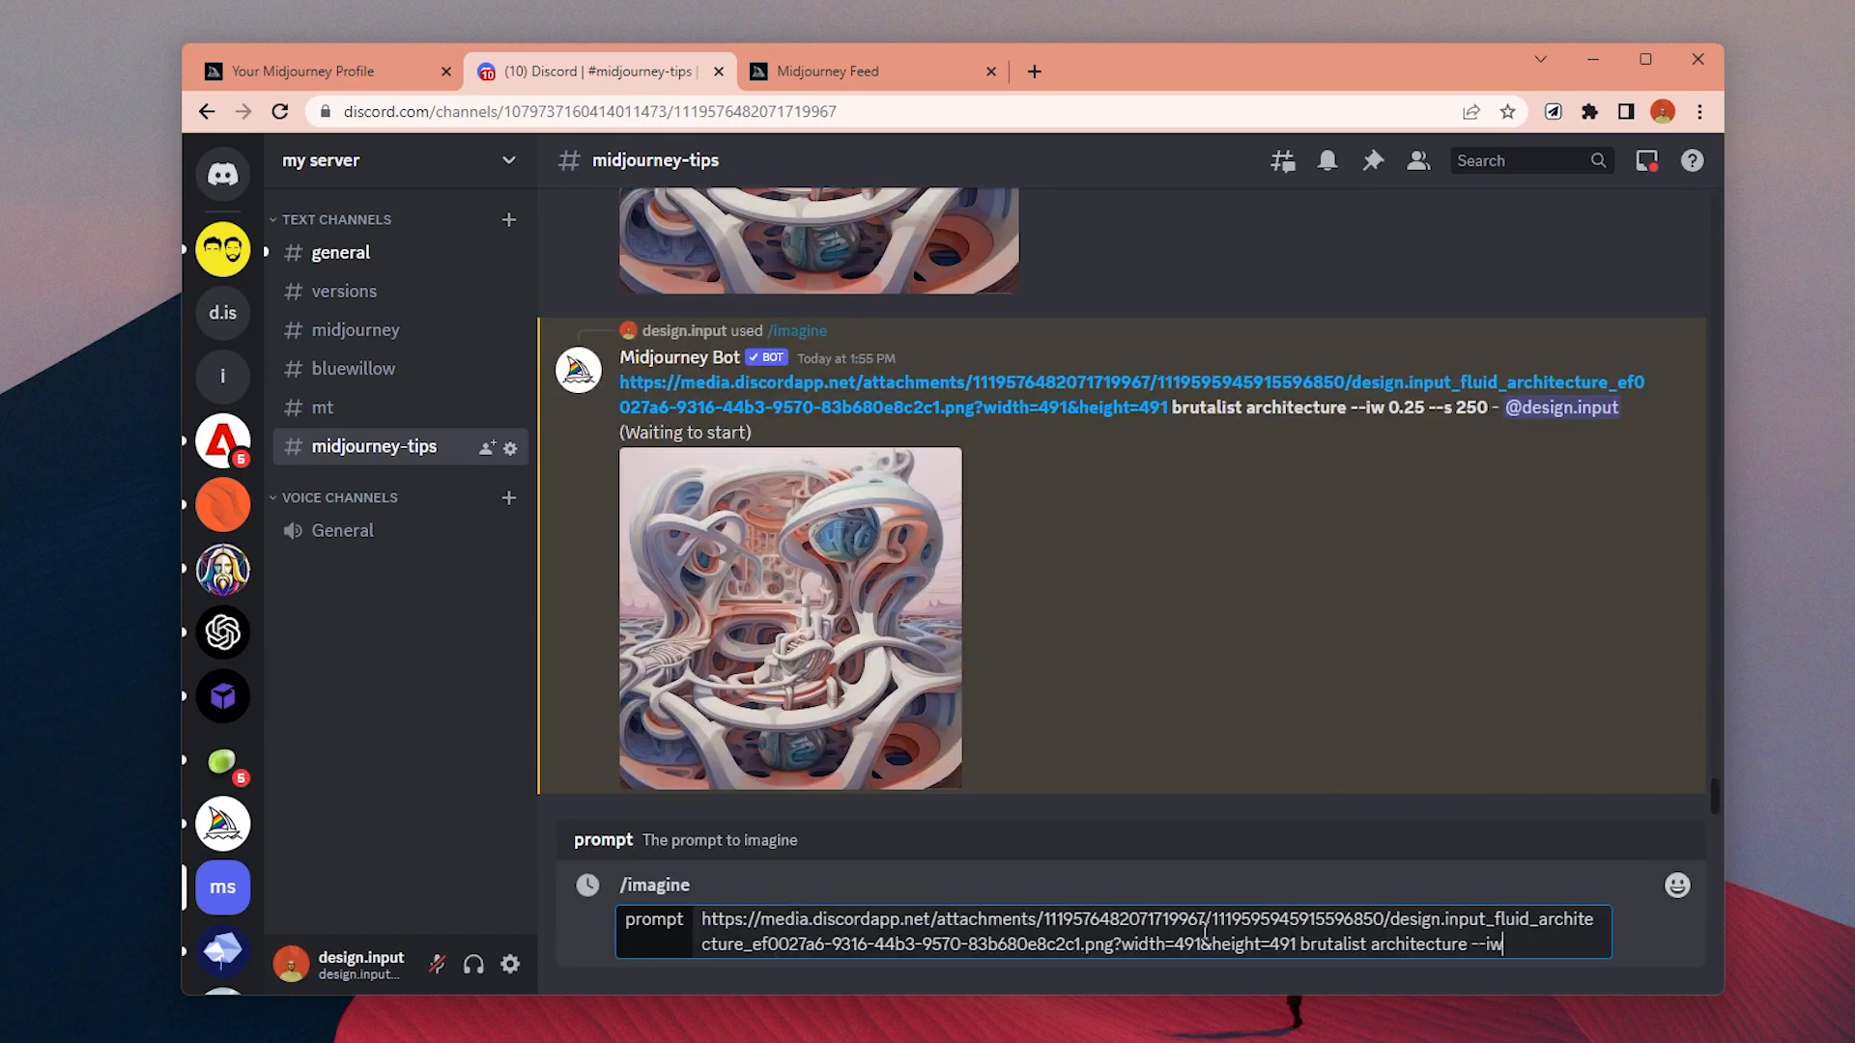
key(Enter)
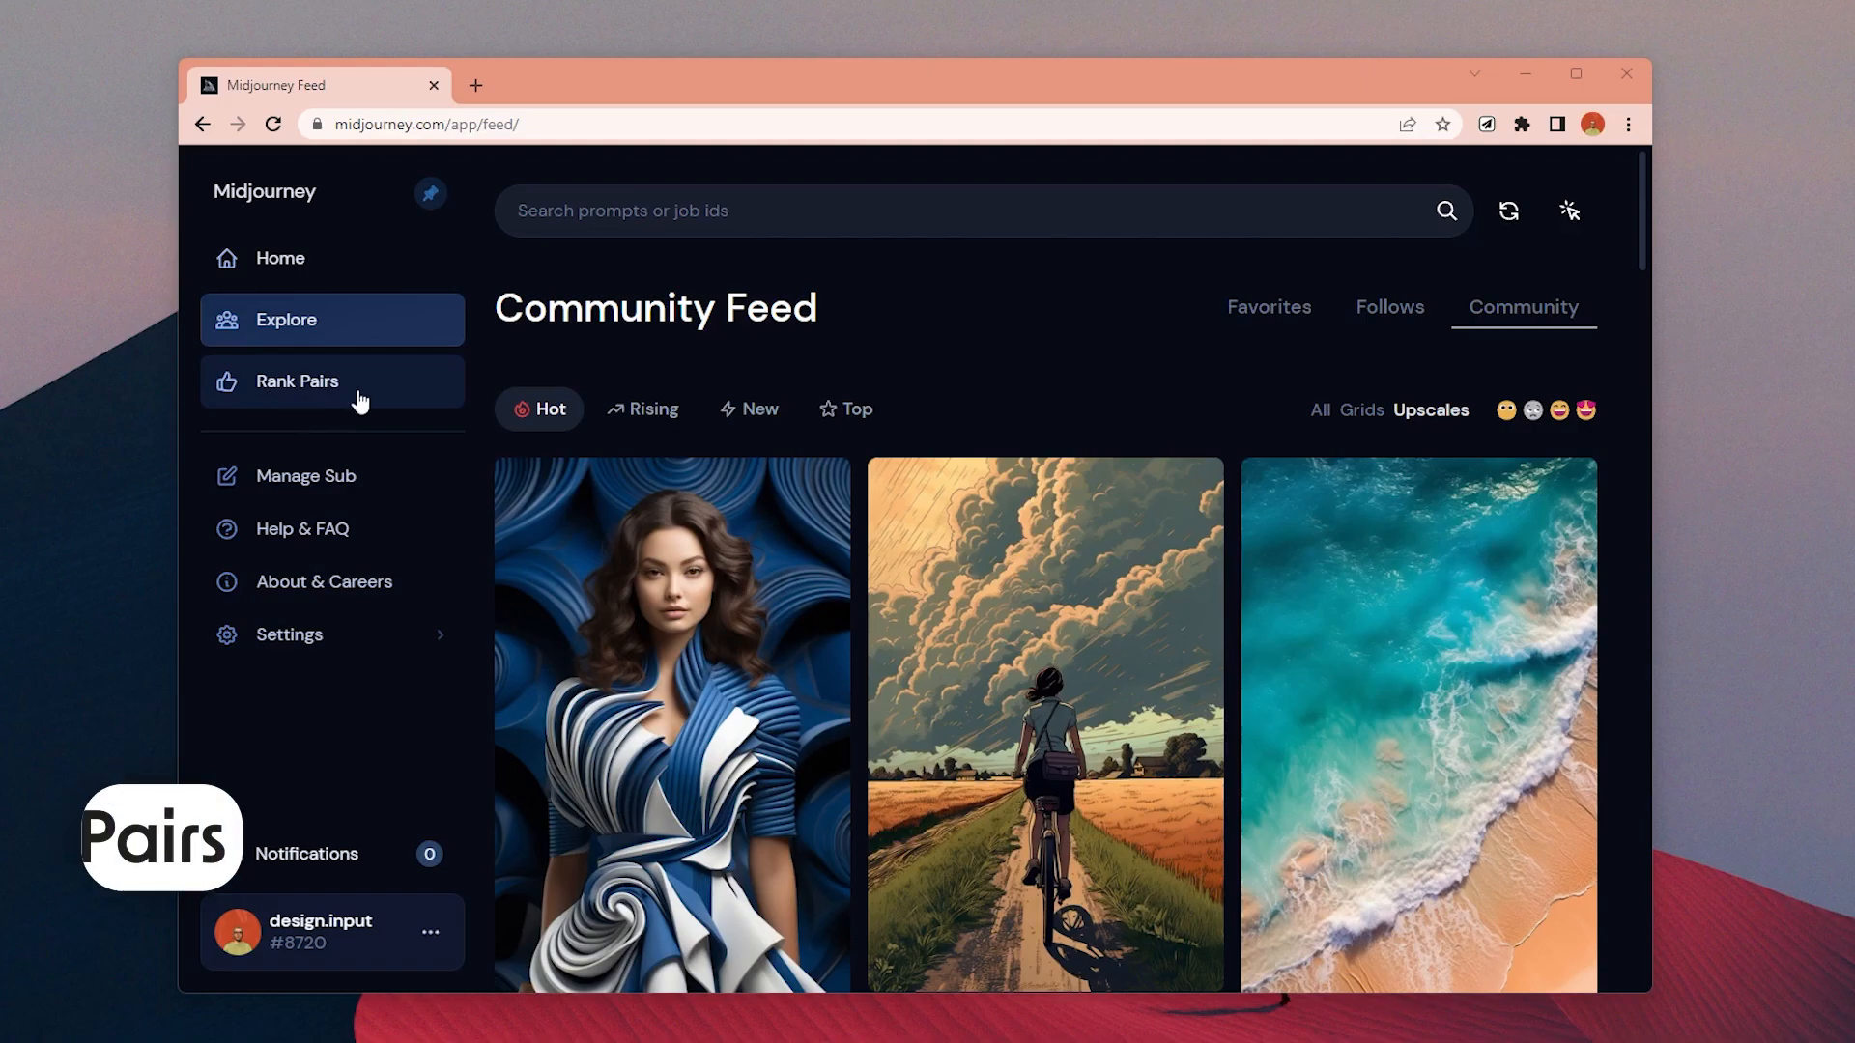
Open Rank Pairs and vote for the Mad Hatter, cloud-sitting woman, flower car, bicycle and sea-creature images
click(297, 380)
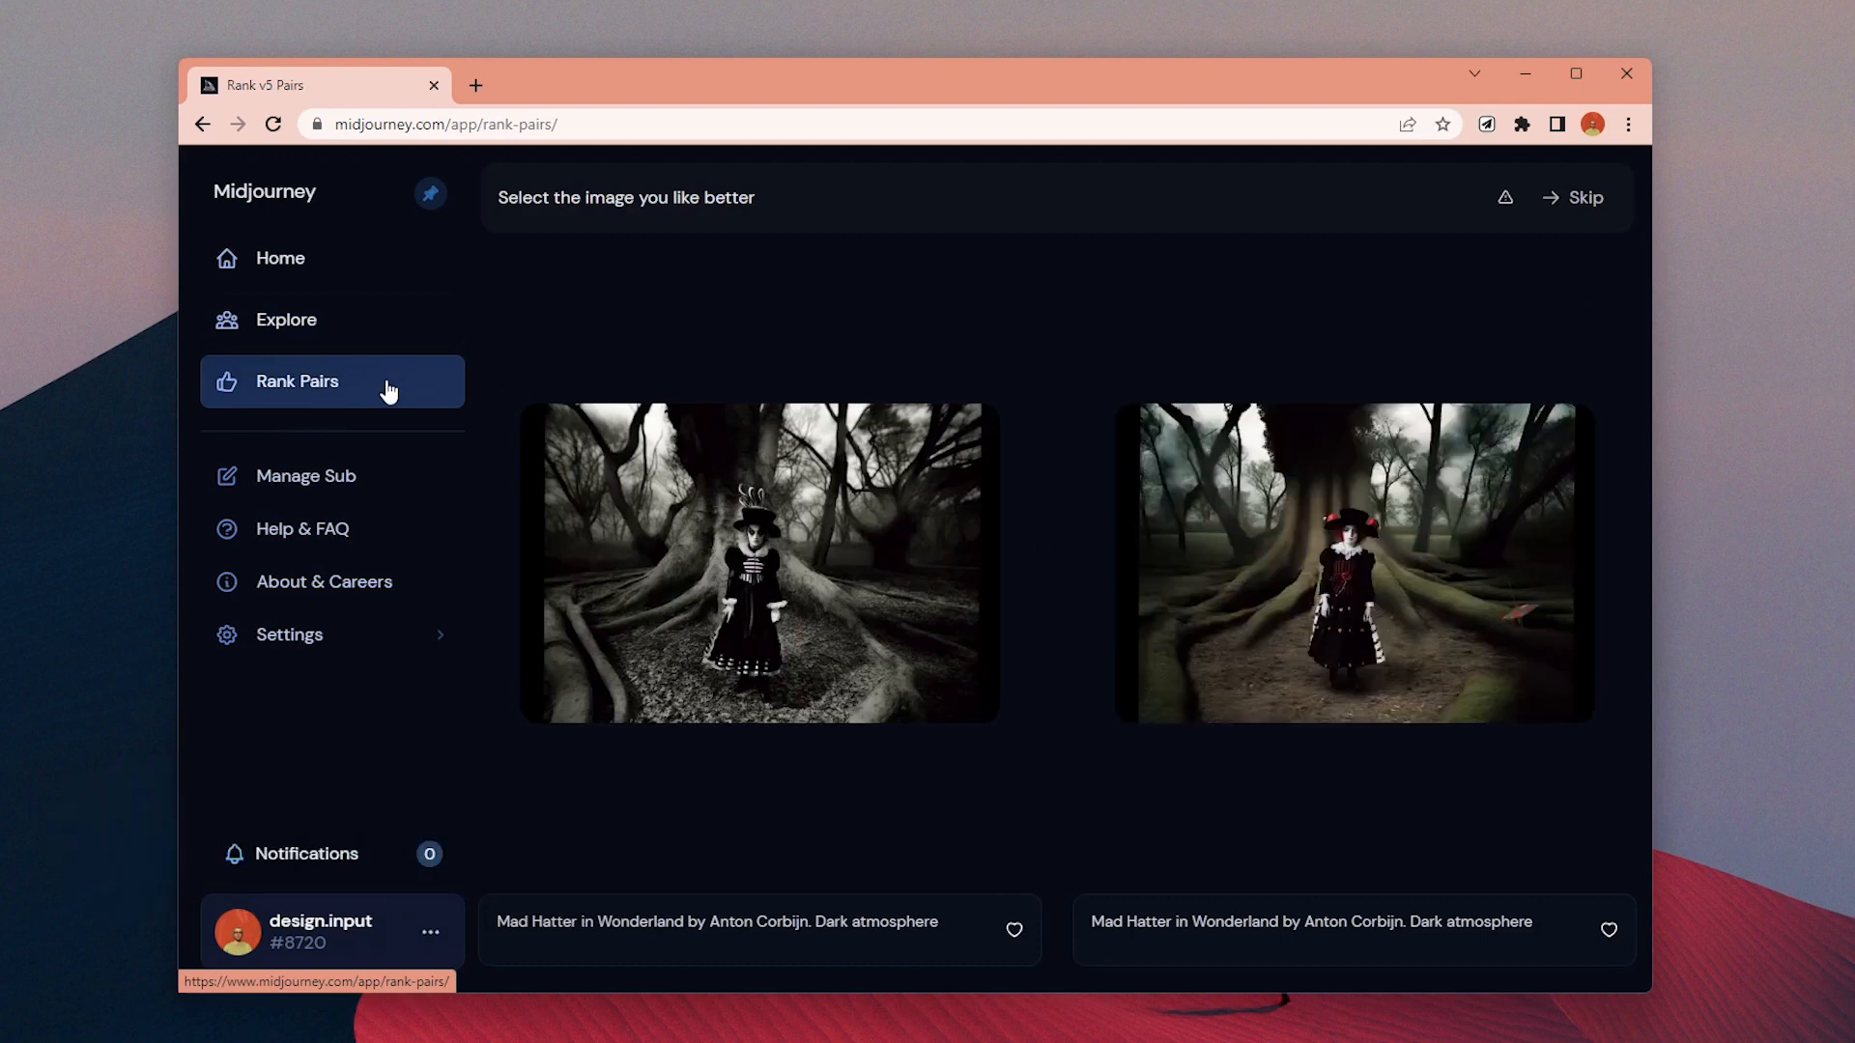
click(758, 562)
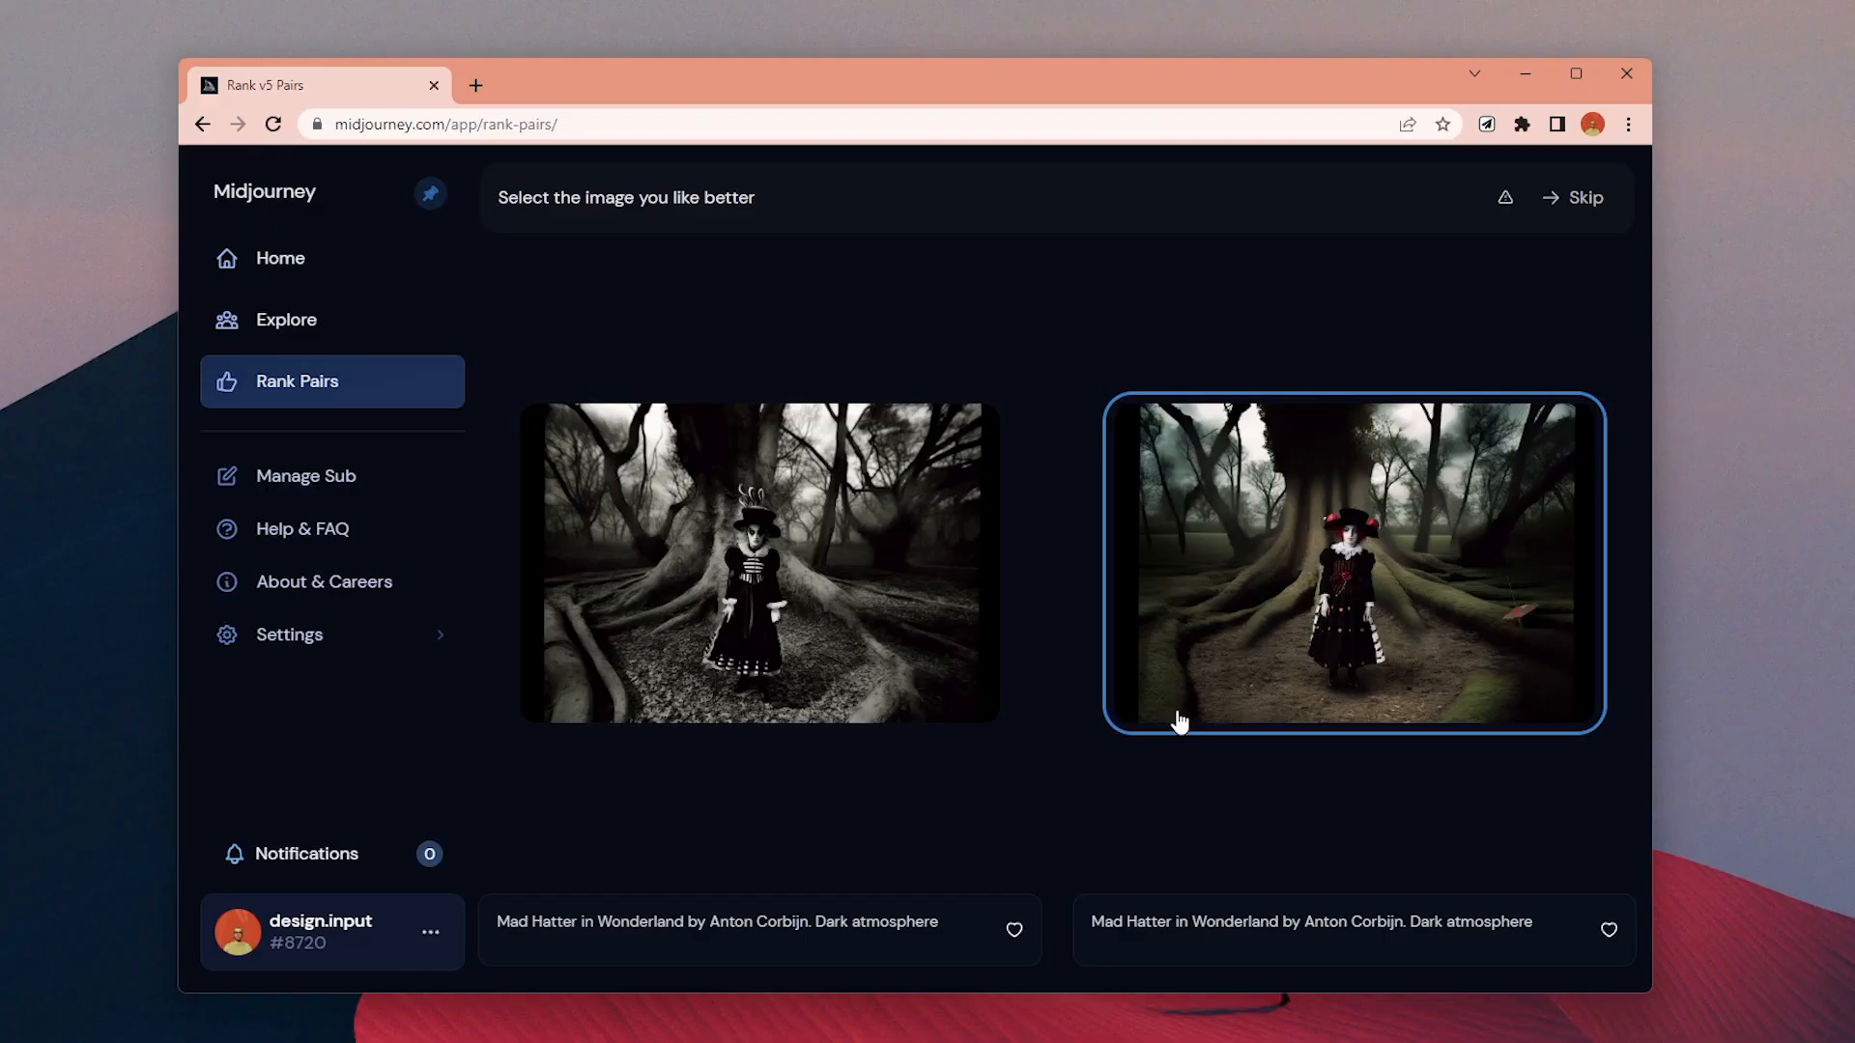
click(1353, 562)
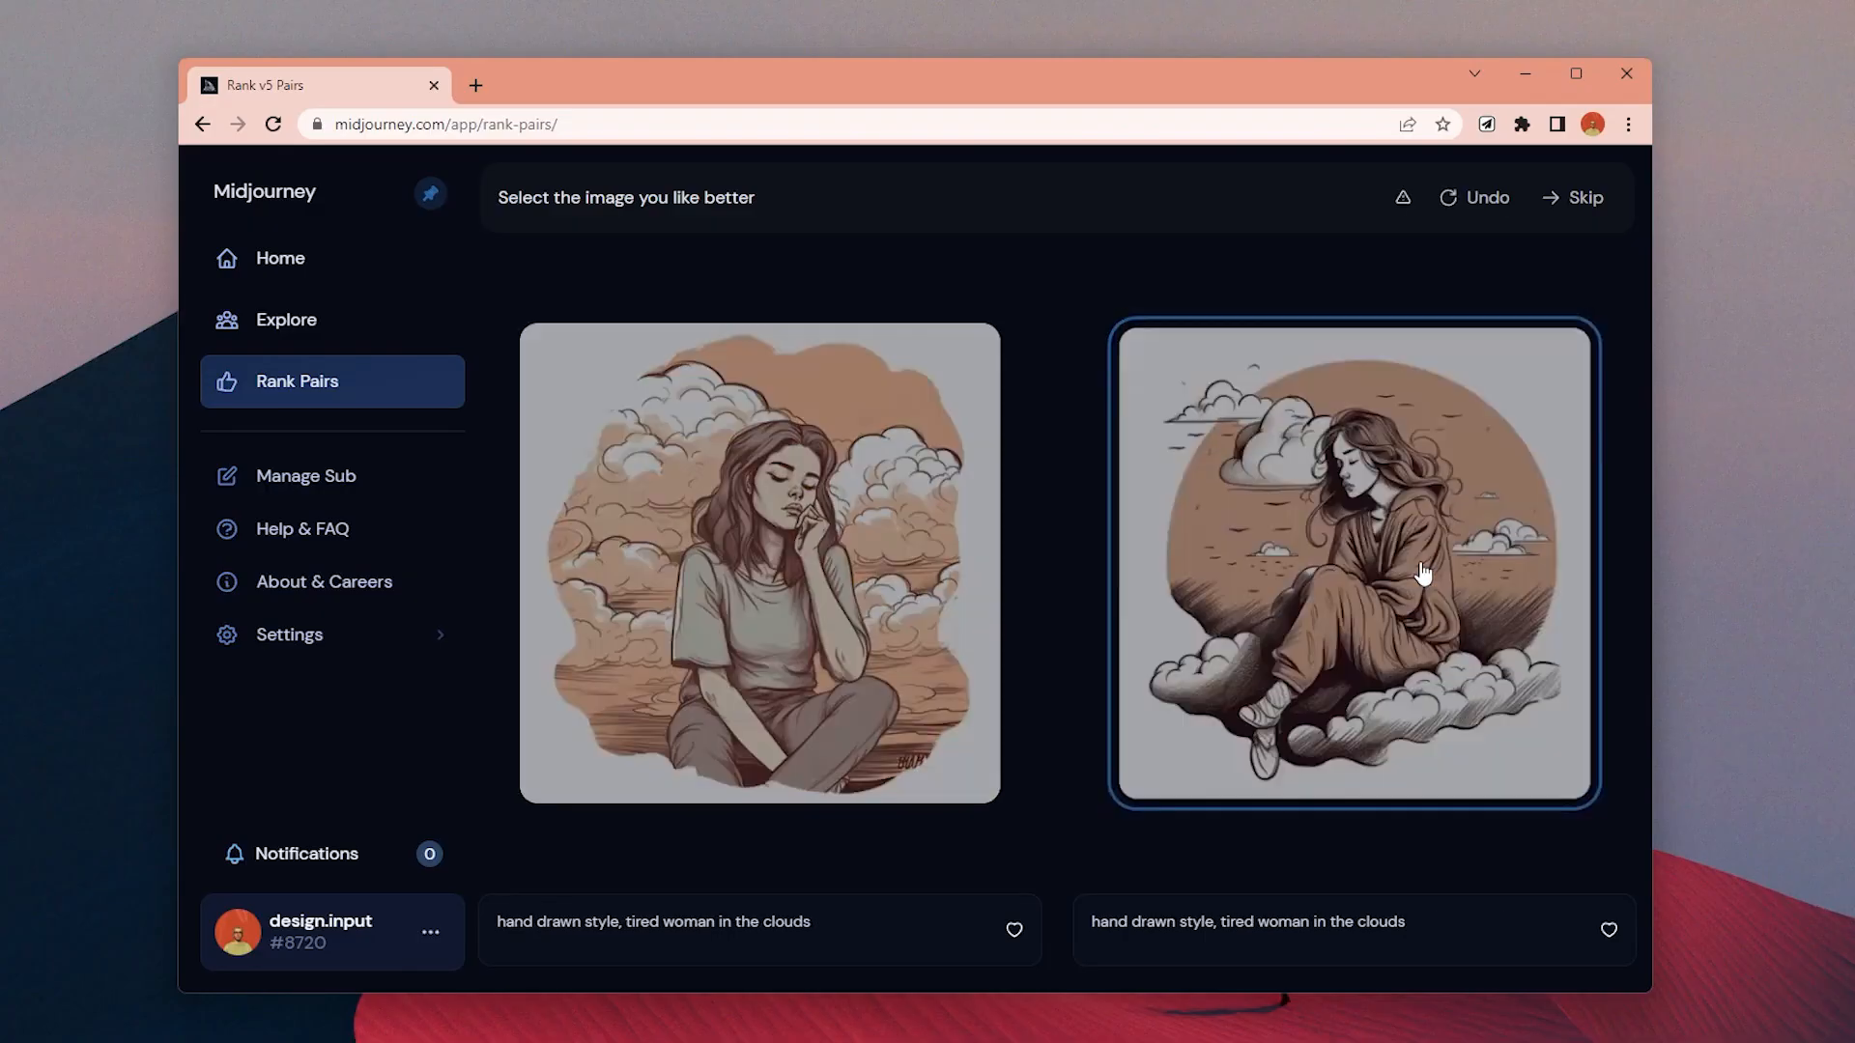
click(1353, 562)
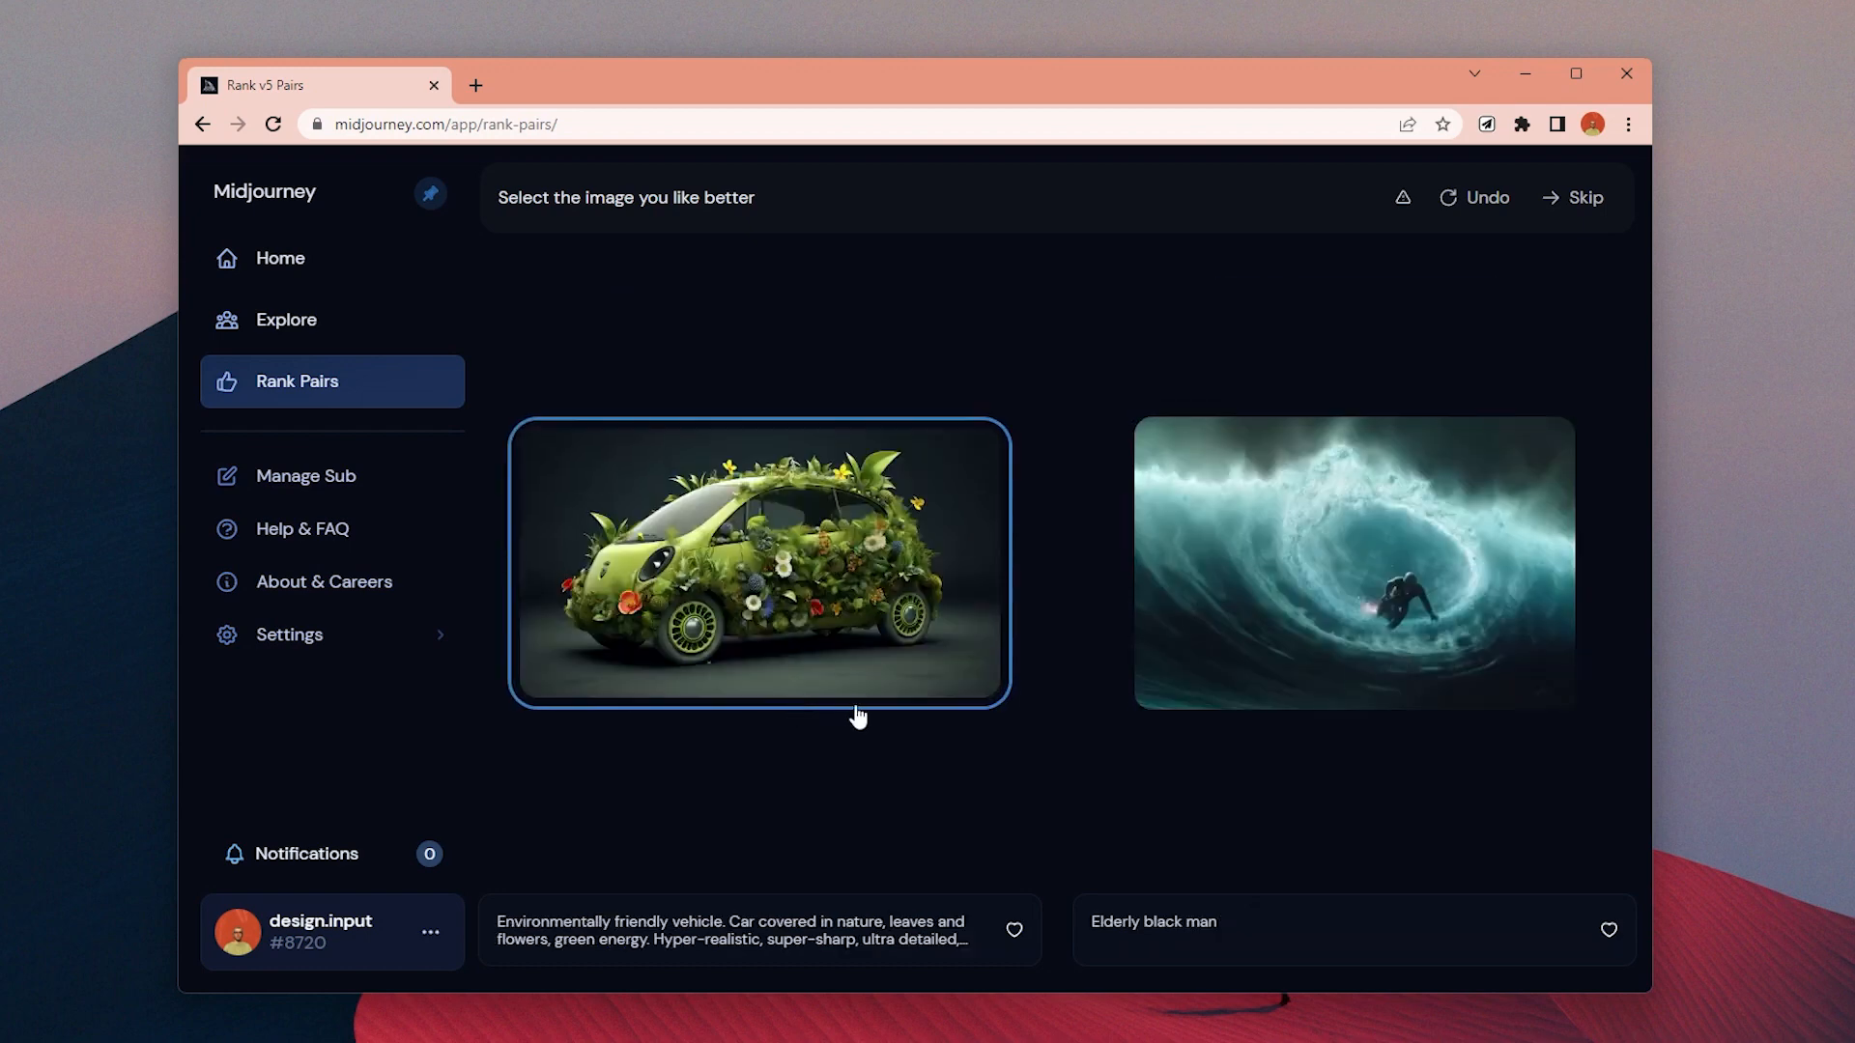
click(757, 563)
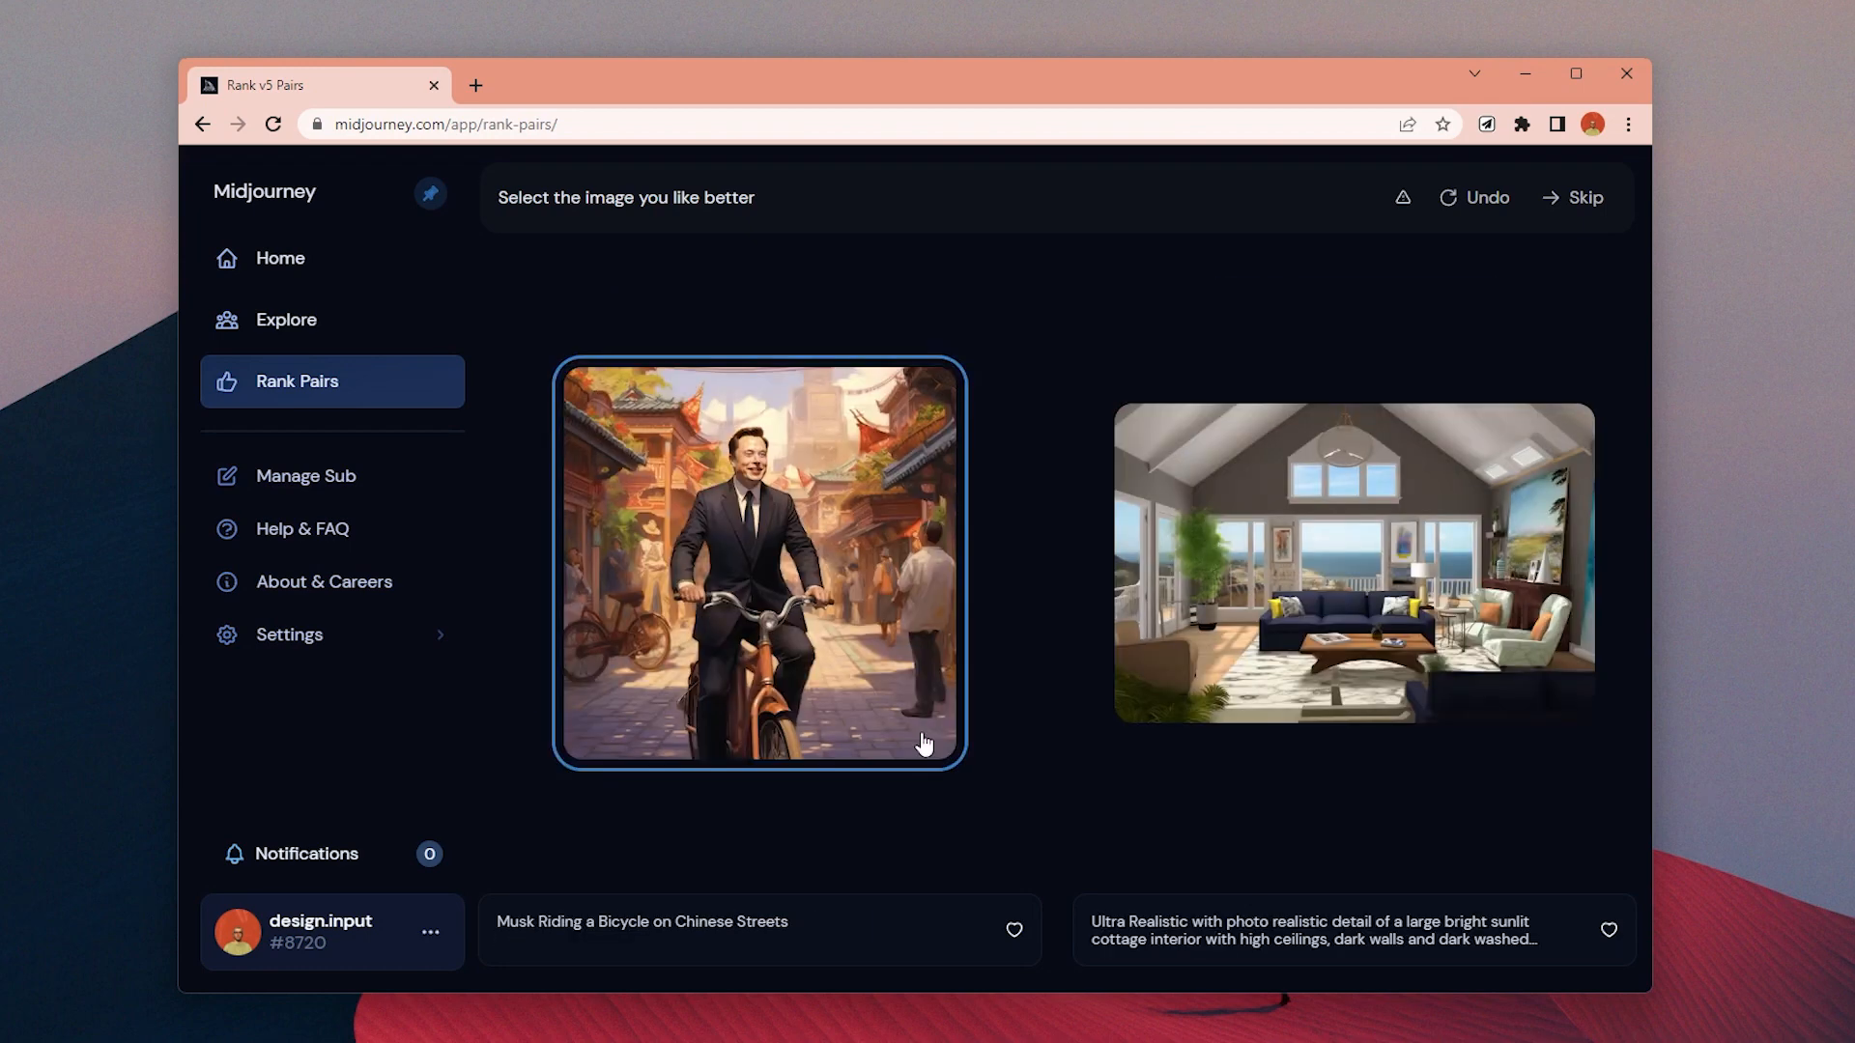
click(757, 563)
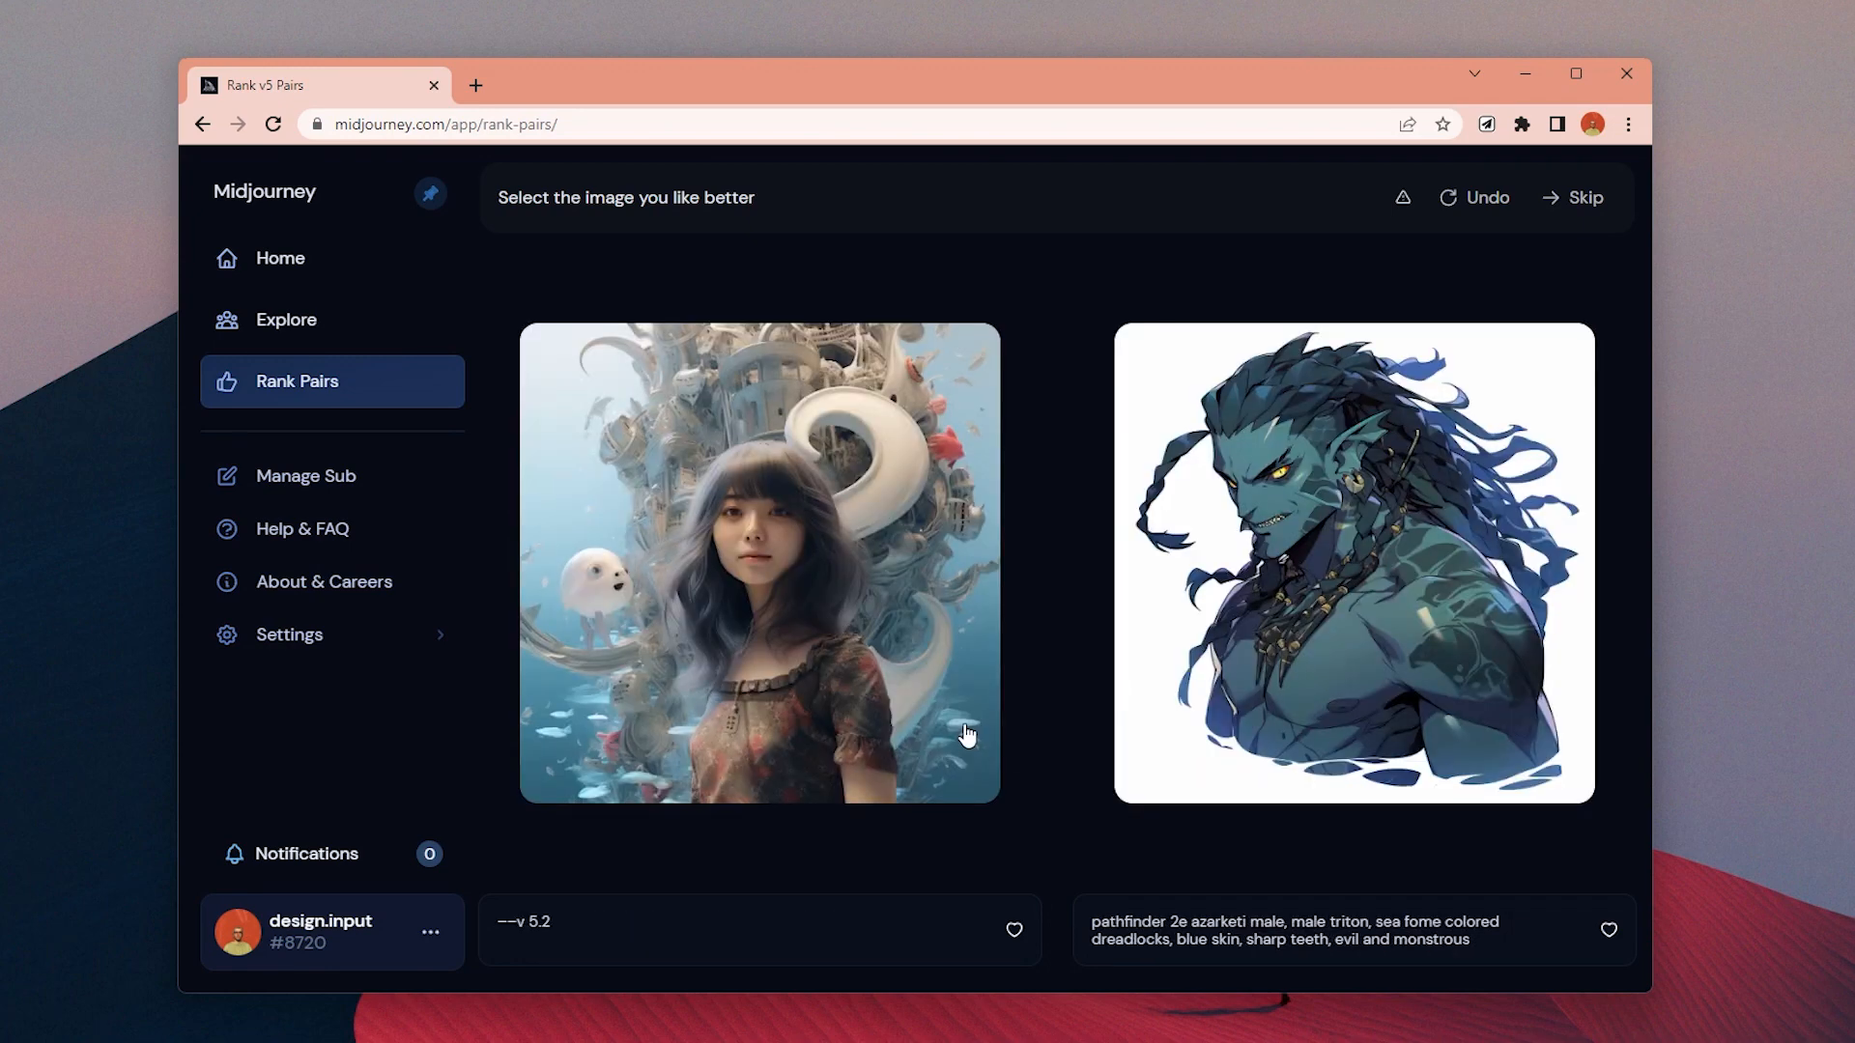
click(758, 562)
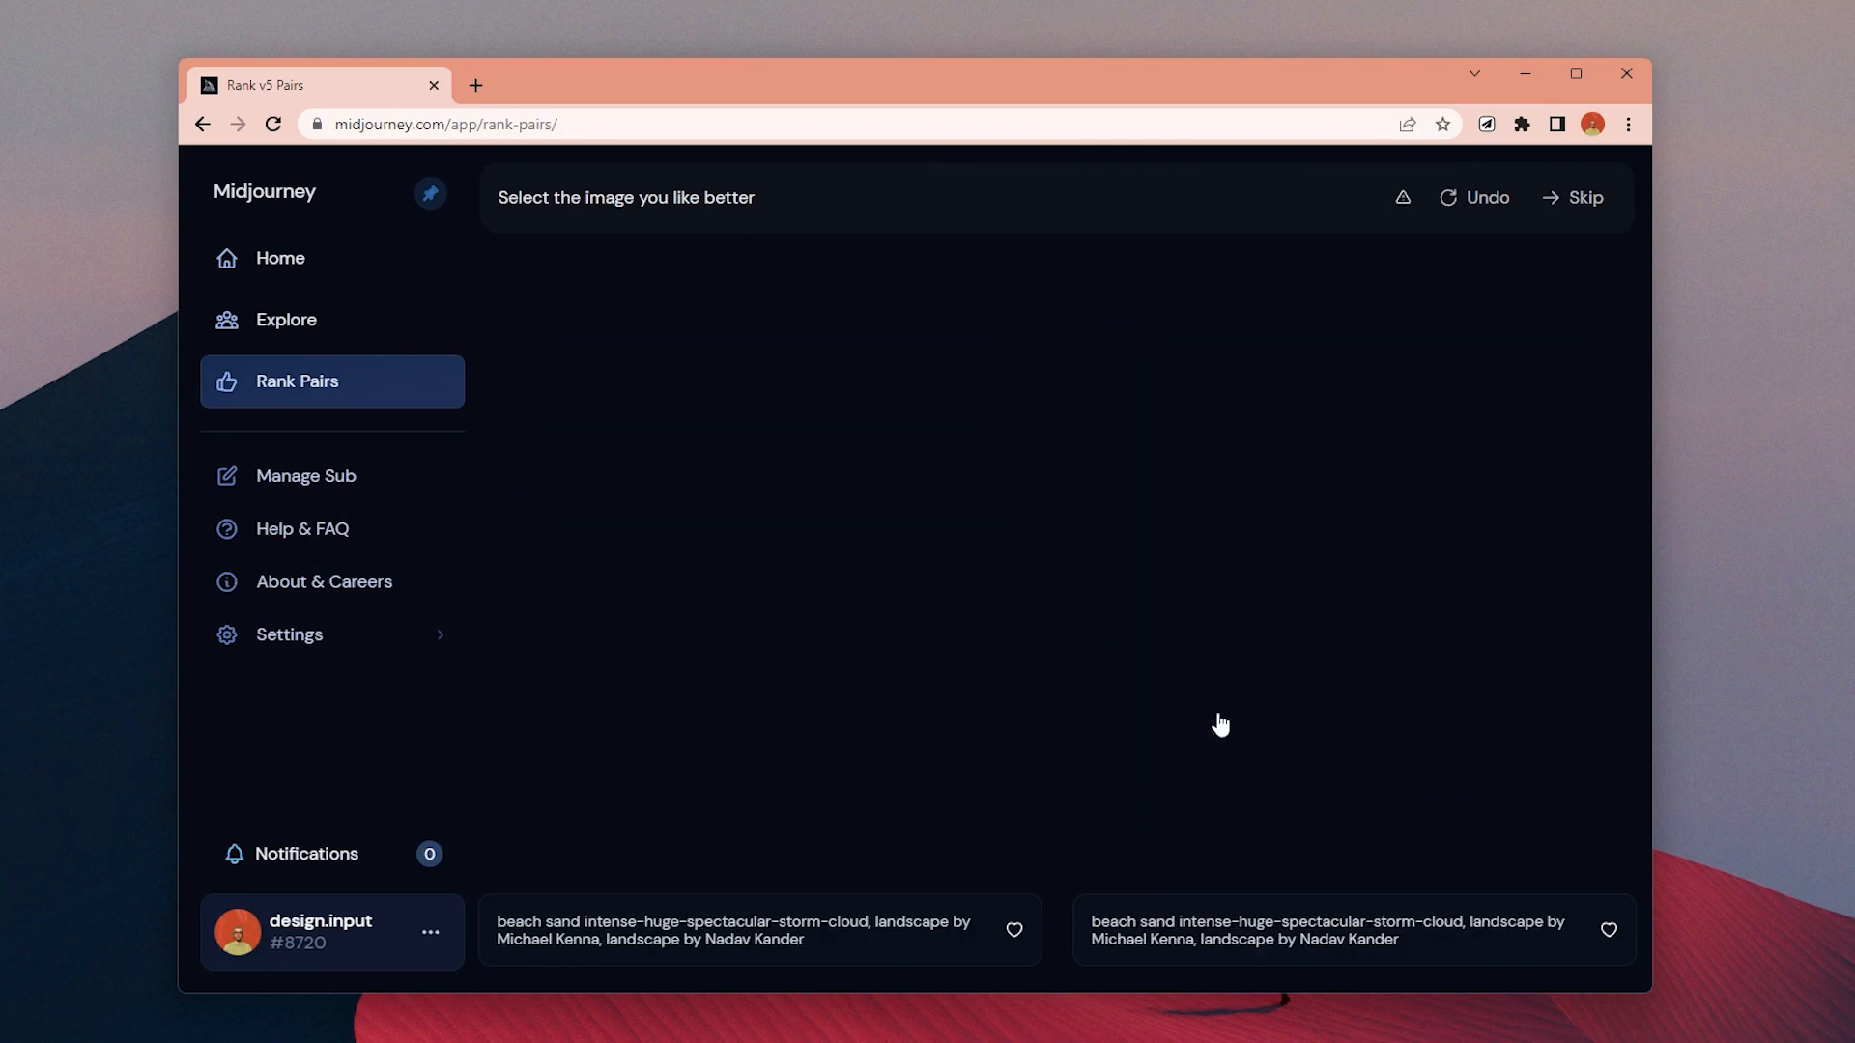